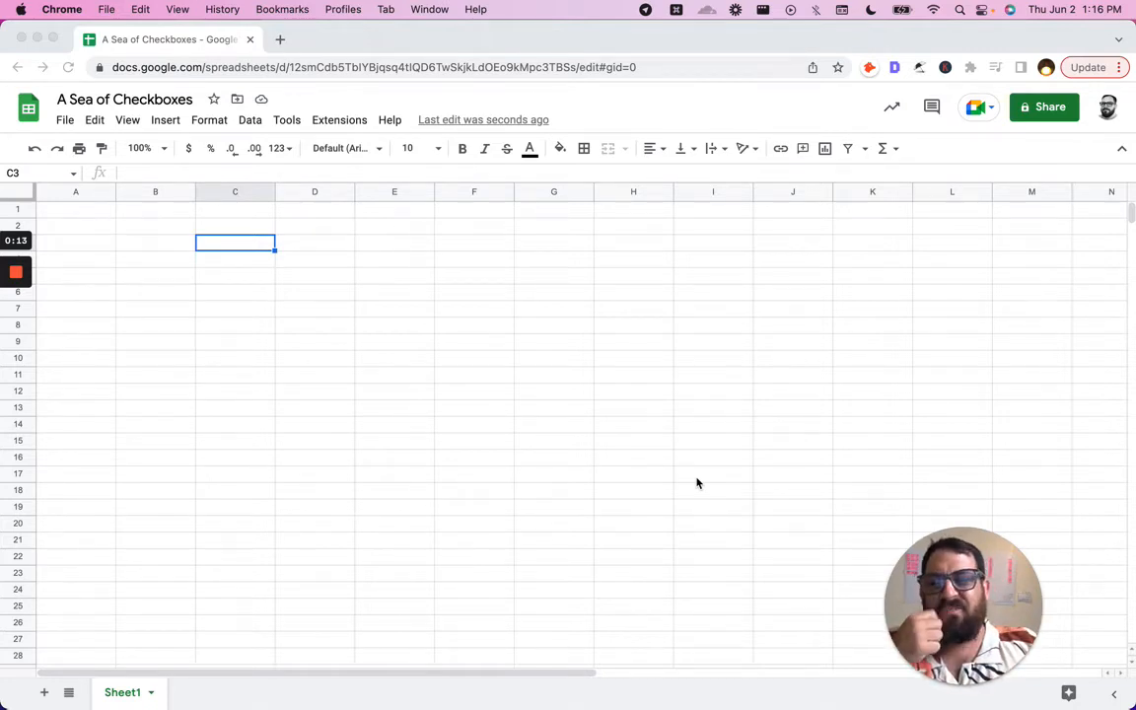
mouse_move(239, 259)
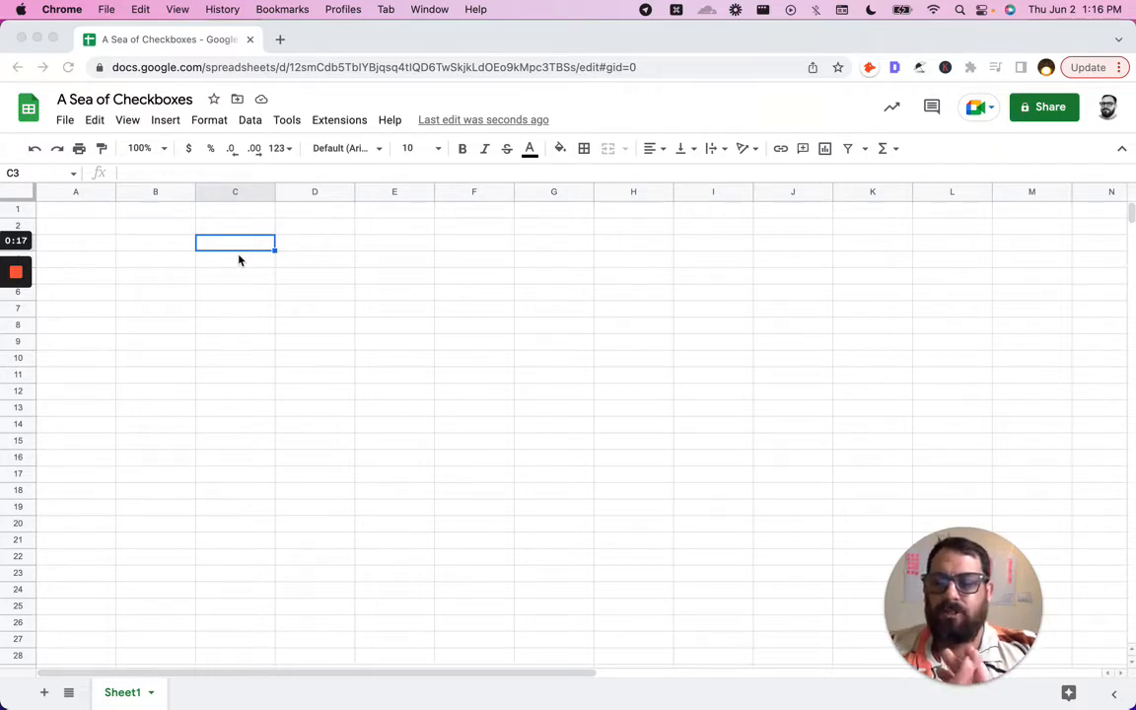
mouse_move(205, 259)
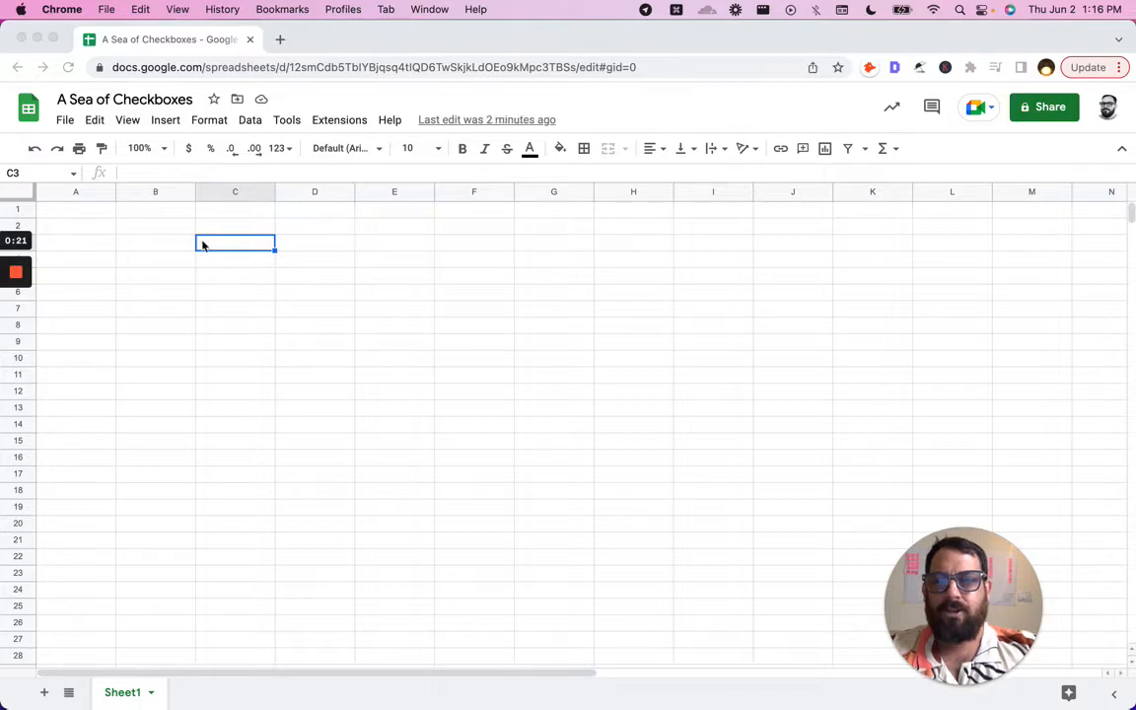
mouse_move(245, 203)
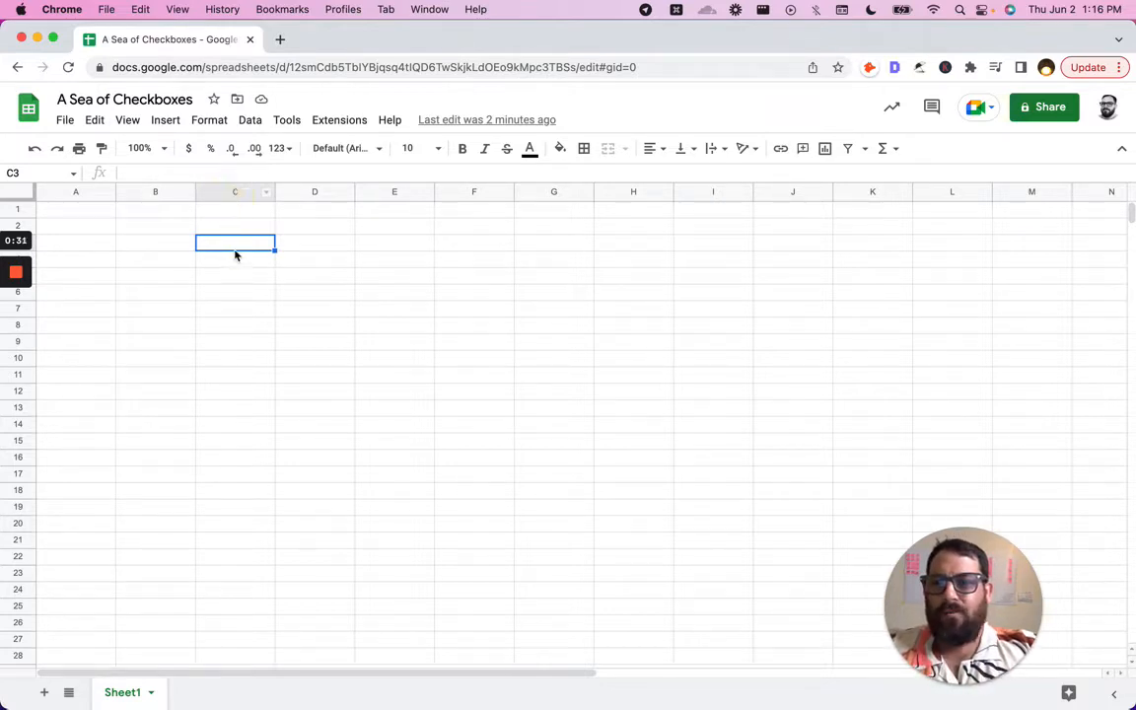
Step: Add the 'To-Do' title in D2 with 'Tasks' and 'Who' headers in D3 and E3
click(235, 192)
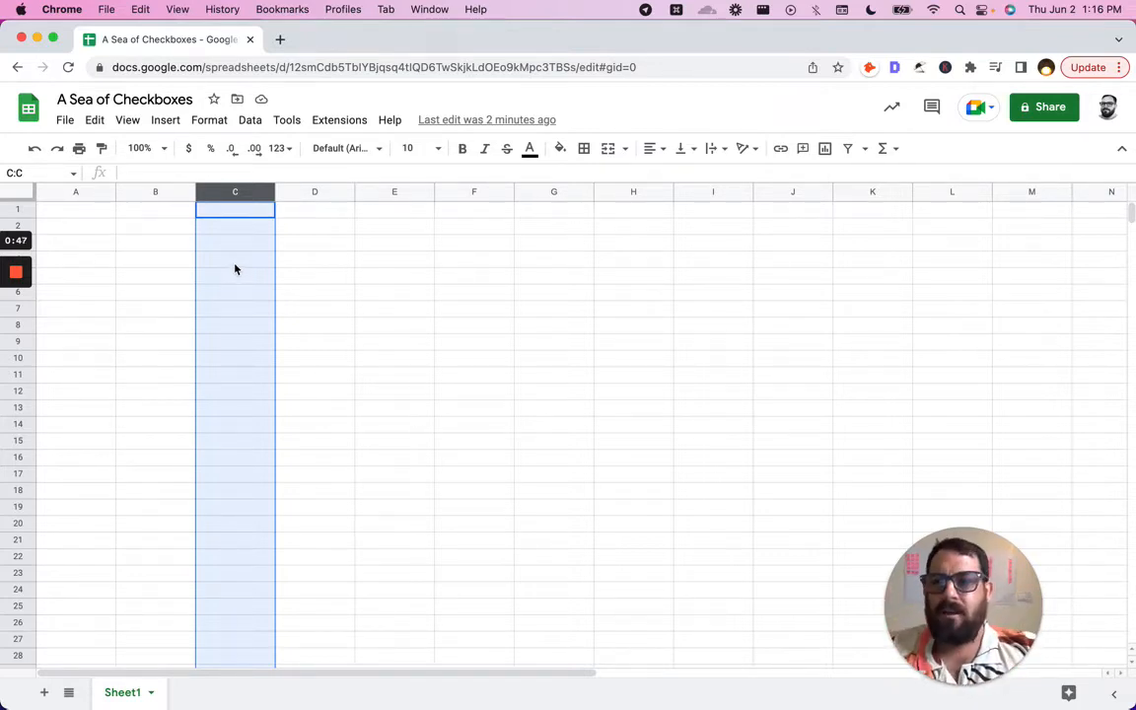
mouse_move(281, 251)
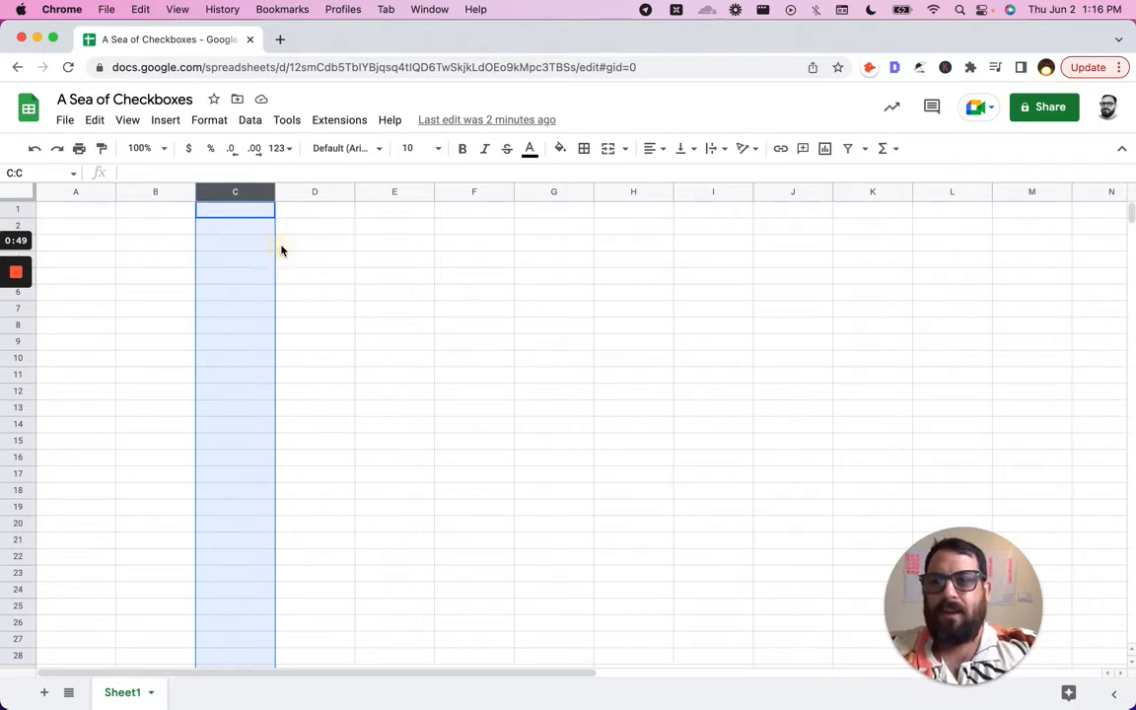
click(314, 224)
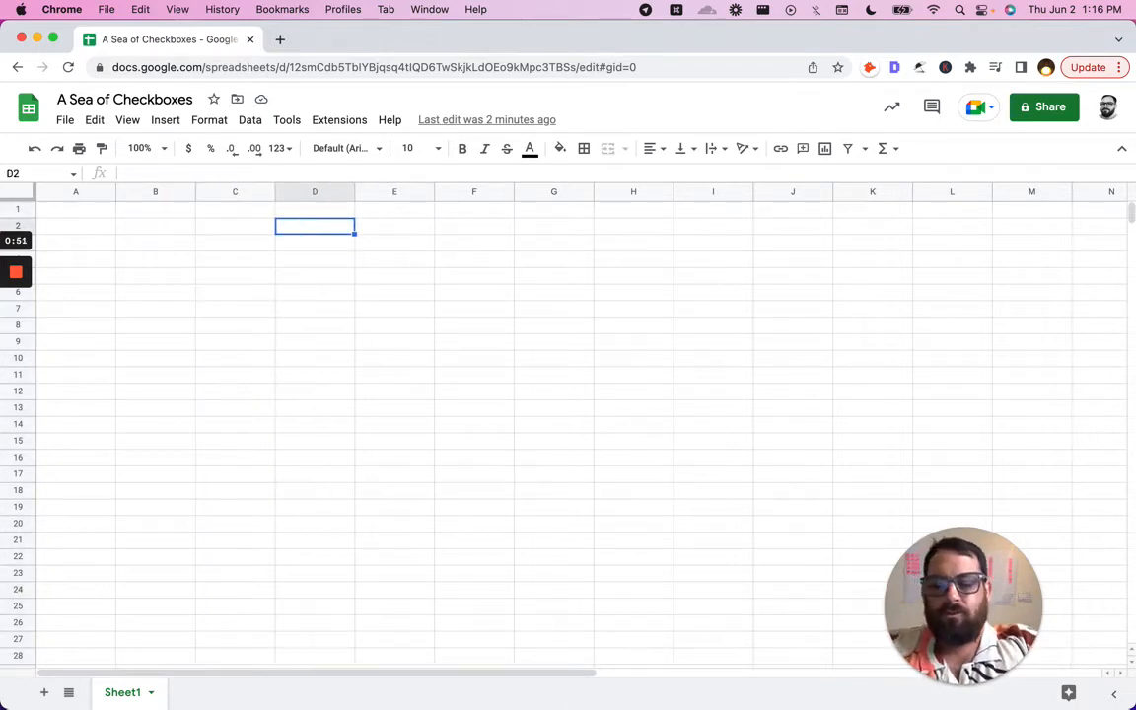
text(To-Do)
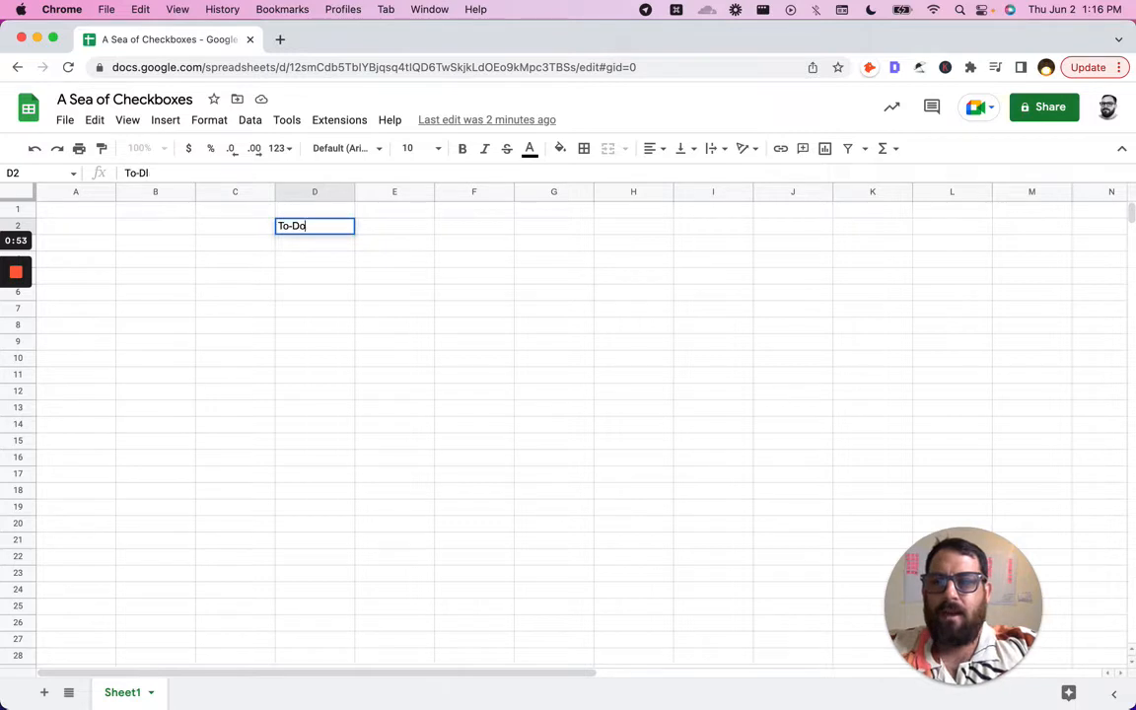
text(Tasks)
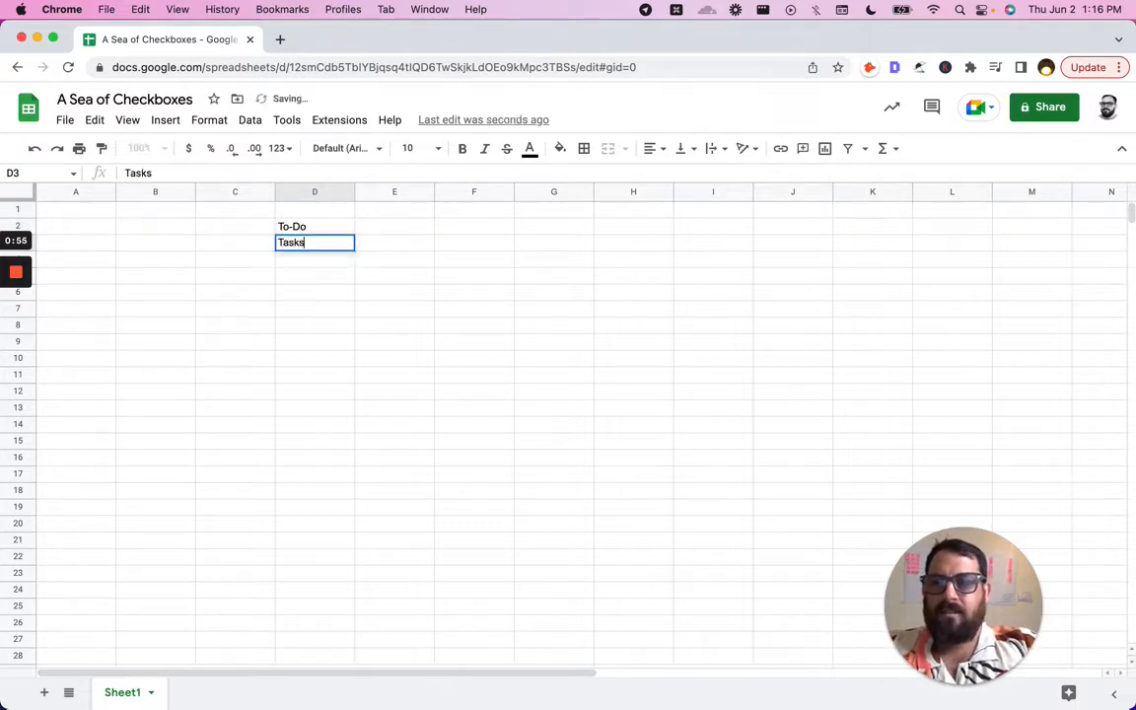
key(tab)
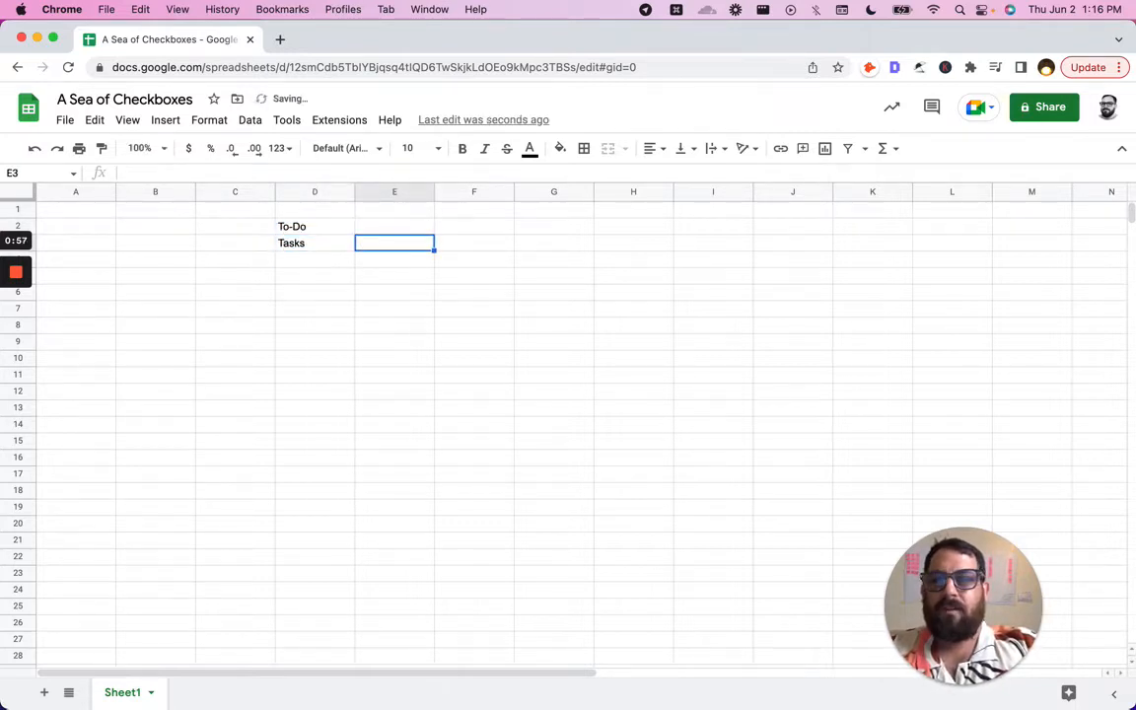
text(Who)
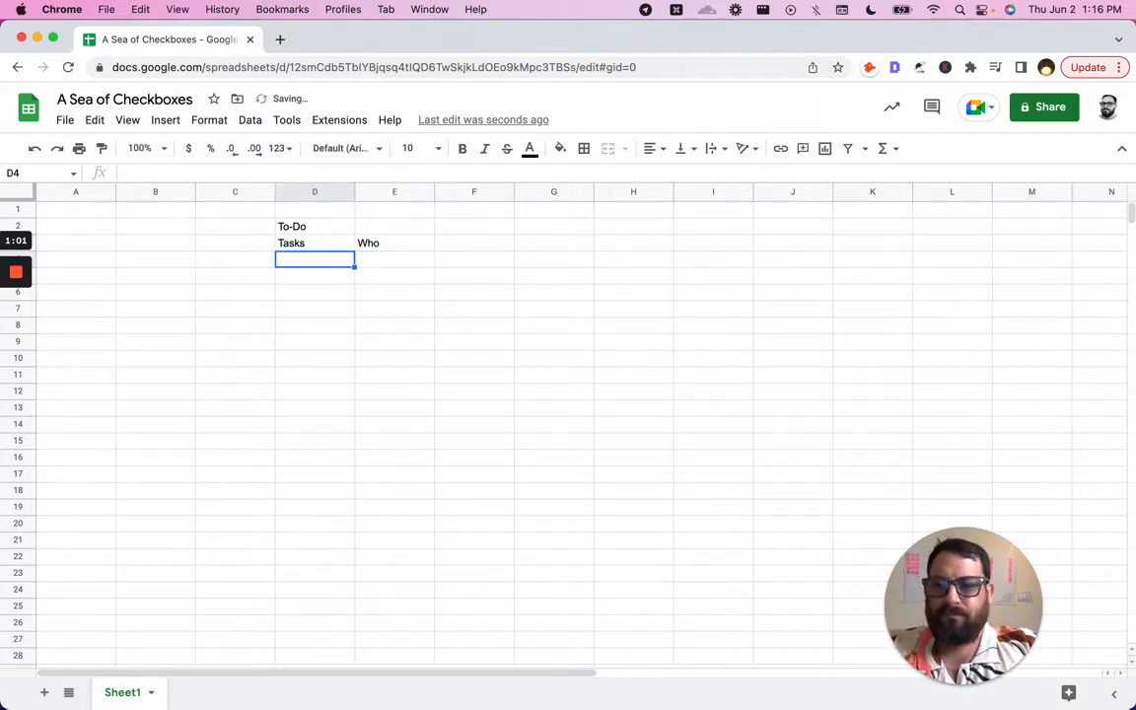
Step: List Task 1 to Task 4 in column D and add checkboxes beside them in C4:C7
text(Task 1)
click(315, 275)
text(Task 2)
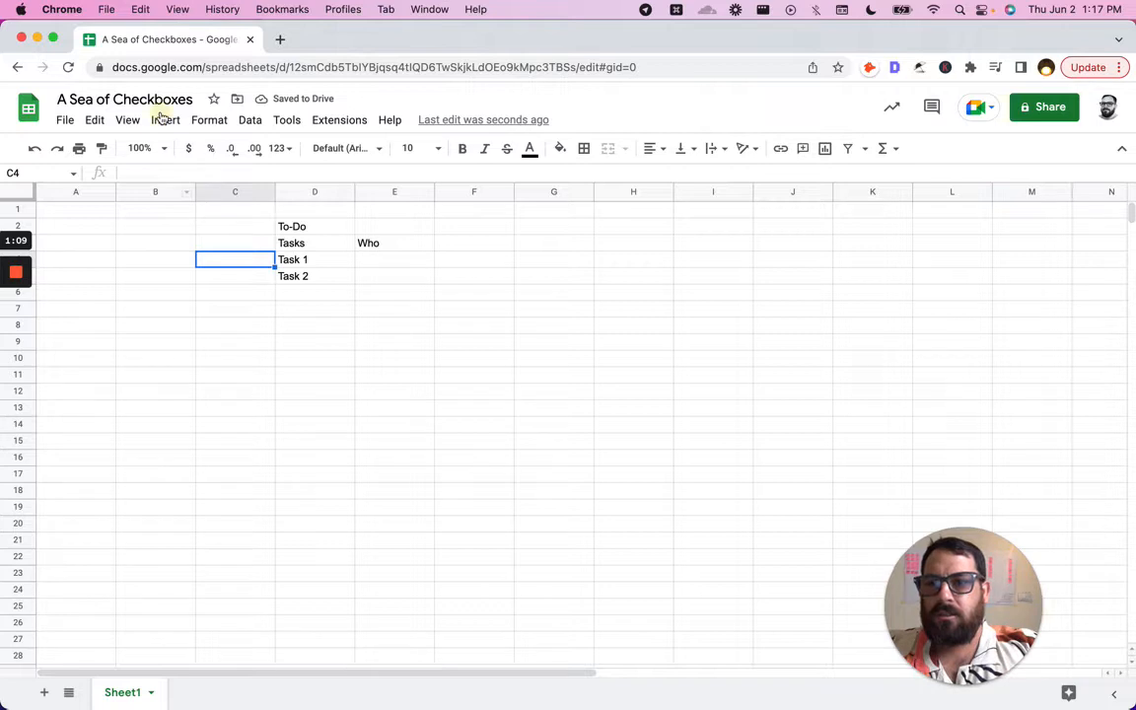
click(165, 119)
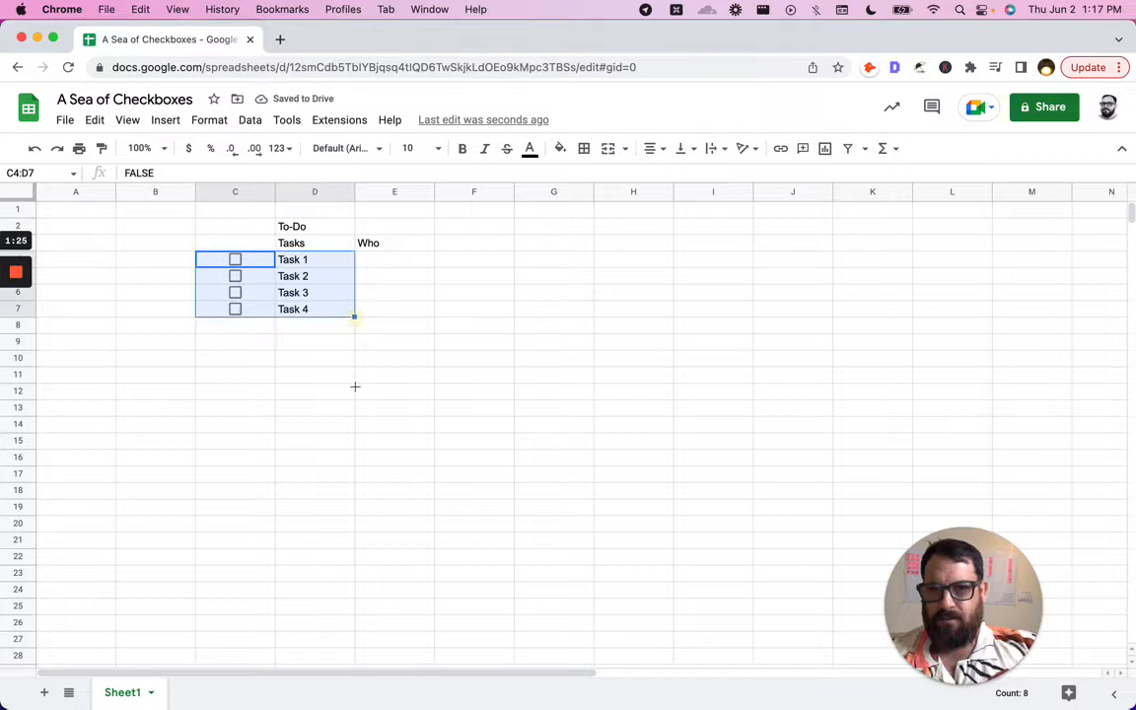
Step: Fill the tasks and checkboxes down to Task 15 in row 18, then select column C
drag(355, 315, 355, 498)
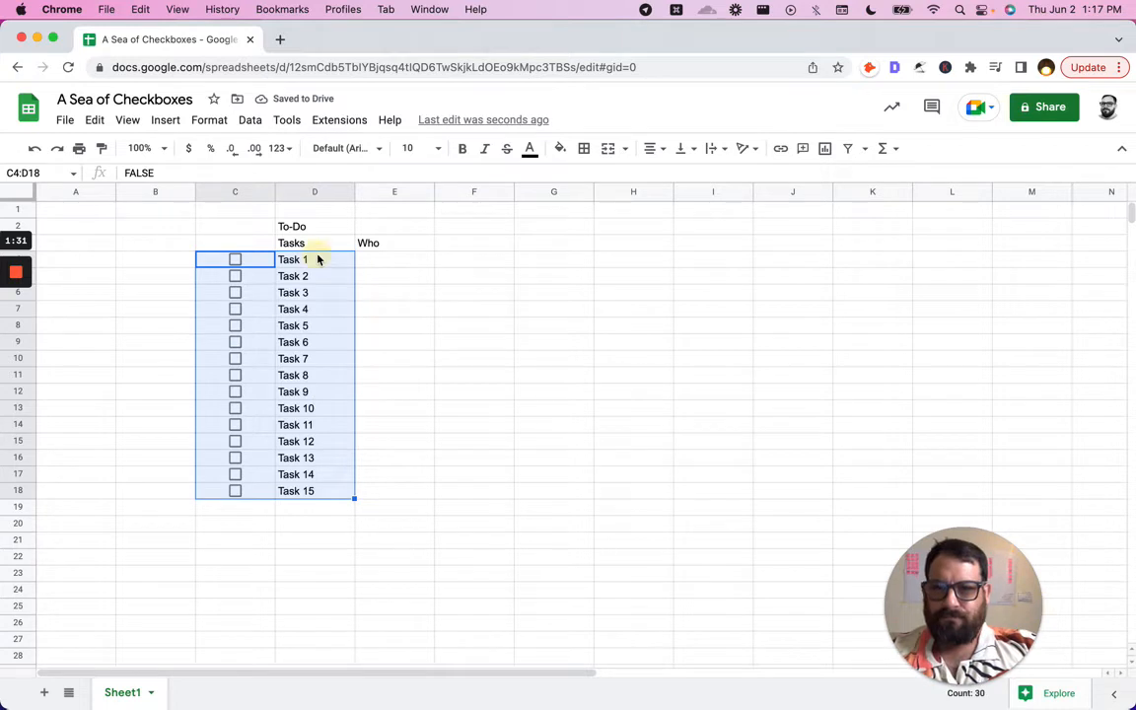
click(314, 259)
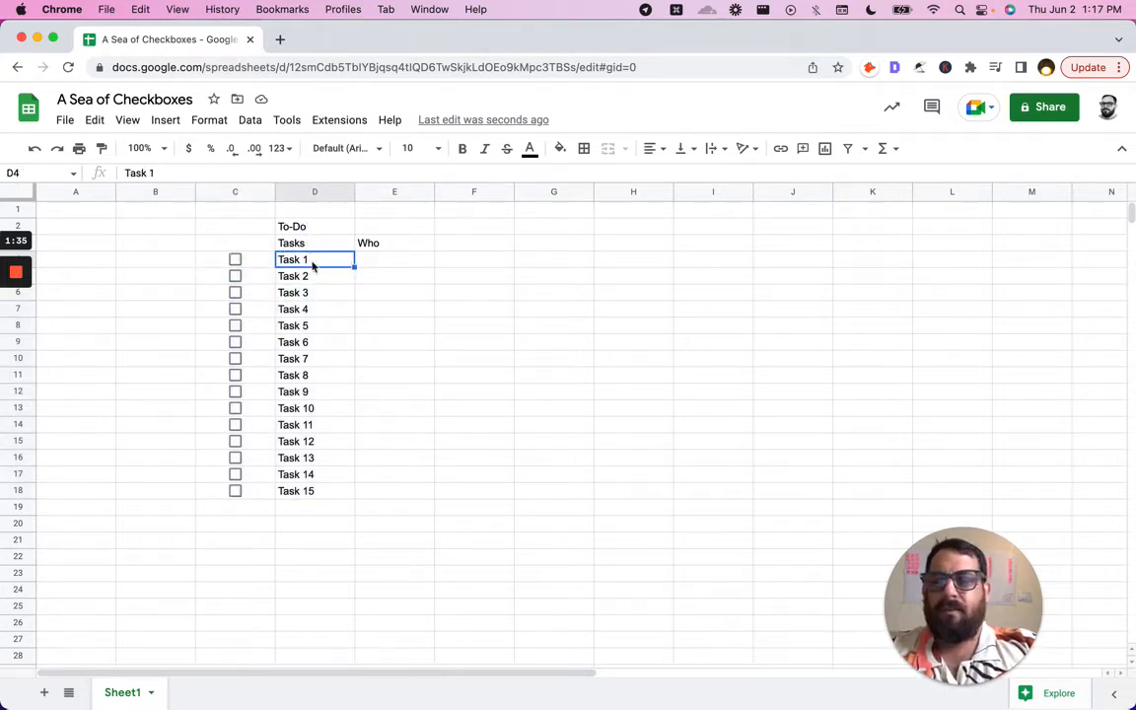
mouse_move(294, 527)
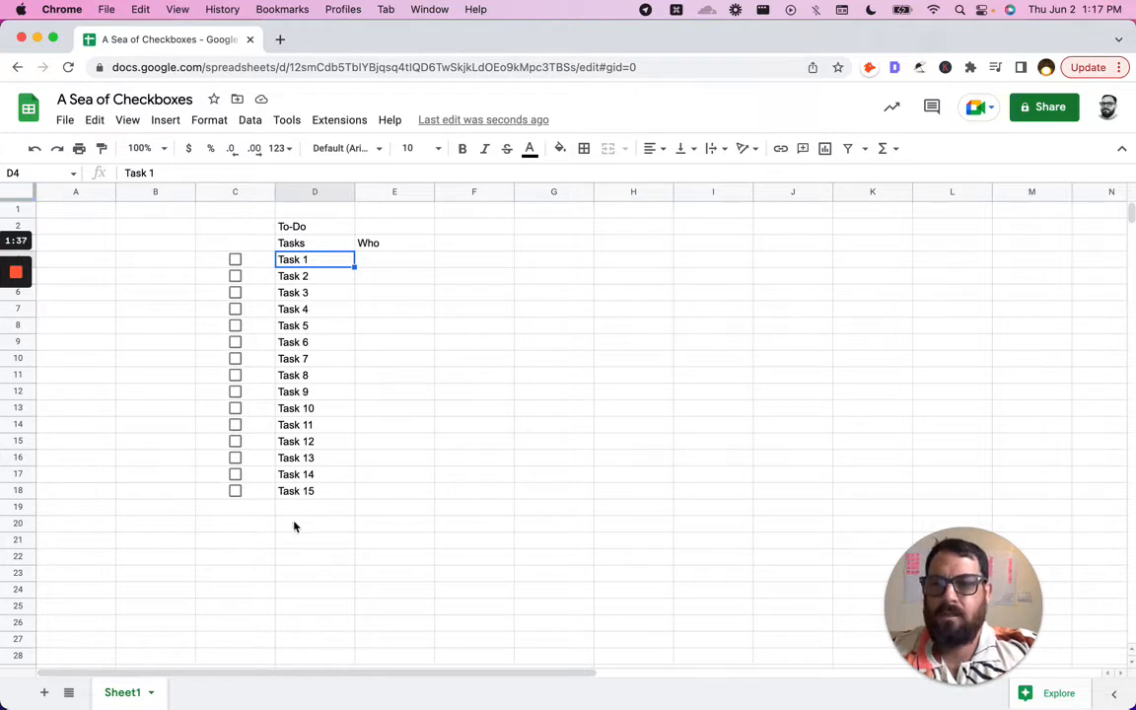
mouse_move(264, 267)
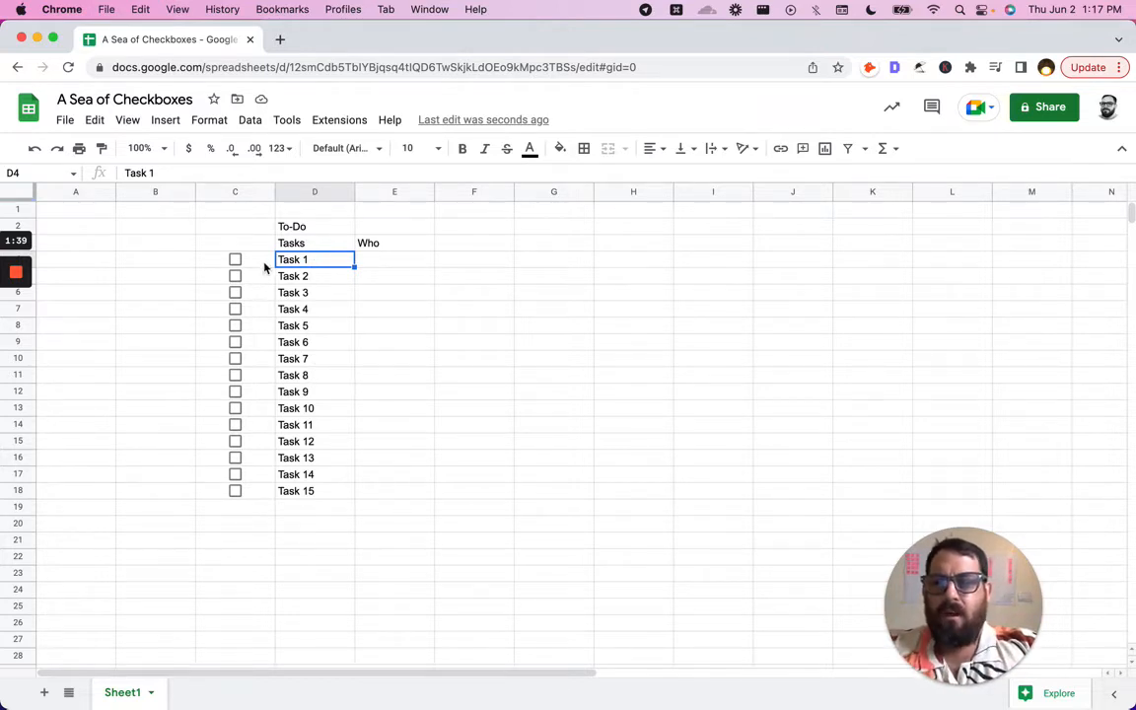
click(235, 260)
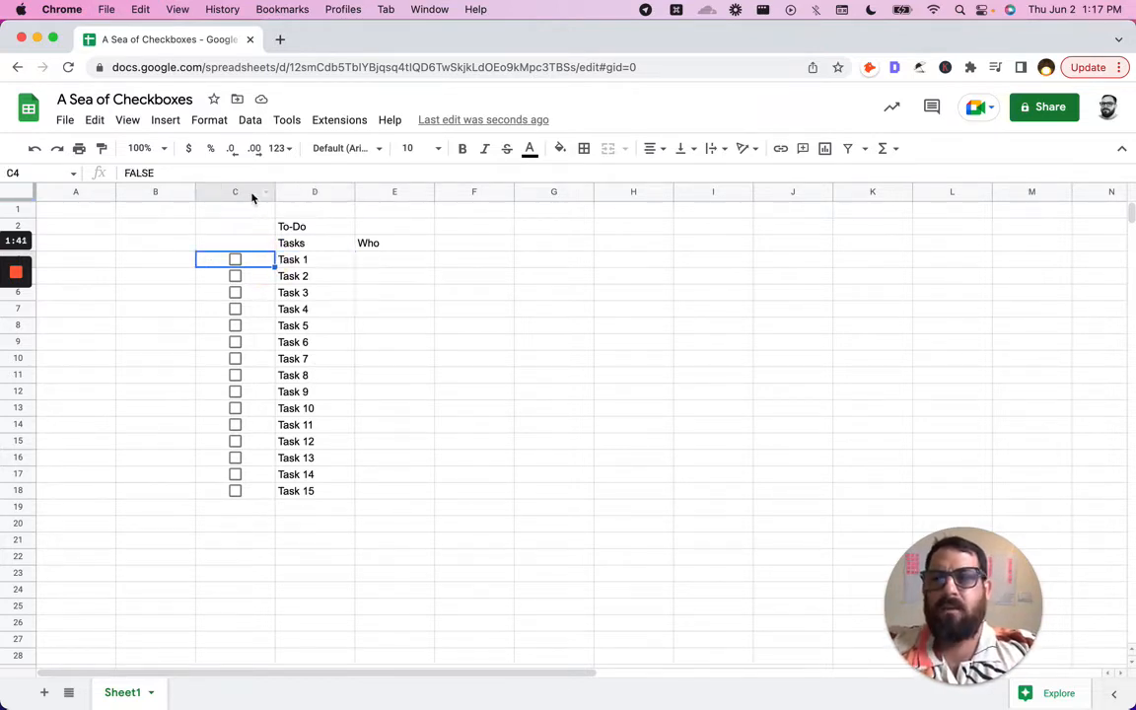
click(235, 191)
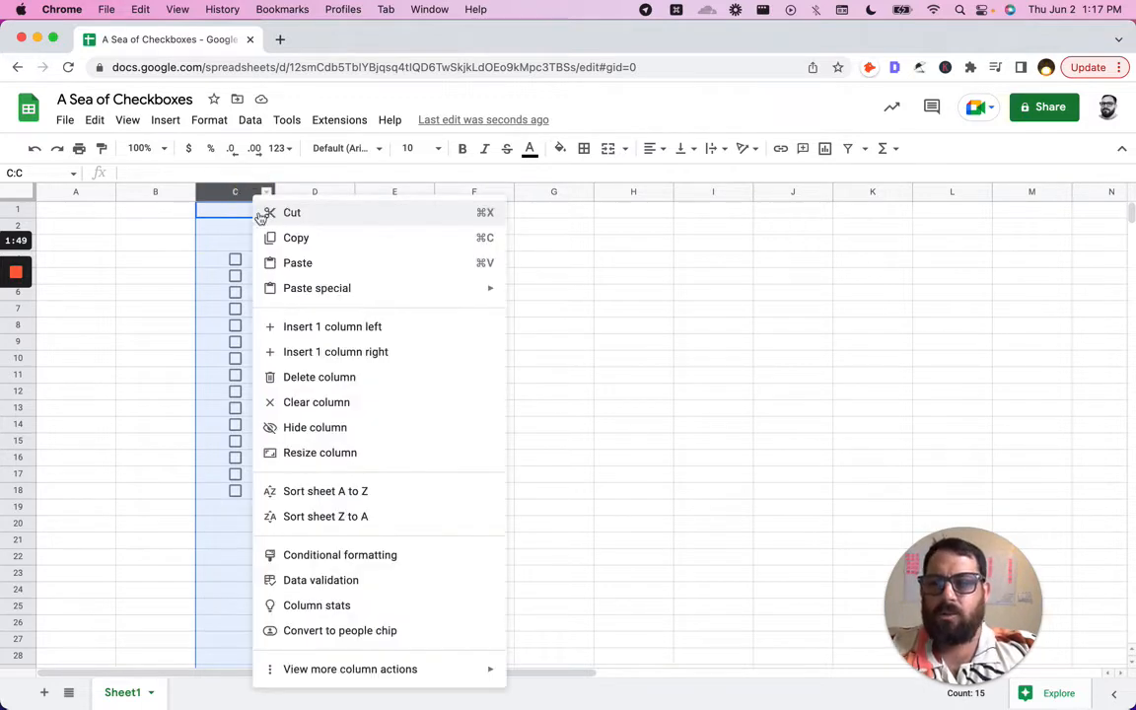
mouse_move(320, 580)
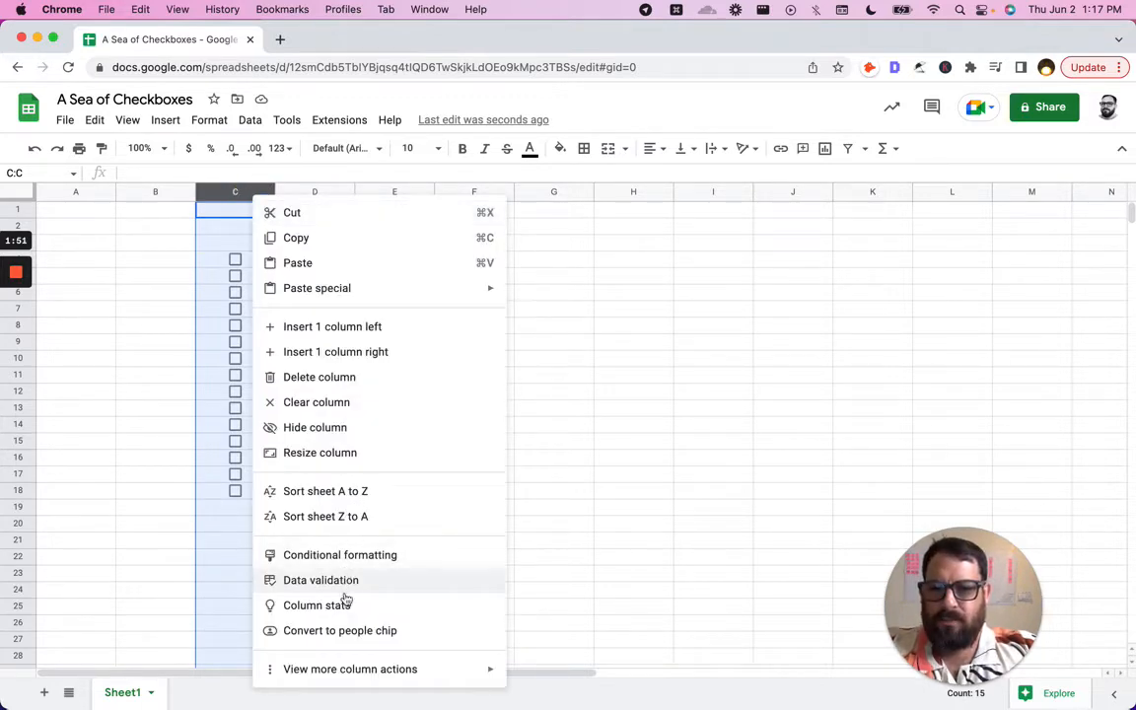
mouse_move(320, 451)
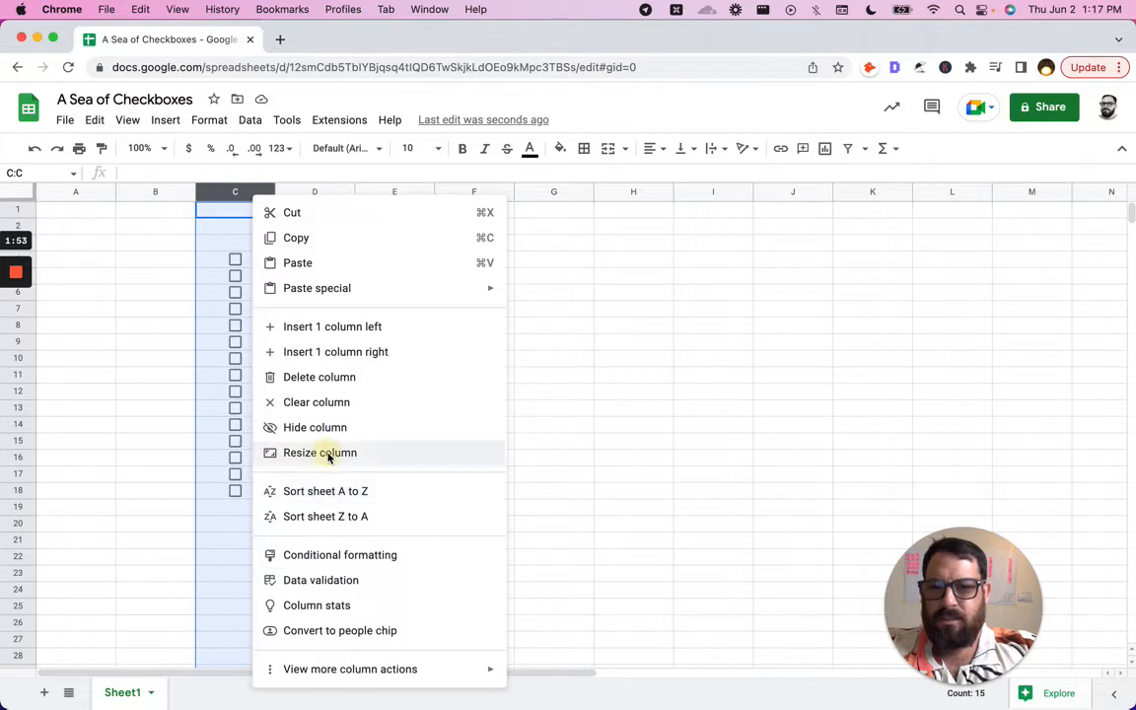
Step: Resize the checkbox column C to 50 pixels wide
click(320, 453)
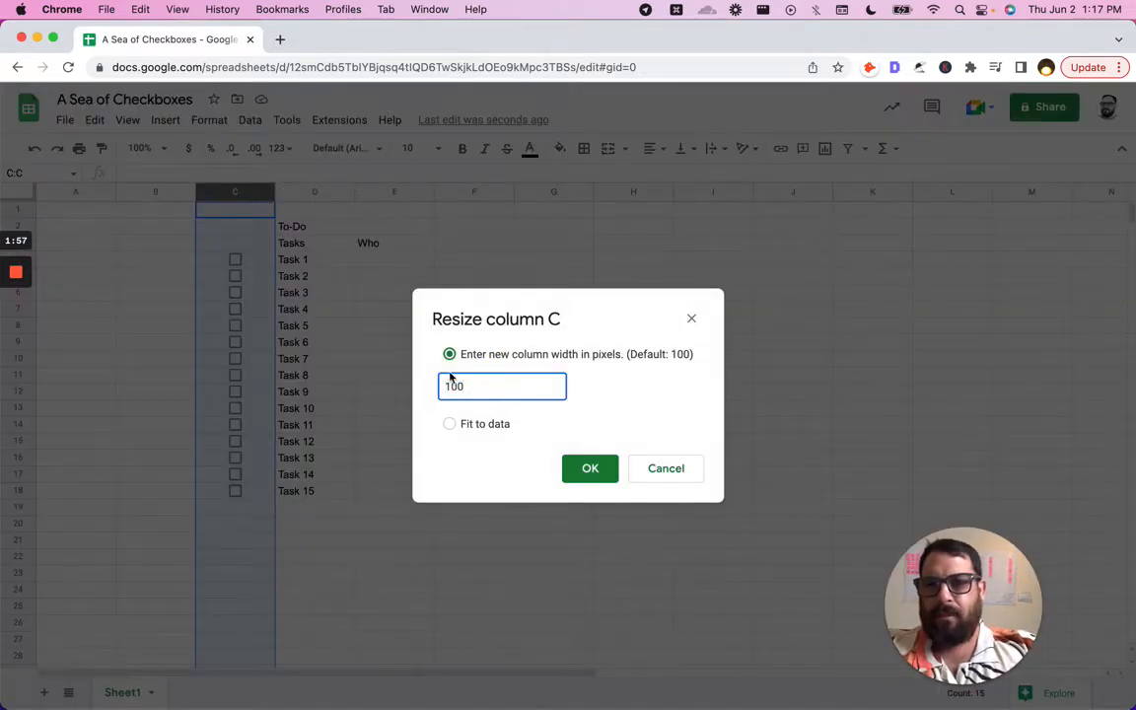
text(50)
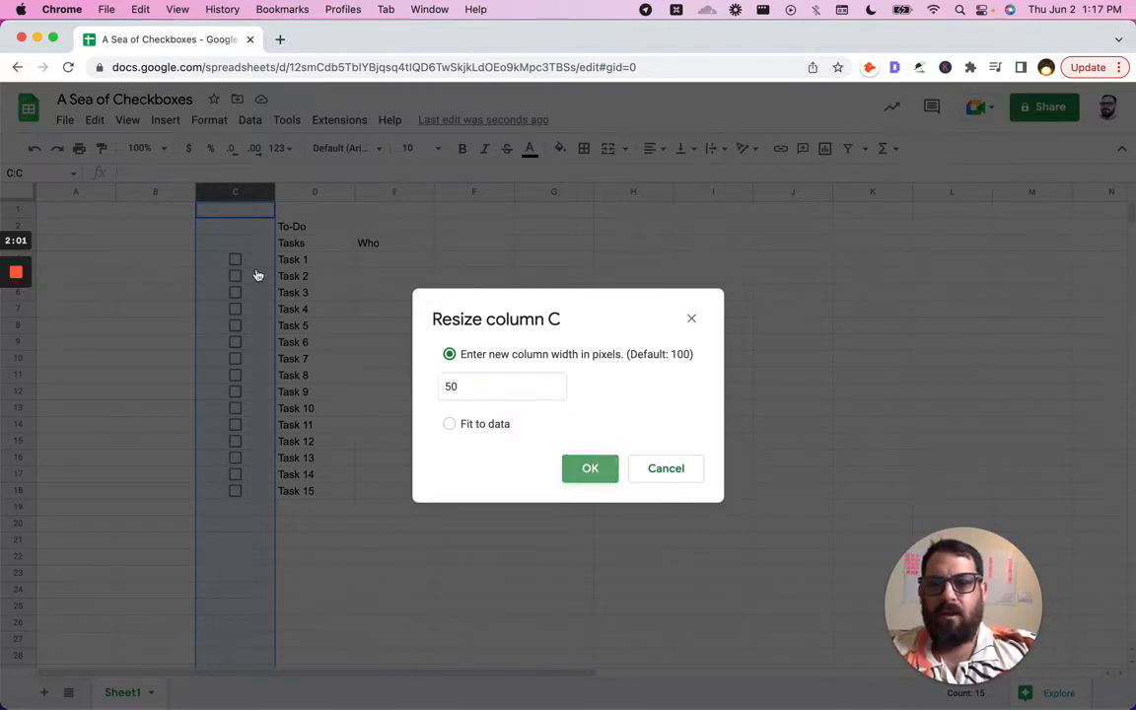
click(590, 468)
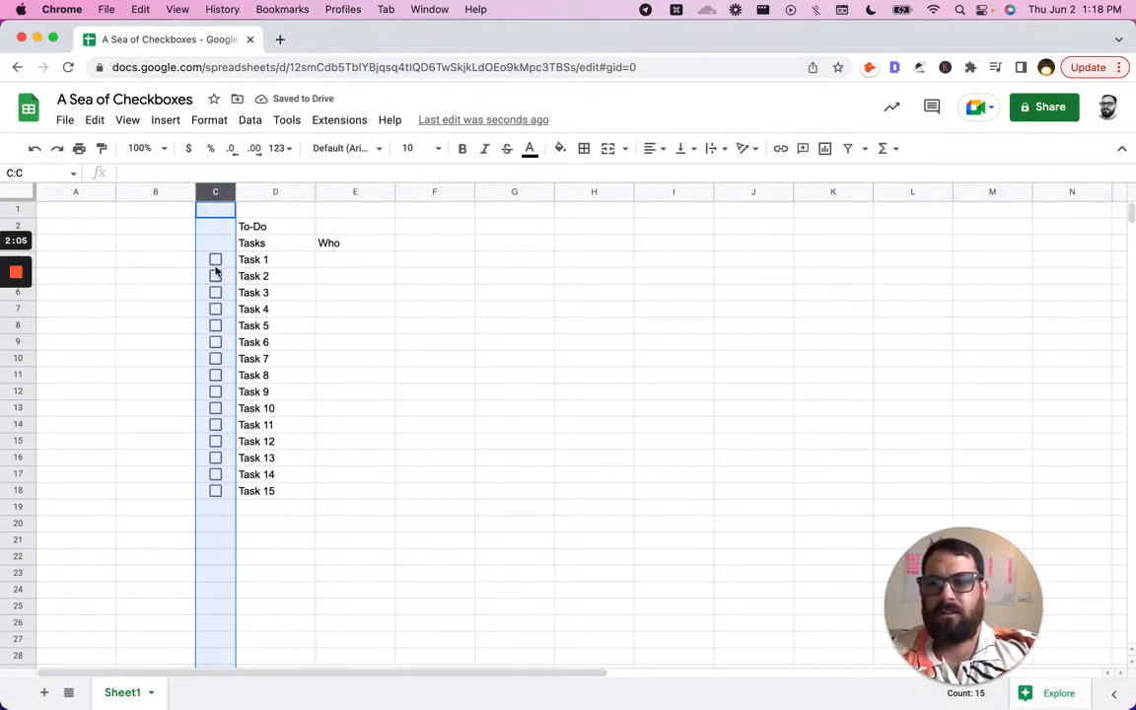
Step: Set rows 4 to 18 to an exact height of 50 pixels
click(155, 259)
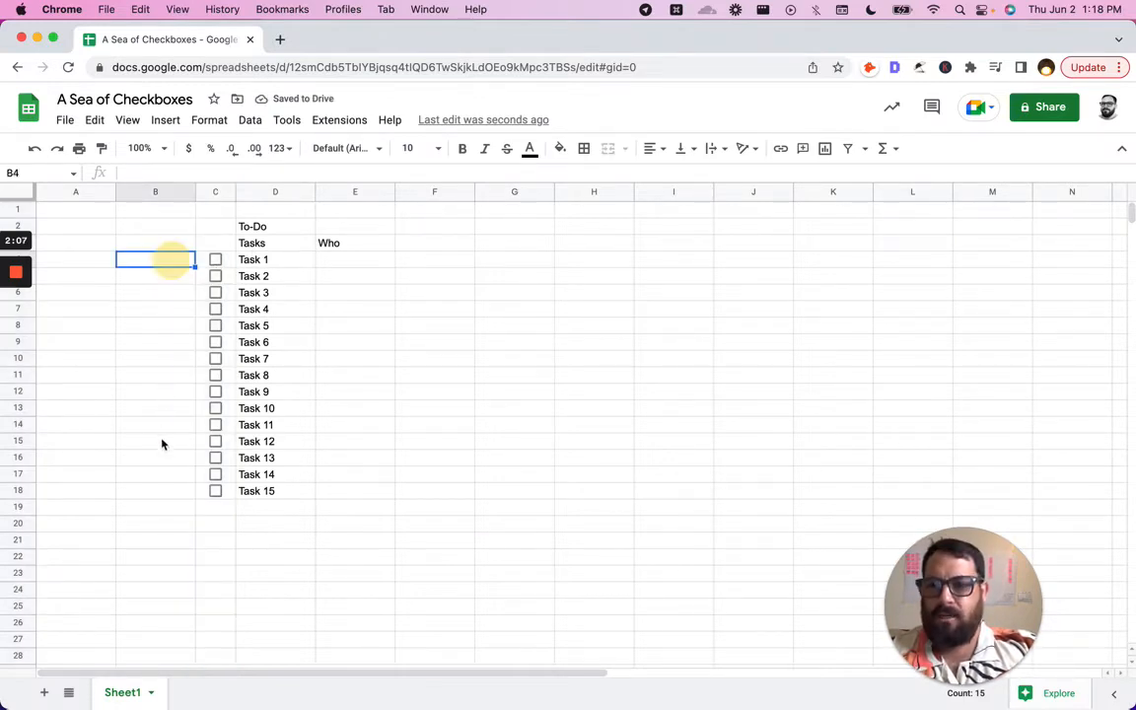
drag(155, 259, 154, 490)
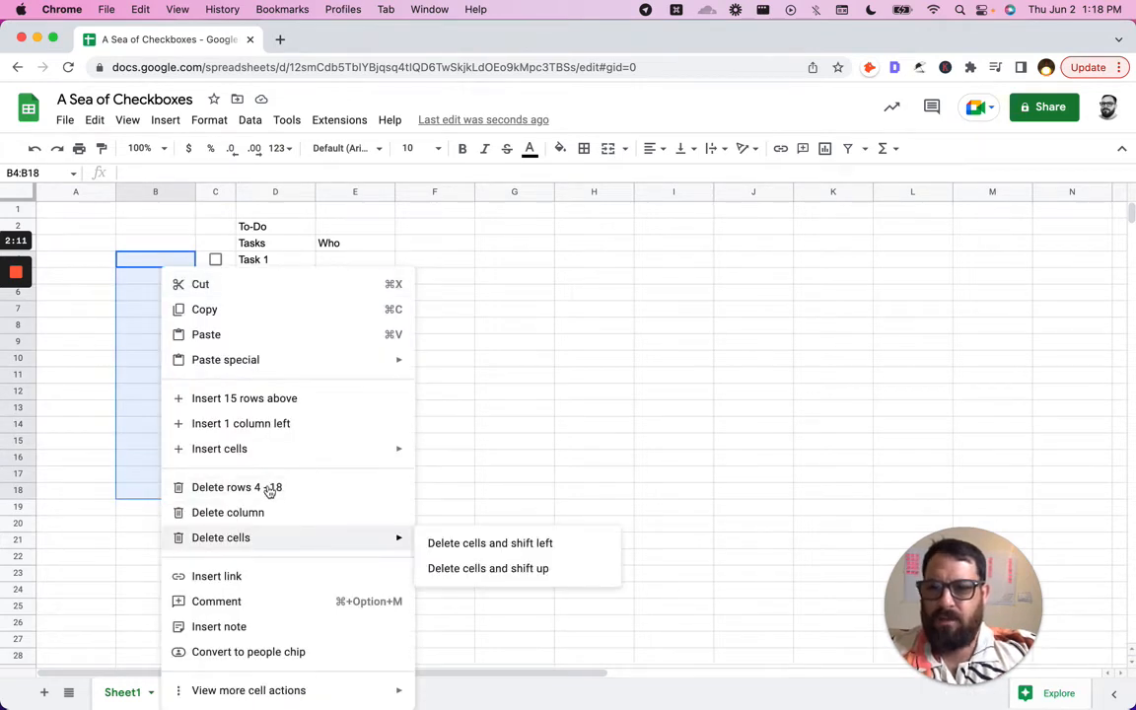
mouse_move(289, 498)
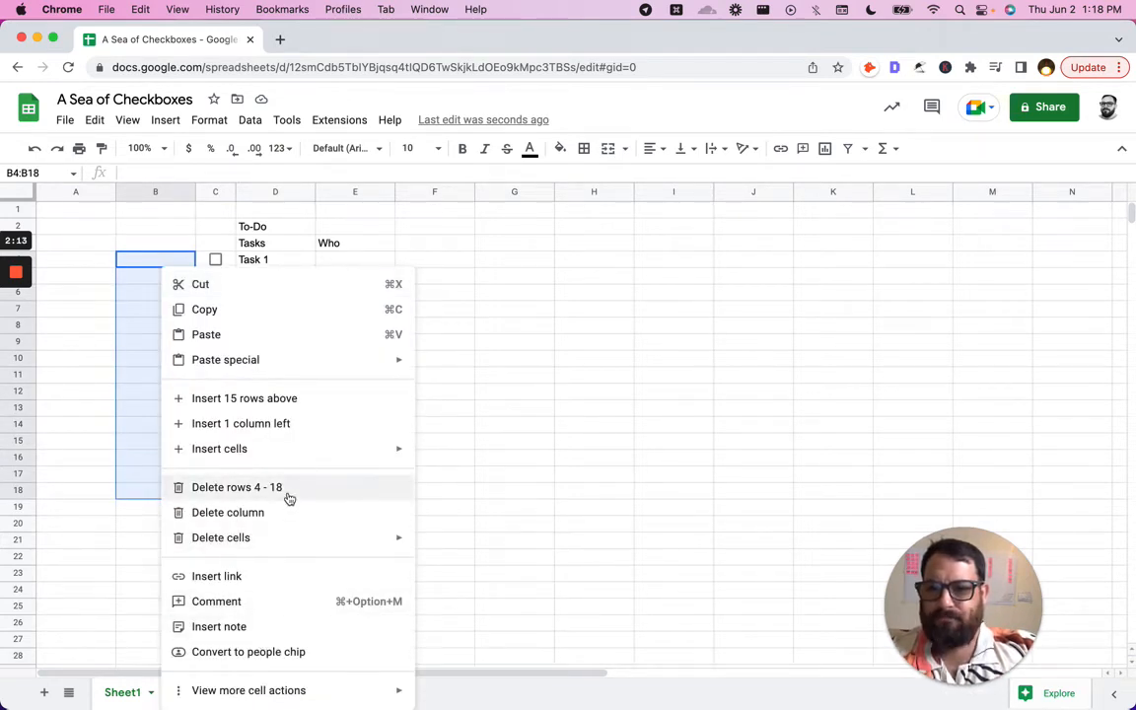
mouse_move(5, 397)
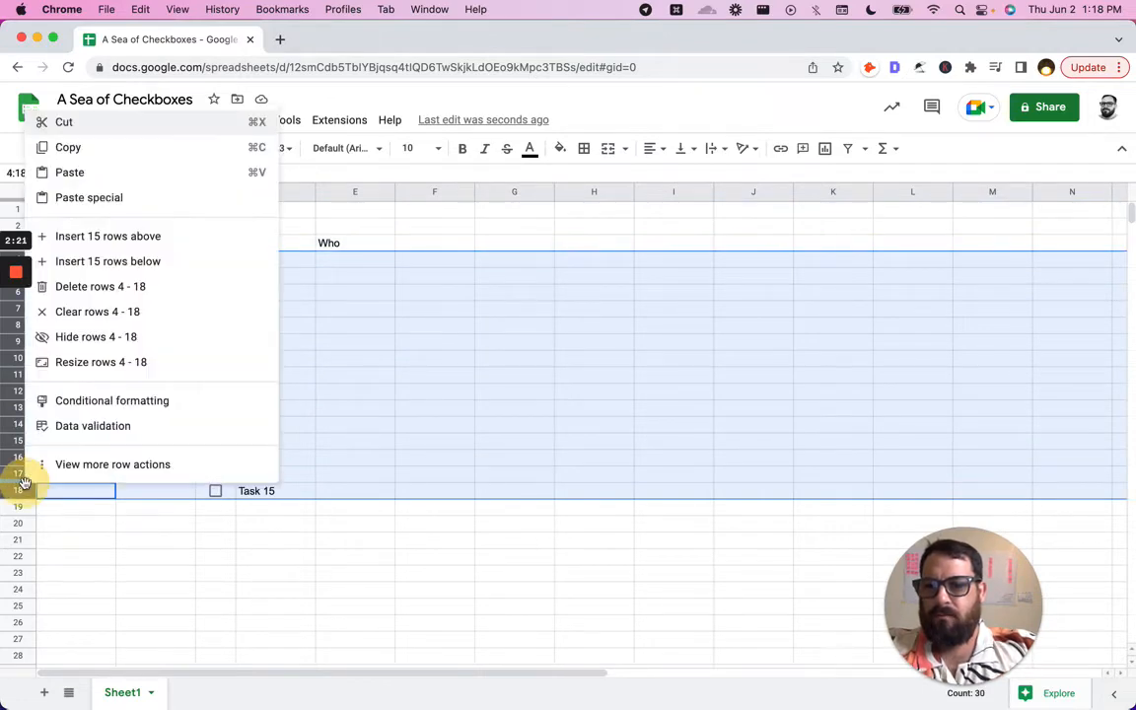
click(100, 362)
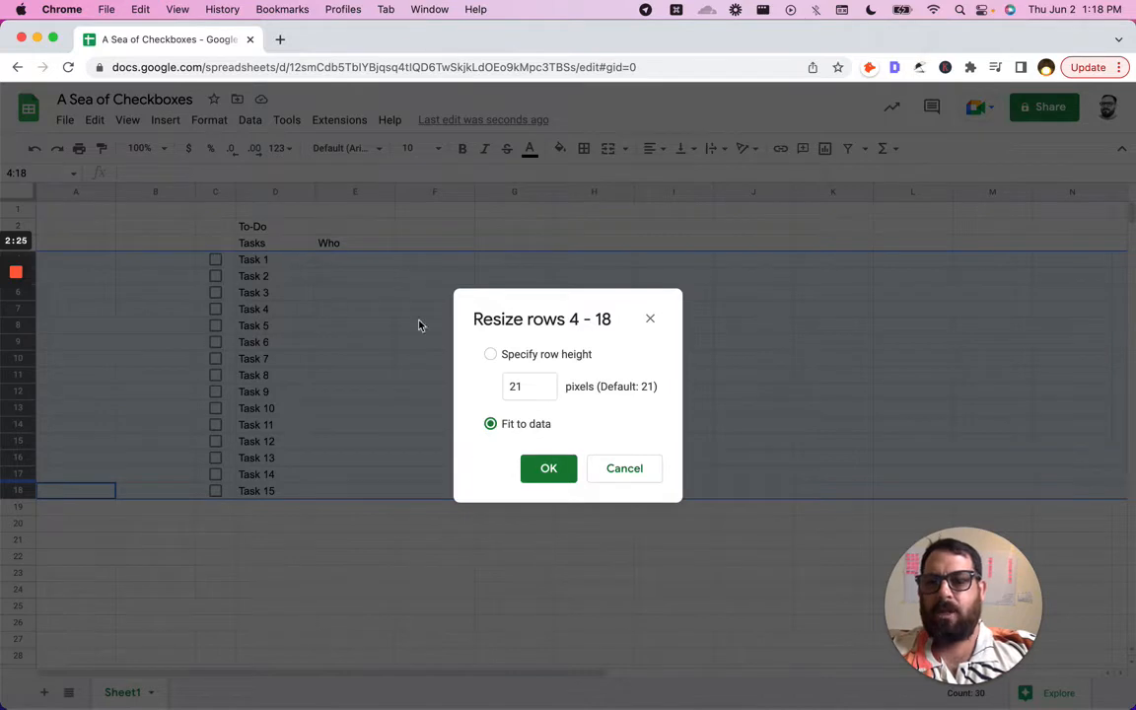
click(490, 354)
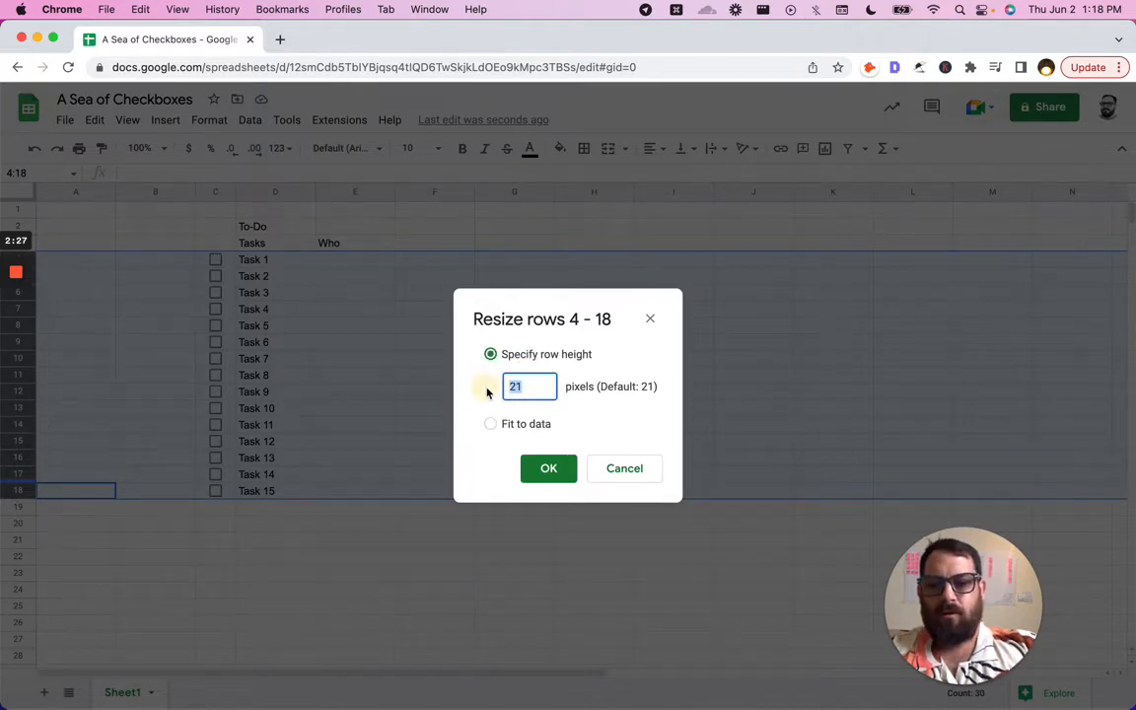
text(50)
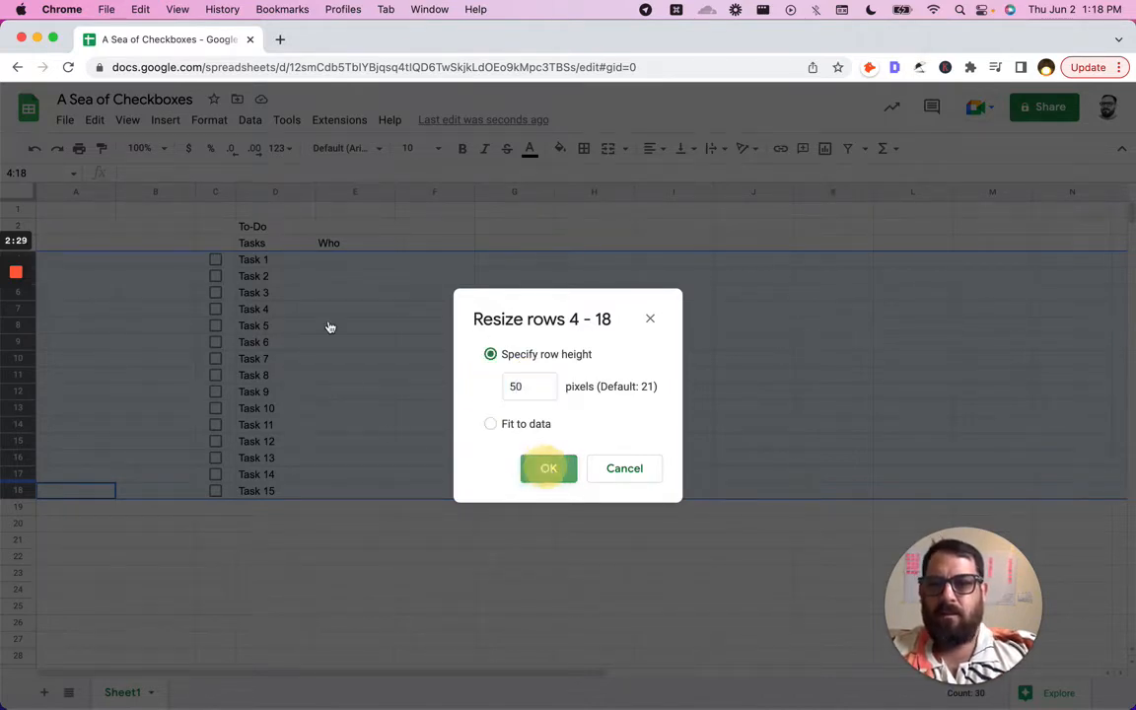
click(548, 468)
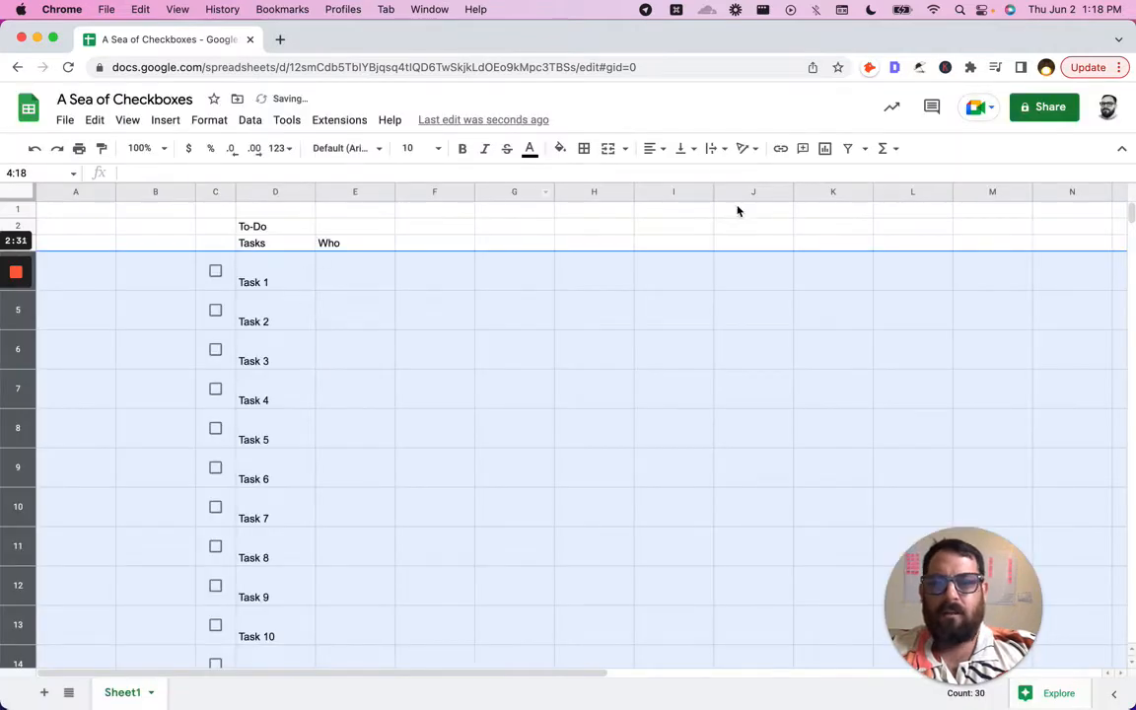
Step: Align the task rows to the vertical middle and test-toggle the Task 1 checkbox
click(681, 148)
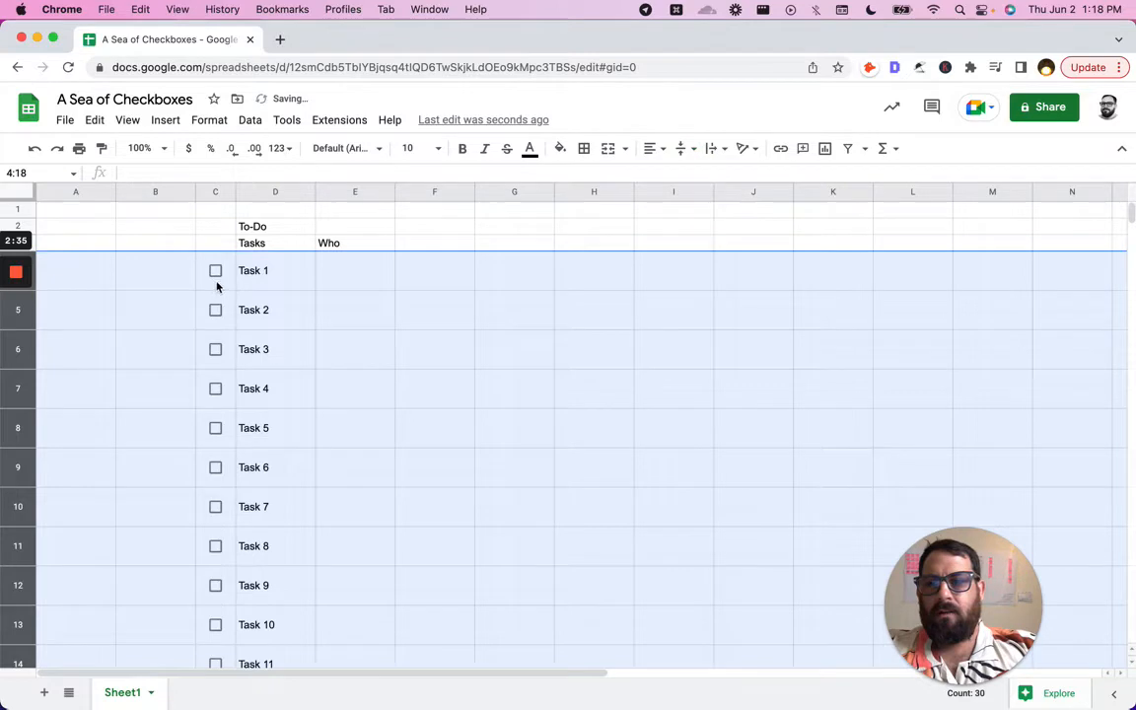
click(275, 270)
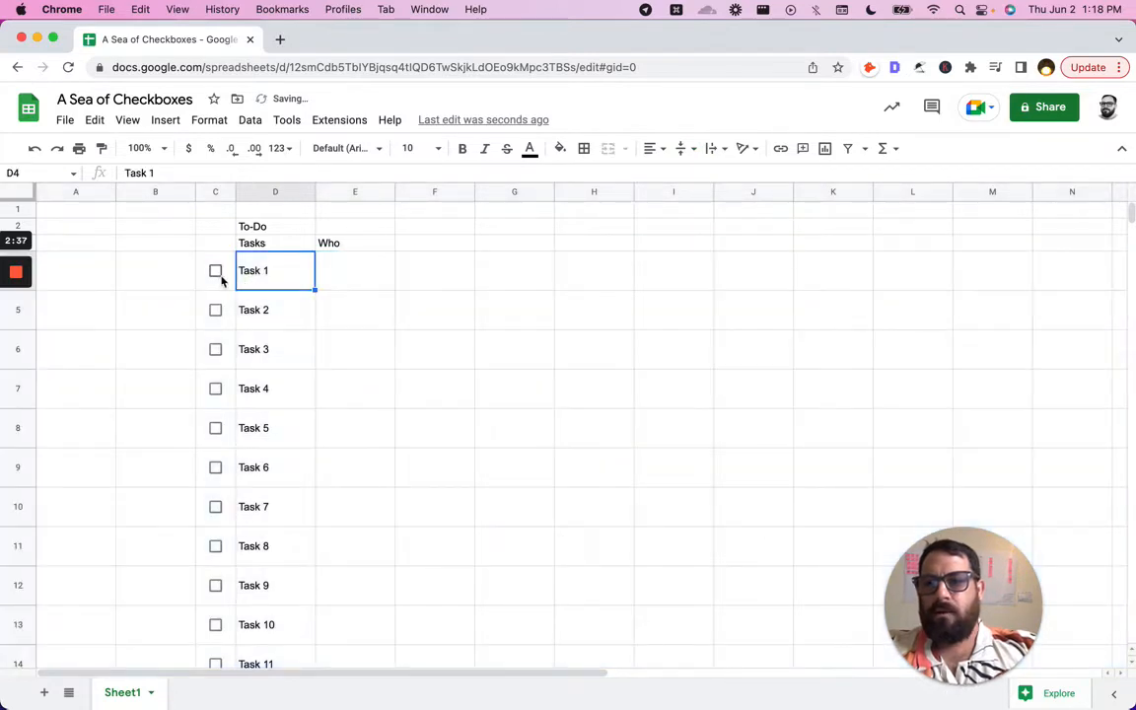
click(215, 271)
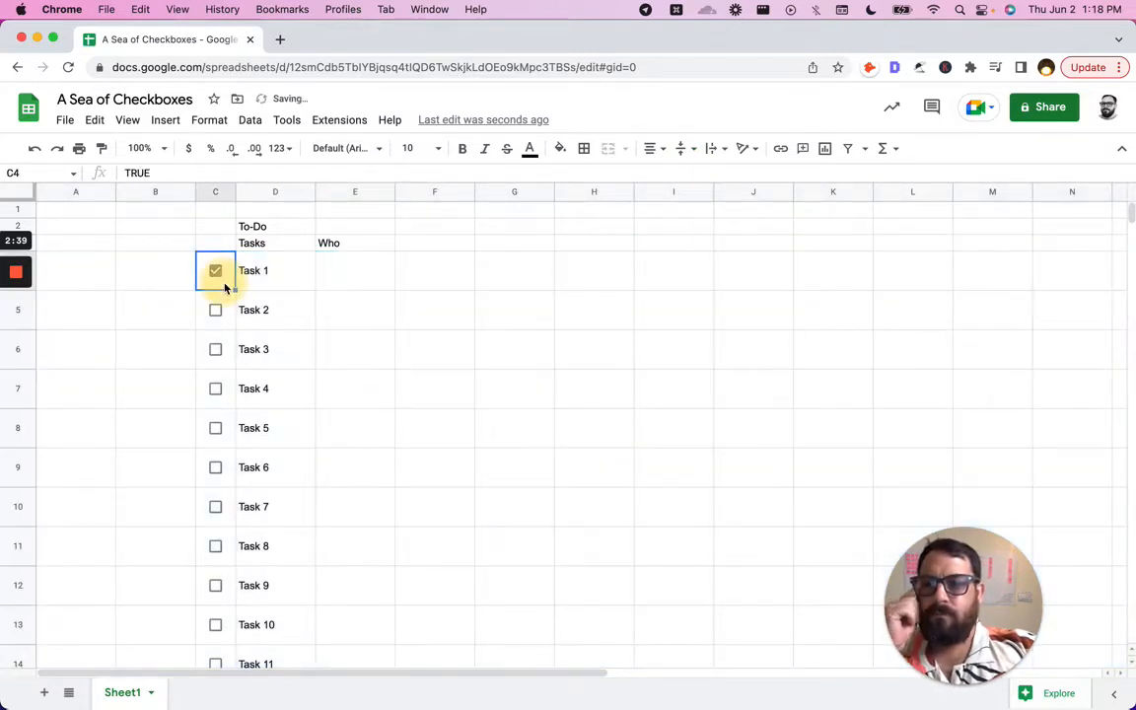
click(215, 270)
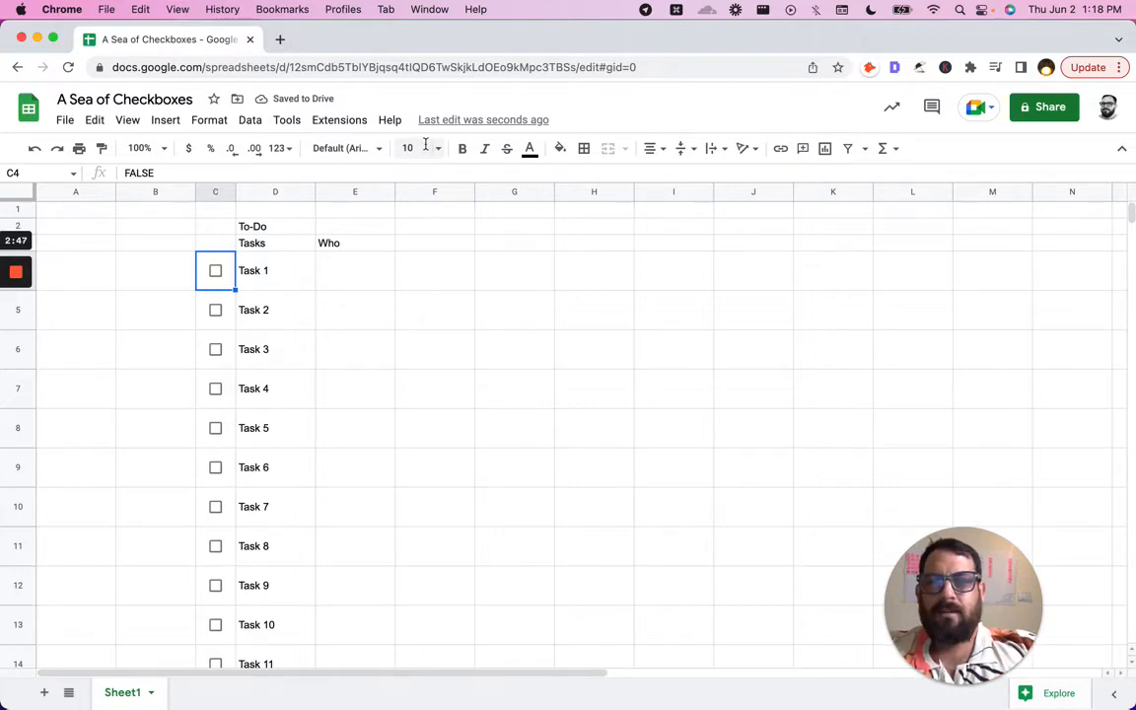
Step: Set the C4 checkbox to font size 100 and test ticking it
click(407, 148)
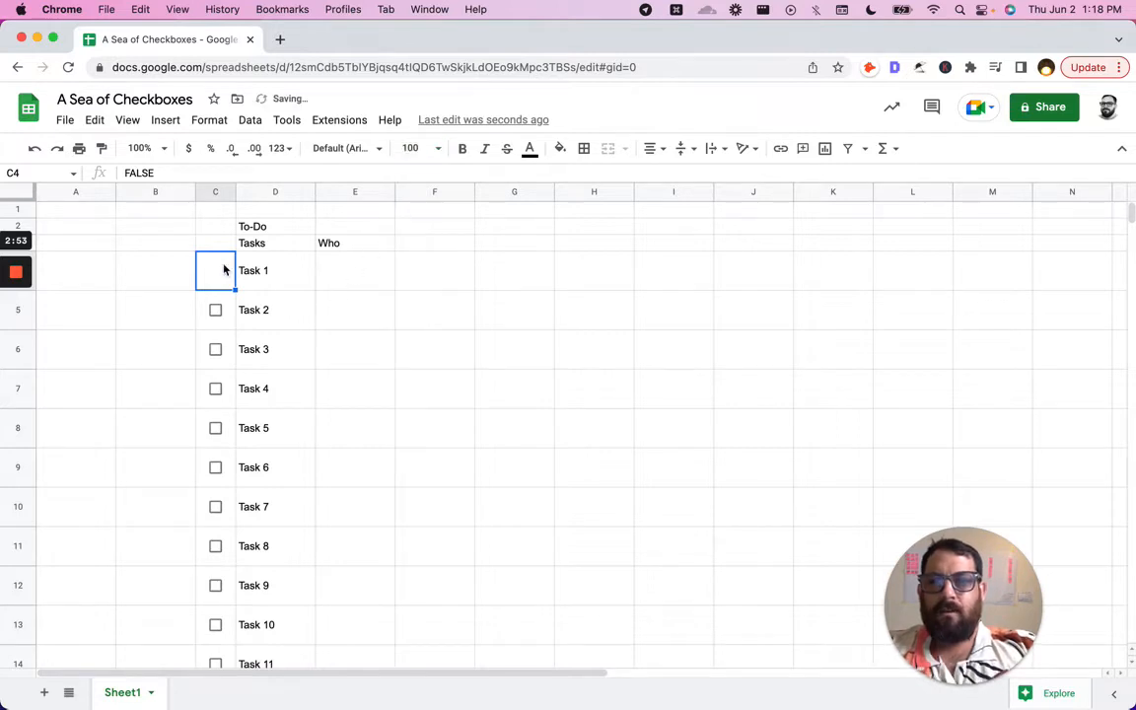
click(215, 271)
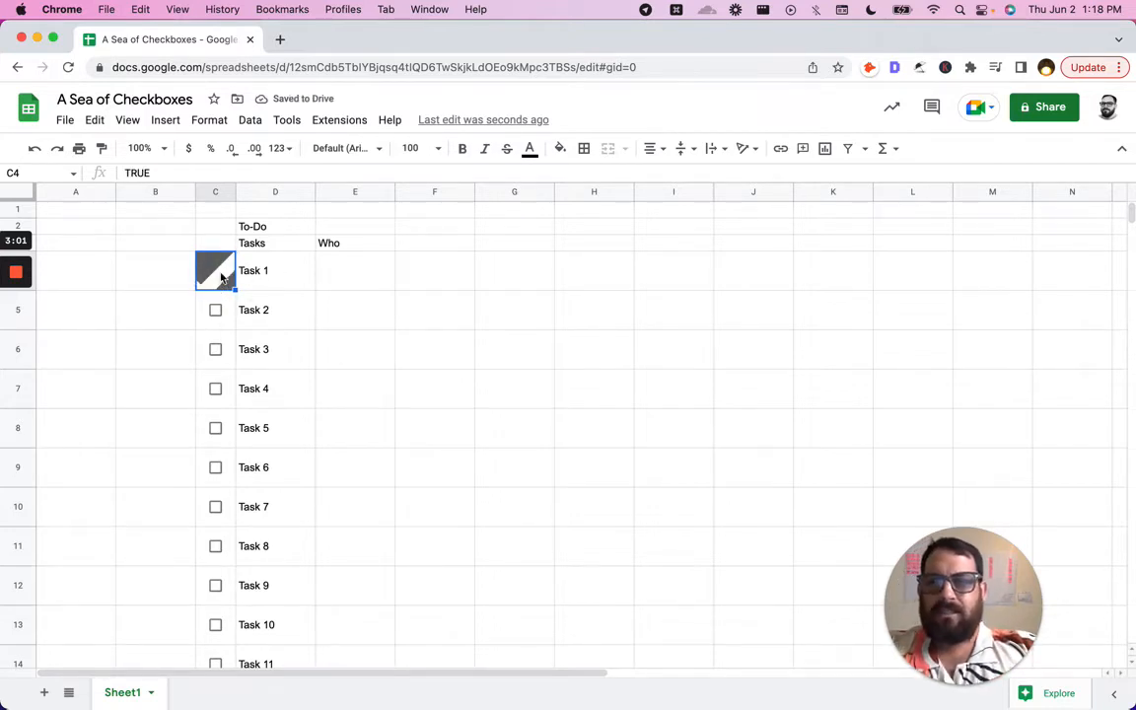
click(215, 270)
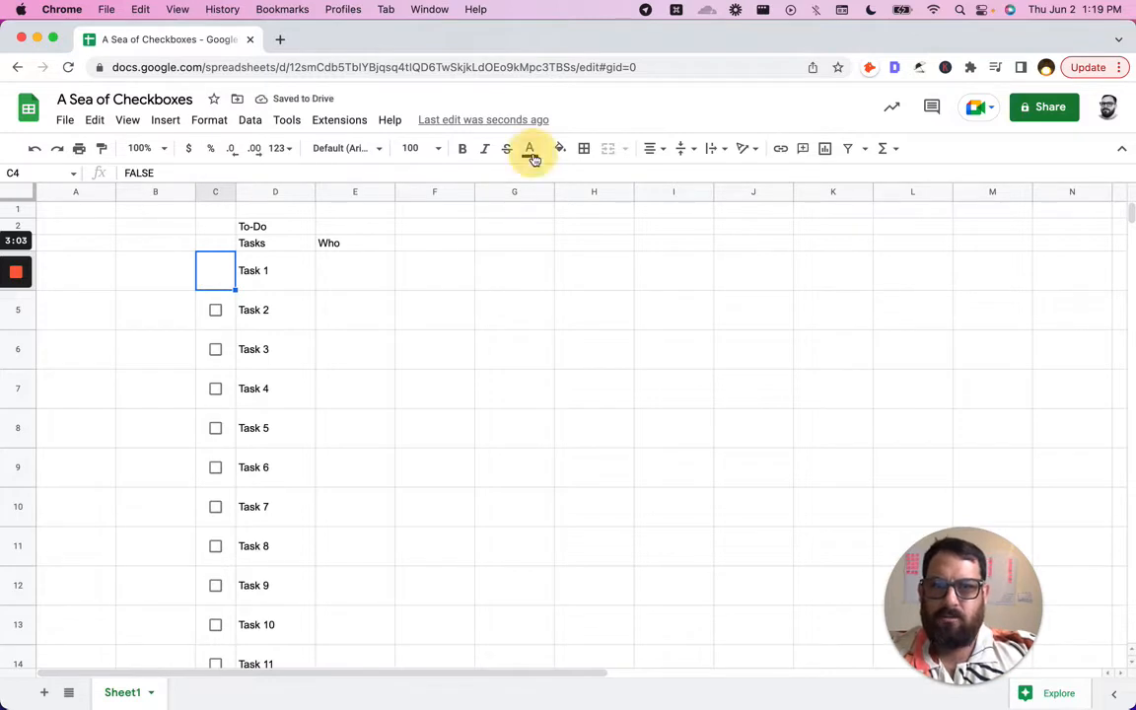
Step: Fill the C4 cell blue, hiding the checkbox, and cancel the Heads up toggle dialog
click(531, 148)
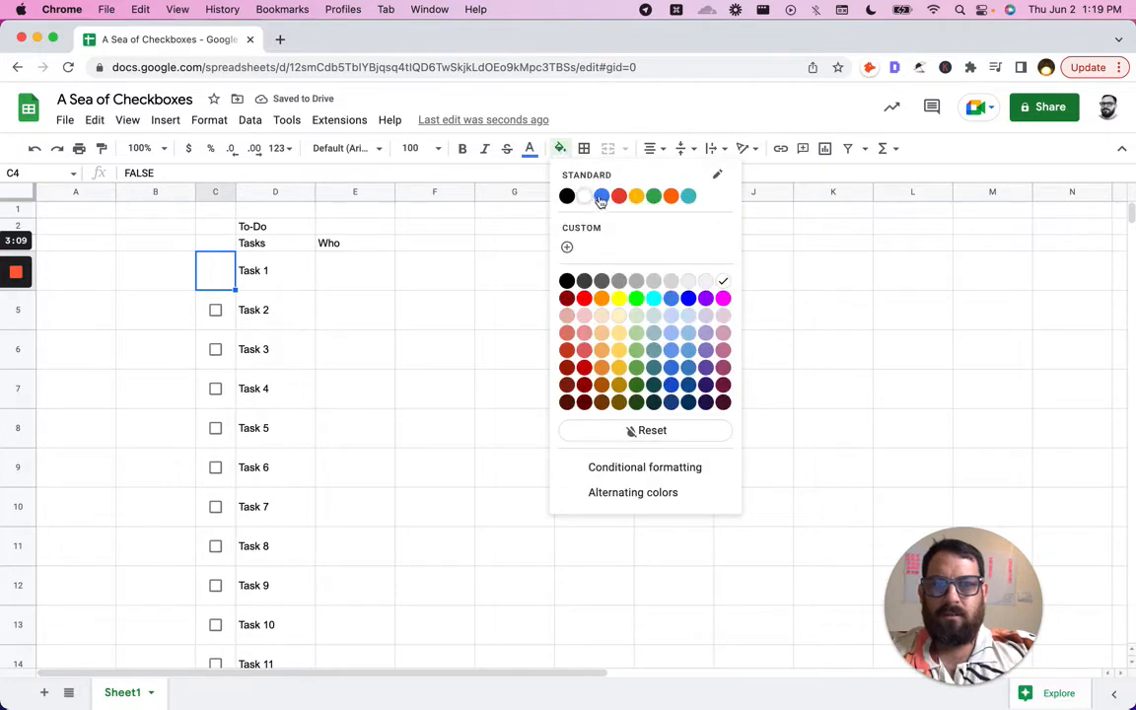
click(602, 195)
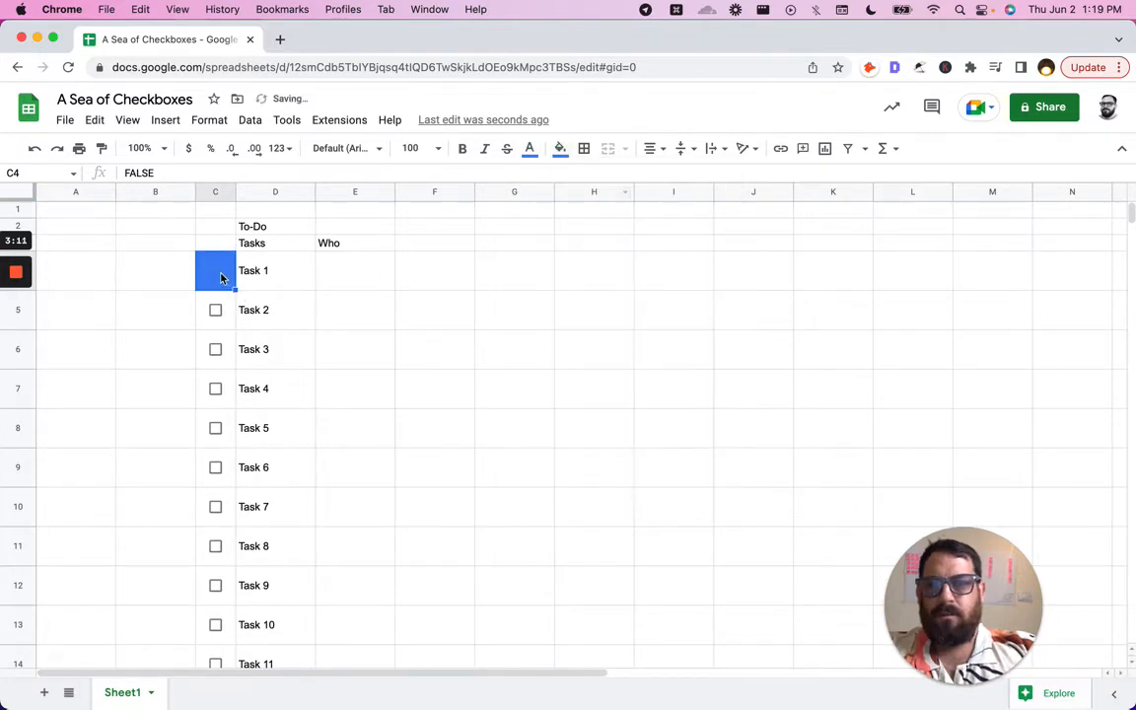
click(215, 270)
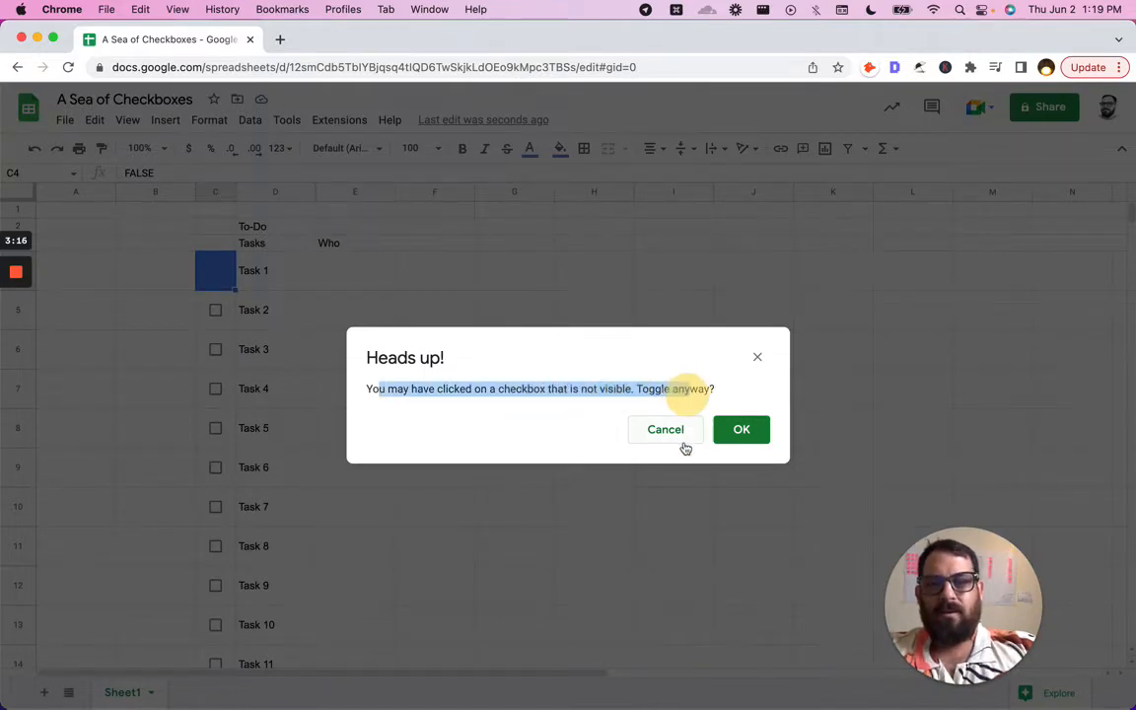
click(665, 429)
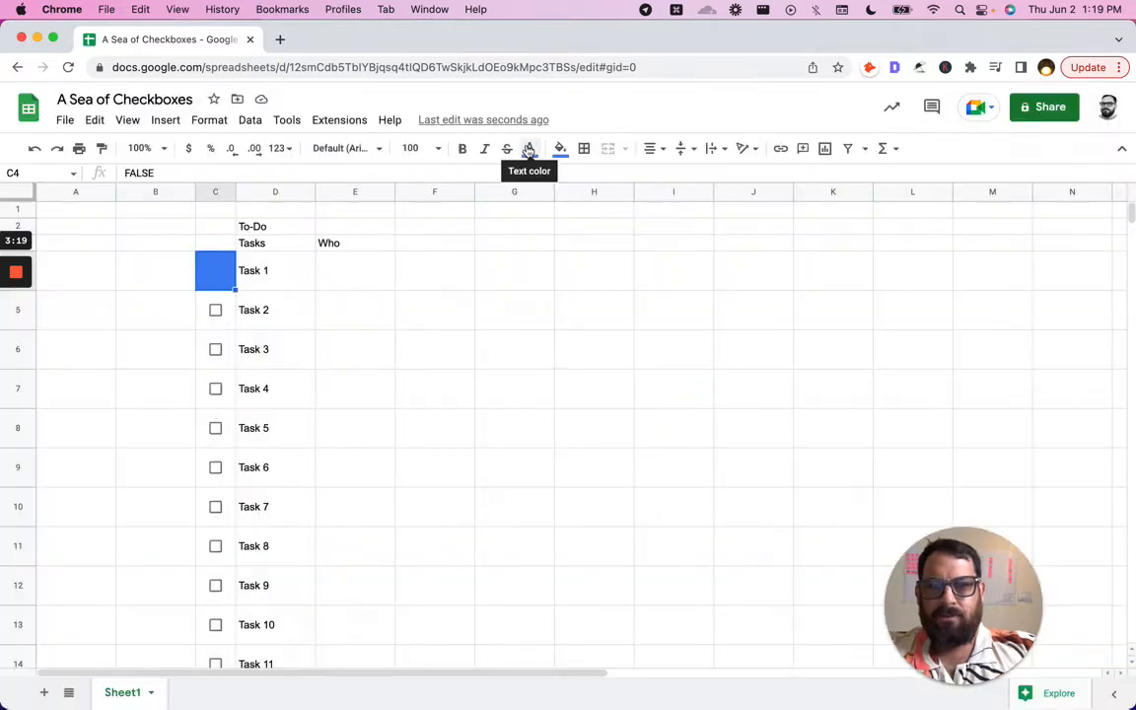
mouse_move(559, 149)
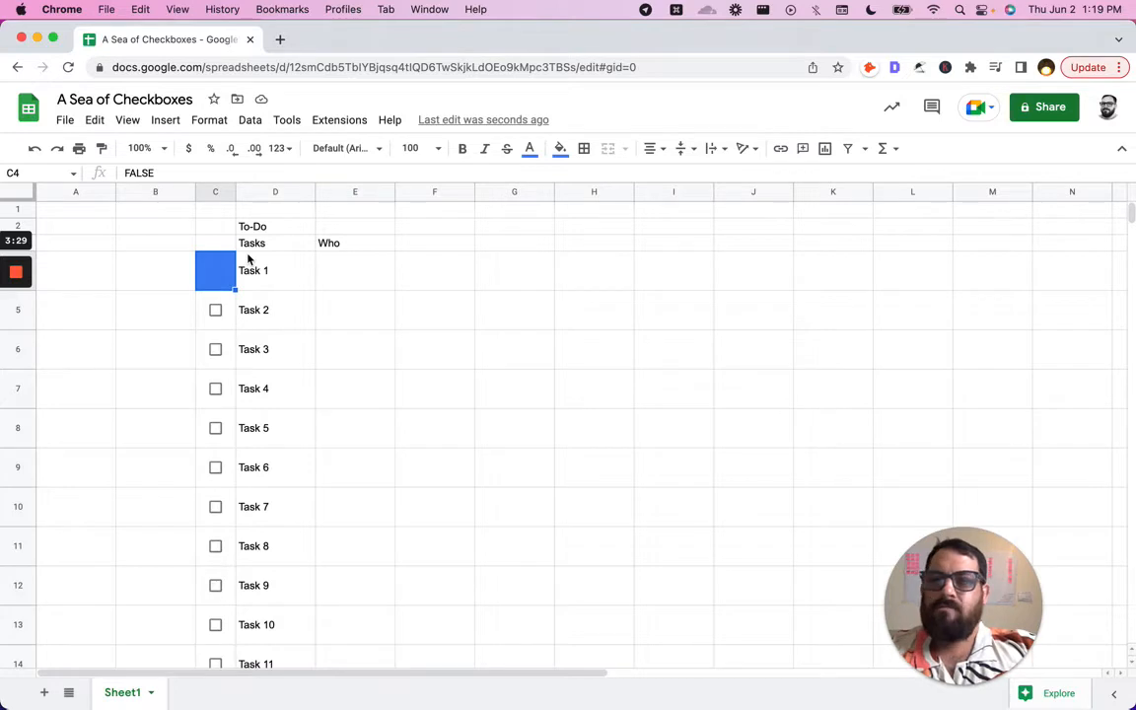
mouse_move(529, 148)
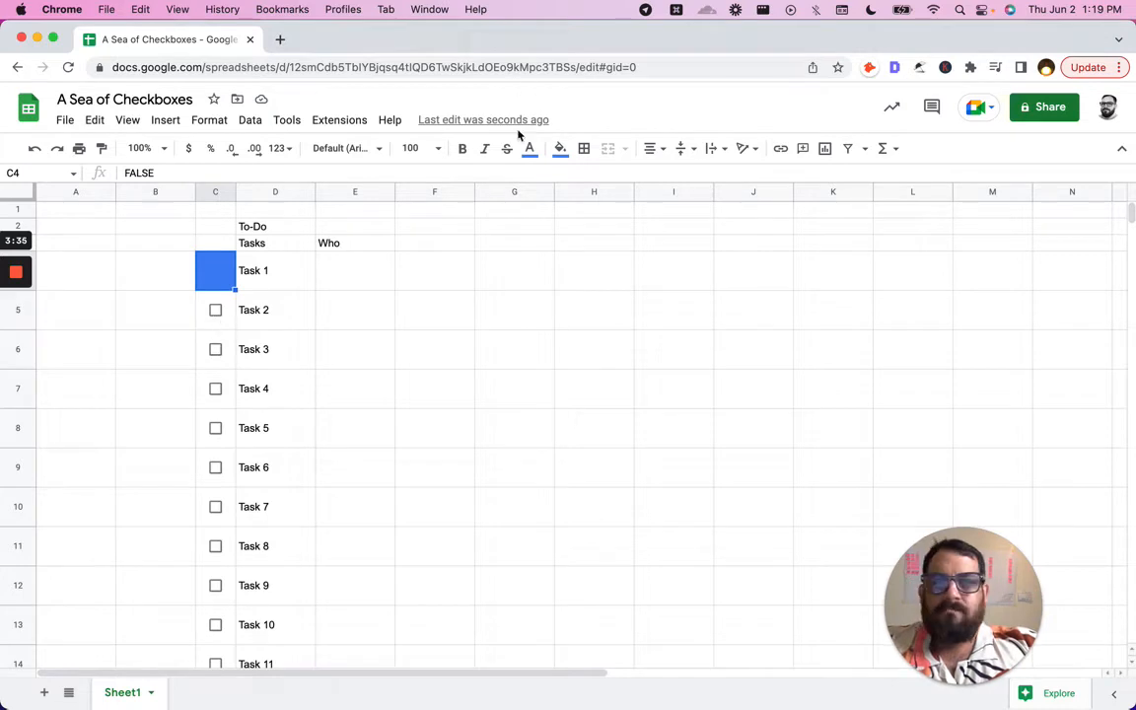
Step: Give the Task 1 checkbox a custom text colour of hex #4285f4
click(560, 148)
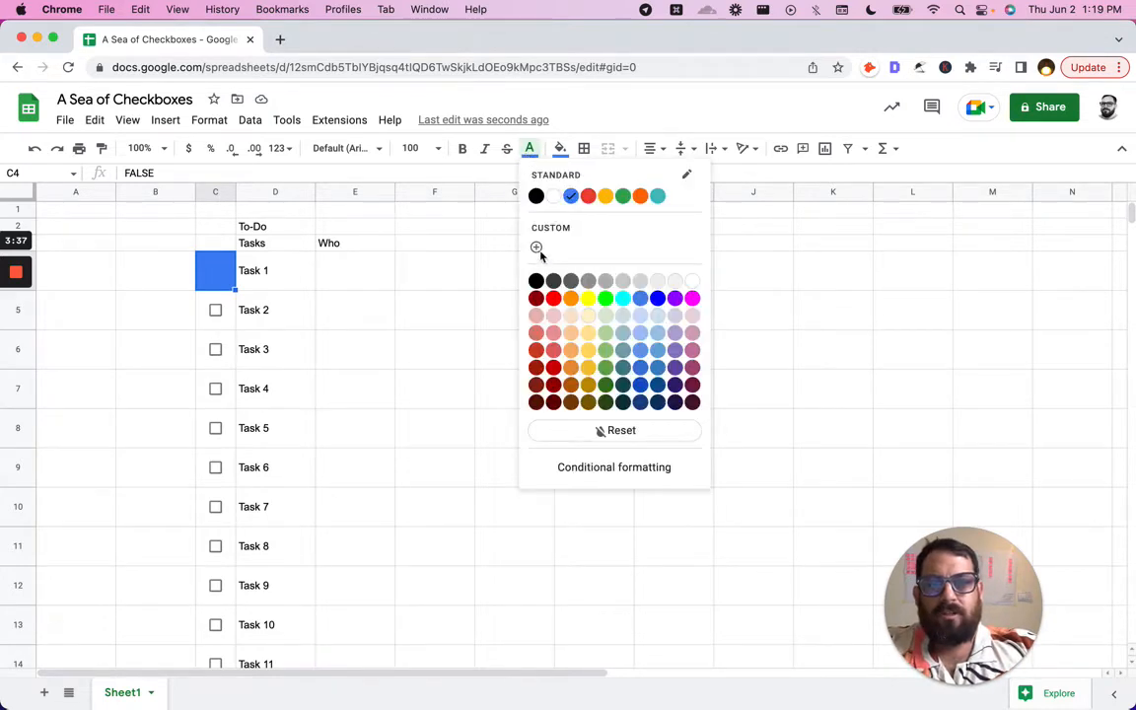
click(536, 247)
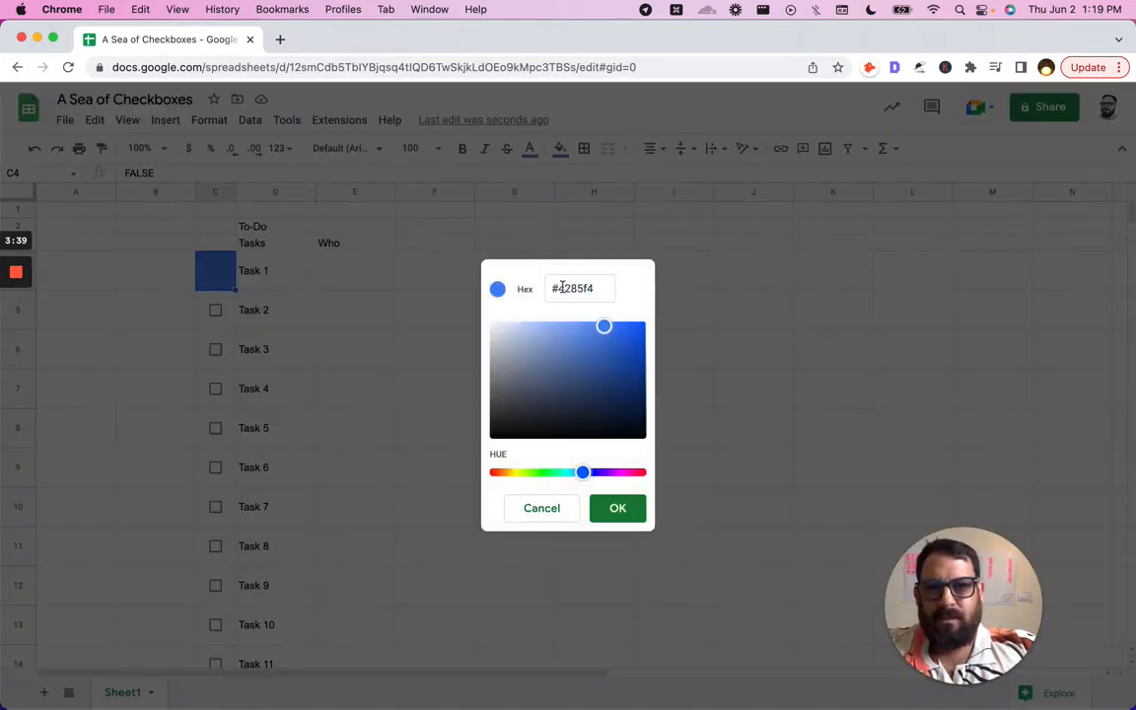
triple_click(580, 288)
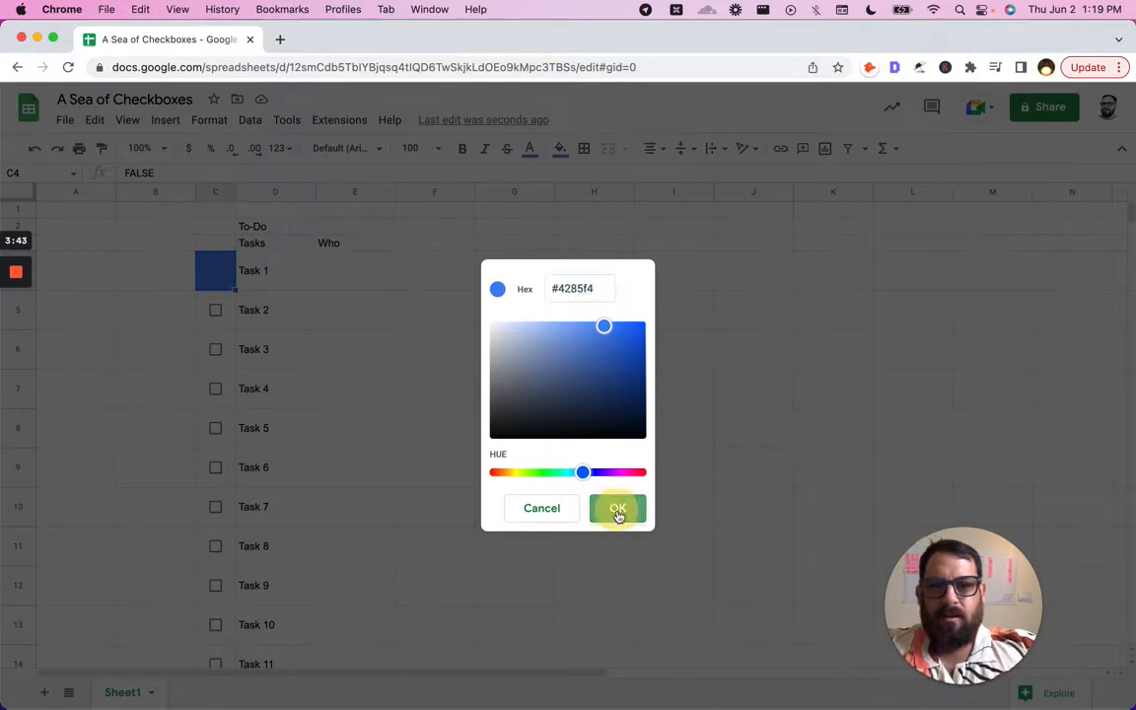
click(617, 509)
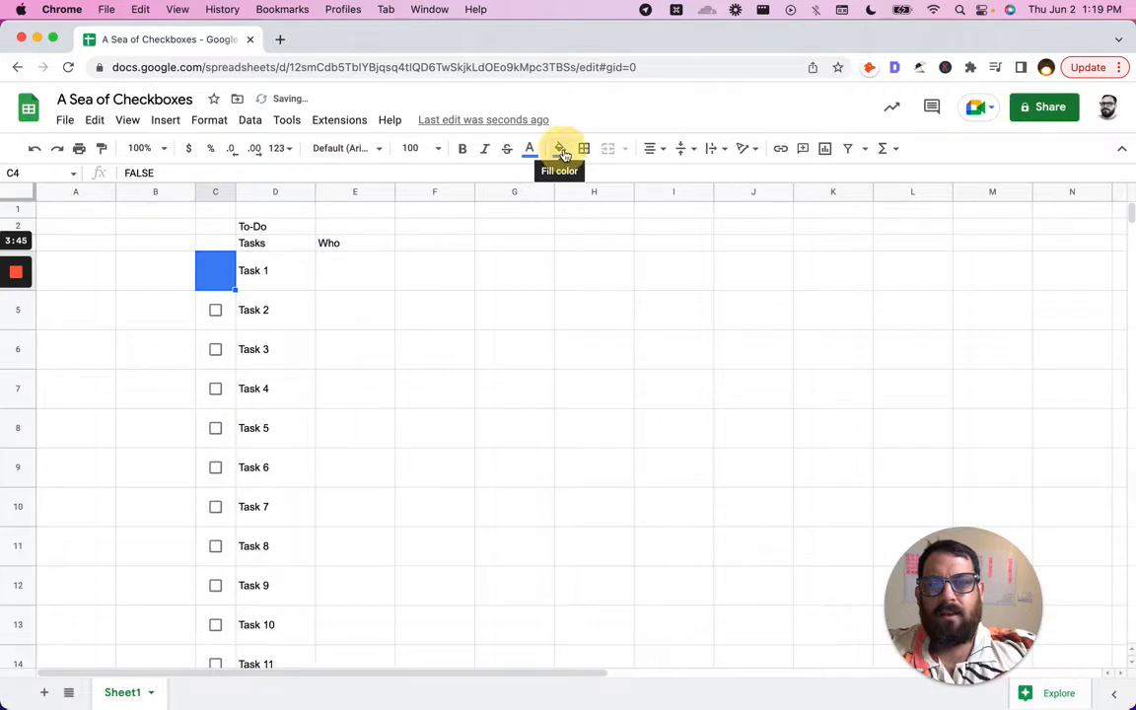
Step: Apply a nearby custom blue fill to the cell and tick the checkbox to check its colour
click(560, 148)
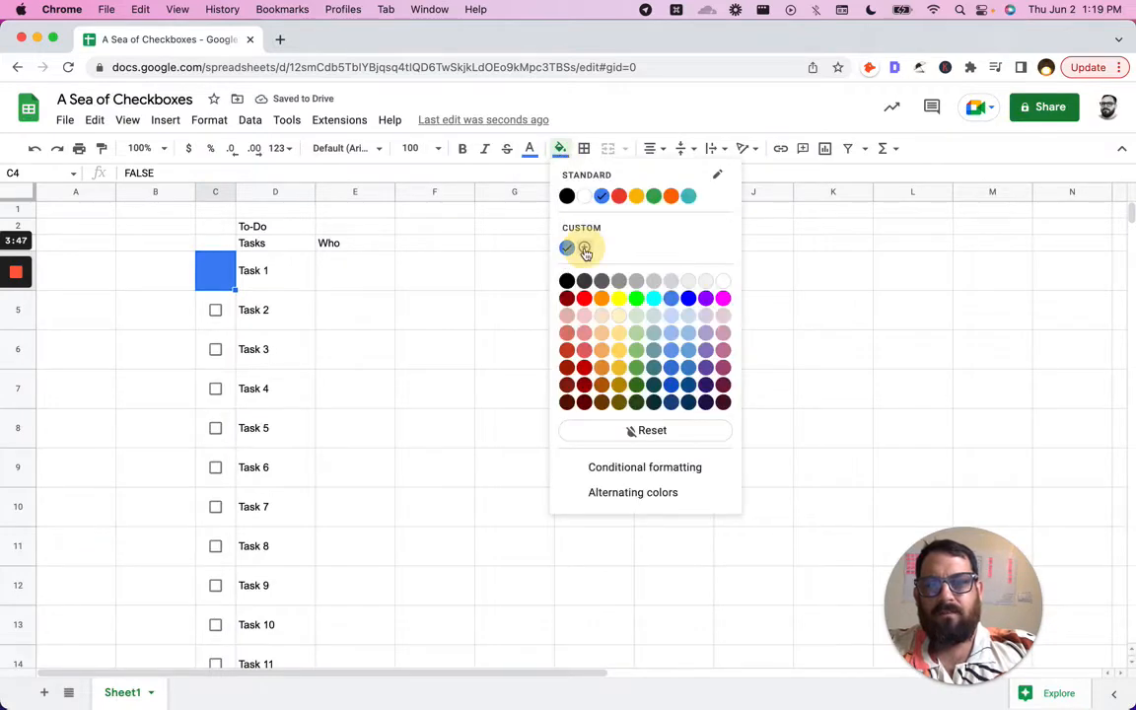
click(585, 248)
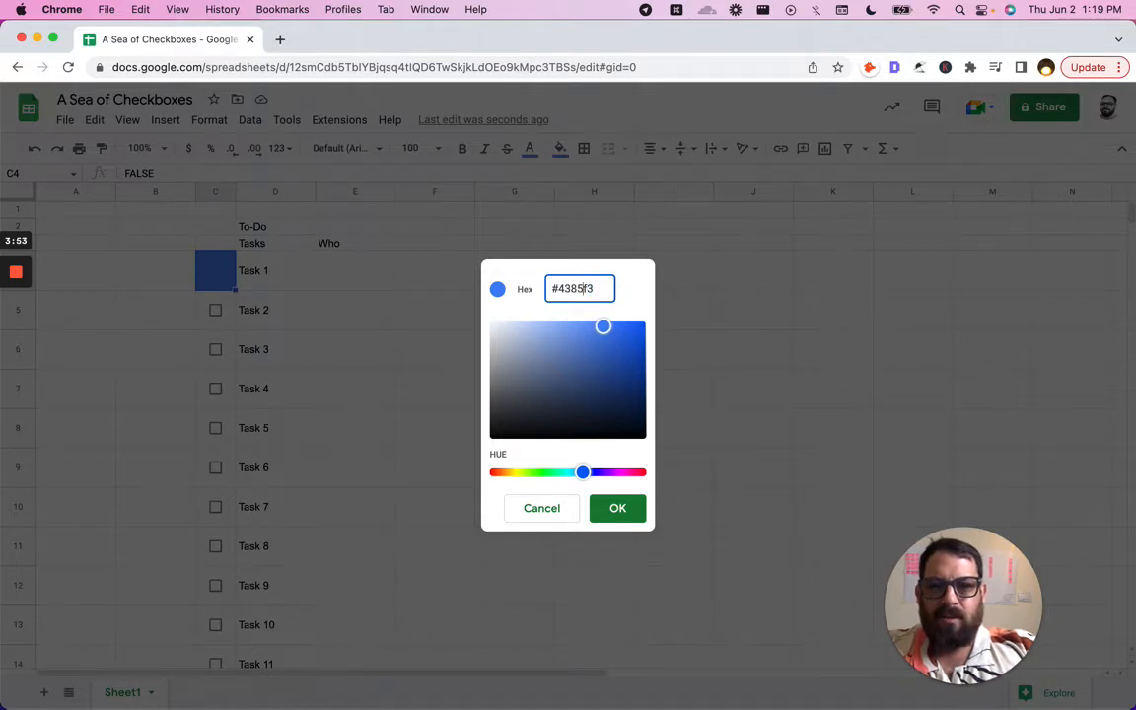
click(617, 508)
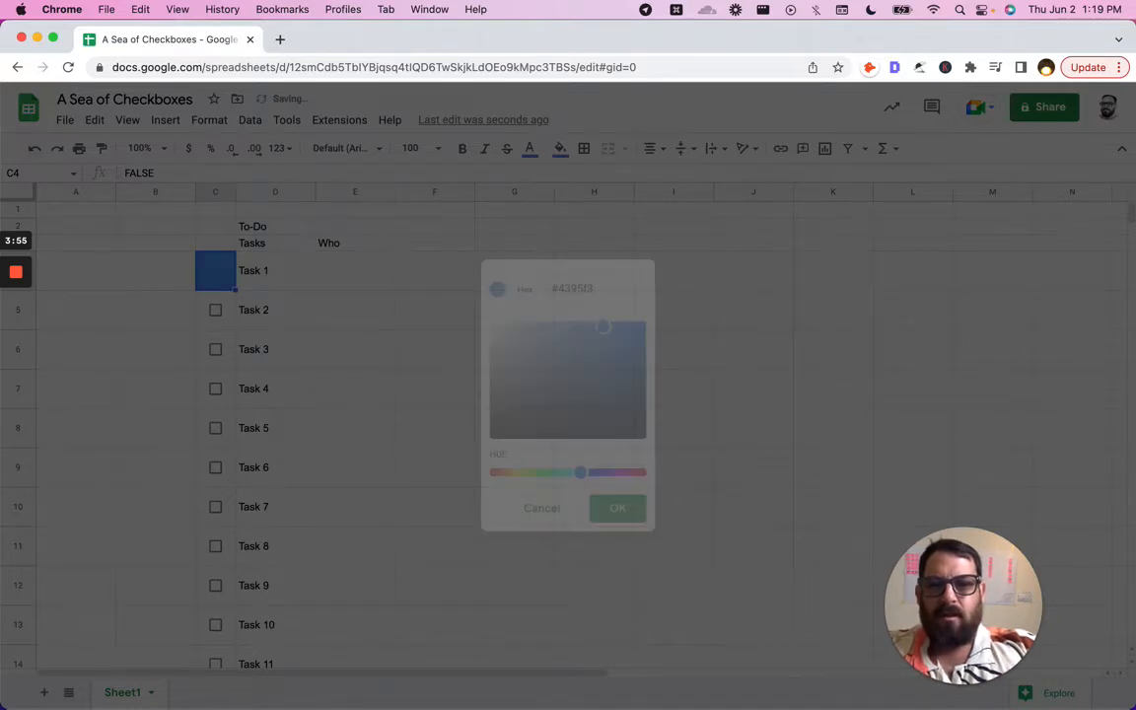
click(542, 508)
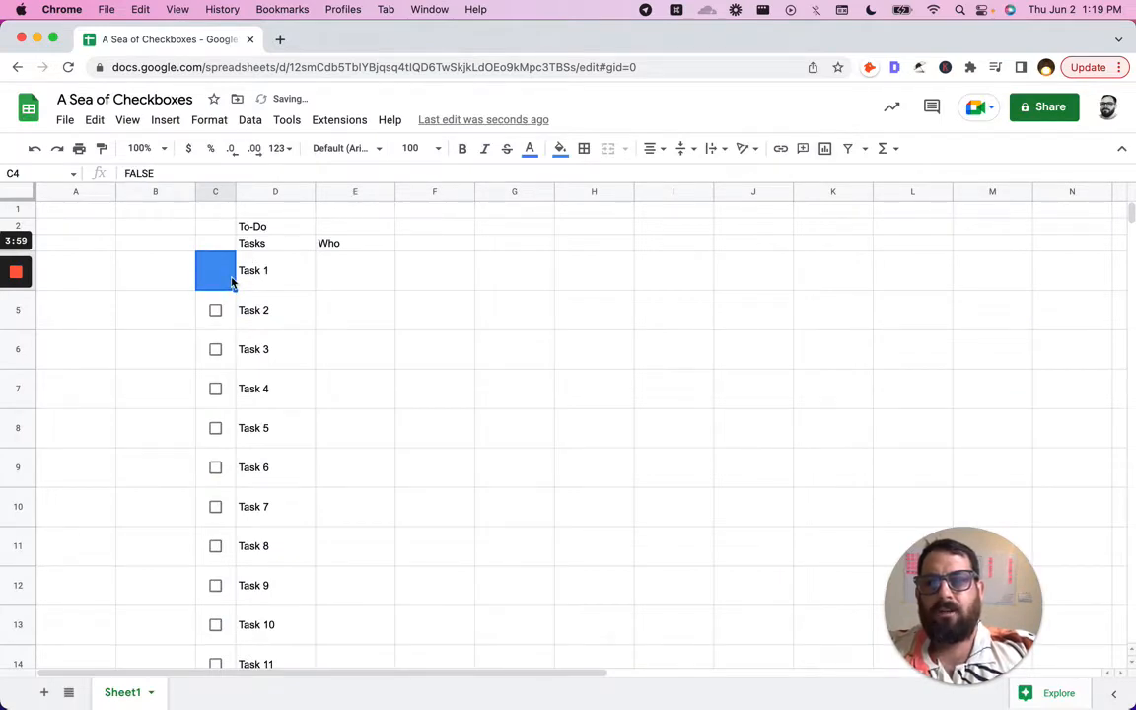
click(215, 270)
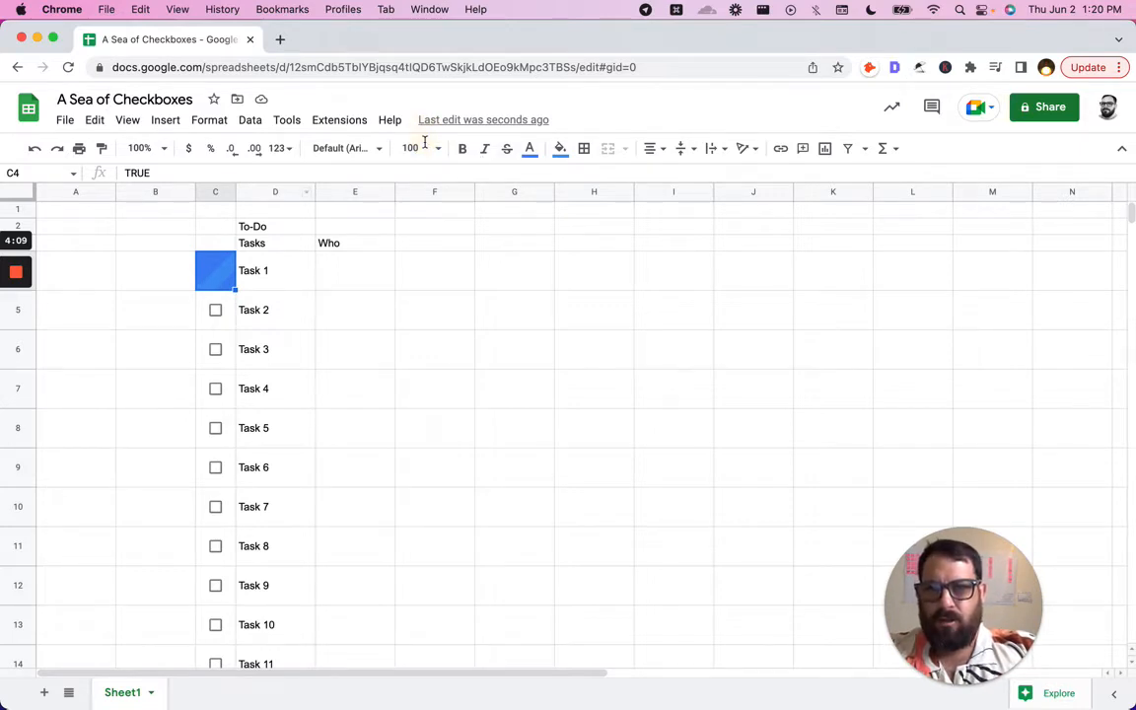
Step: Adjust the checkbox font size again so the blue formatting runs down column C
click(412, 148)
text(400)
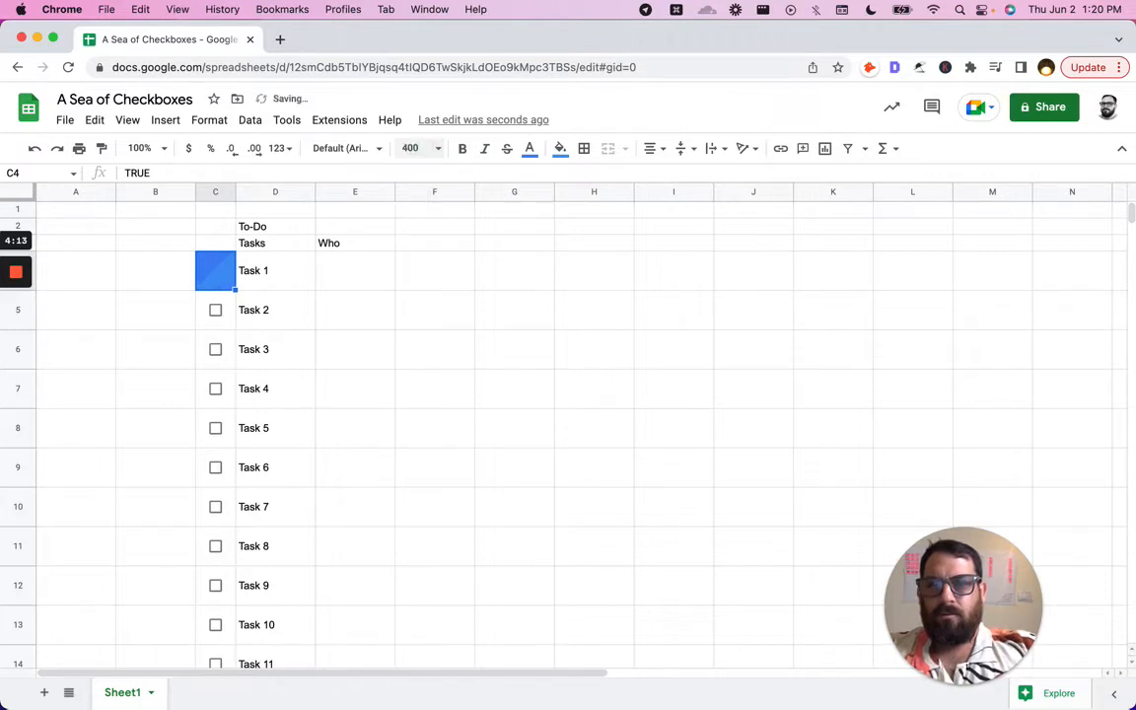
click(411, 148)
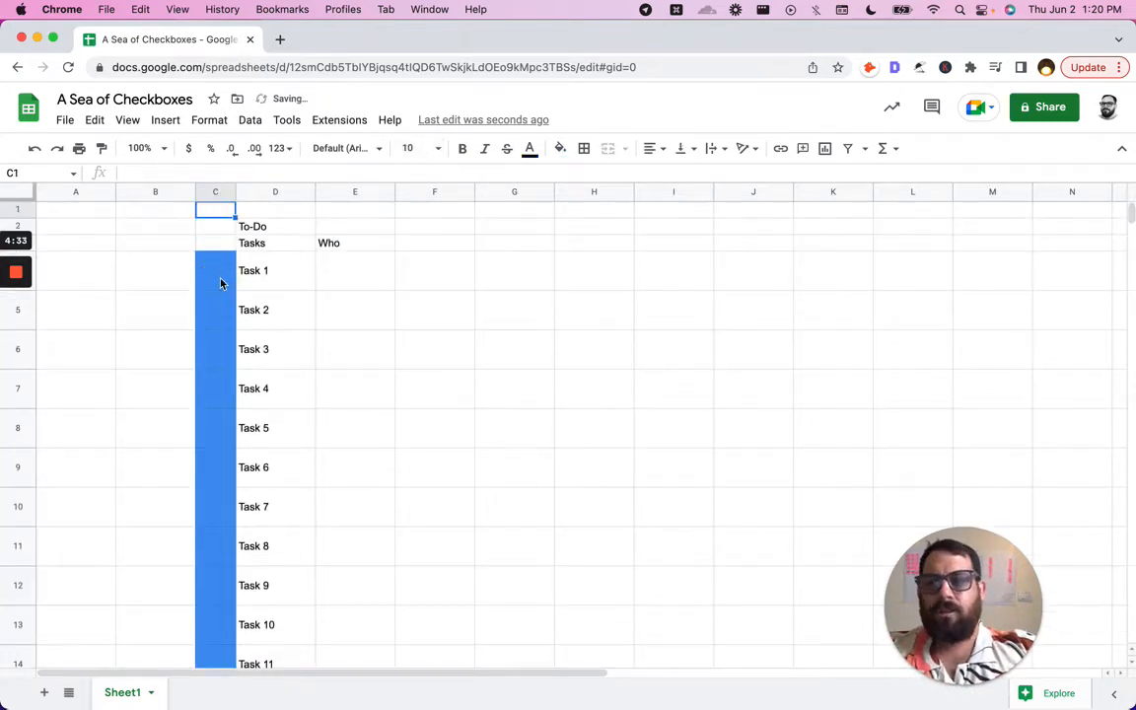
click(215, 270)
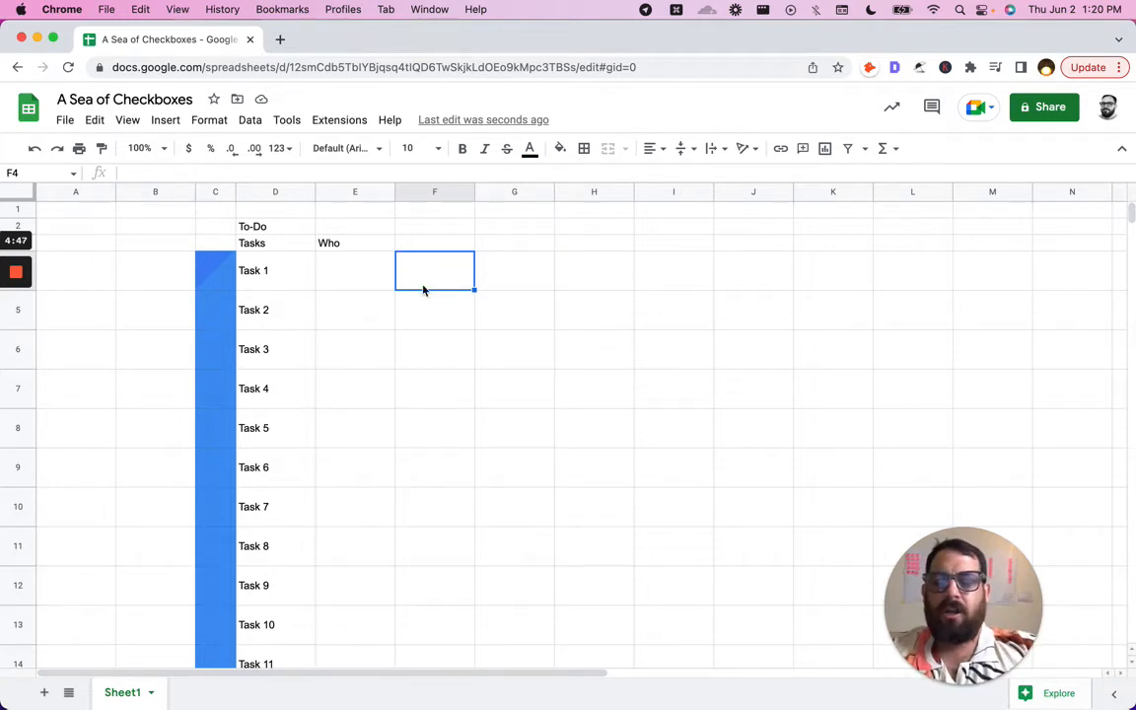
mouse_move(454, 277)
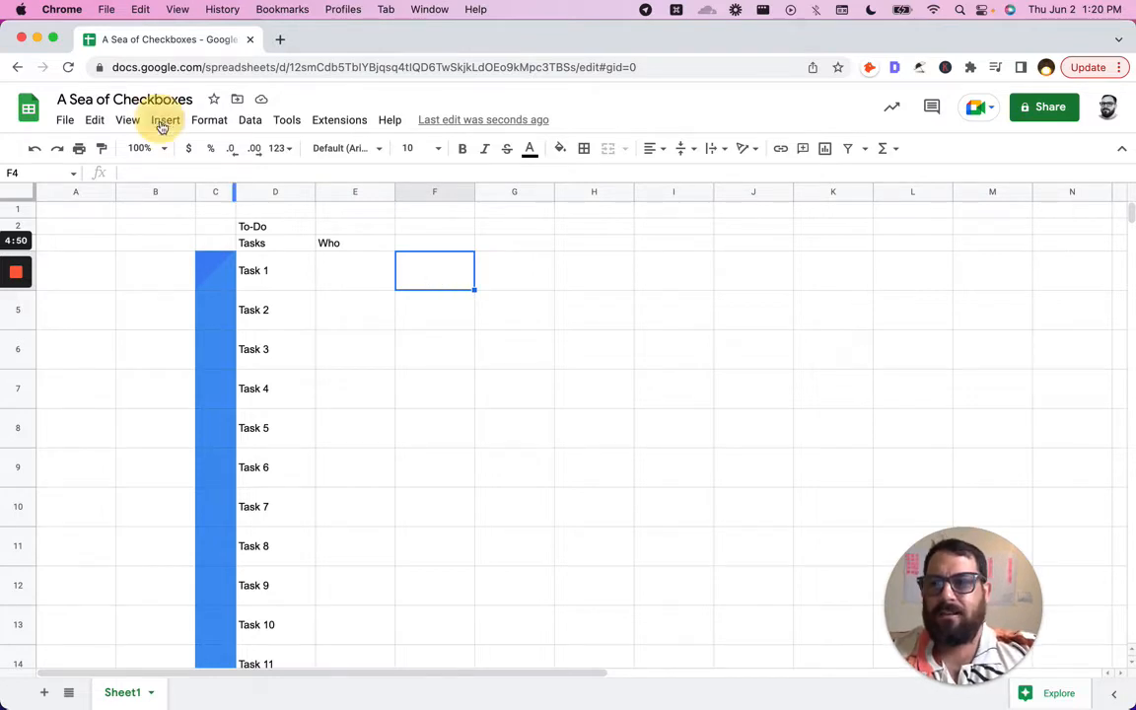
Step: Insert a checkbox in F4 and open its data validation rule
click(165, 119)
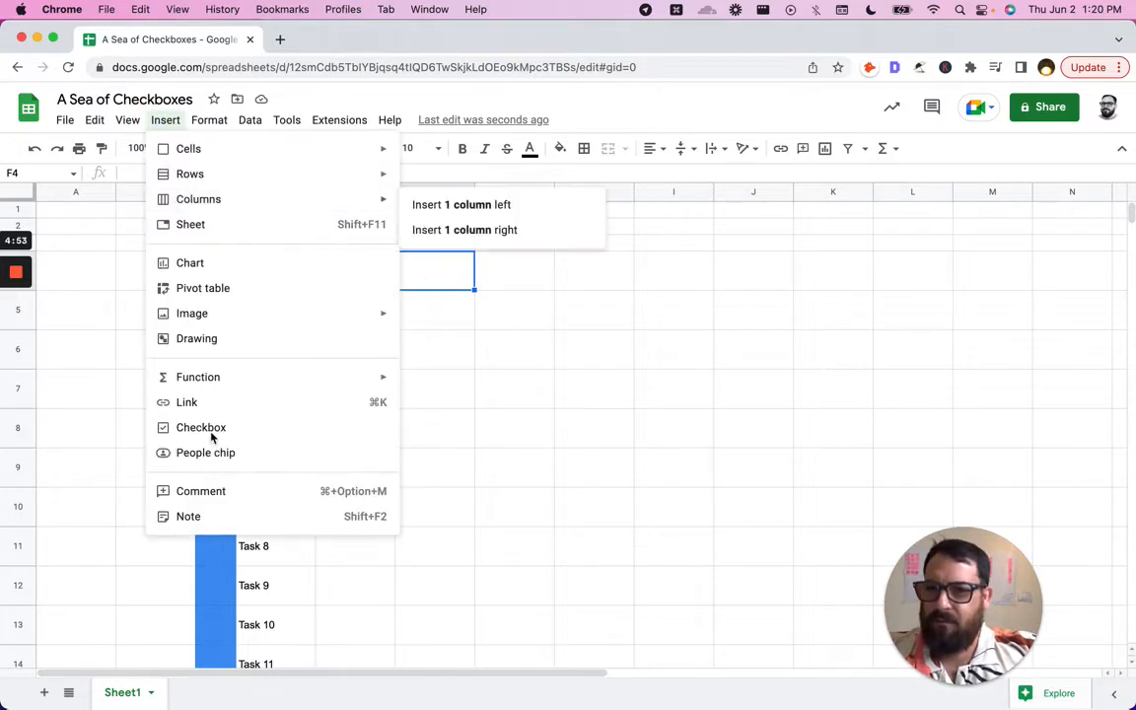
click(202, 427)
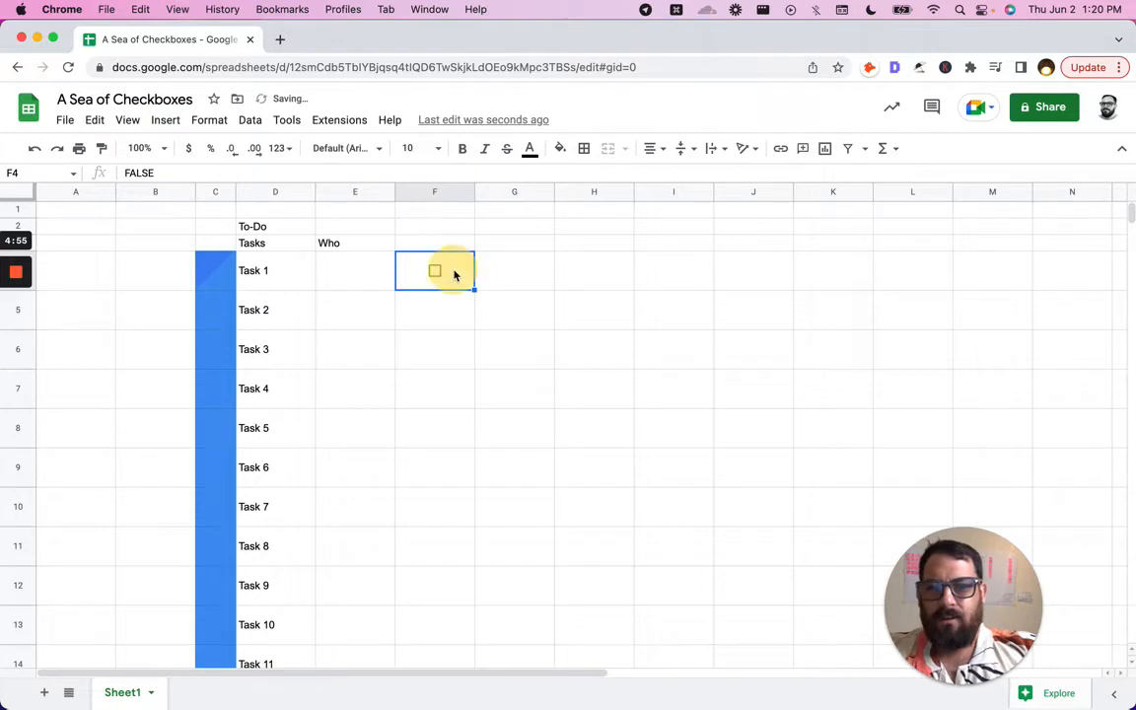
right_click(435, 270)
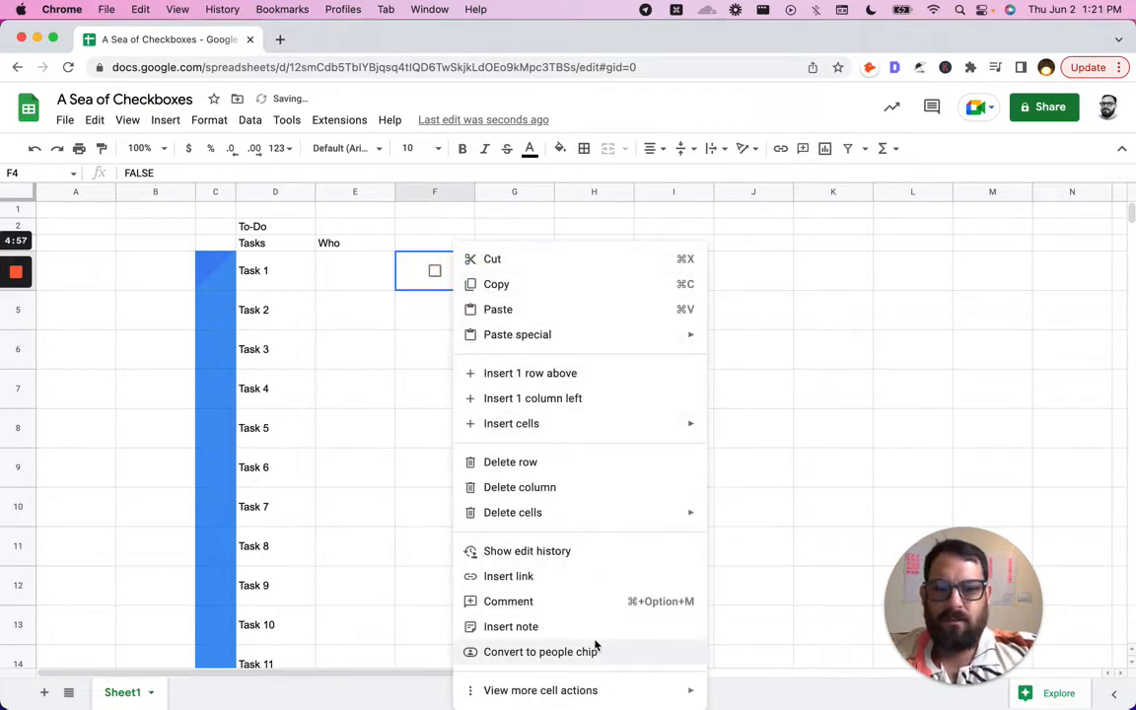
mouse_move(541, 690)
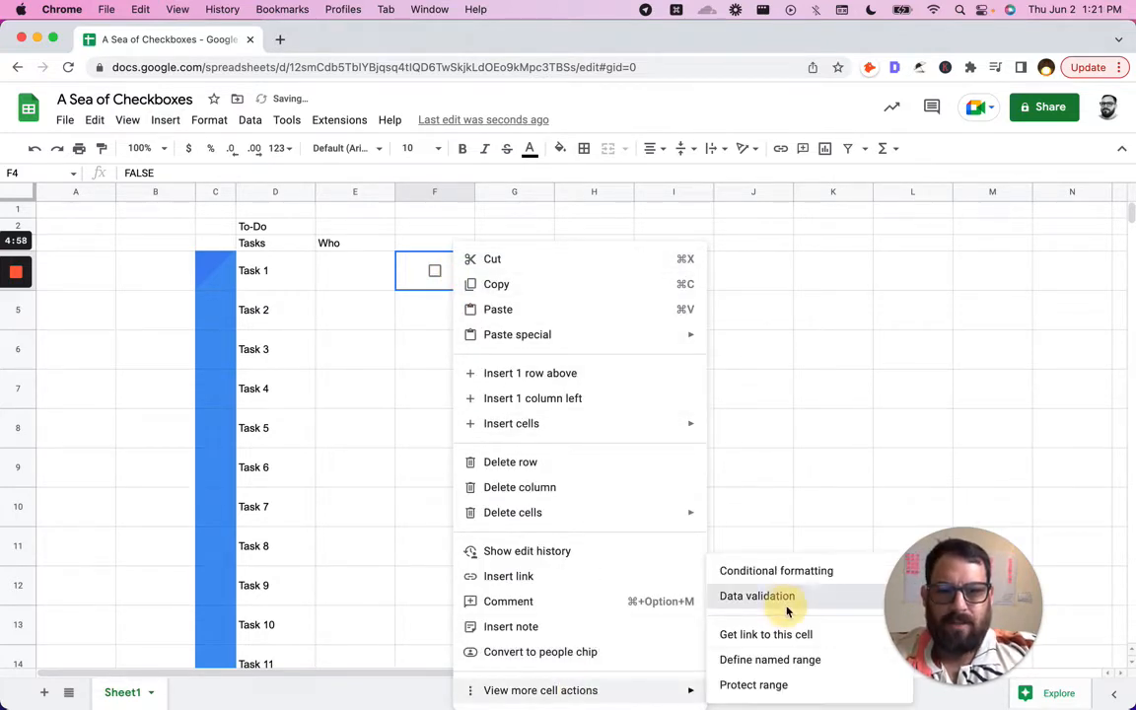
click(757, 596)
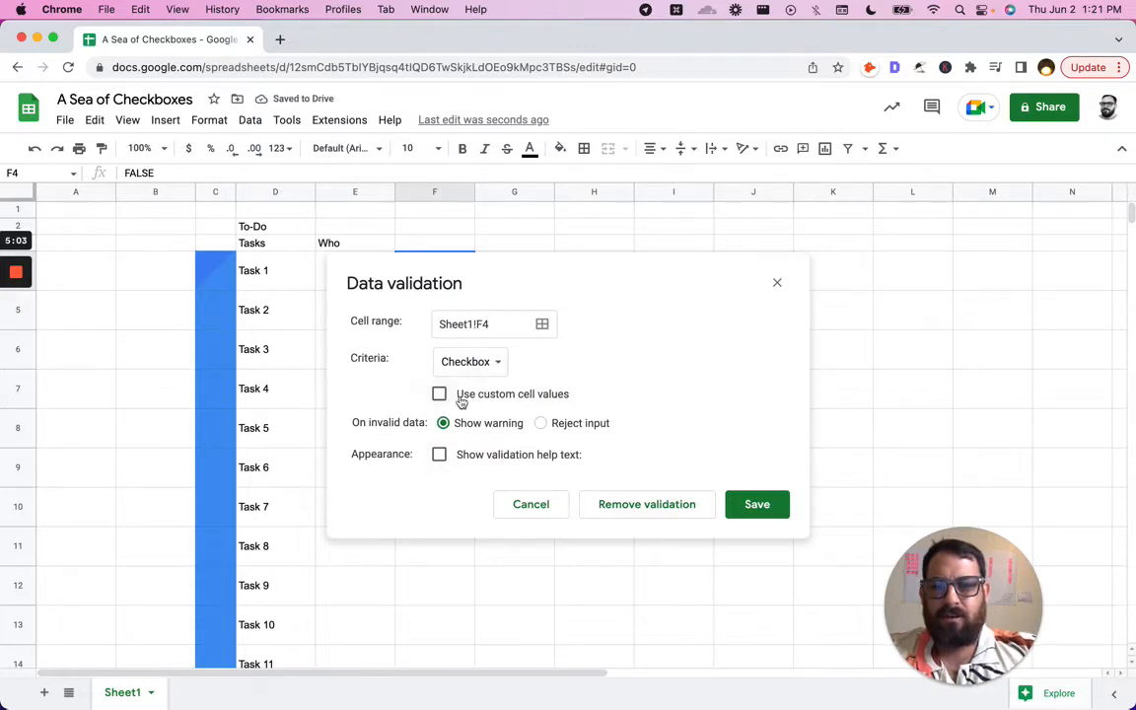
Step: Make the F4 checkbox store custom values YES and NO, save the rule and toggle it
click(439, 393)
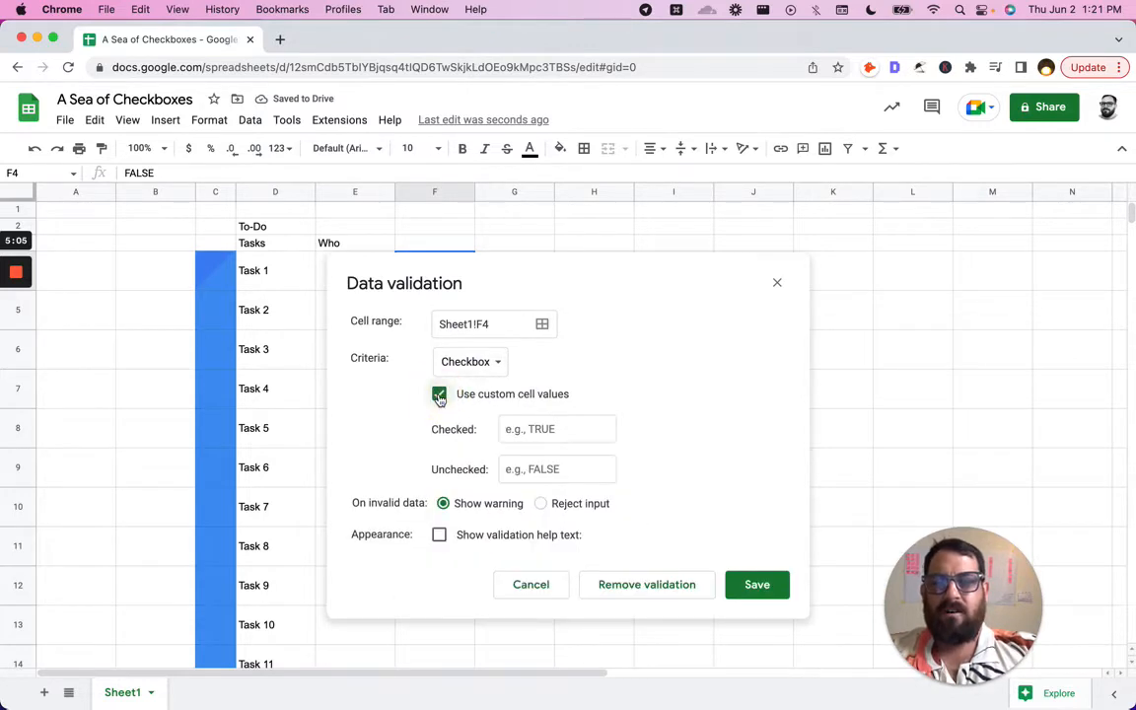
text(YEs)
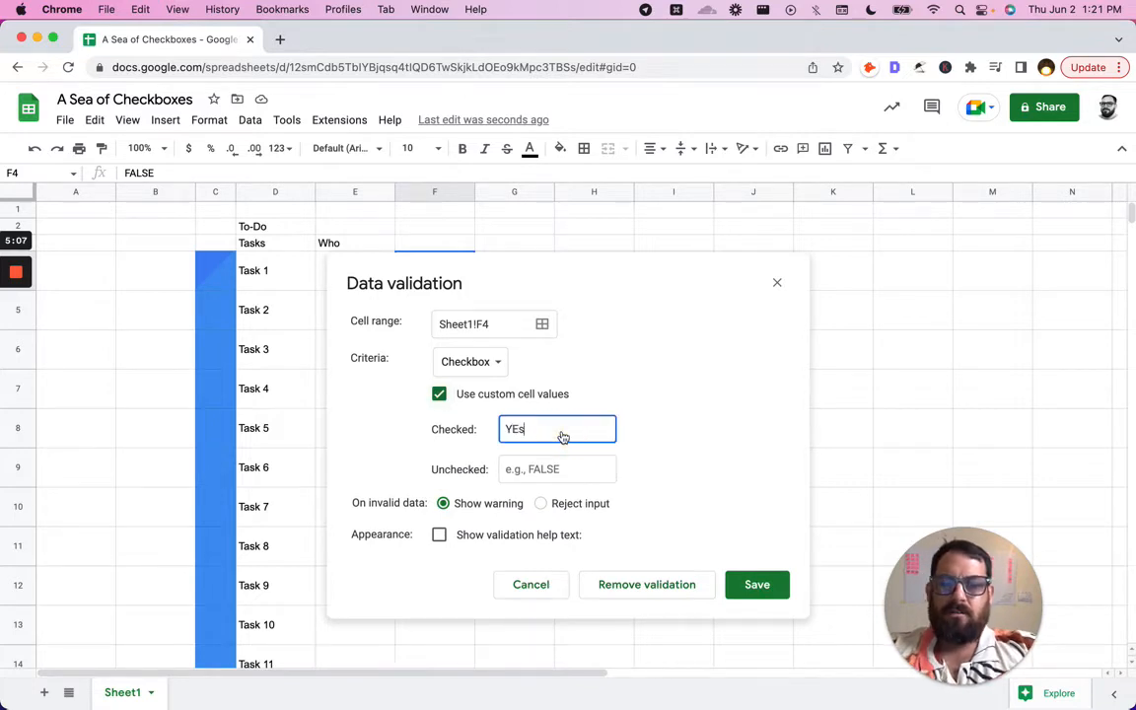
text(NO)
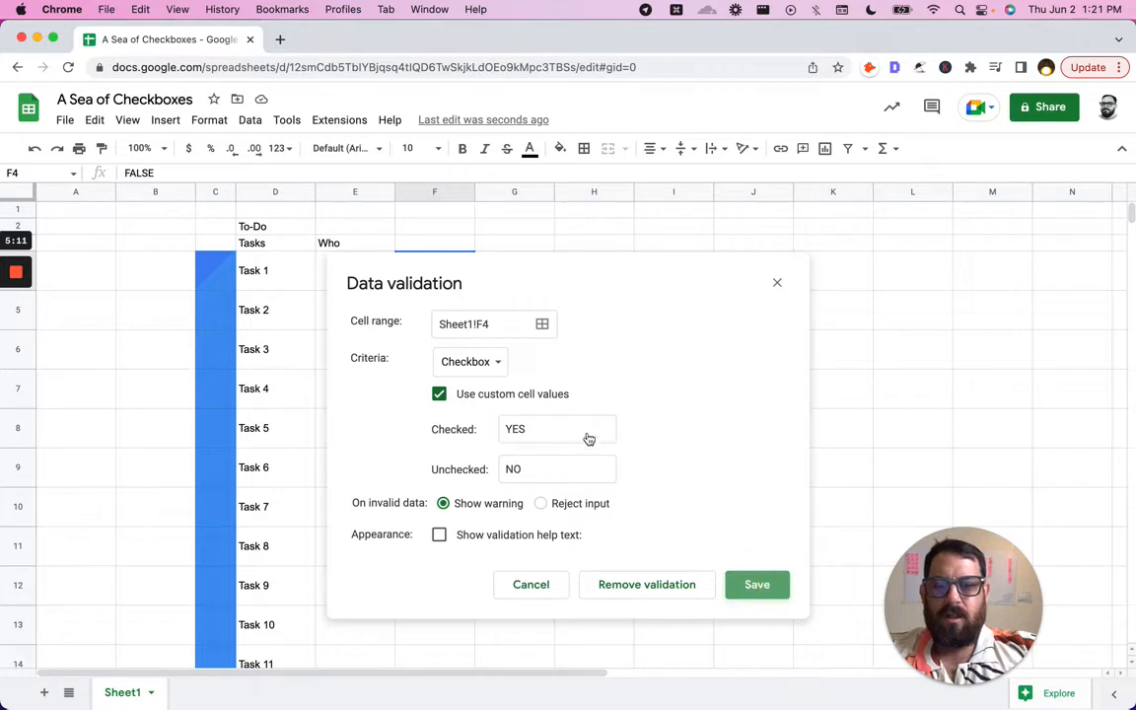
click(757, 585)
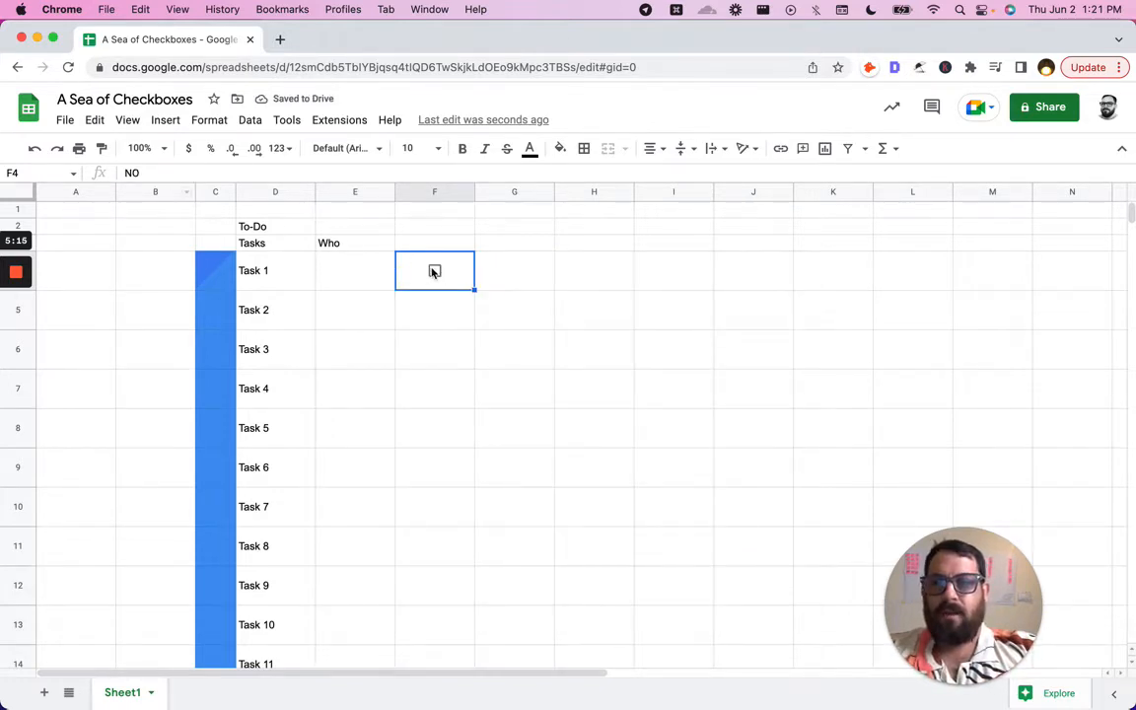
click(434, 270)
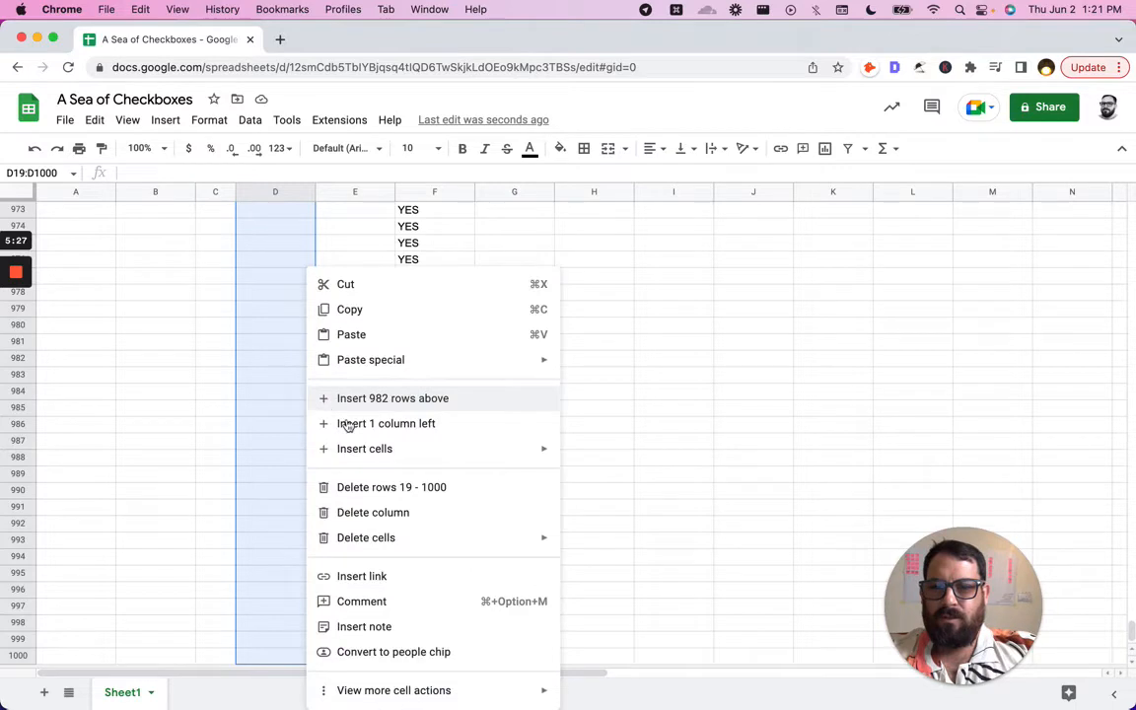
mouse_move(383, 486)
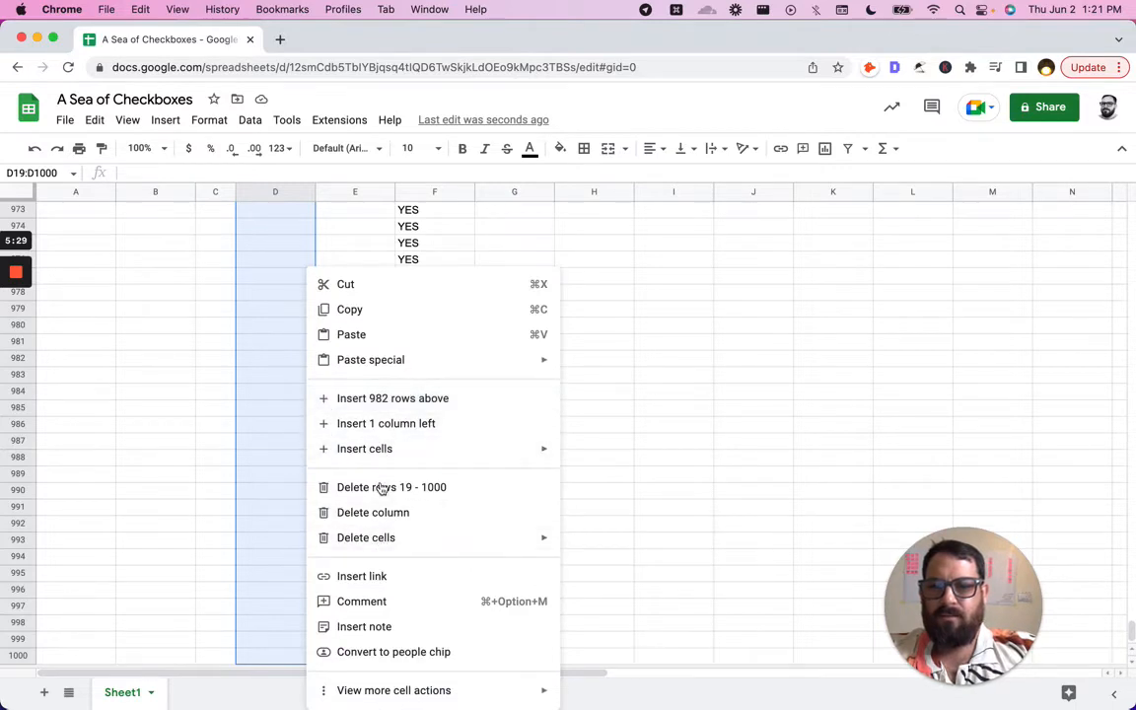
Step: Delete the unused rows 19 through 1000 below the task list
click(391, 486)
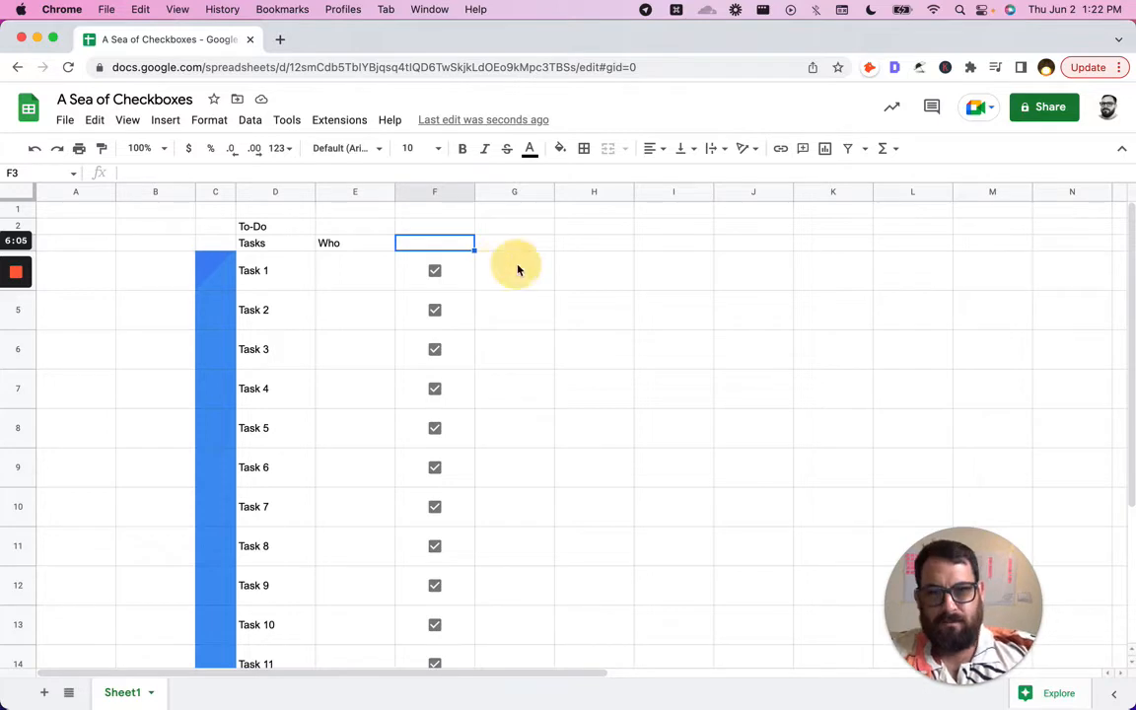
Step: Head column F with APPROVED and select Task 1's checkbox cell for editing
right_click(514, 270)
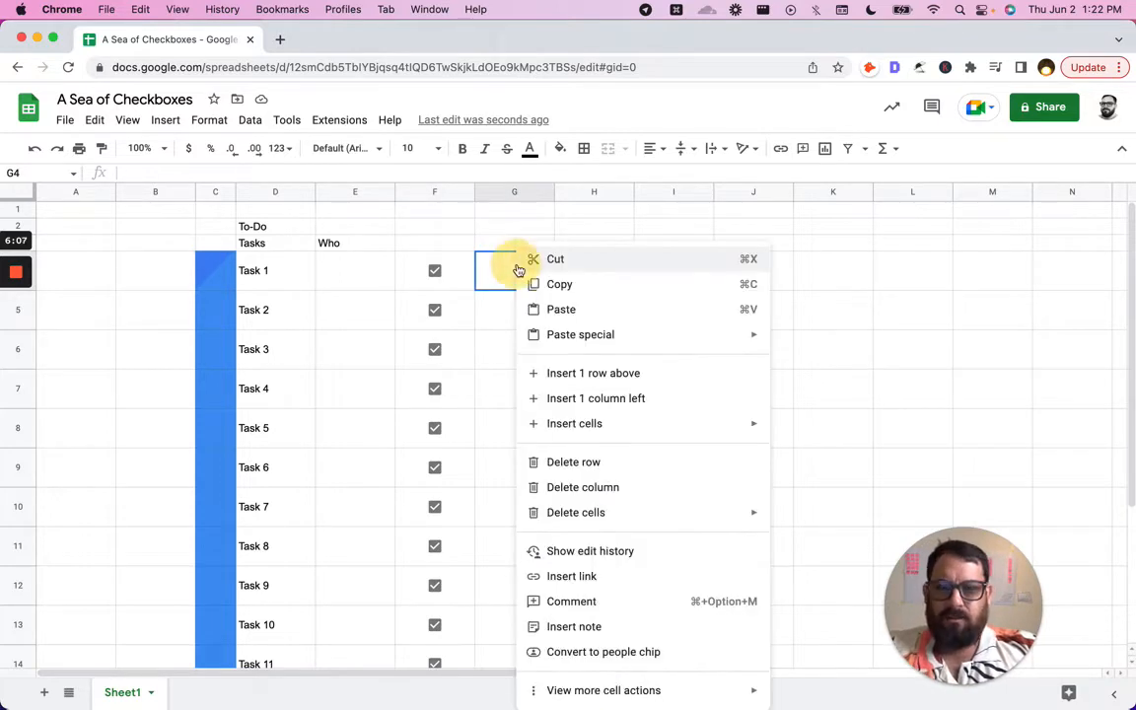
mouse_move(458, 244)
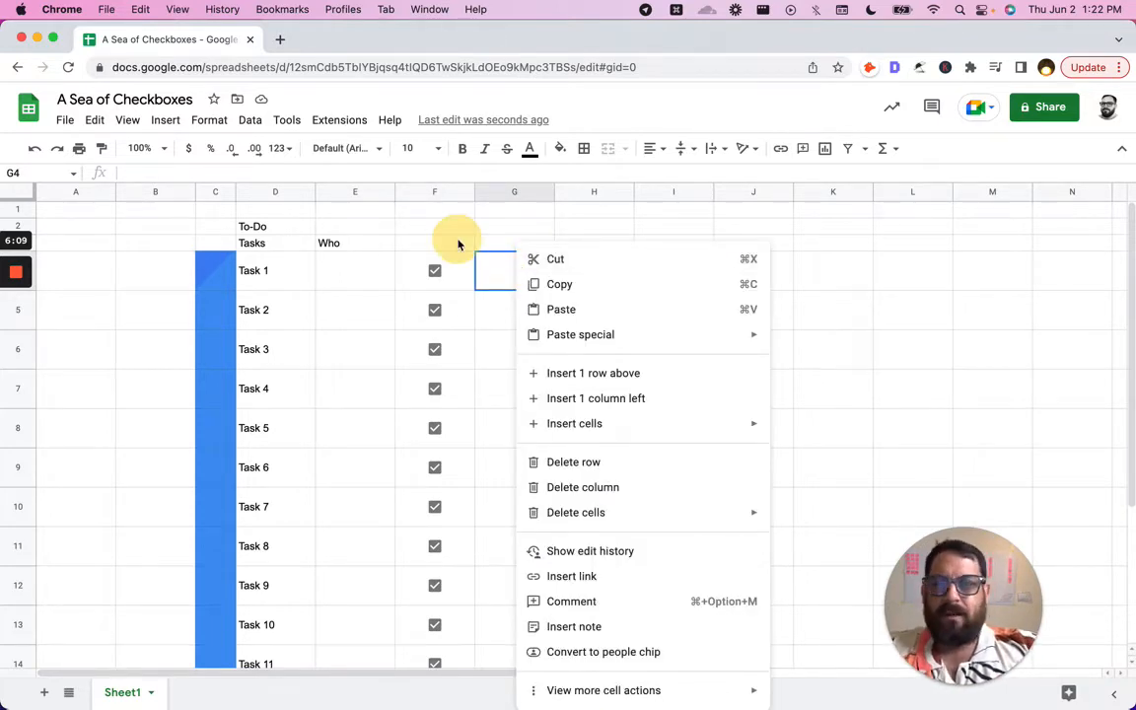
text(APPROVED)
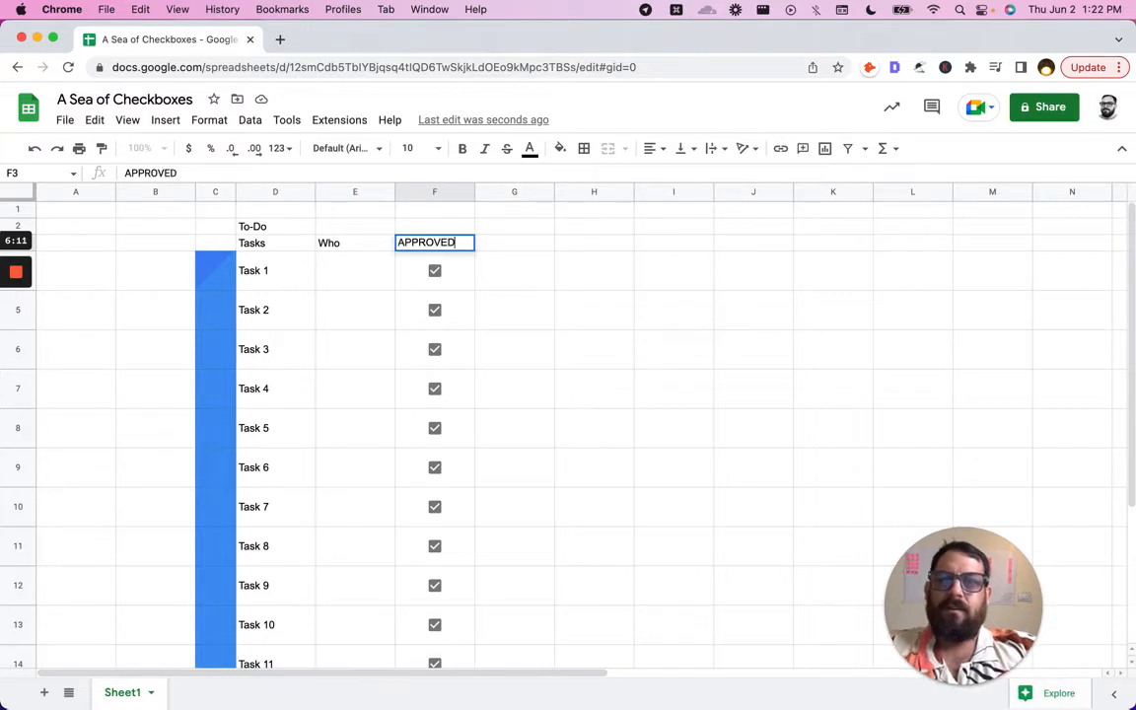
click(434, 271)
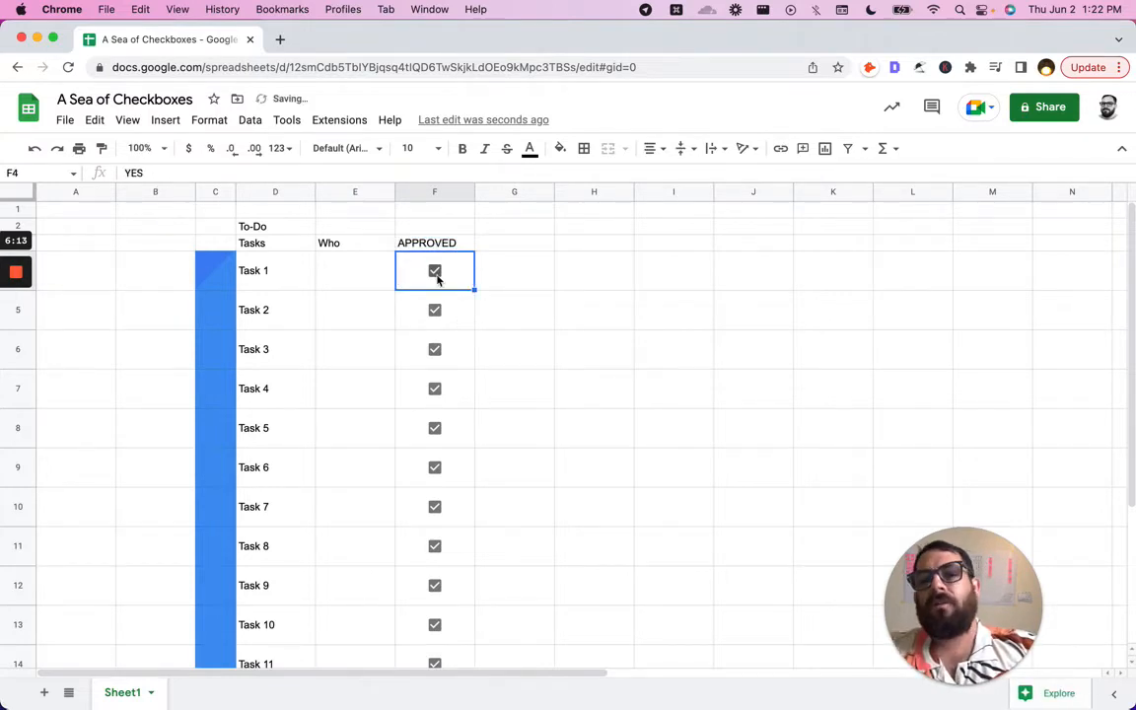
right_click(434, 271)
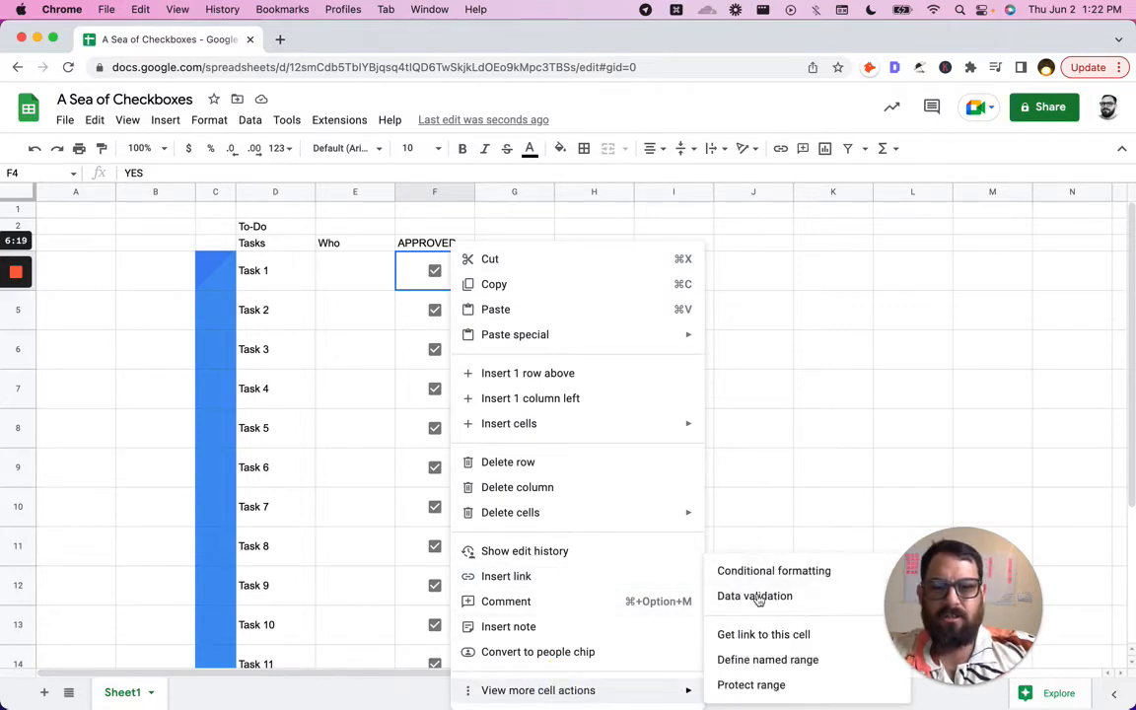
Step: Set the checkbox's checked value to APPROVED and unchecked value to NOT APPROVED
click(755, 596)
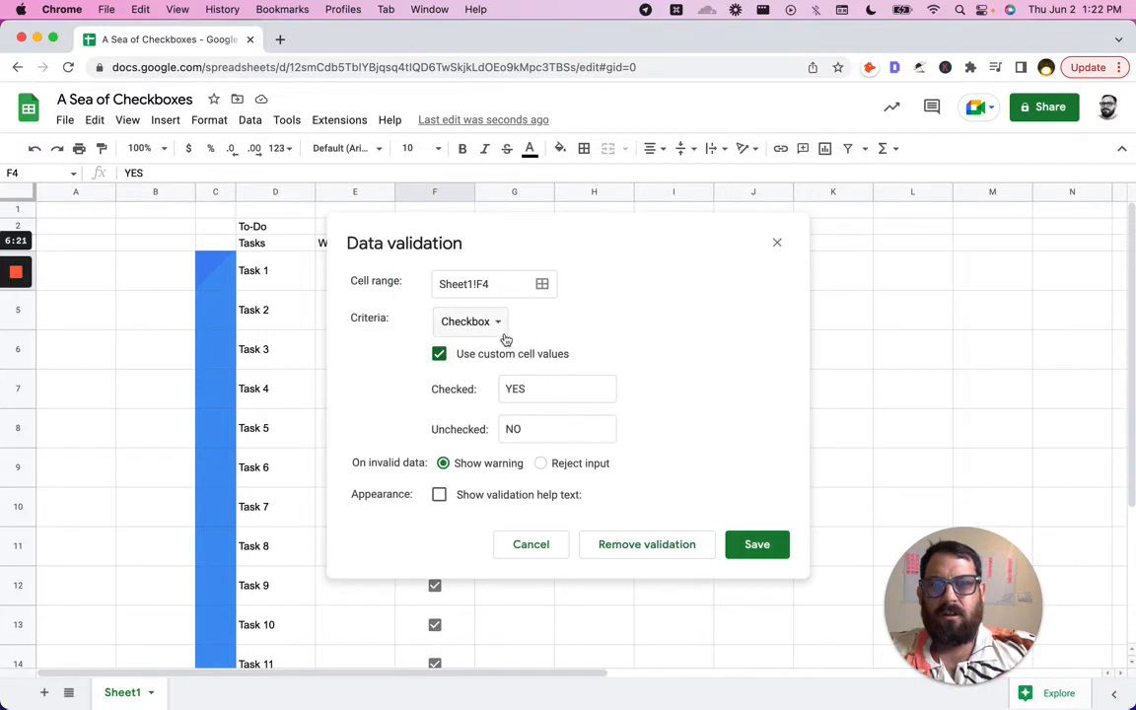
text(A)
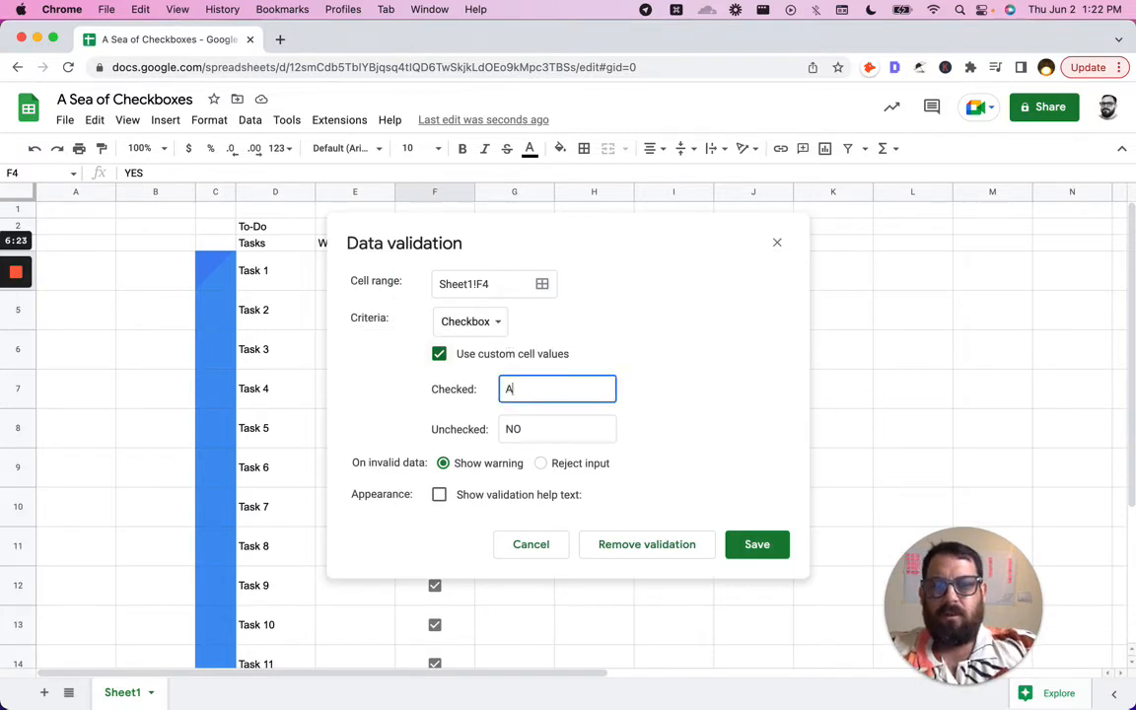
click(558, 429)
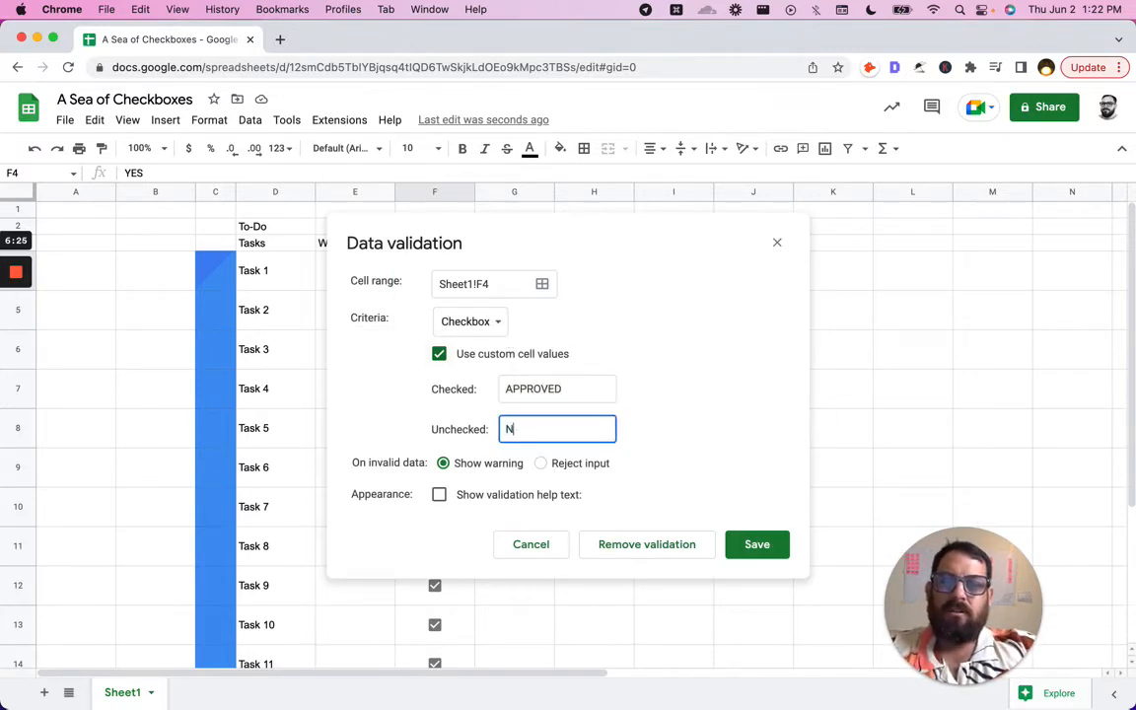
text(OT APPROVED)
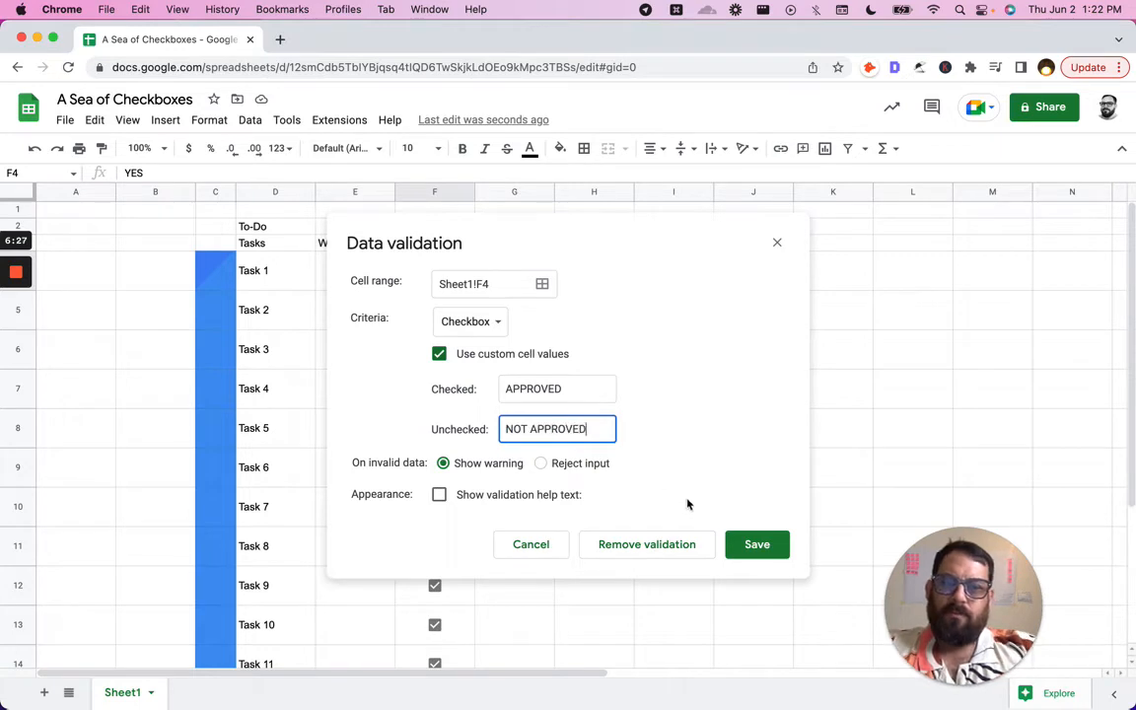
click(757, 544)
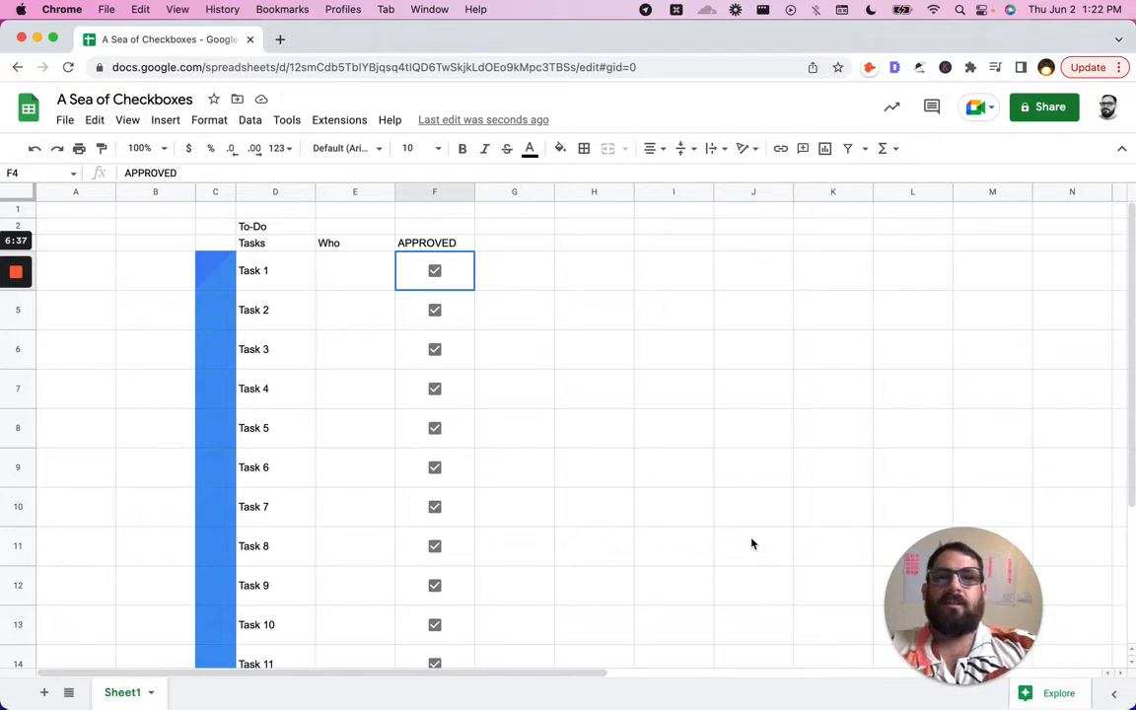
mouse_move(635, 427)
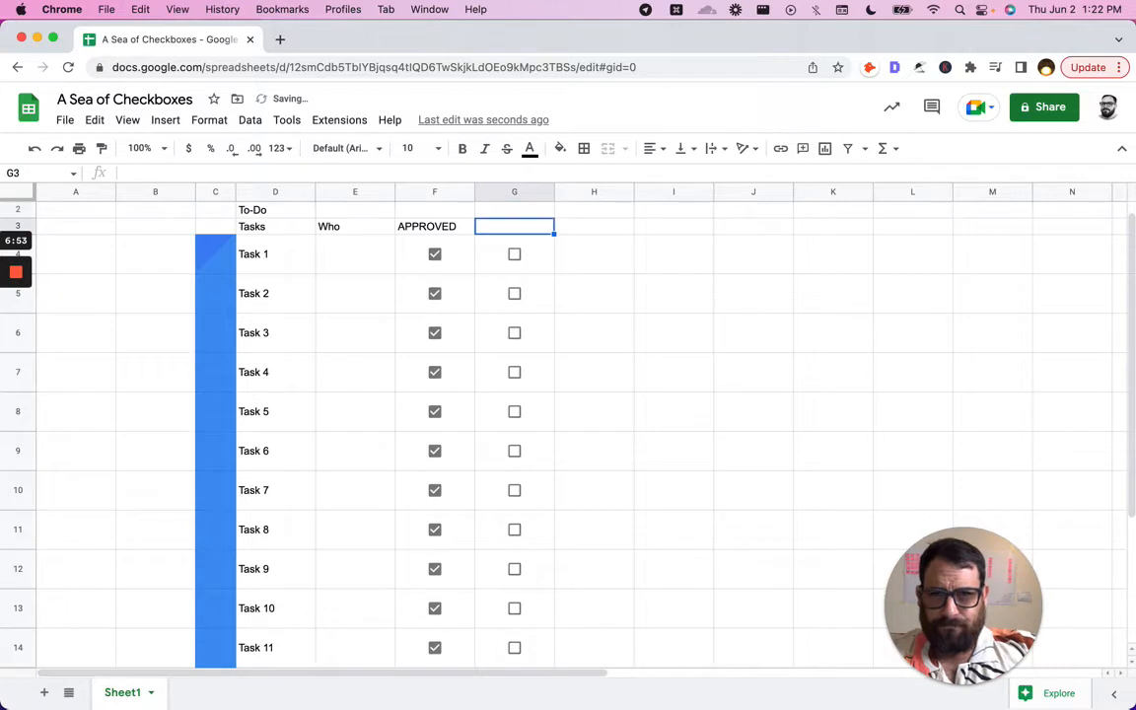
Step: Label the headers Approved, Assigned, Check and Verify across columns F to I
text(Che)
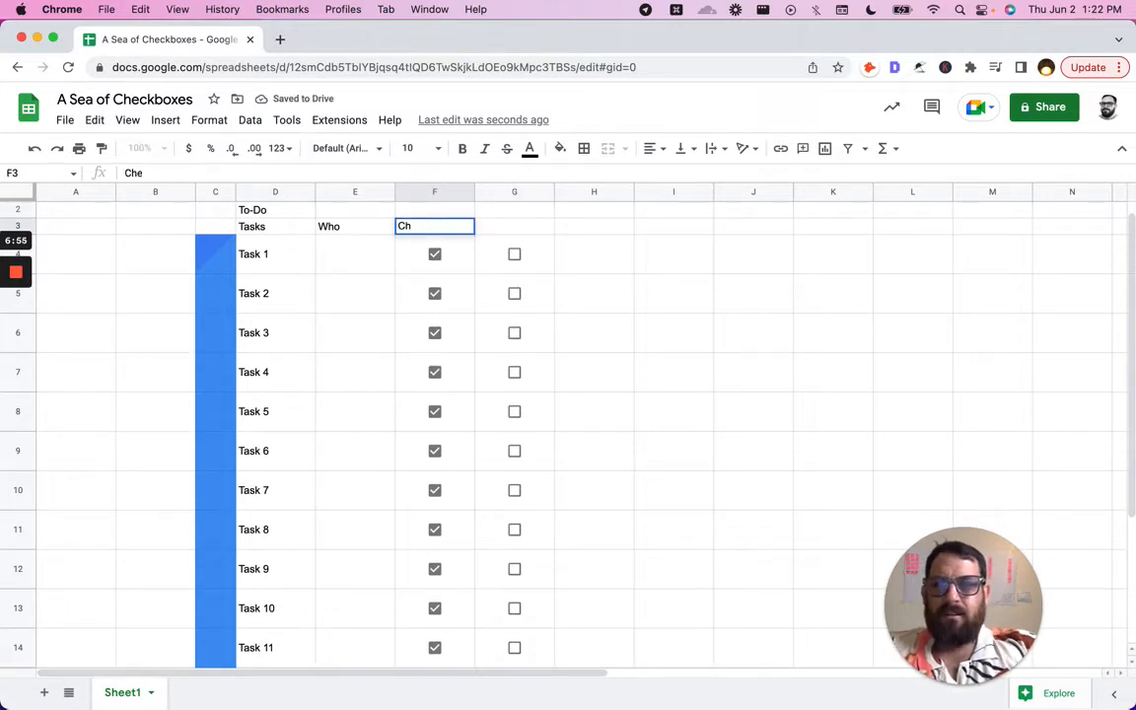
text(ApproveD)
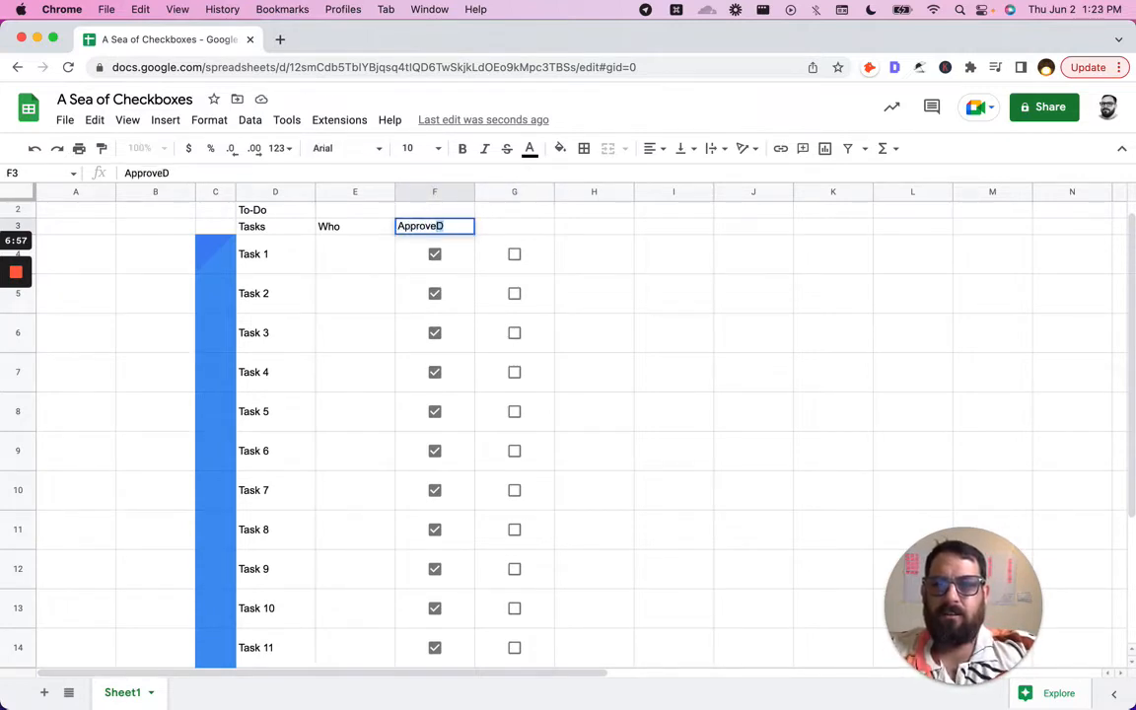
text(Ass)
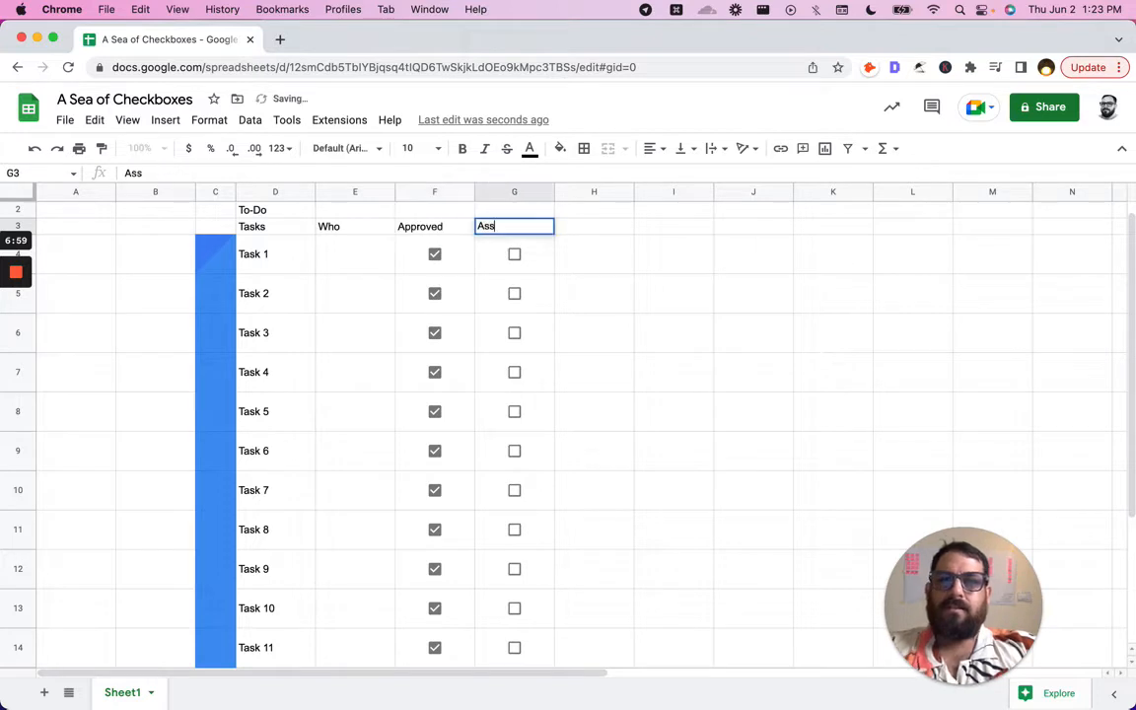
text(Assigned)
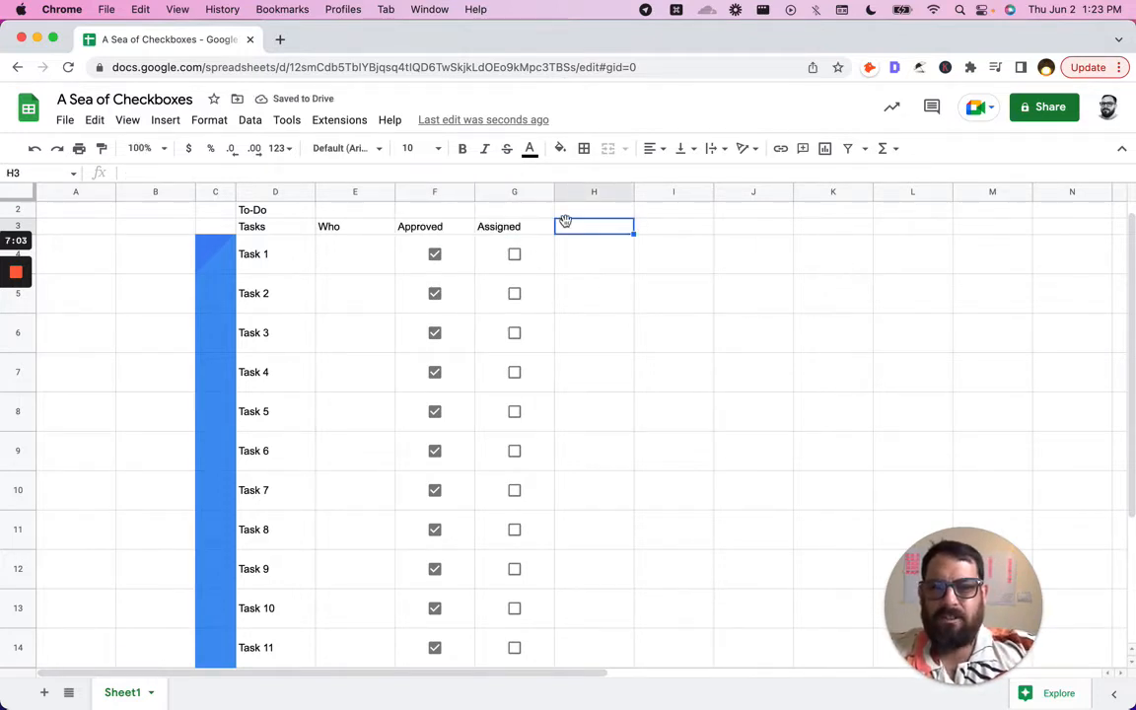
text(Check)
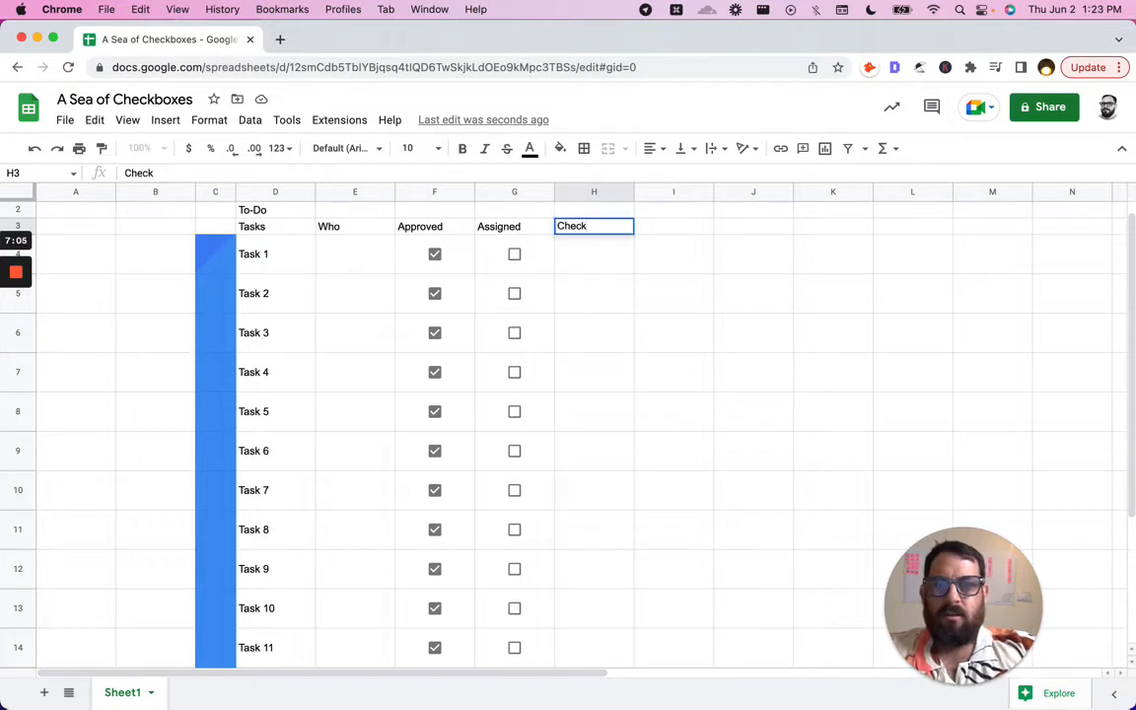
text(Verify)
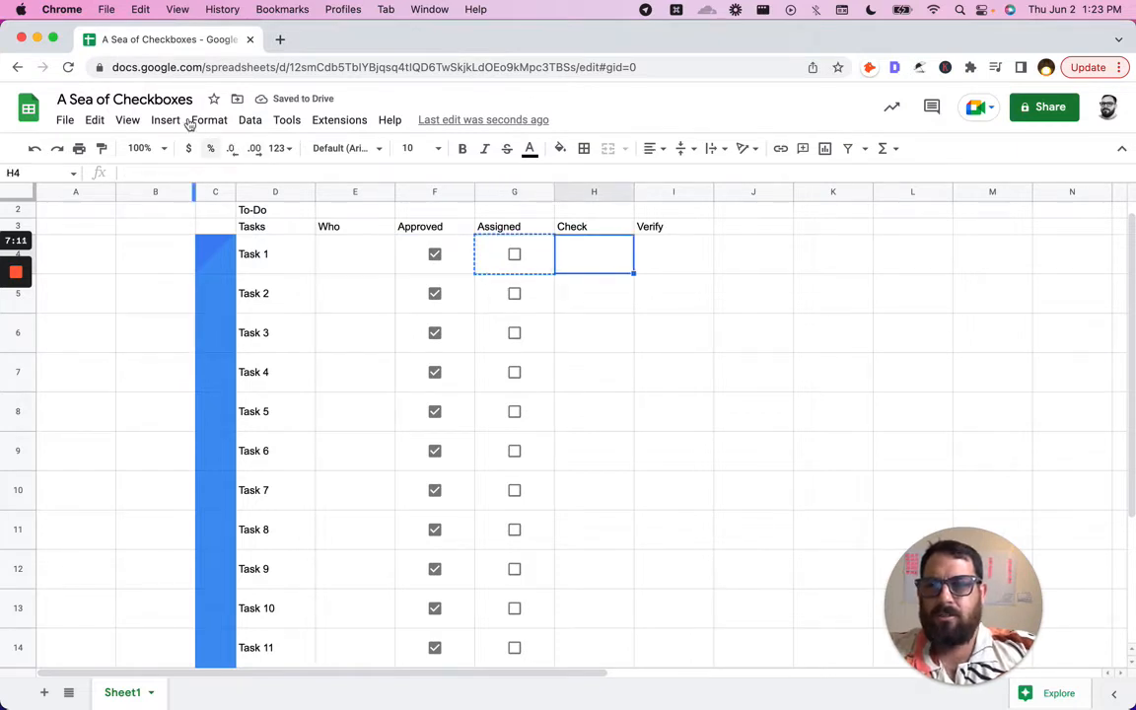
Step: Paste checkboxes into the Check and Verify columns and test Task 1's Verify box
click(166, 119)
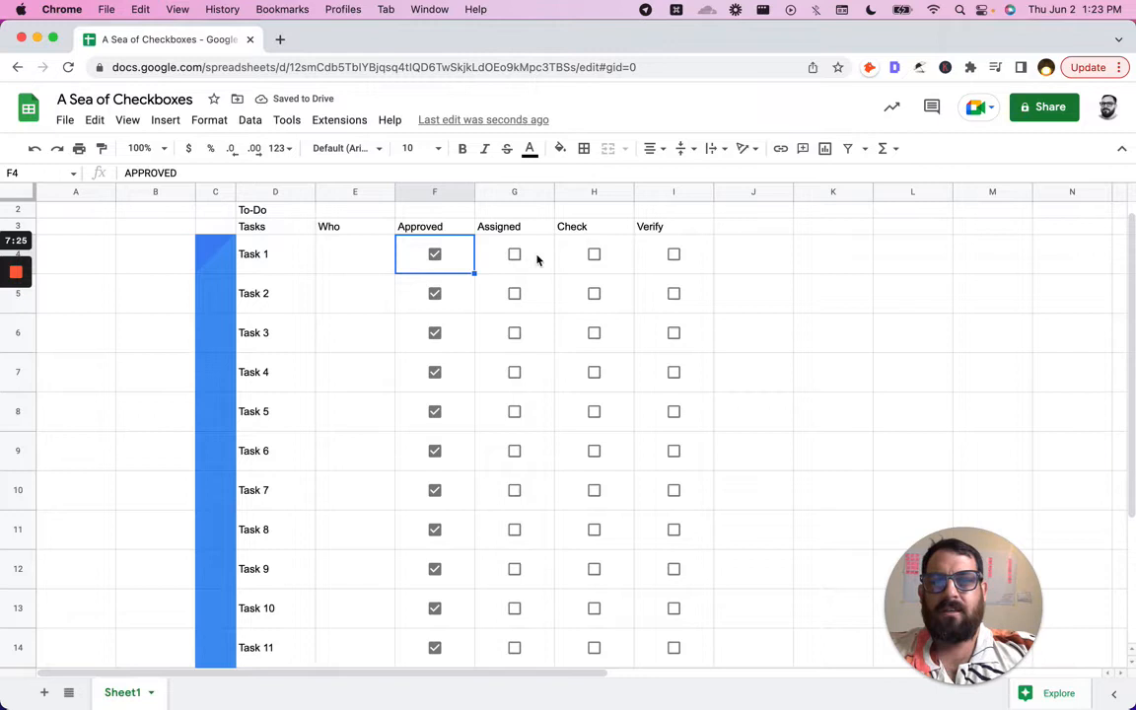
mouse_move(620, 270)
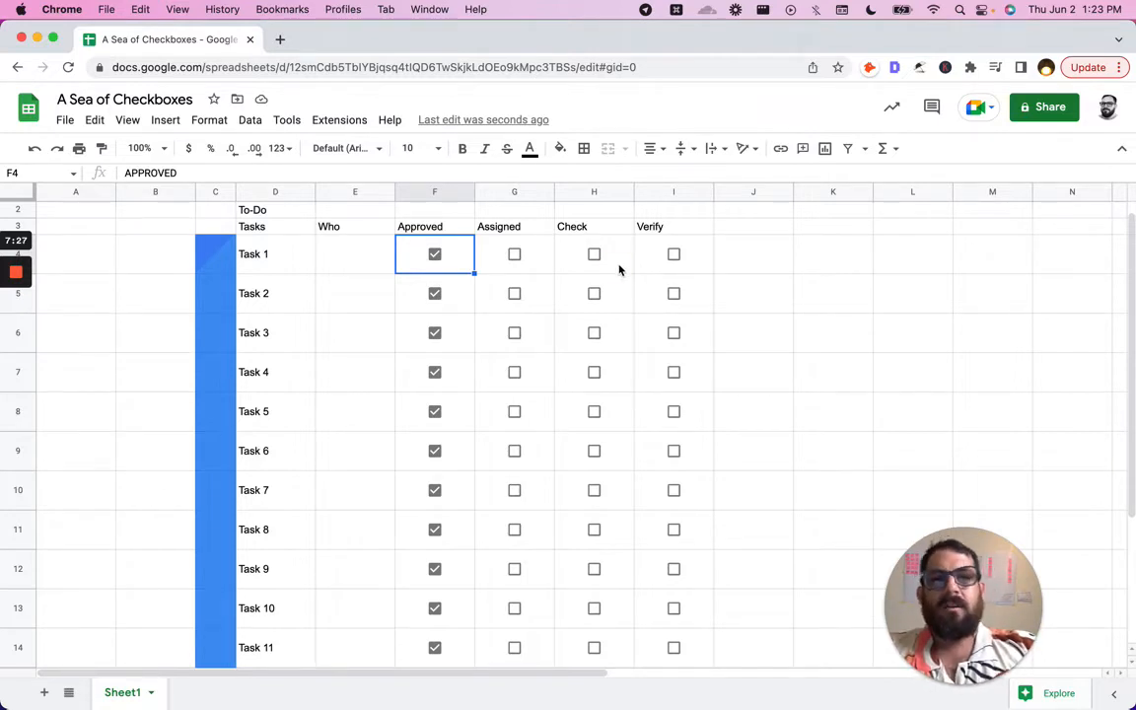
click(674, 254)
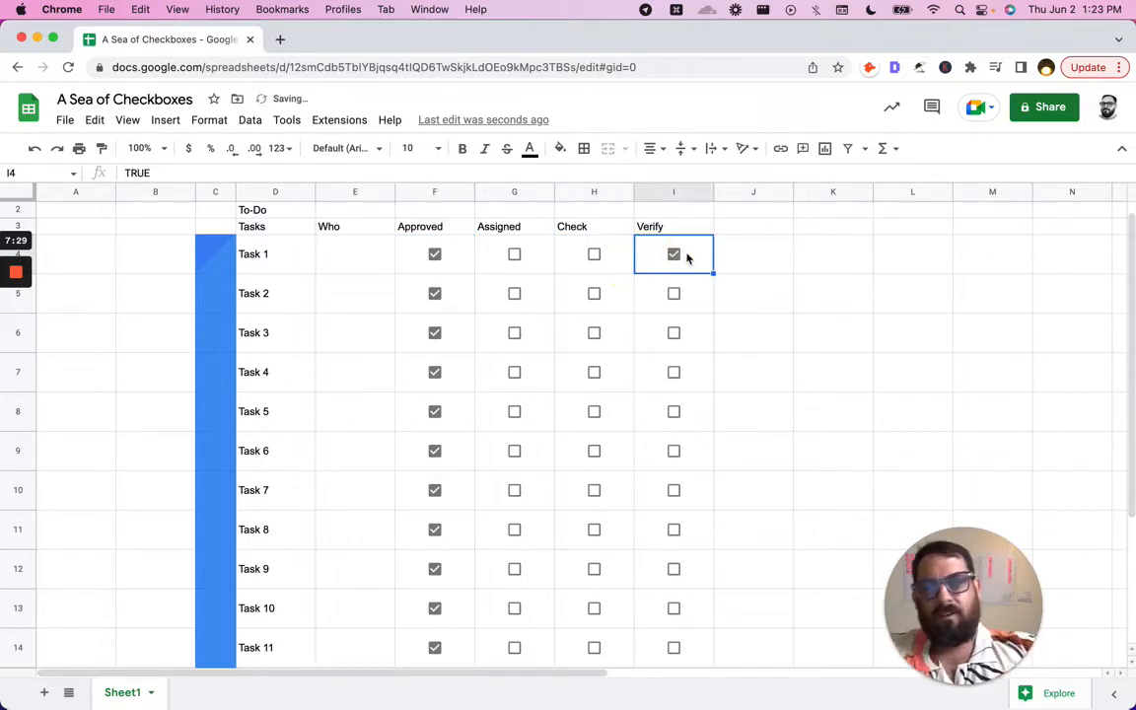
click(674, 254)
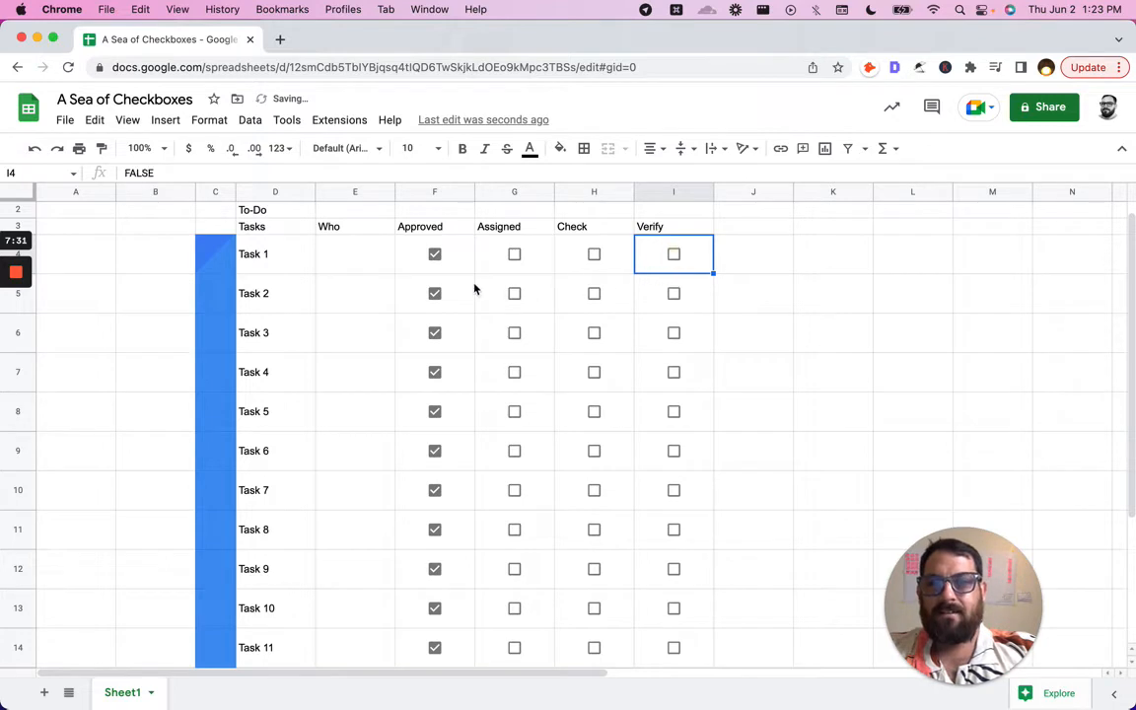
click(594, 254)
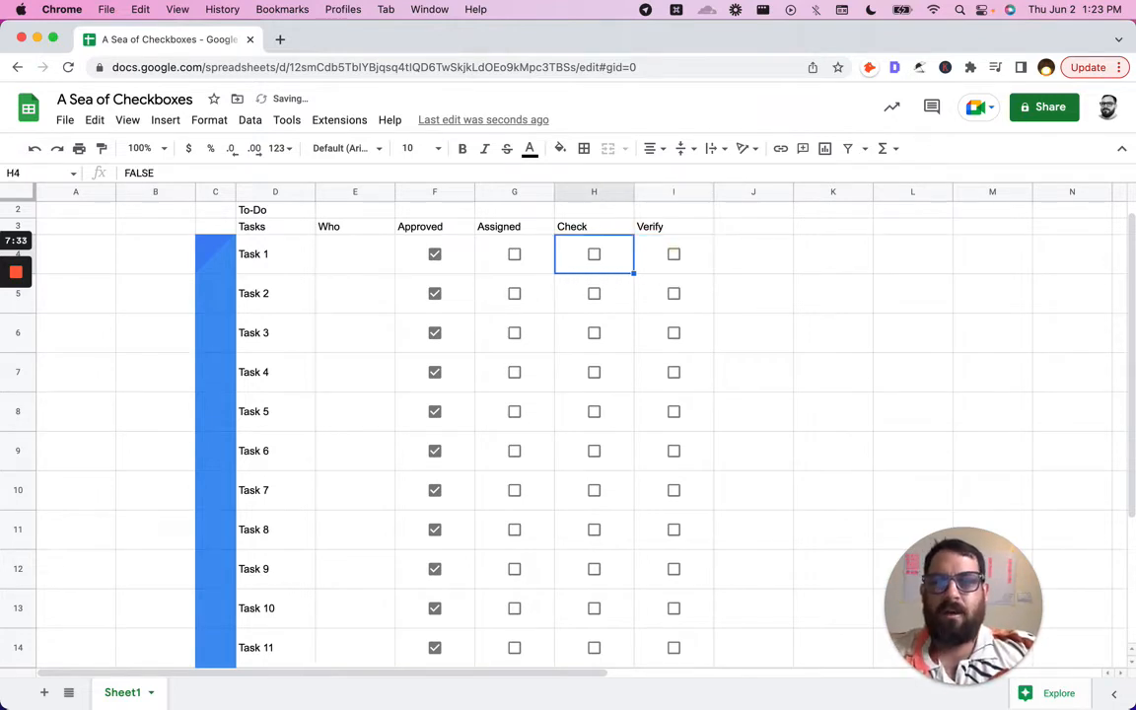
click(674, 254)
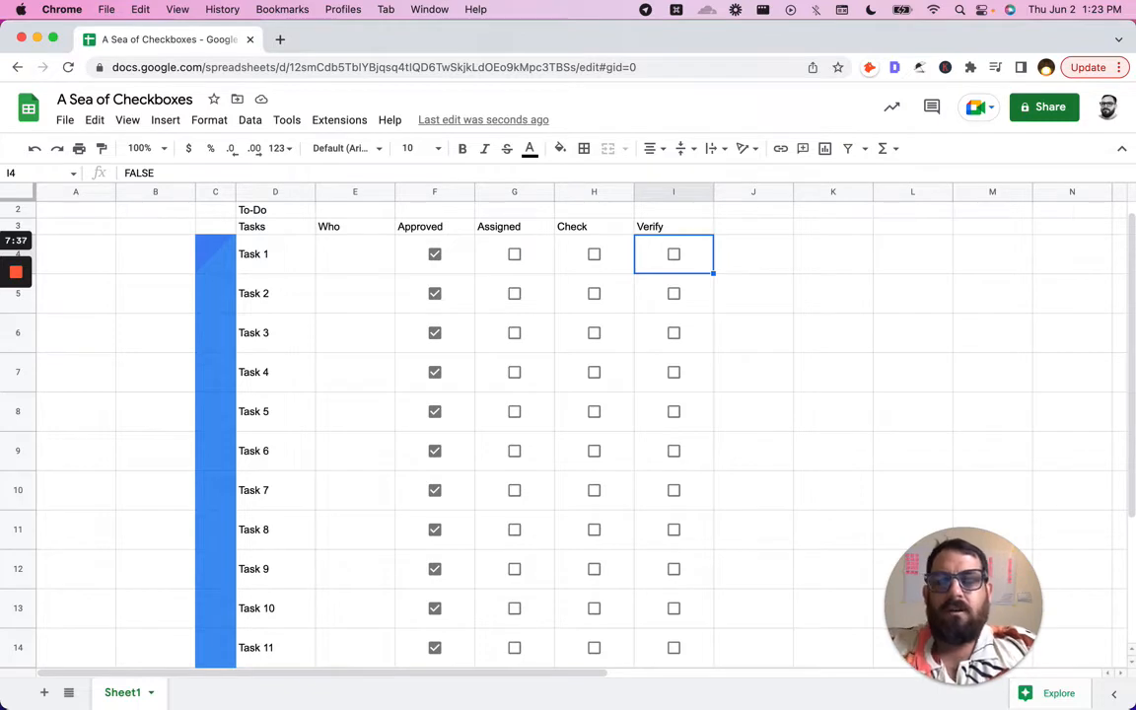
Step: Review Task 1's Approved value and name, then select J4 for a new dropdown
click(434, 254)
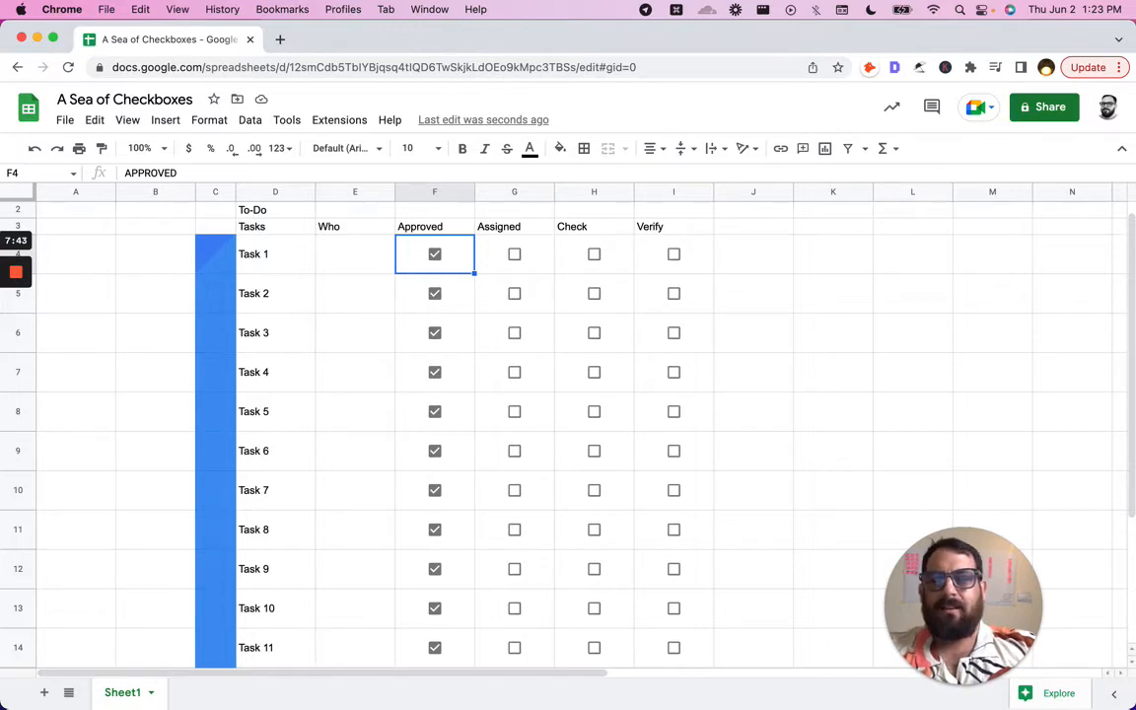
click(275, 254)
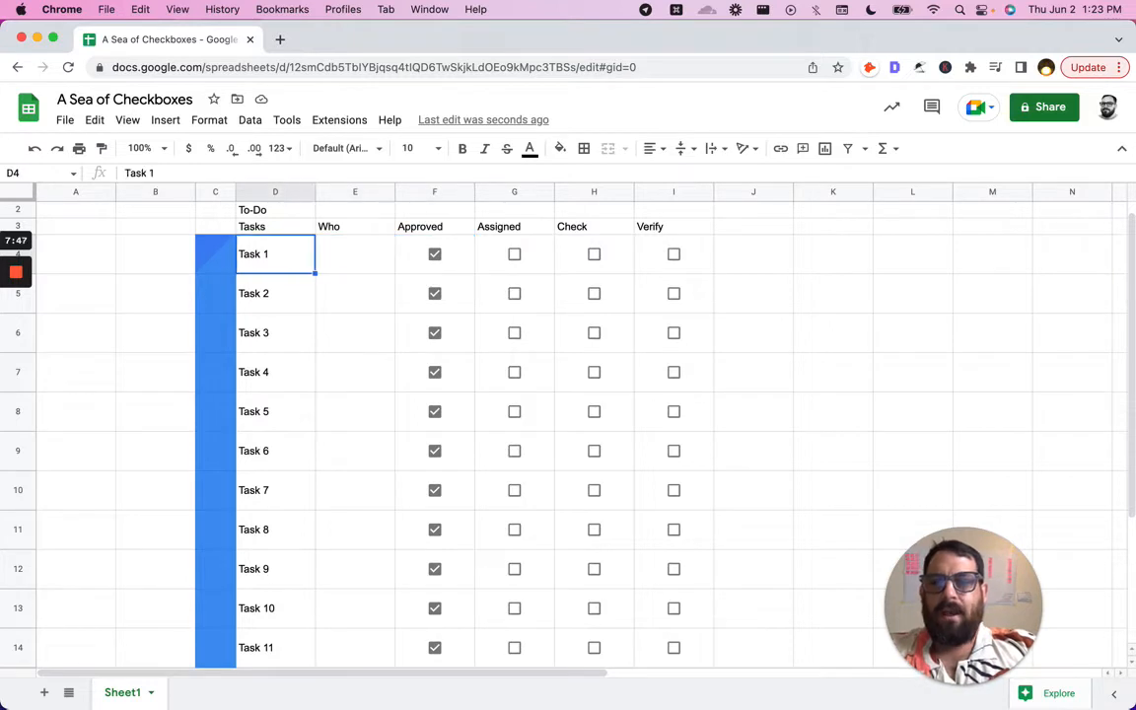
click(434, 254)
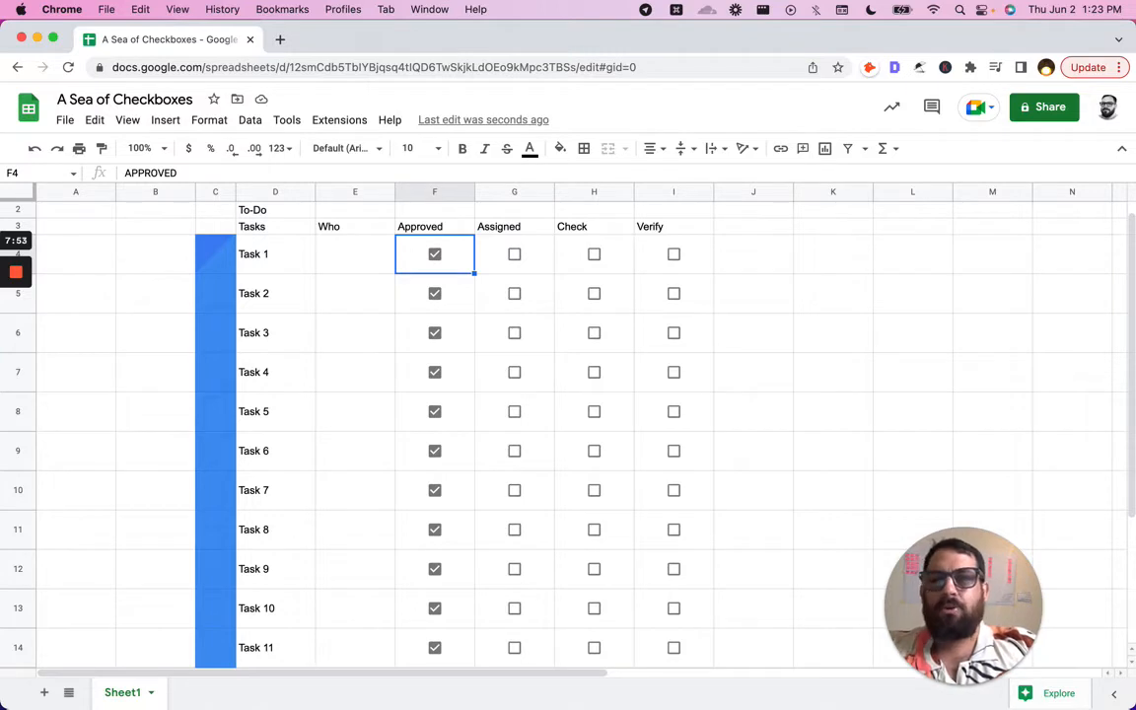
click(752, 254)
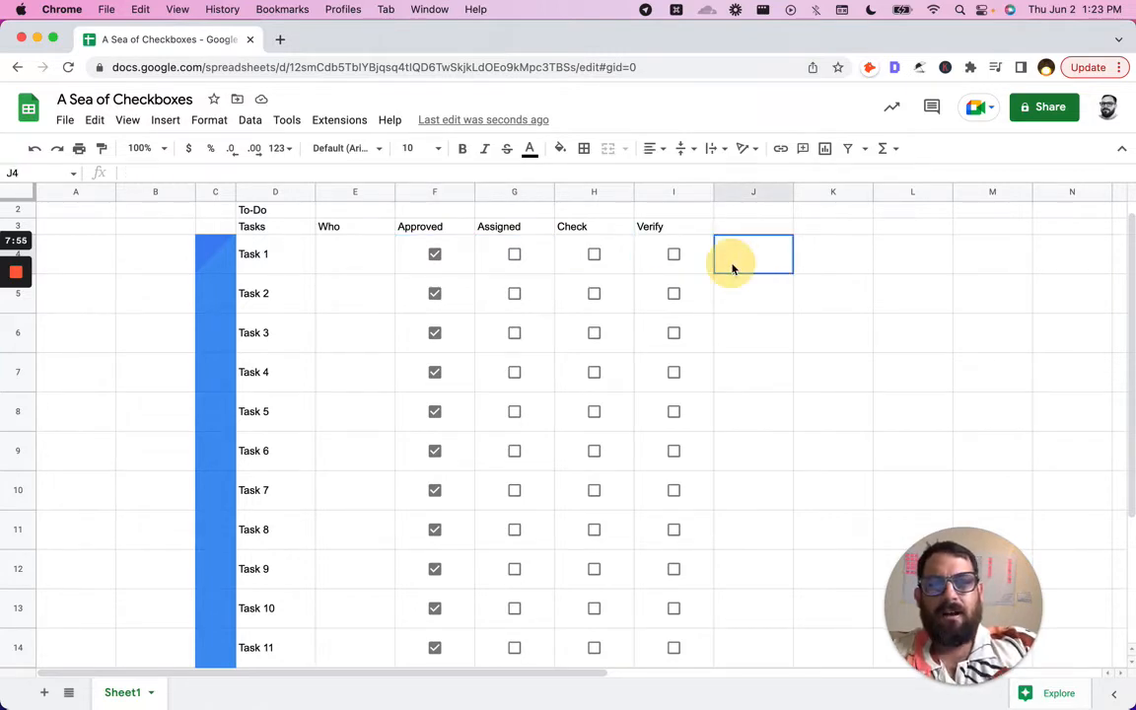
Step: Give J4 a list-of-items dropdown rule with APPROVED and NOT YET APPROVED
right_click(753, 254)
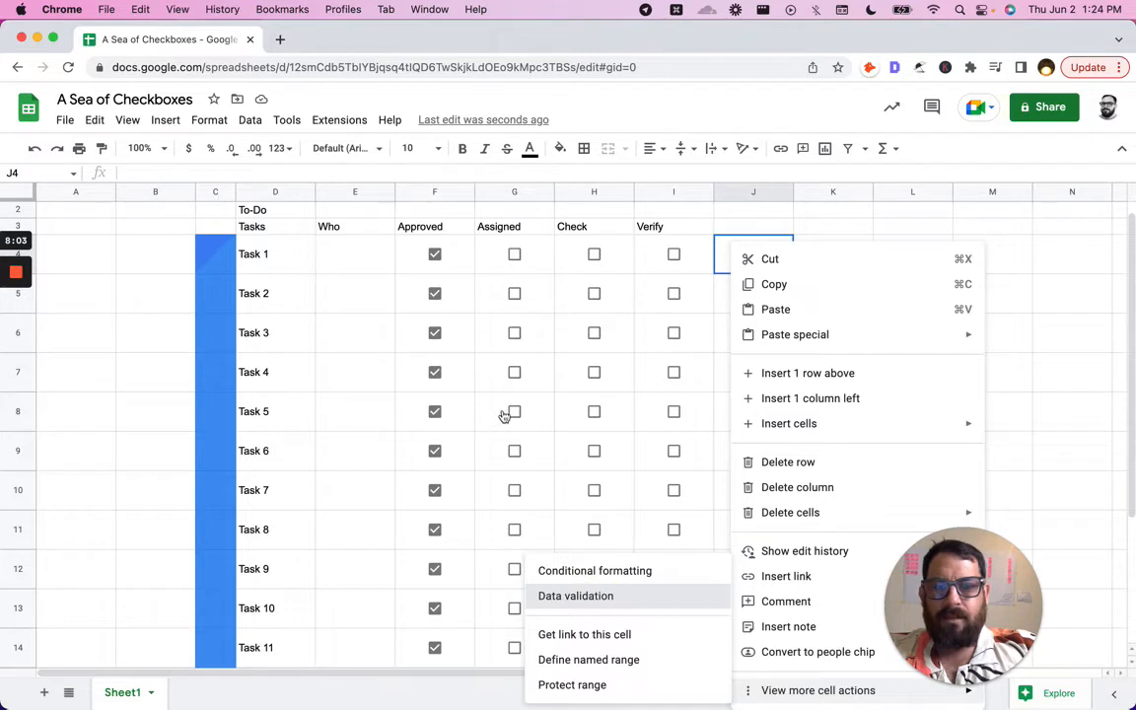
click(576, 596)
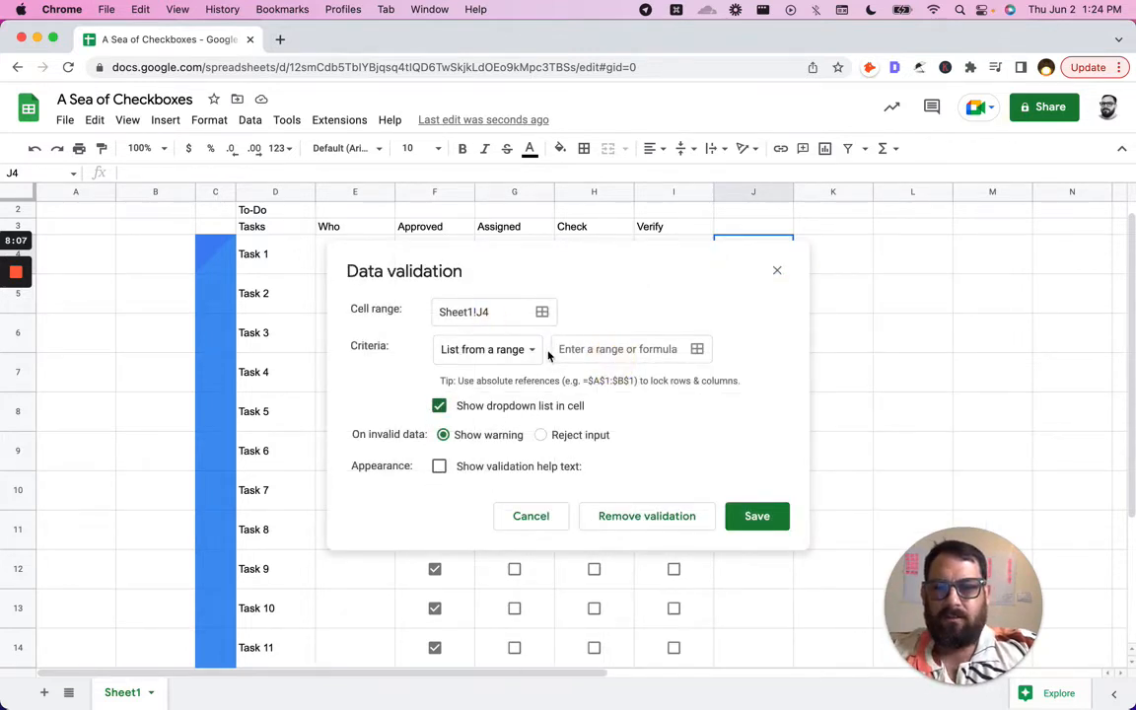
text(APPROVED,)
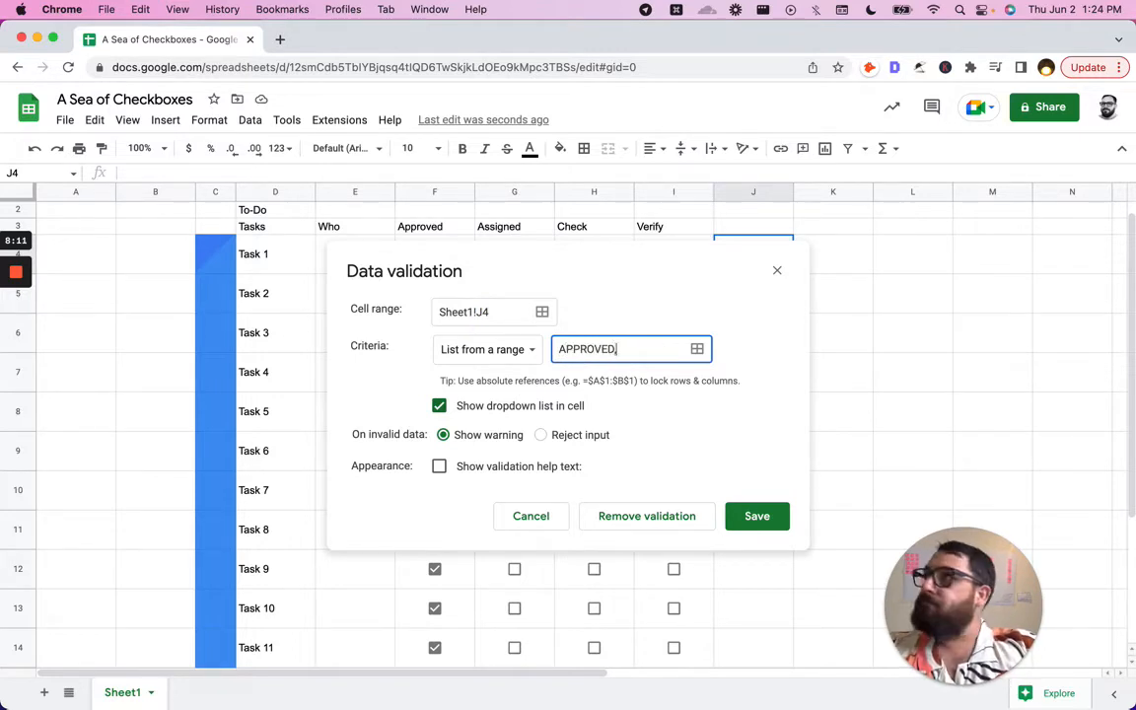
click(487, 349)
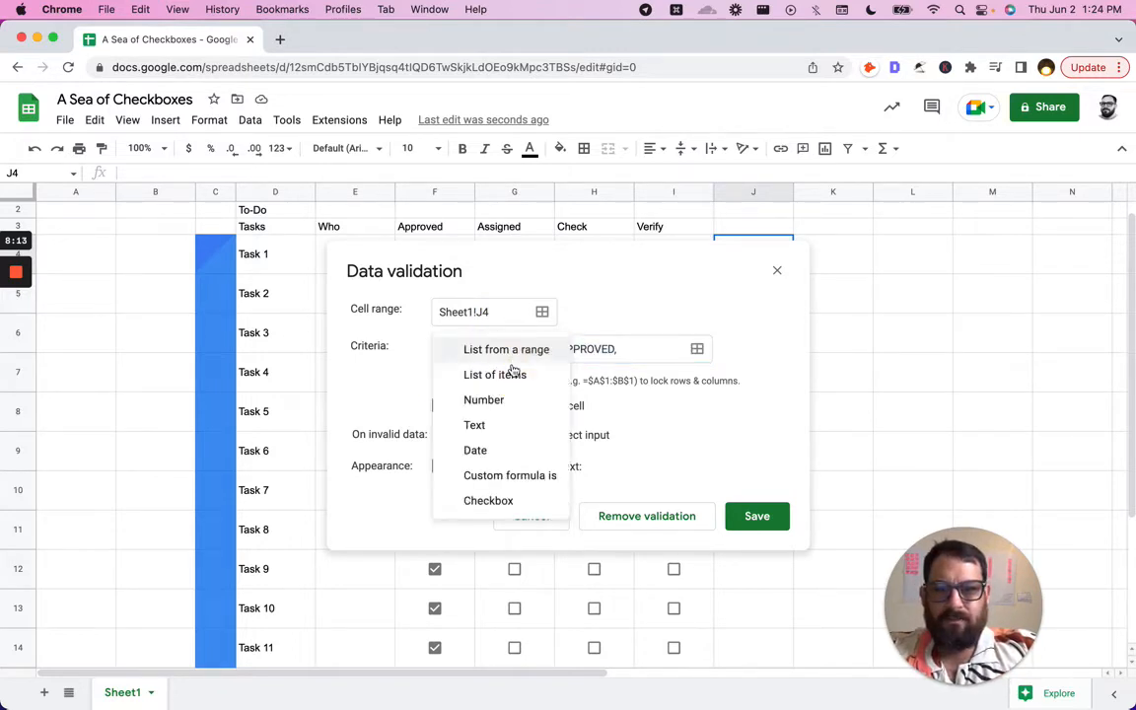
click(495, 374)
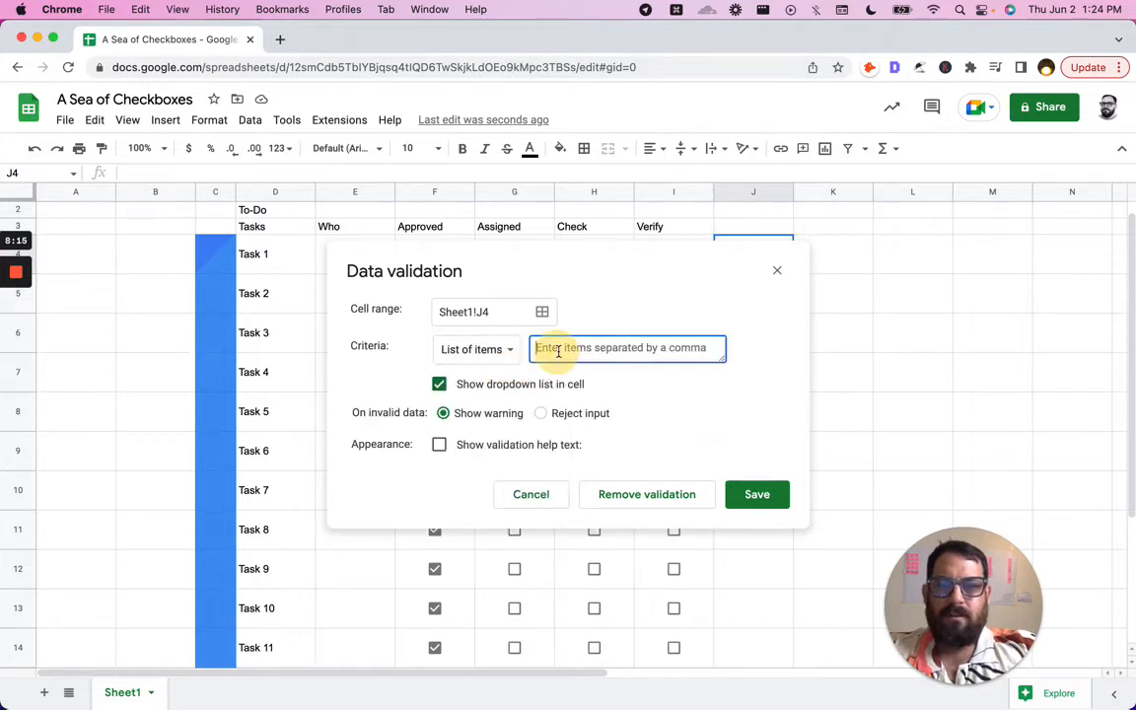
text(APPROVED,NOT YET APPROVED)
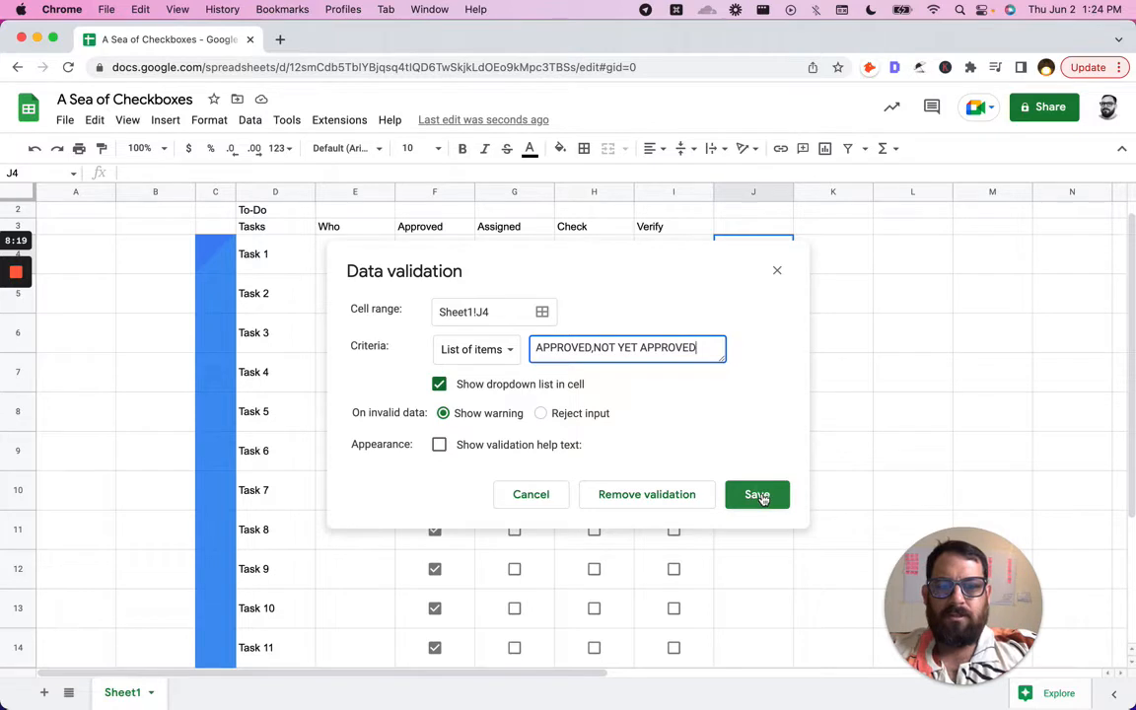
click(757, 494)
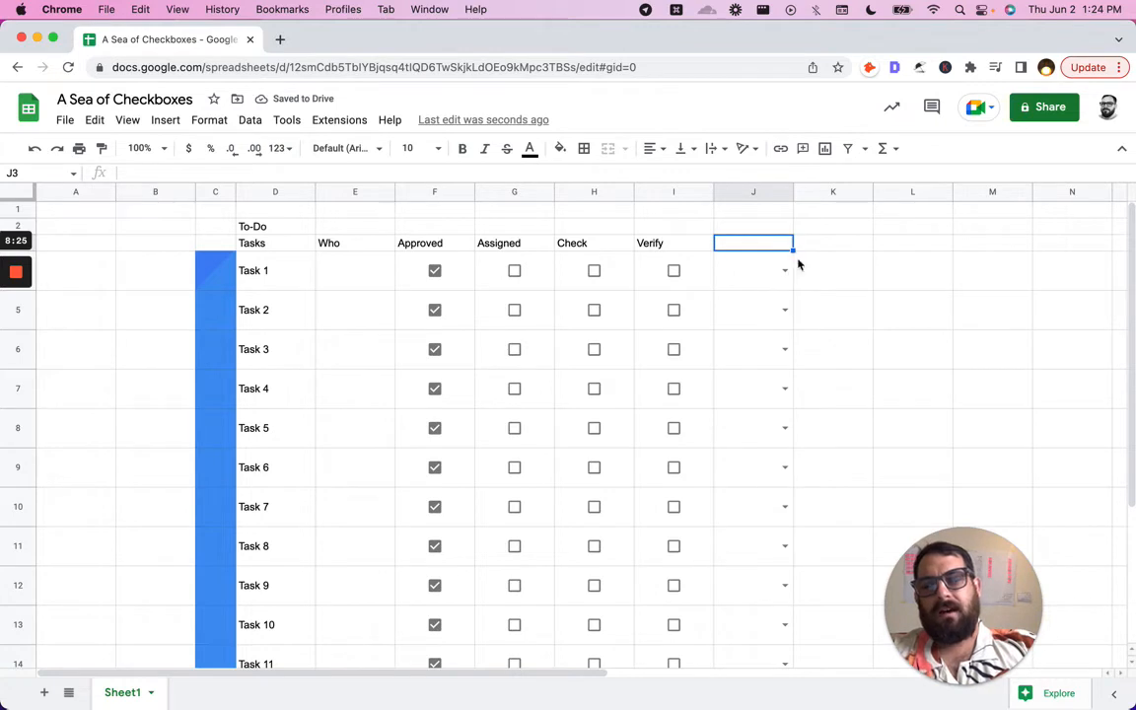
Step: Choose APPROVED from Task 1's column J dropdown and review the row's values
click(784, 270)
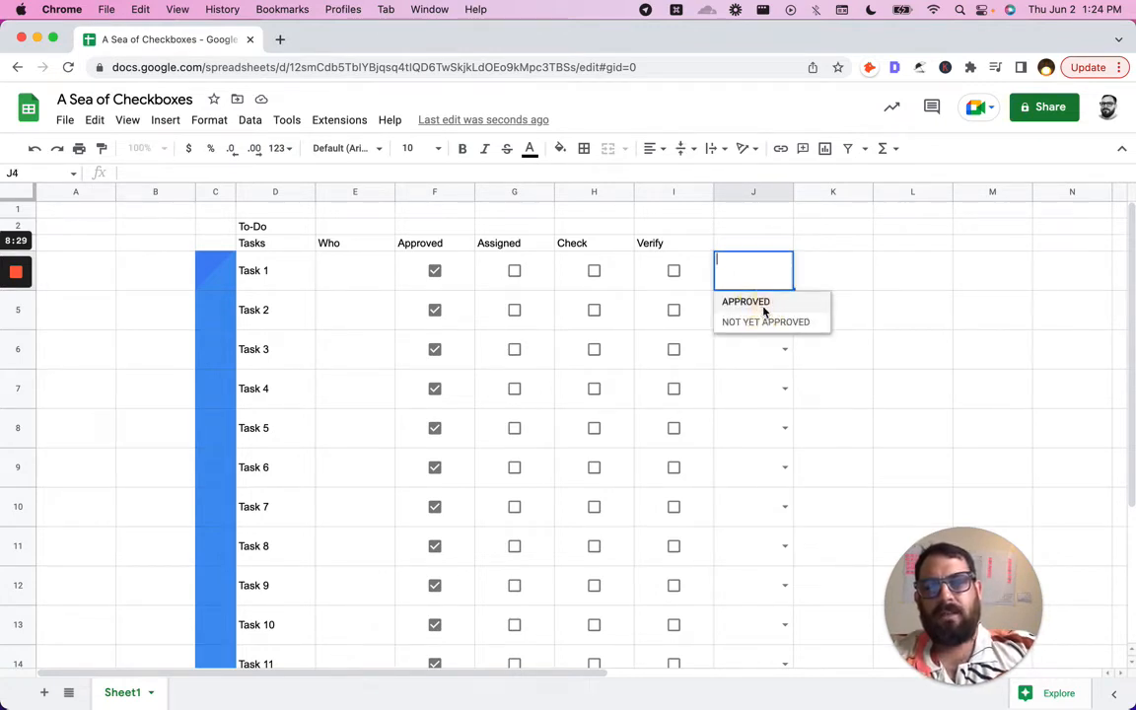
click(746, 301)
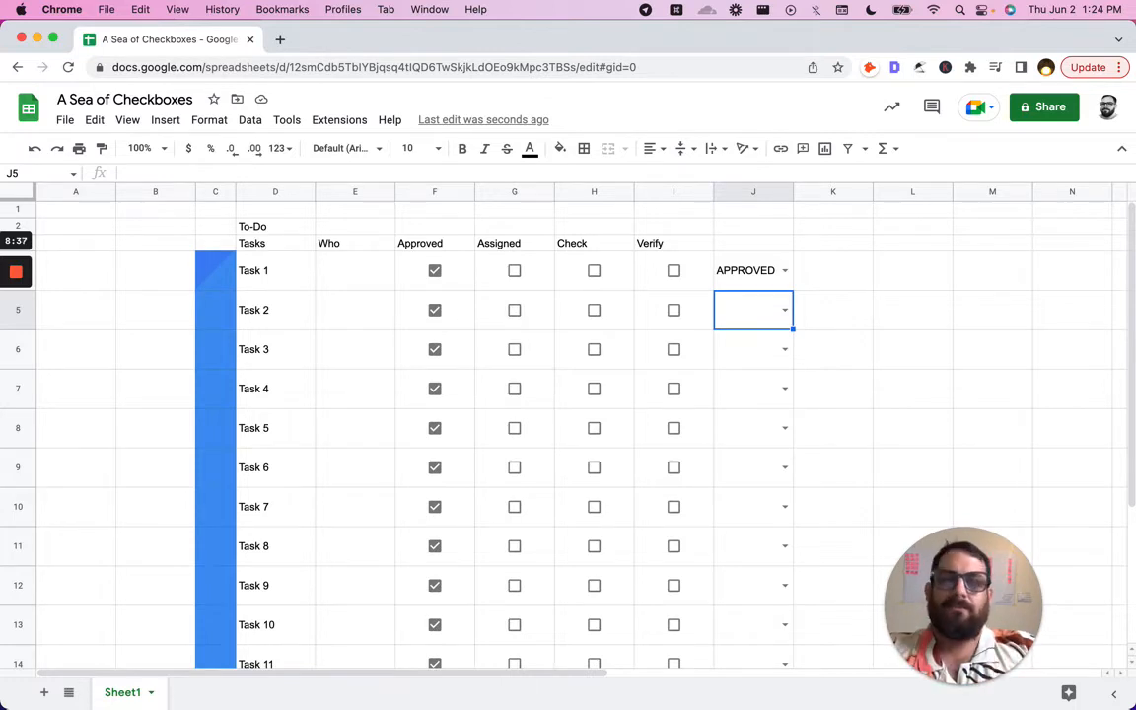
click(753, 271)
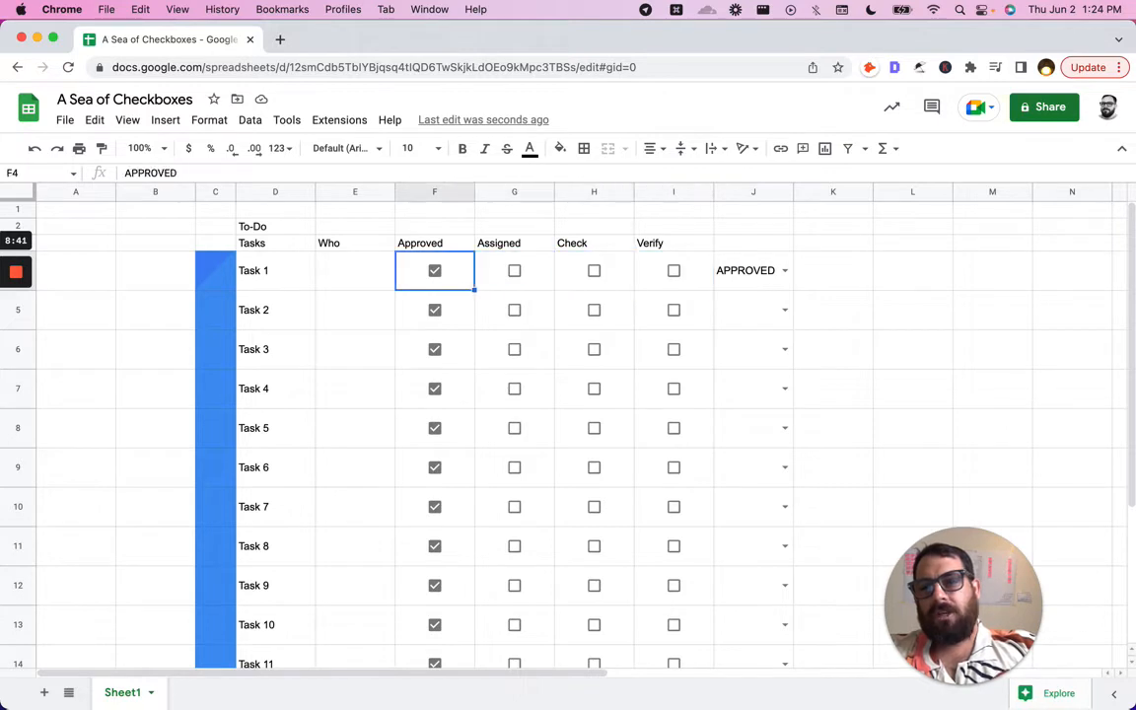
click(514, 270)
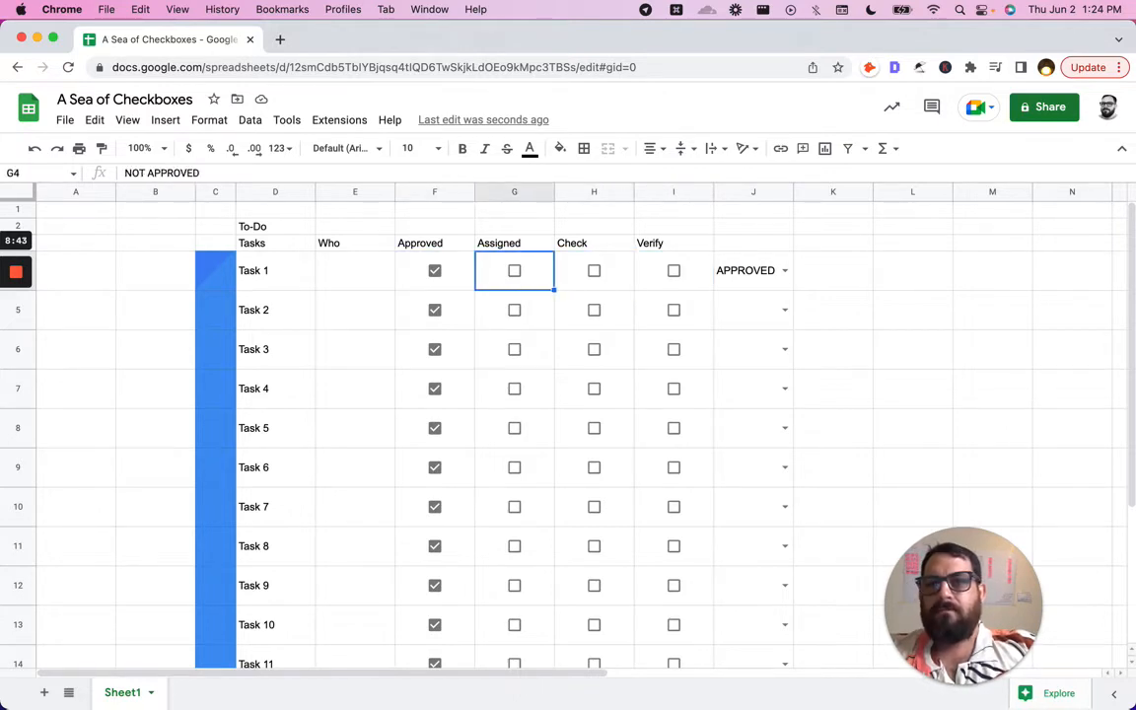
click(753, 270)
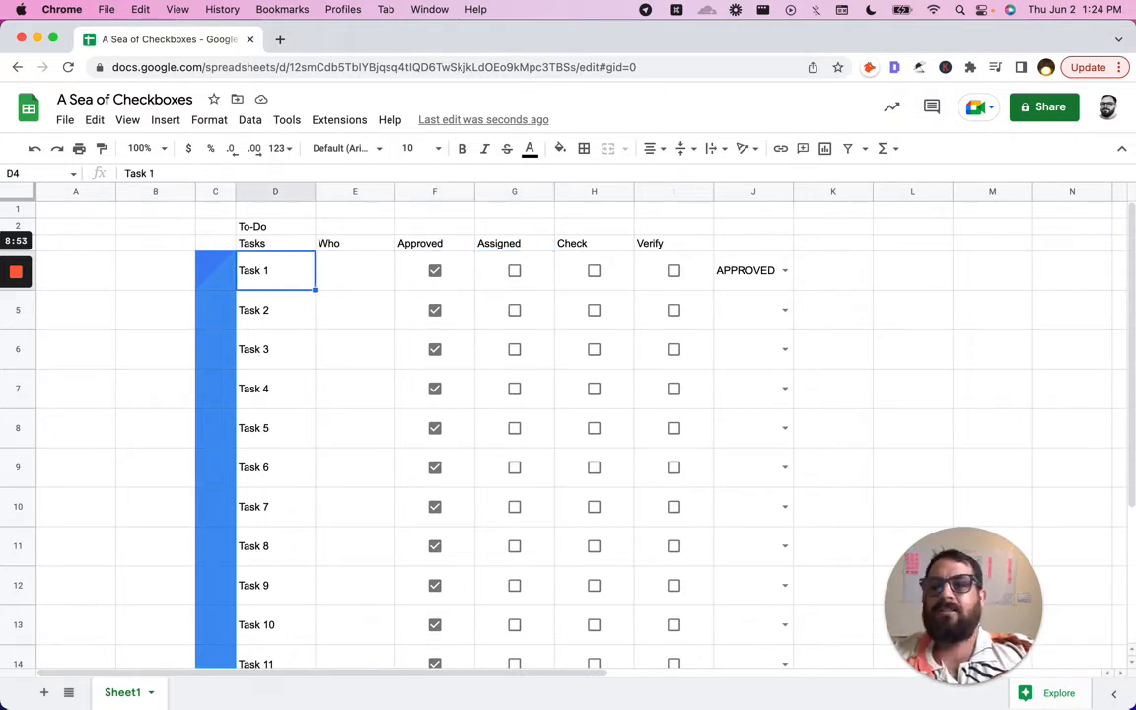
click(753, 270)
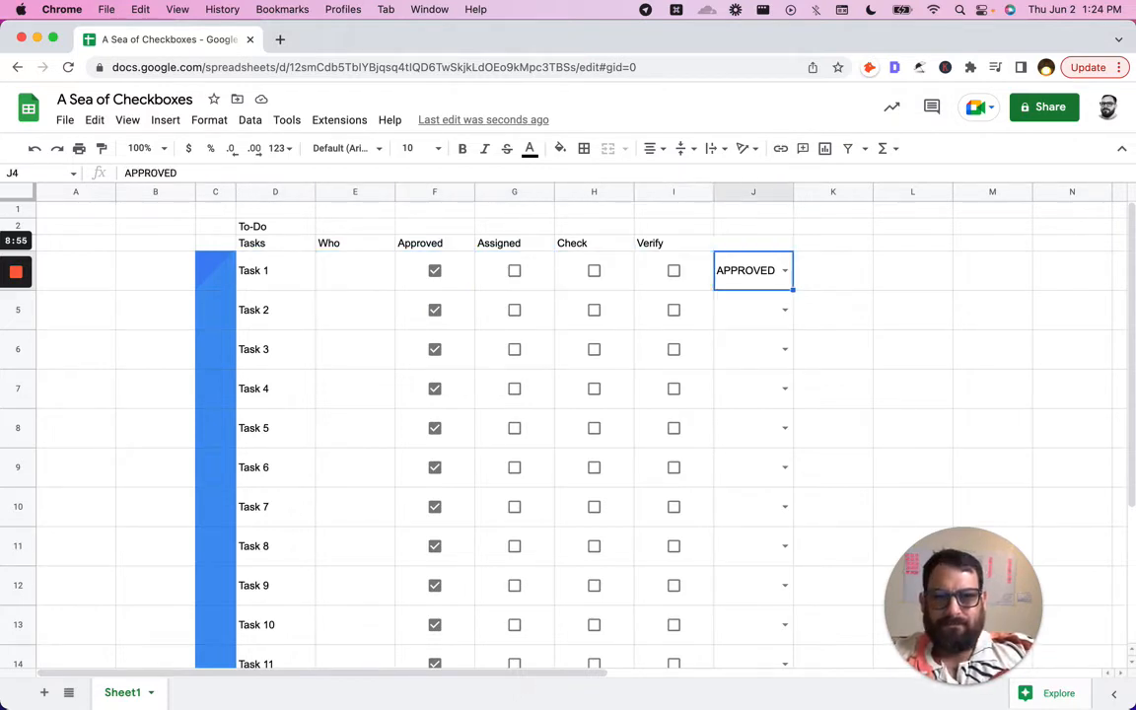
Step: Choose NOT YET APPROVED from Task 2's column J dropdown
click(754, 310)
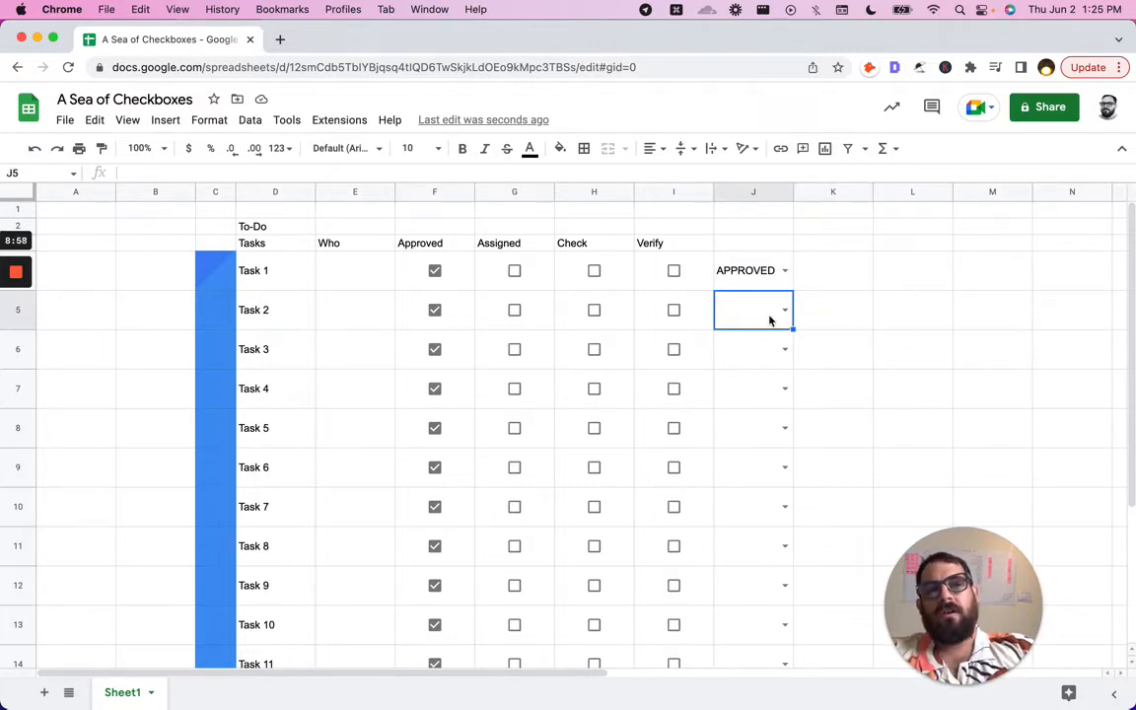
click(784, 310)
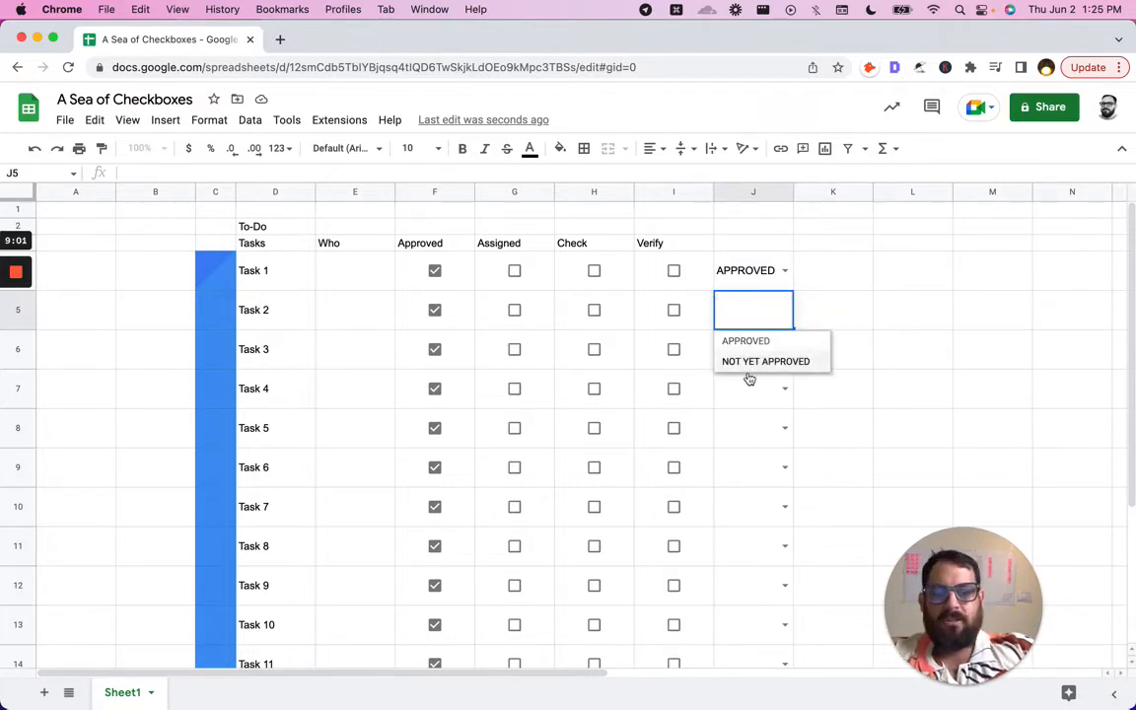
click(766, 362)
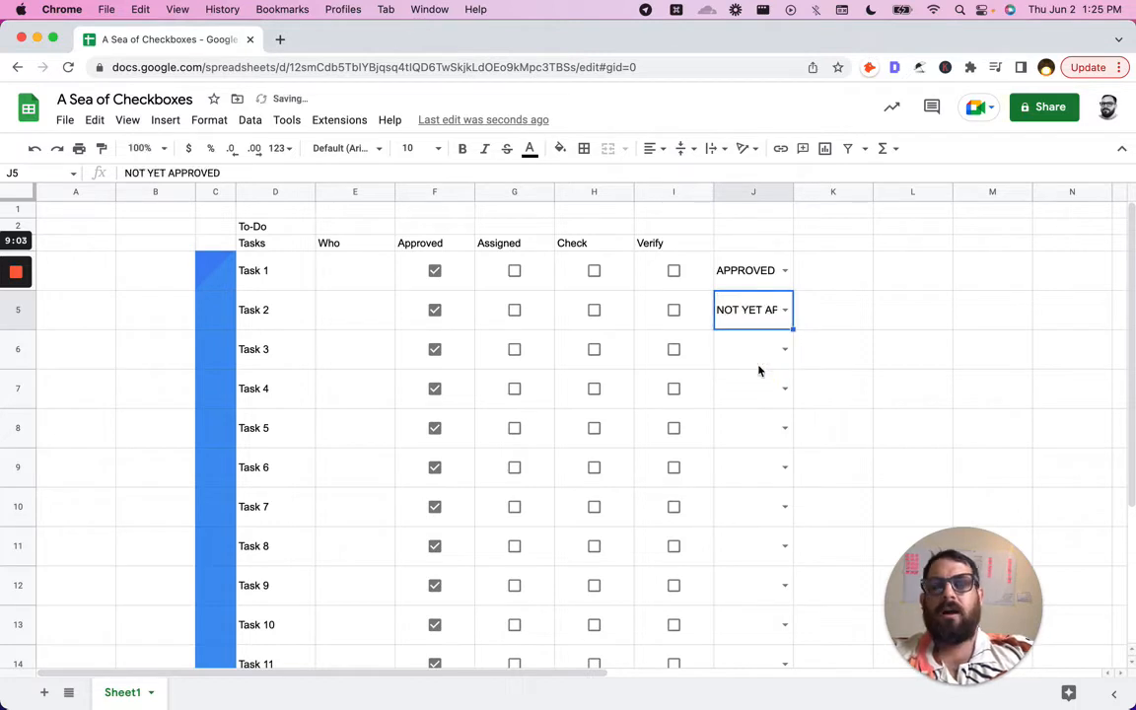
click(752, 270)
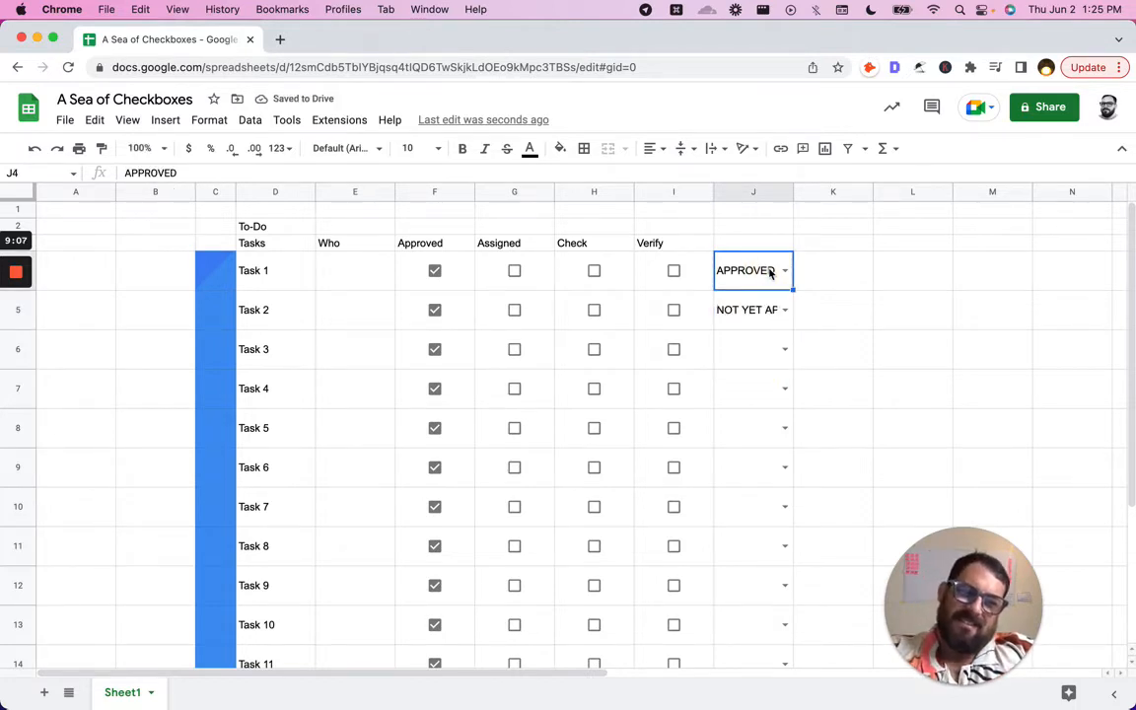
Step: Edit column J's dropdown list to APPROVED,UNAPPROVED for Tasks 1–15 and save
right_click(769, 271)
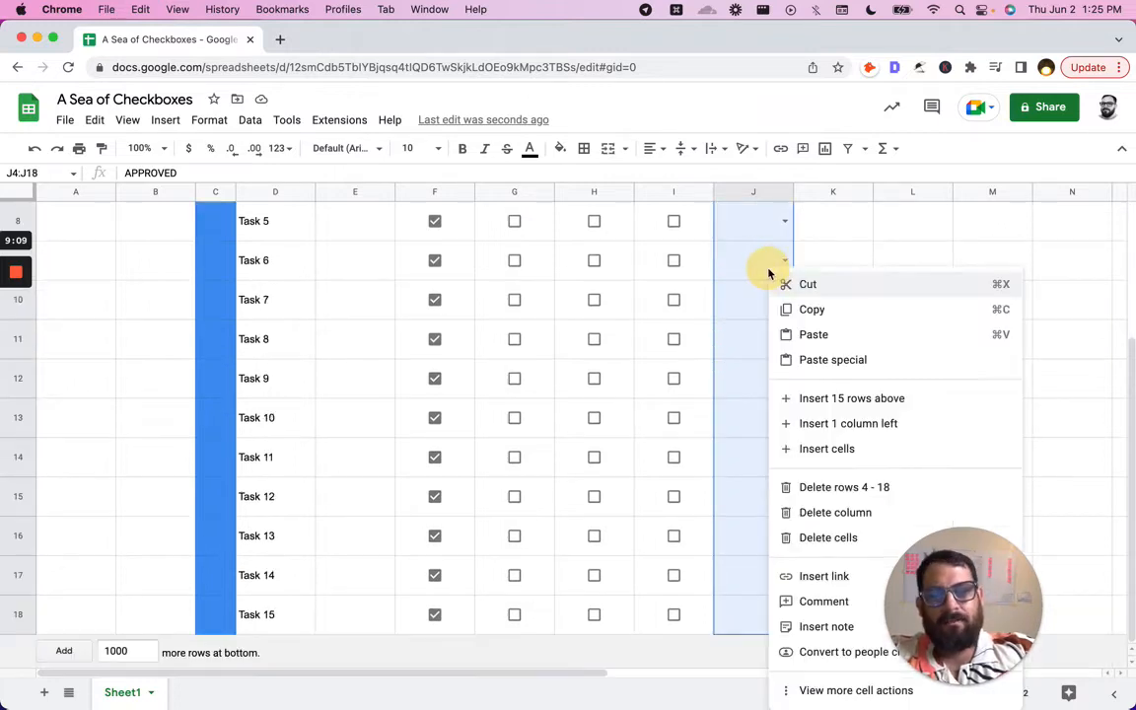
click(857, 691)
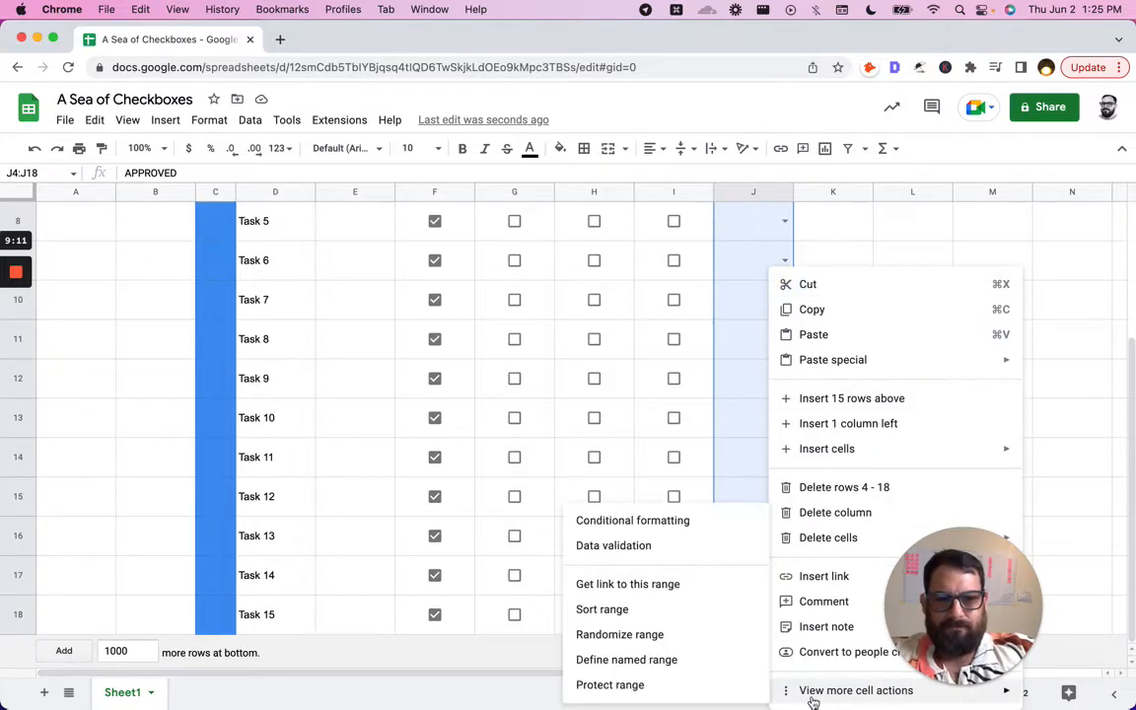
mouse_move(614, 545)
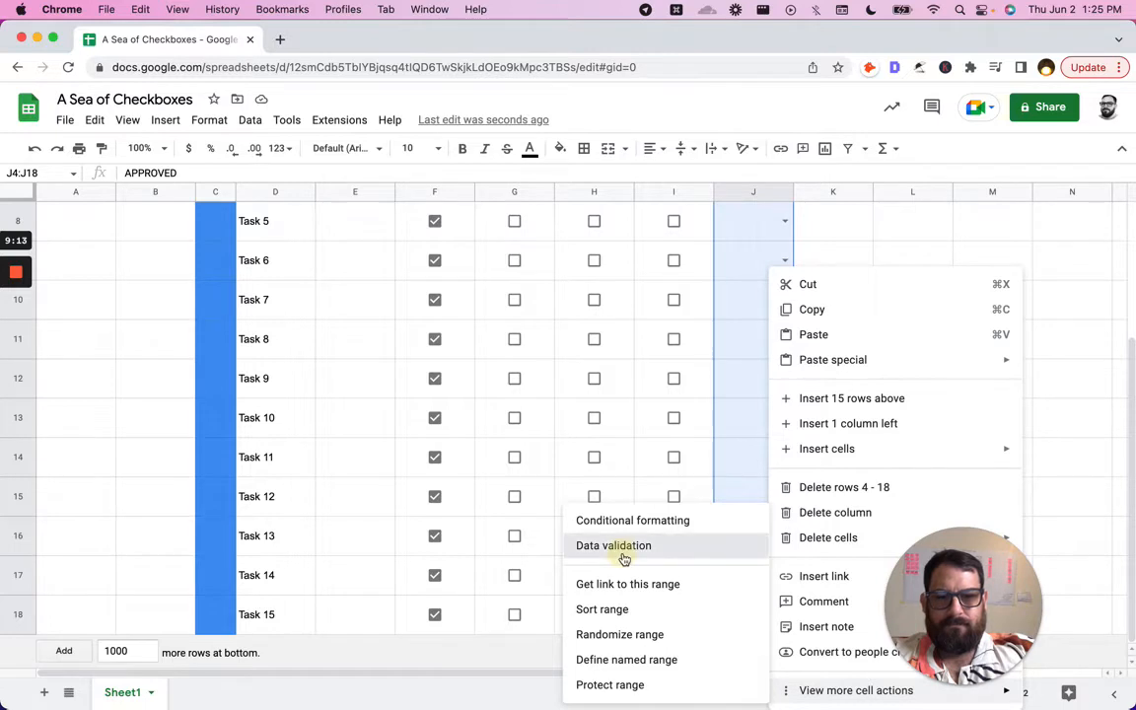
click(614, 546)
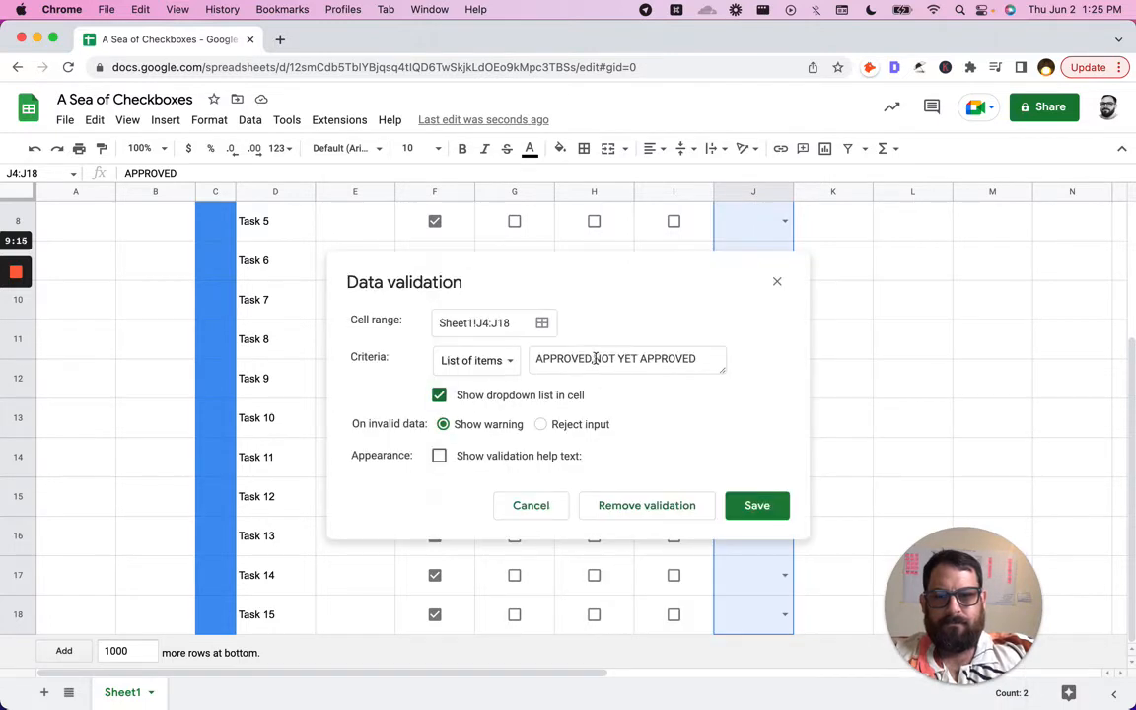
text(UNAPPR)
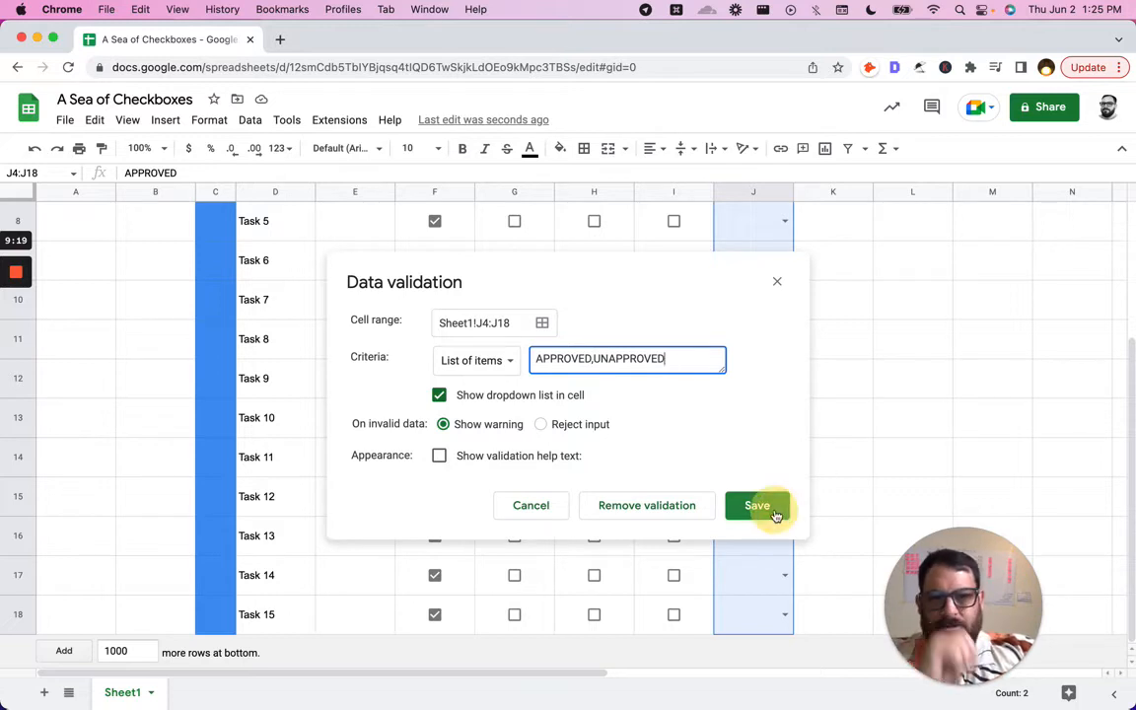
click(757, 505)
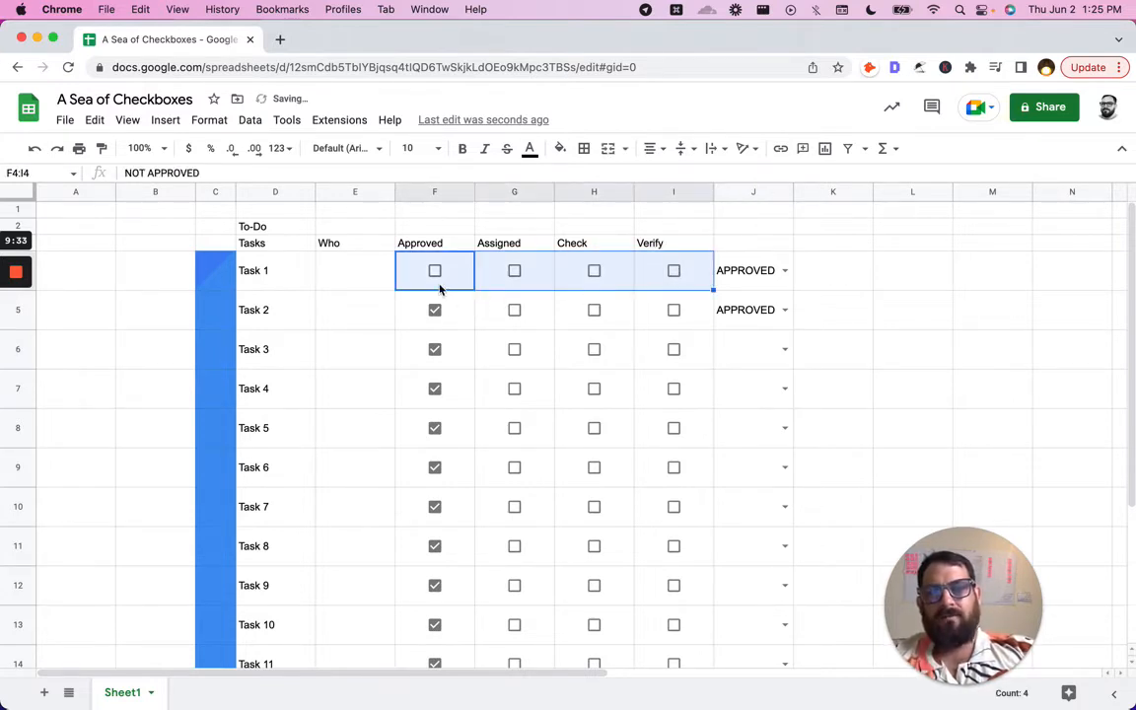
Step: Re-tick Task 1's Approved checkbox and select the empty cell K4
click(434, 271)
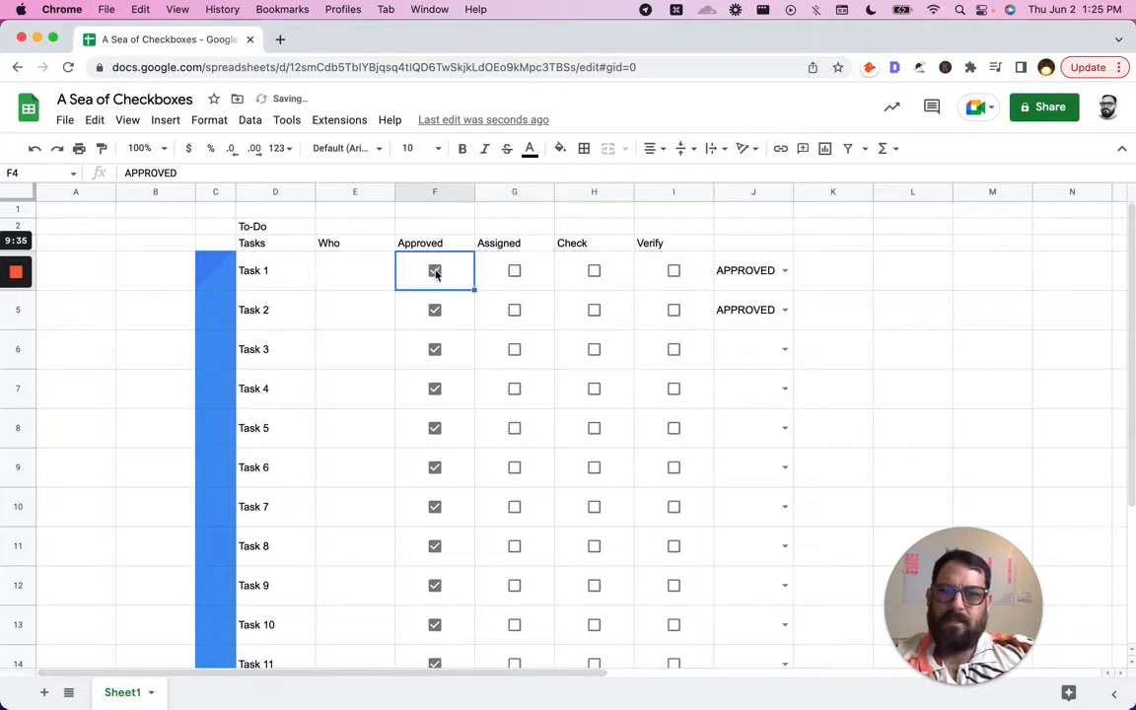
click(754, 270)
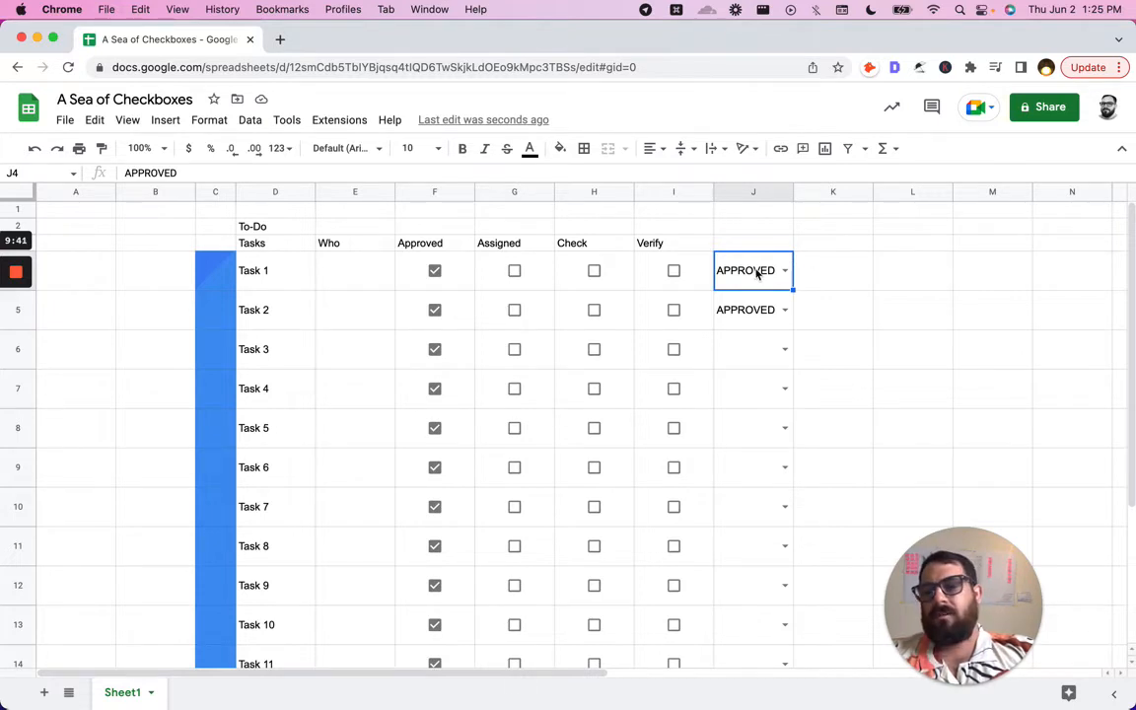
click(834, 271)
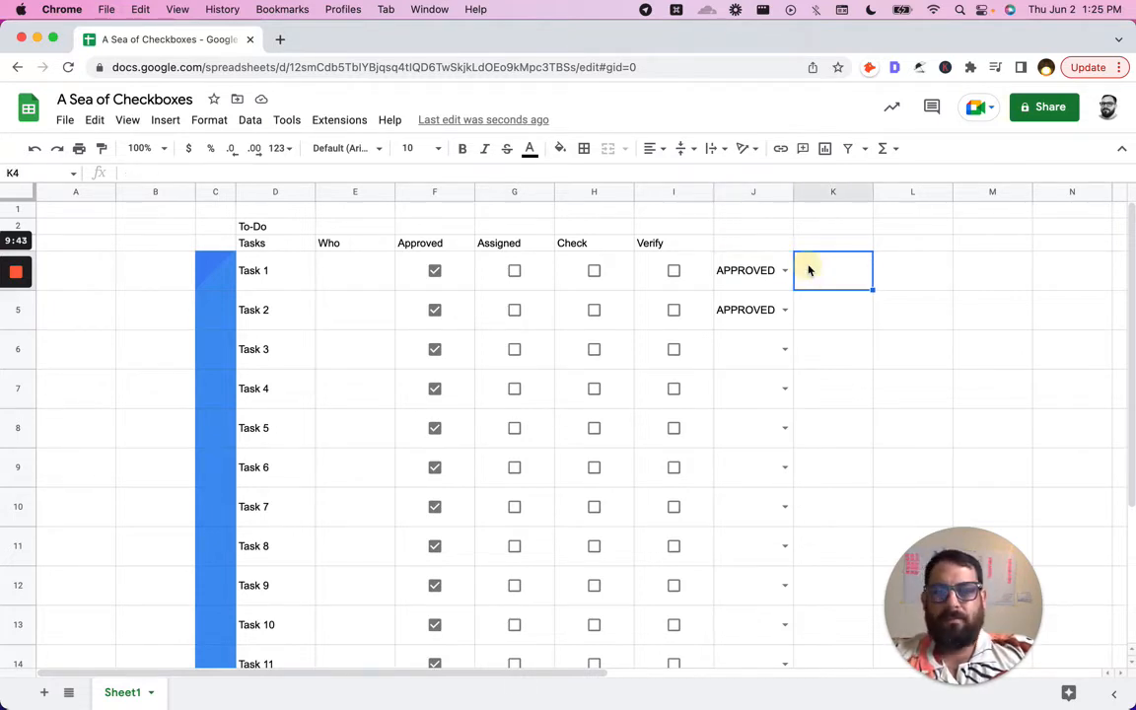
right_click(832, 270)
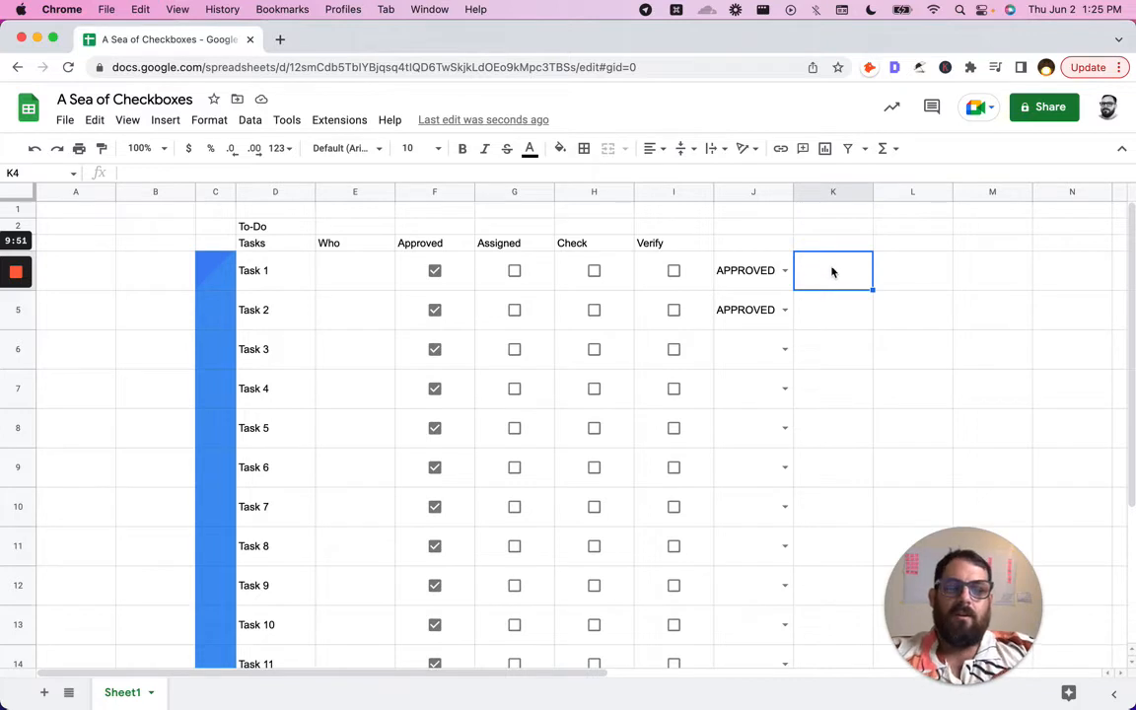
Step: Enter 5, five and five stars in K4–K6 and head column K RATING
text(5)
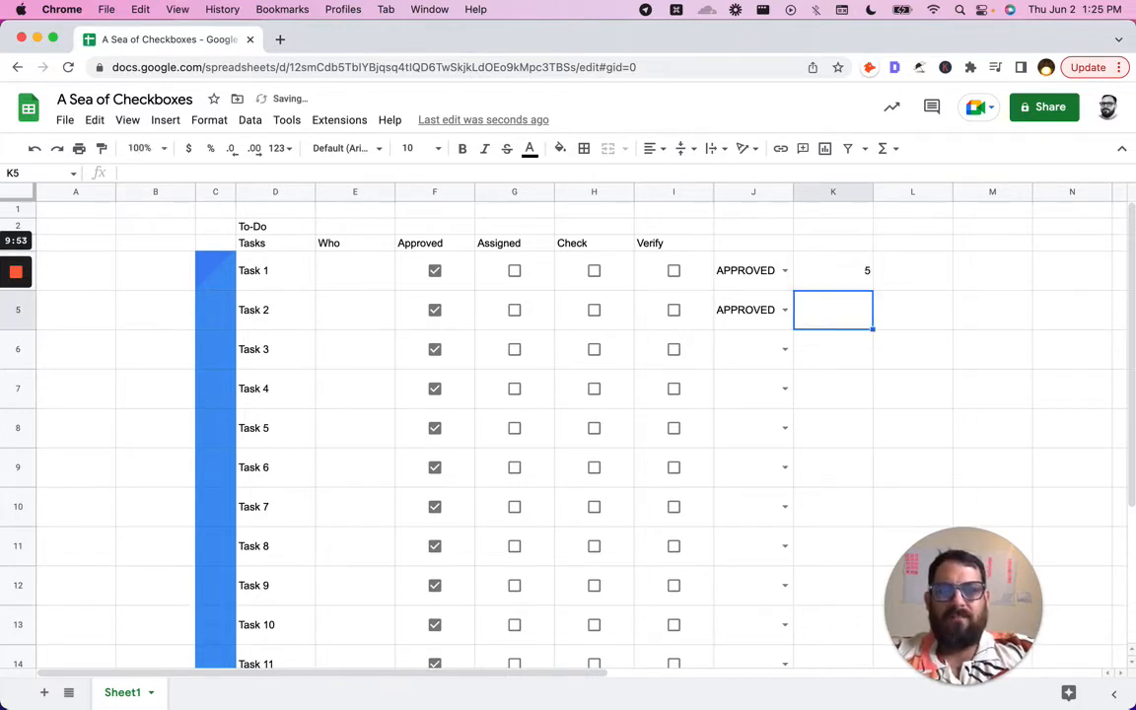
text(five)
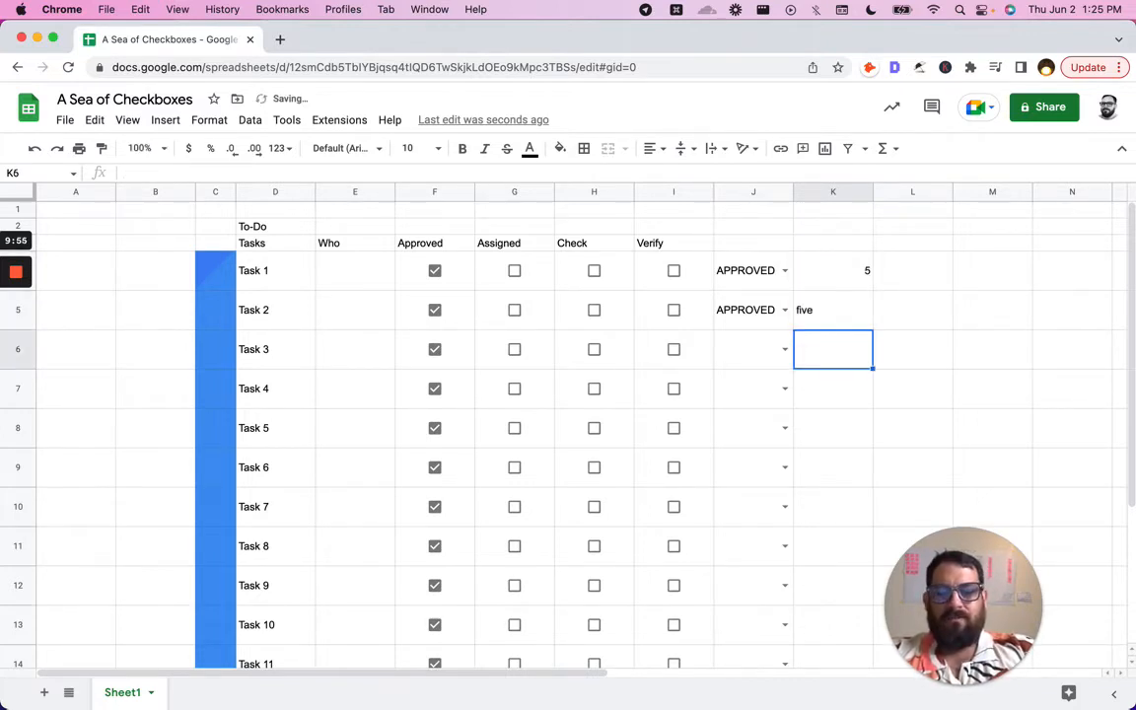
text(five stars)
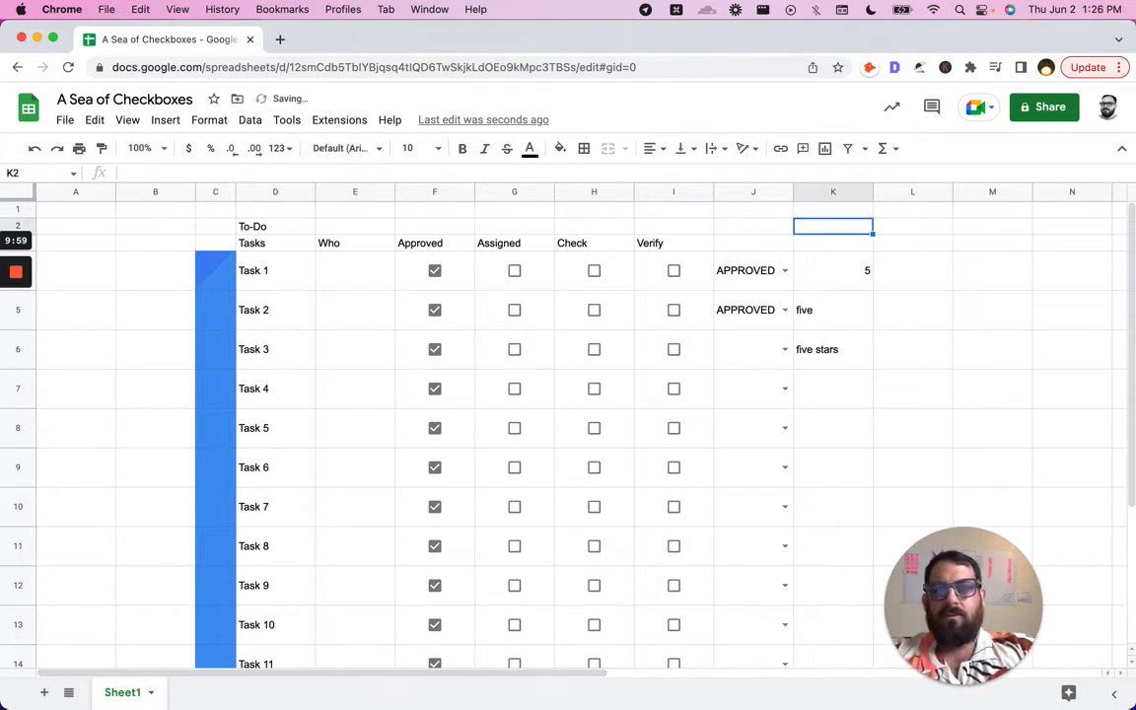
text(RATING)
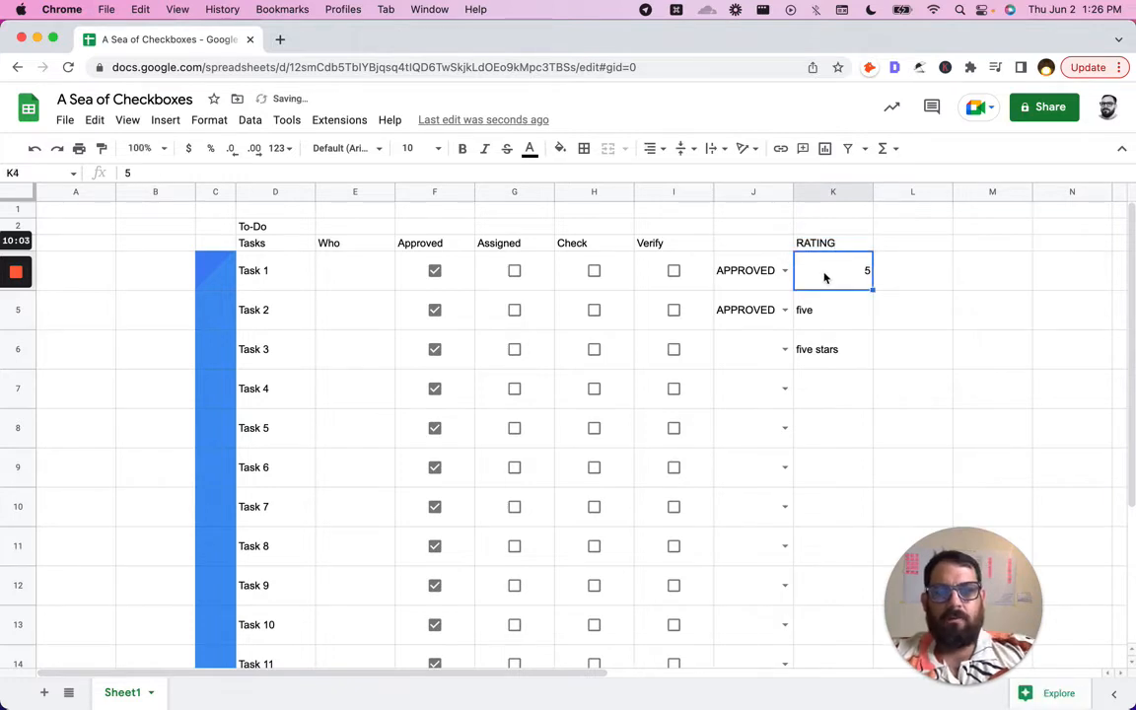
Step: Give K4 a list-of-items dropdown of one to five star emoji ratings and save
right_click(833, 271)
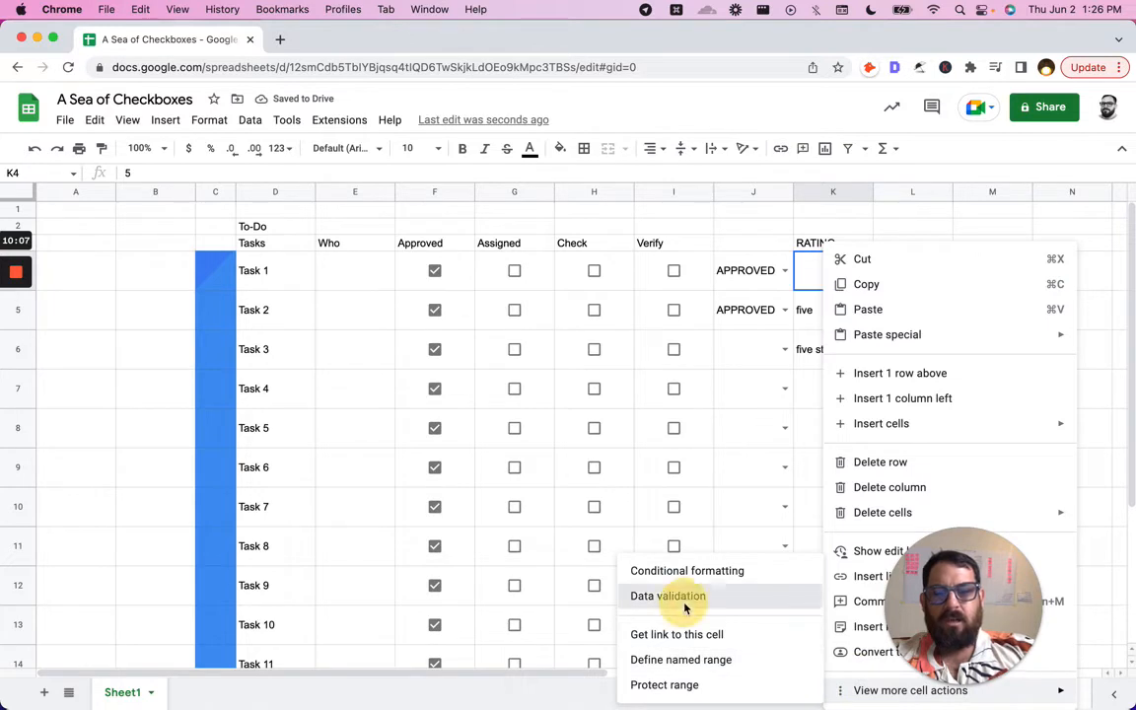
click(668, 596)
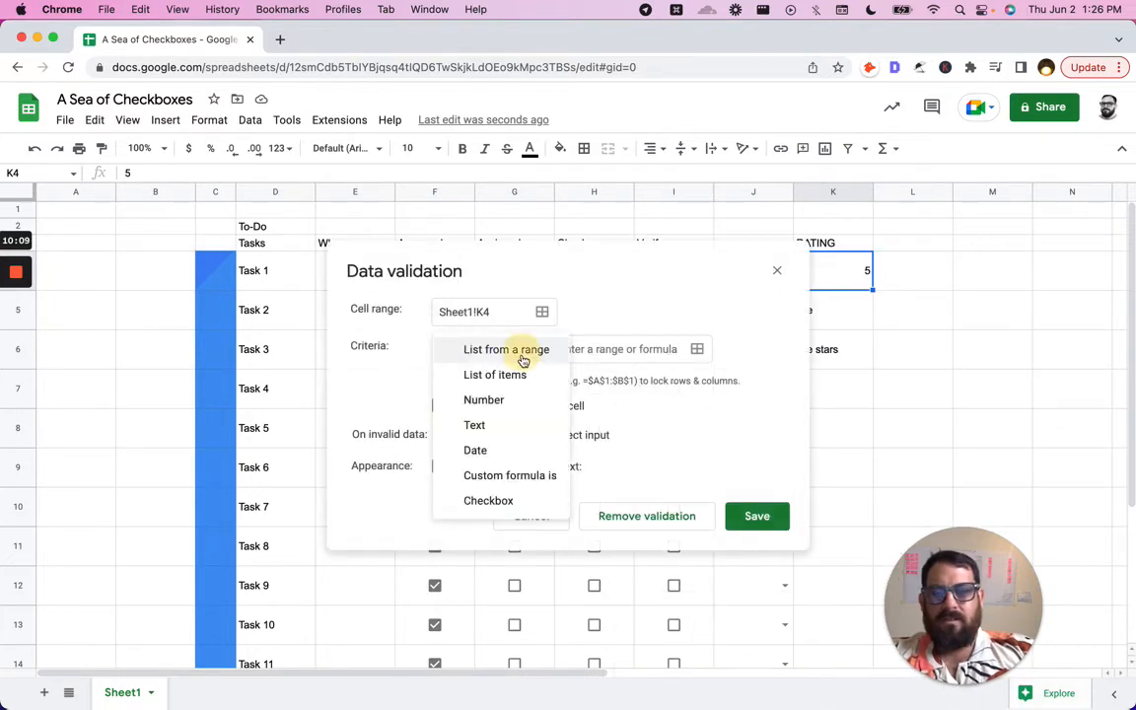
click(495, 375)
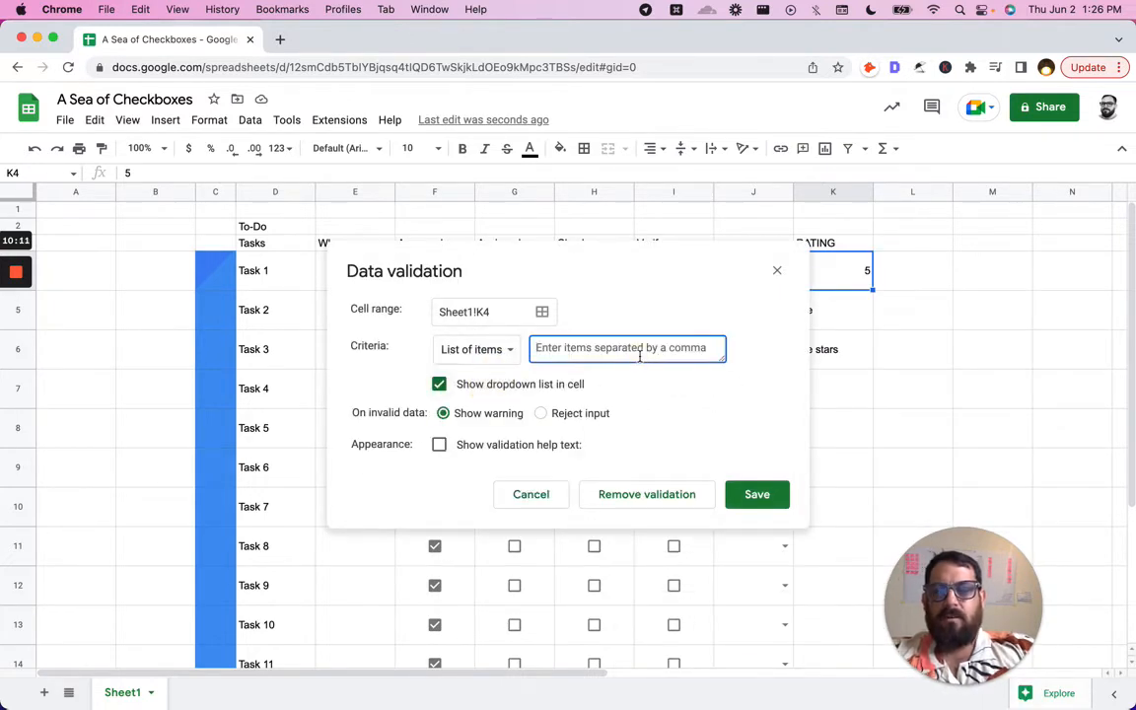
click(627, 348)
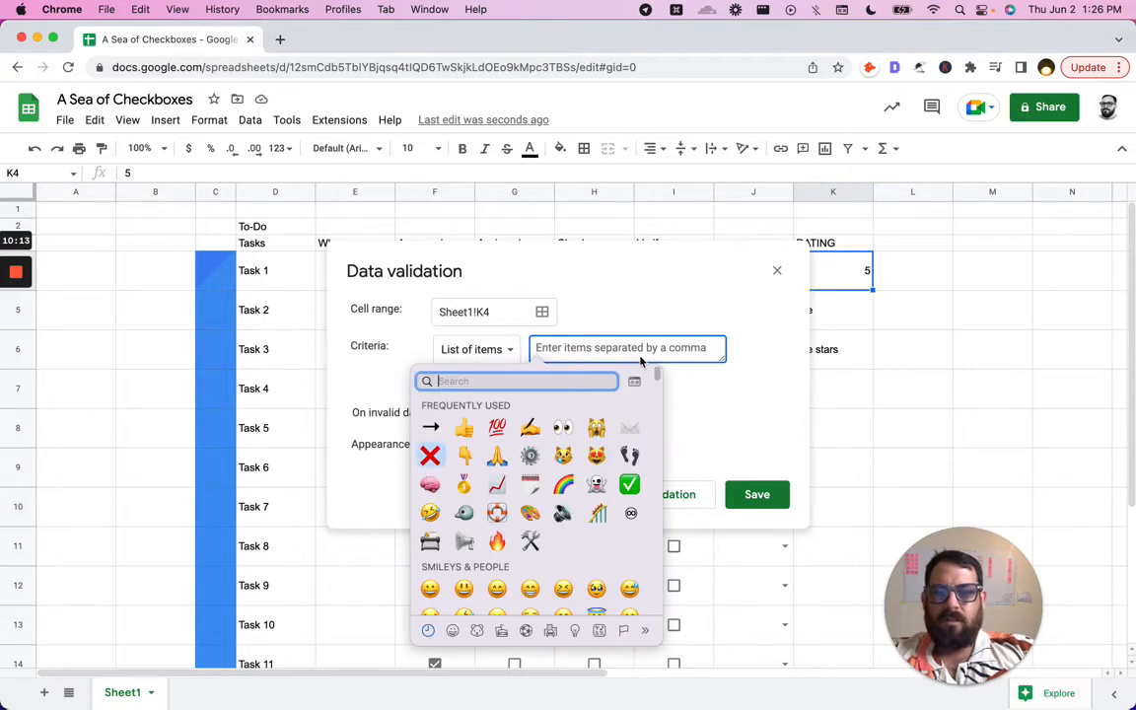
text(star)
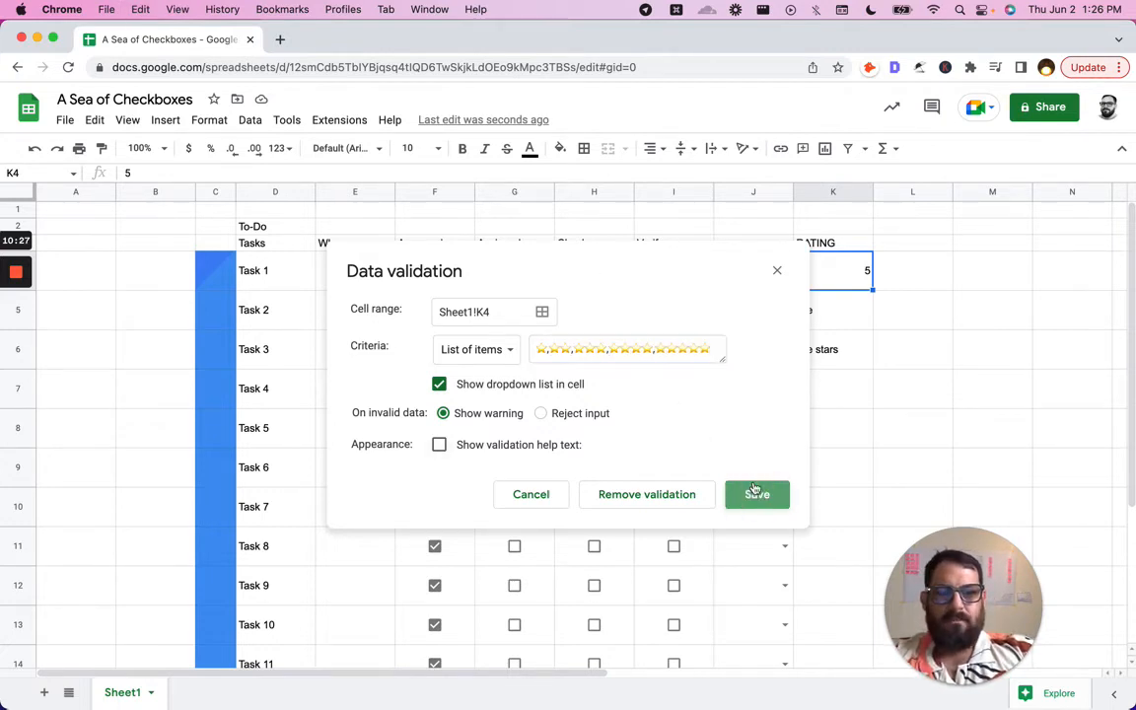
click(757, 494)
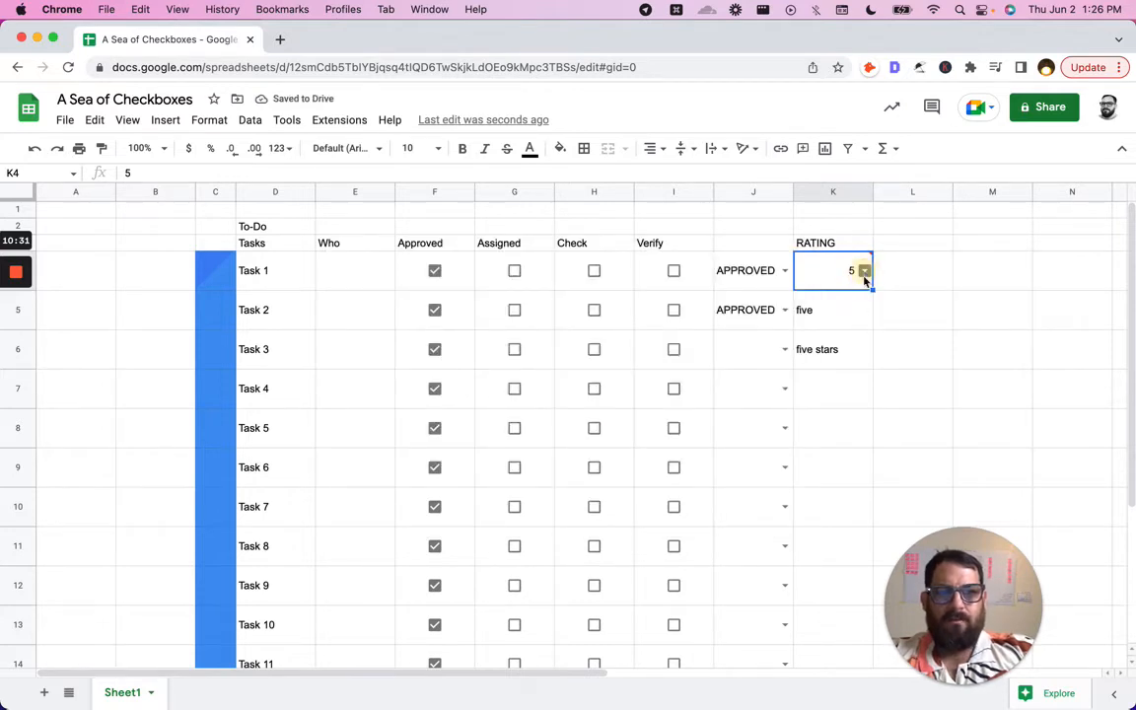
click(864, 270)
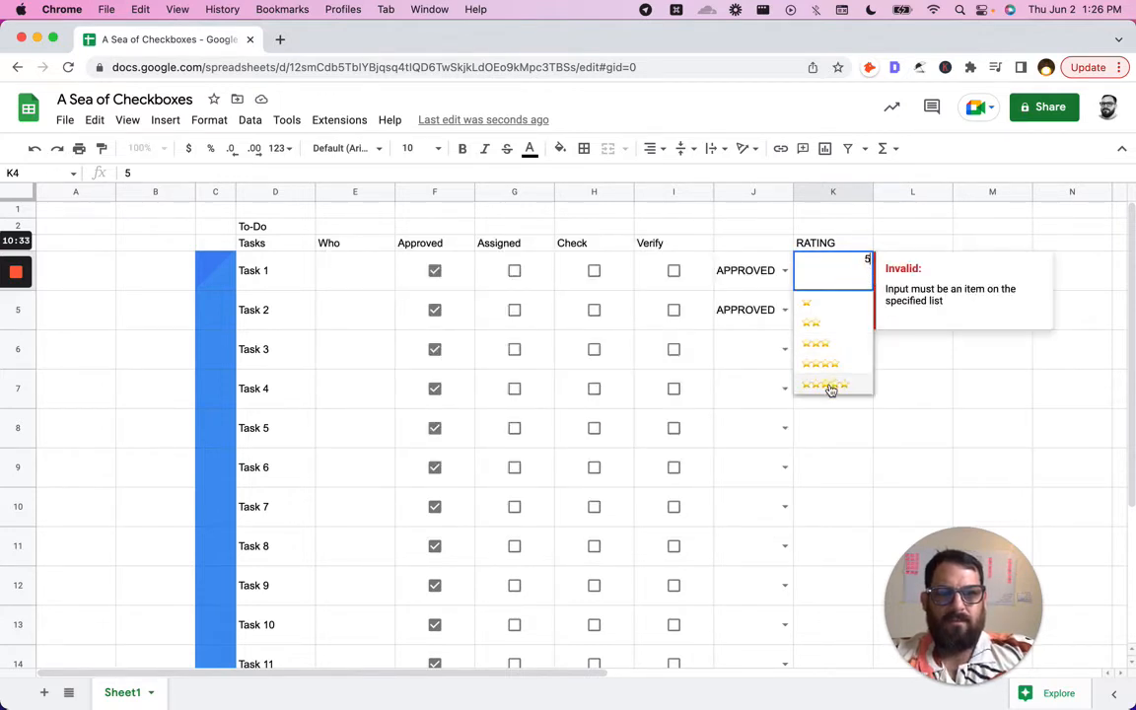
click(829, 385)
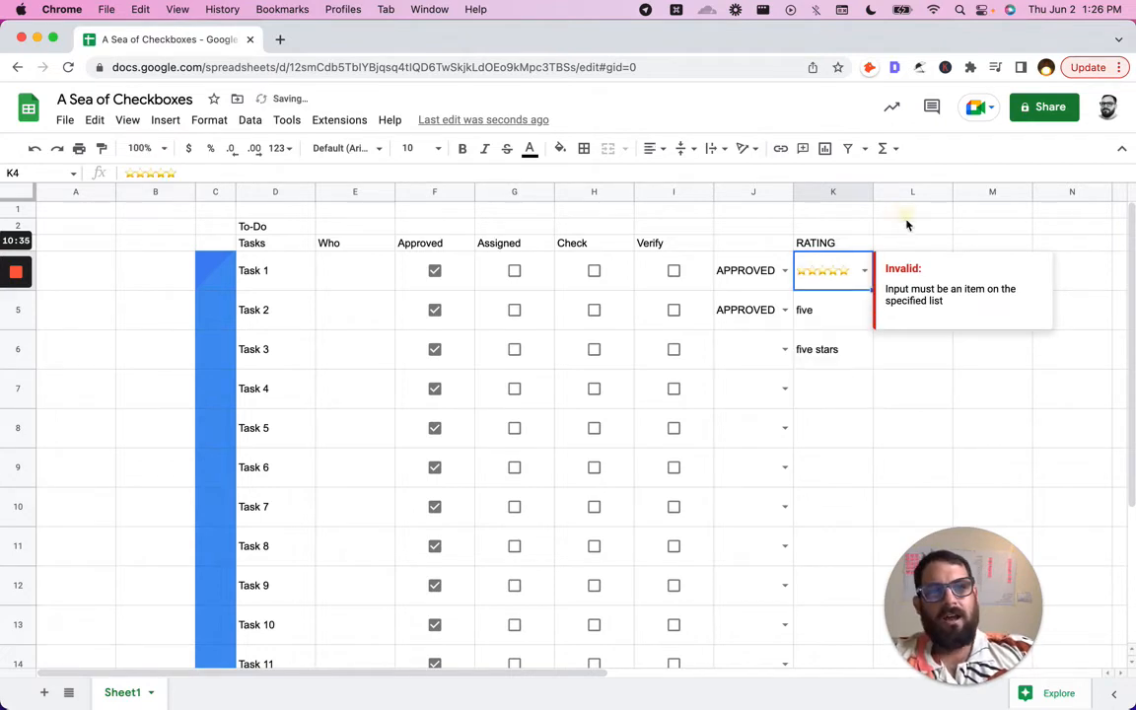
click(912, 271)
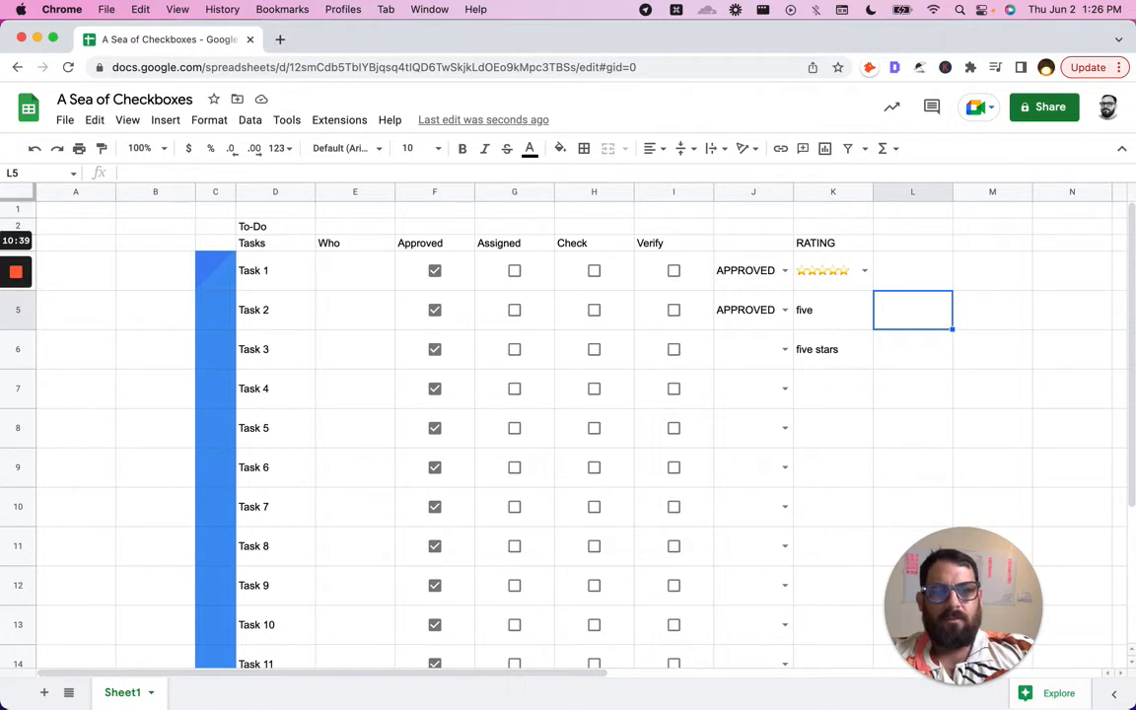
text(=if()
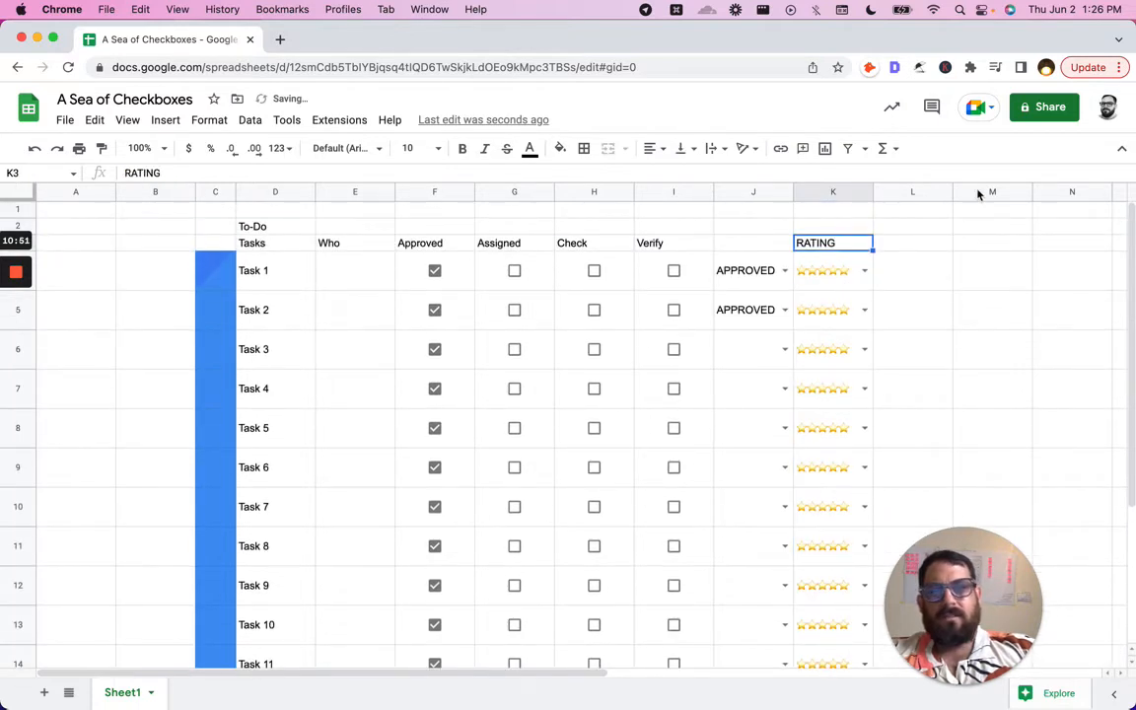
click(833, 271)
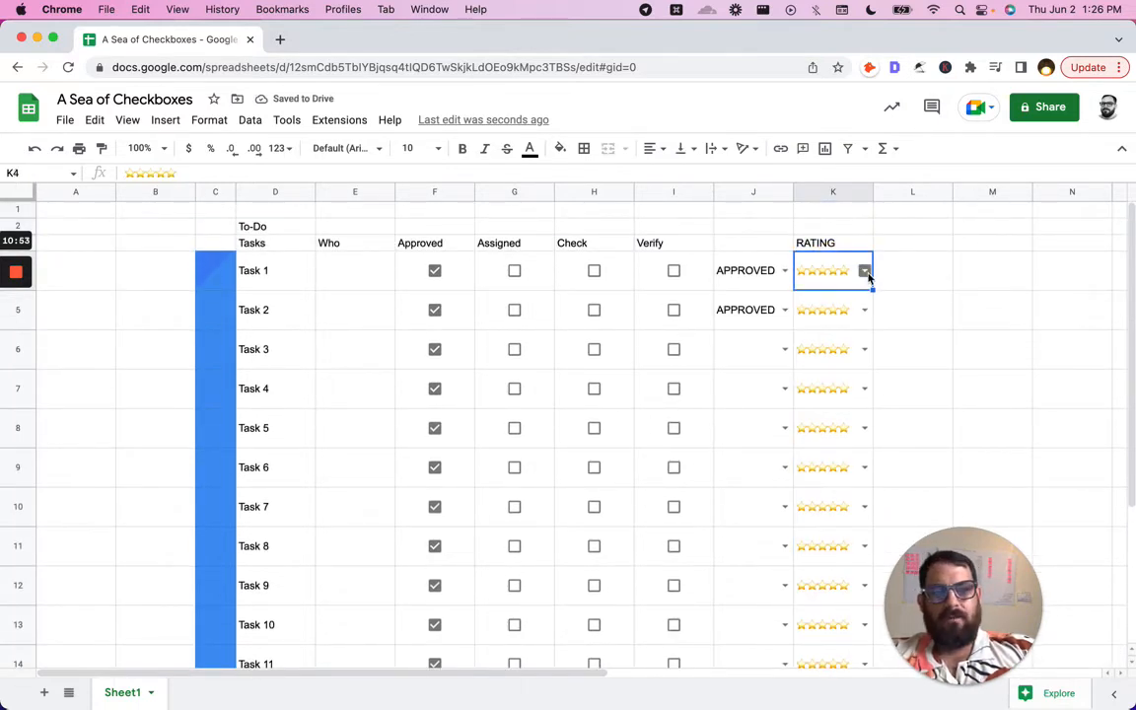
click(864, 270)
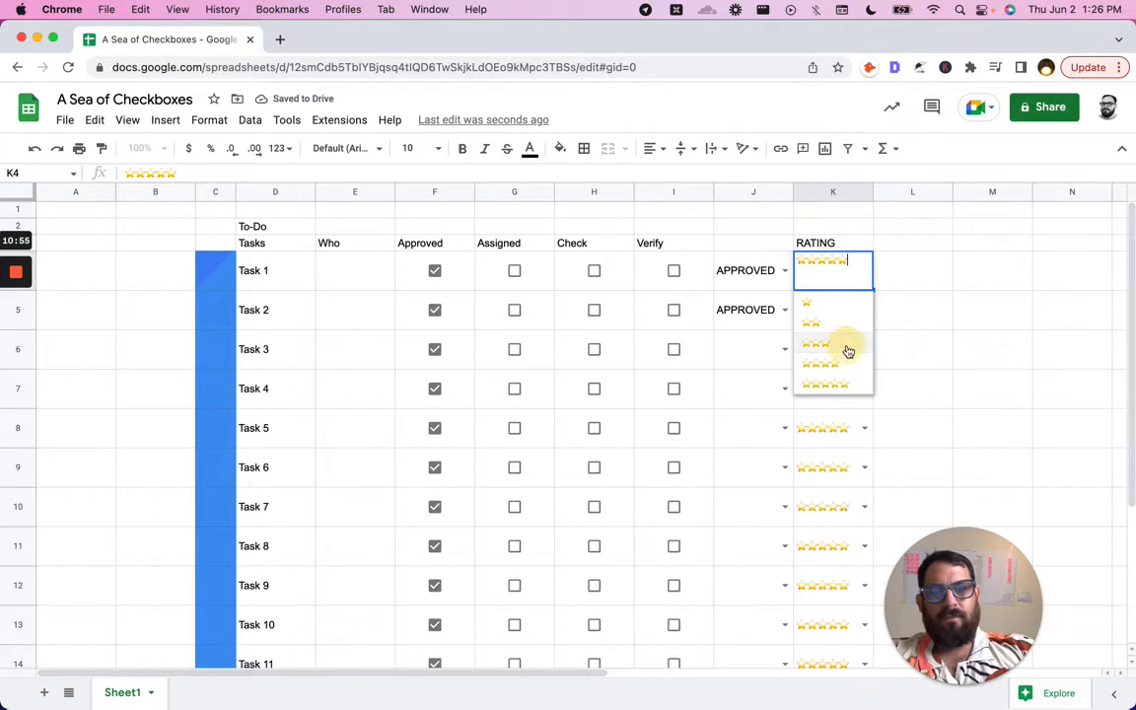
click(824, 348)
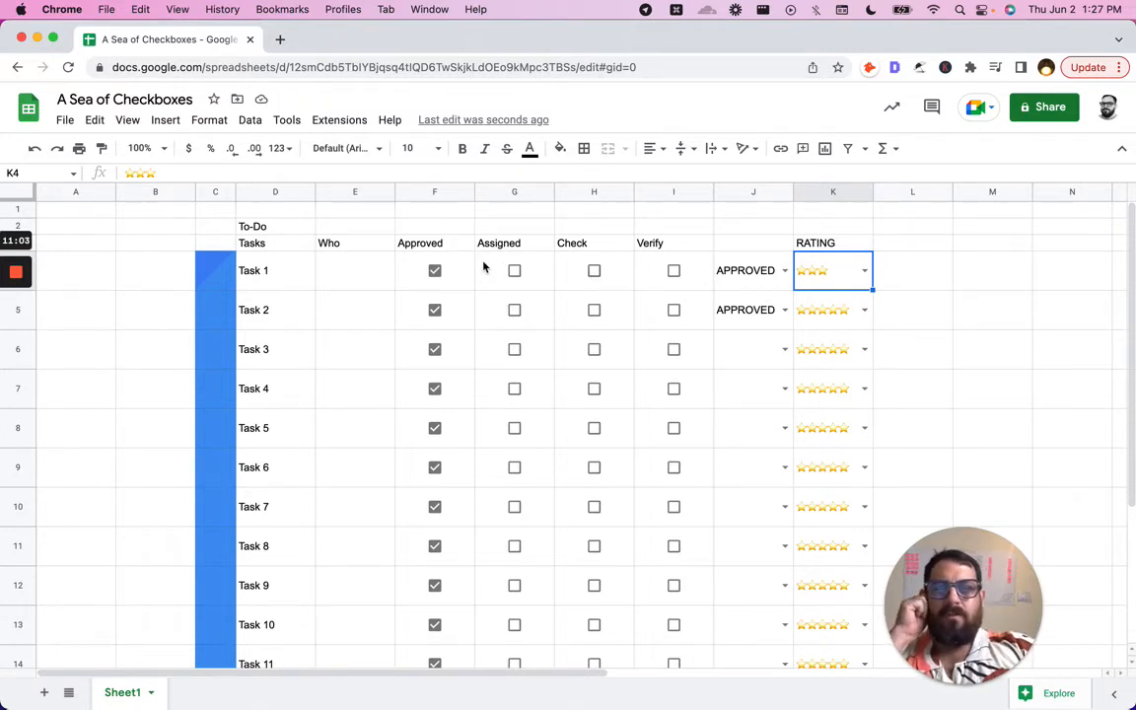
mouse_move(549, 280)
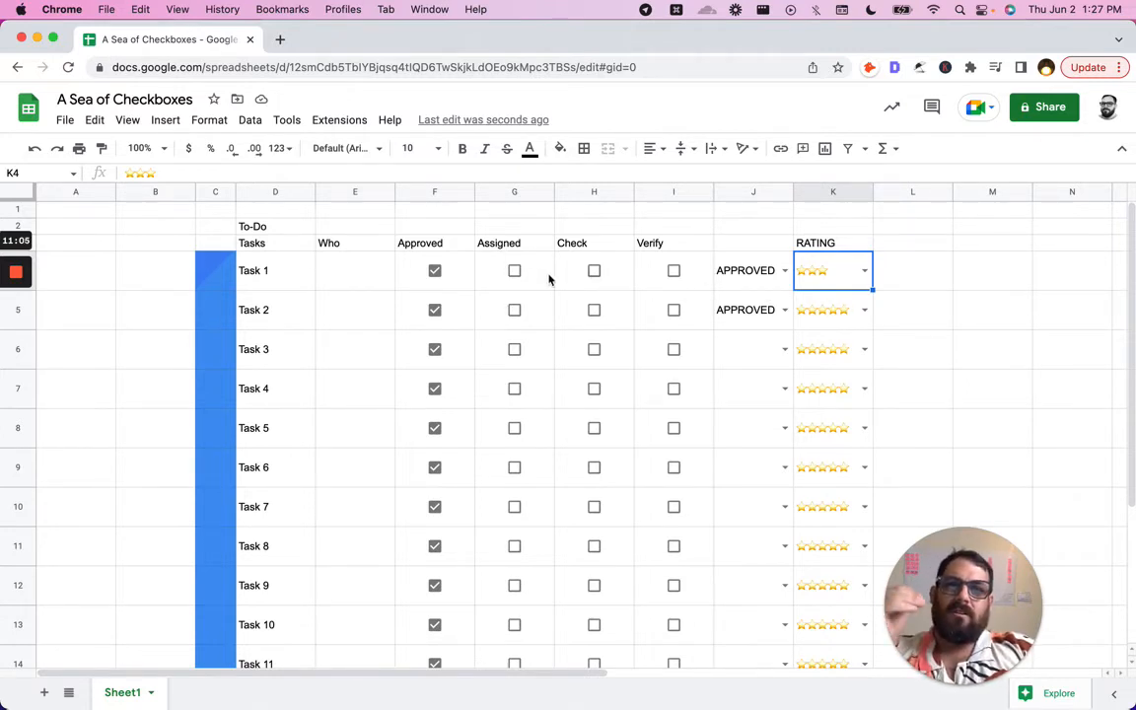
mouse_move(695, 254)
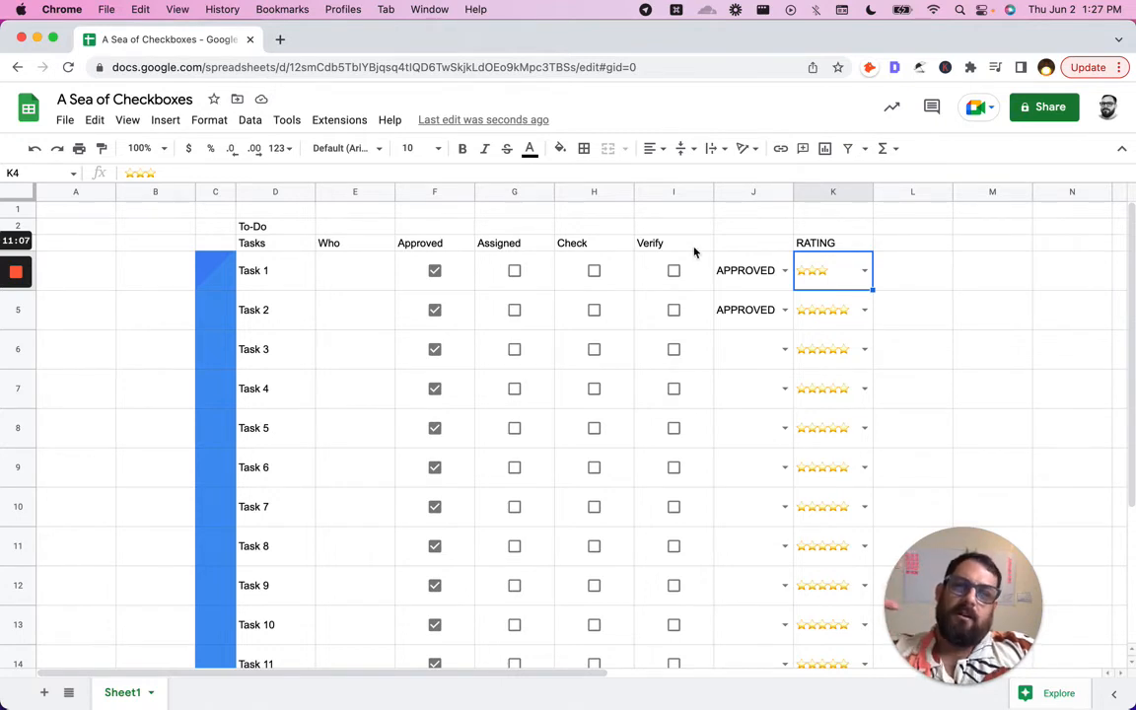
mouse_move(793, 249)
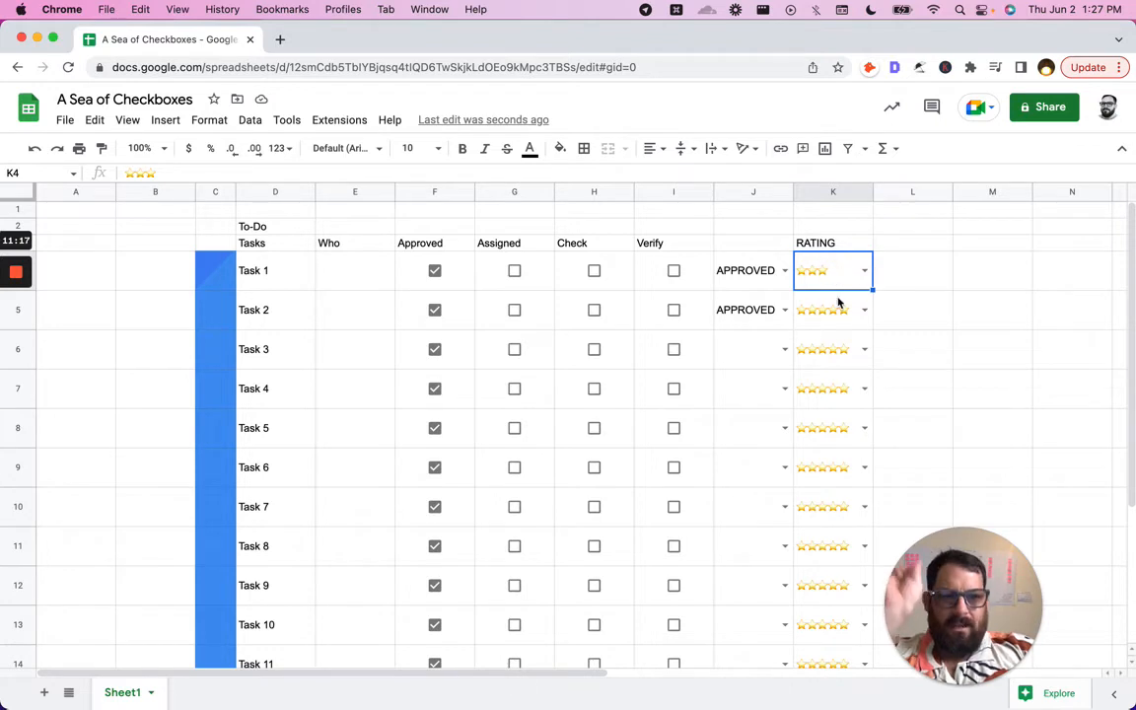
Step: Edit K4's rating options to pad each rating with black stars for unearned positions and save
right_click(834, 270)
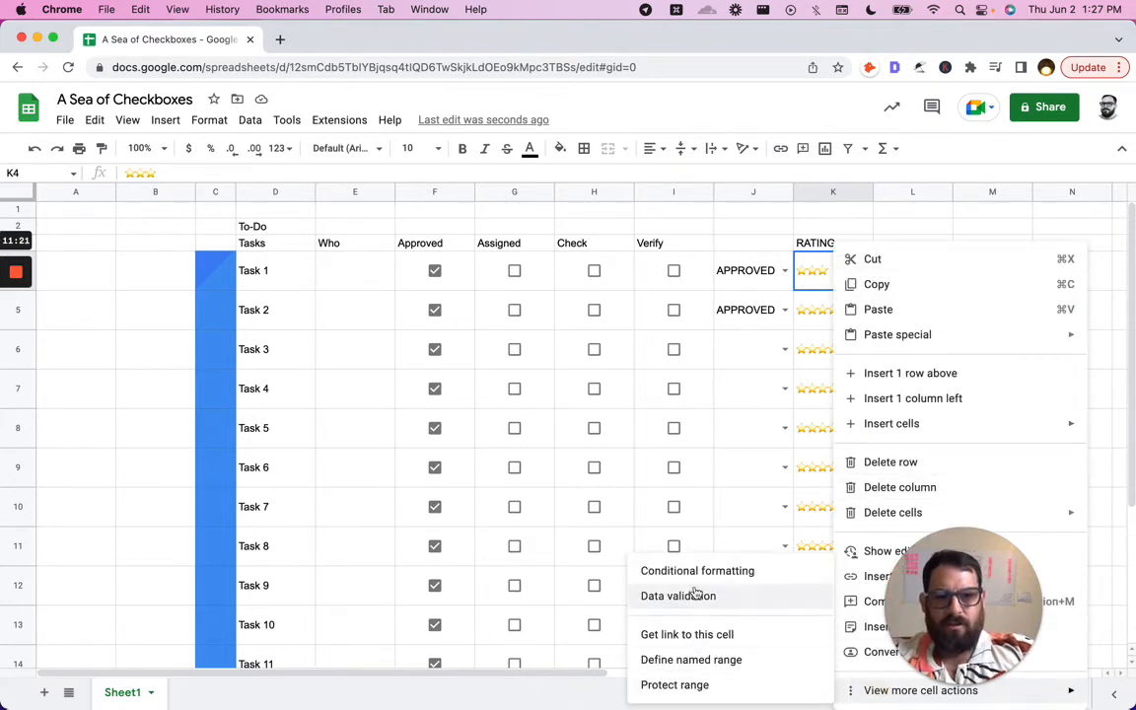
click(678, 595)
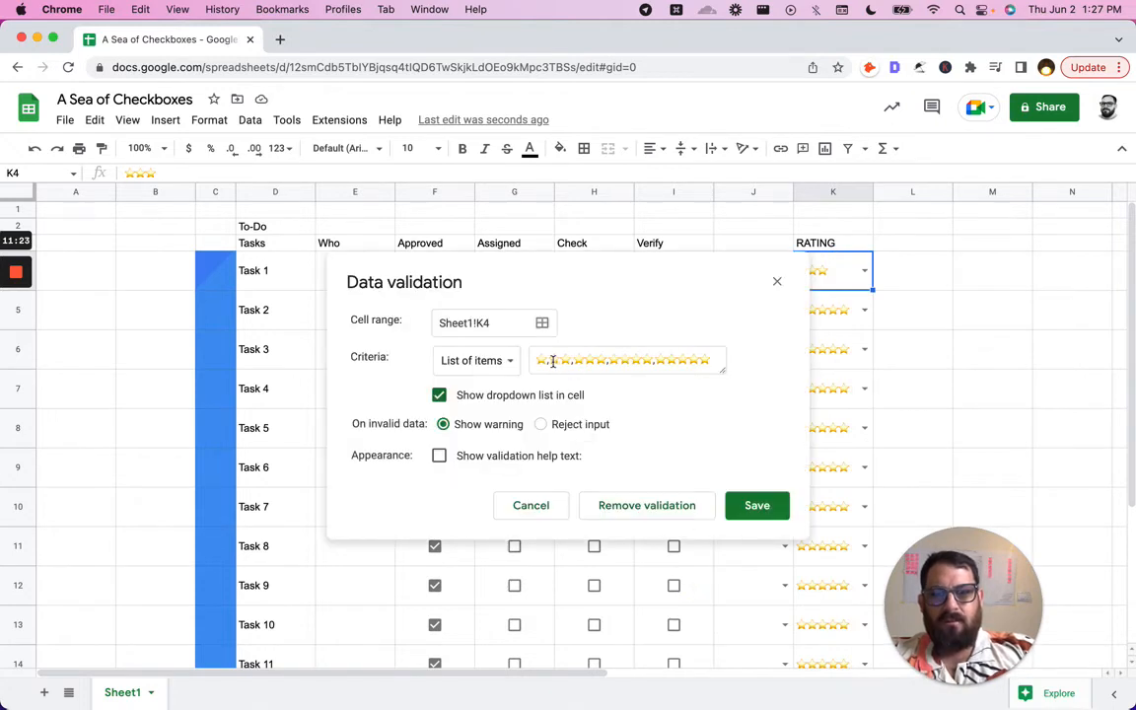
click(628, 360)
text(boxe)
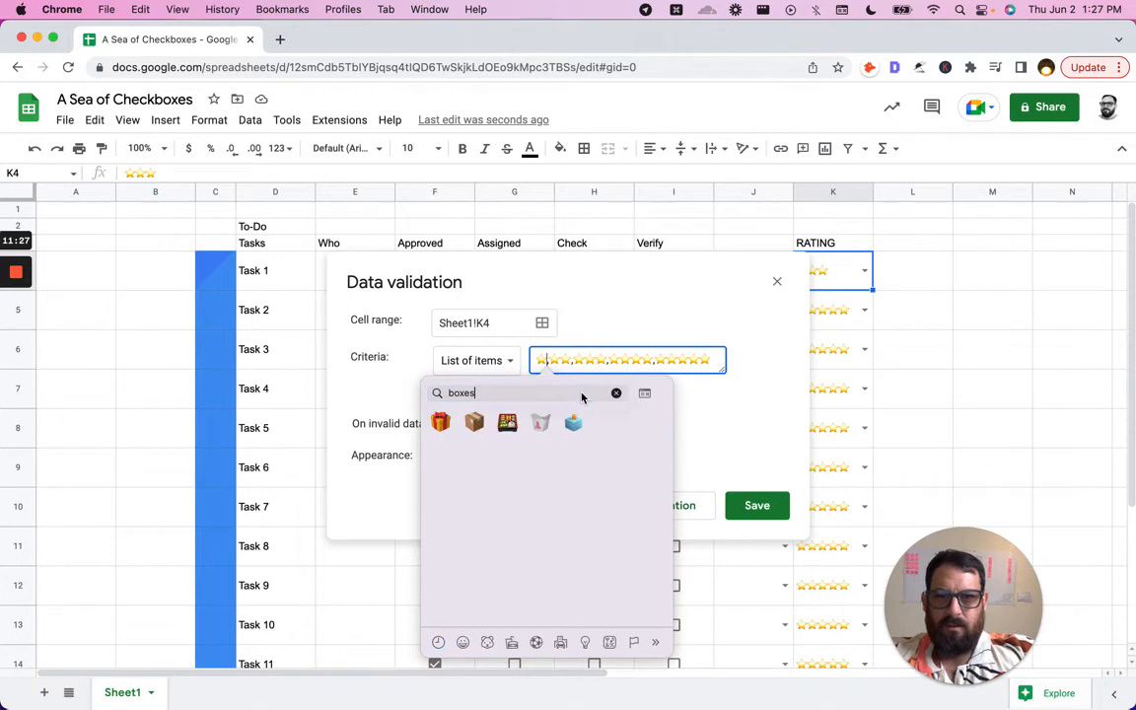
text(st)
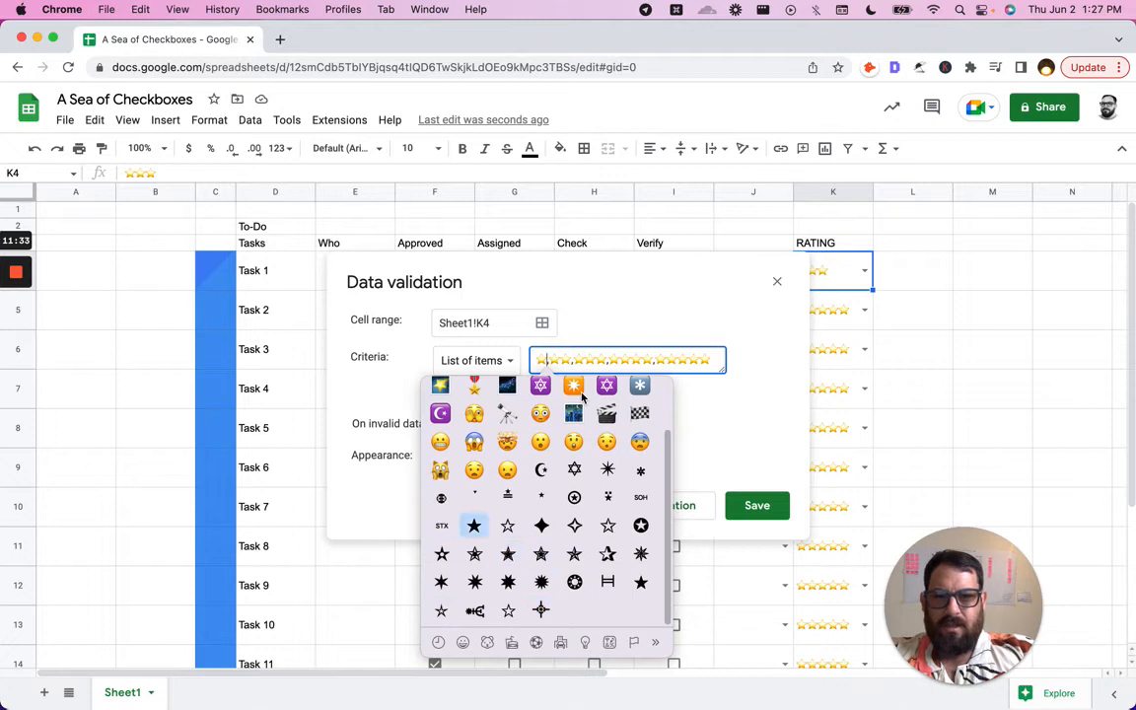
click(475, 524)
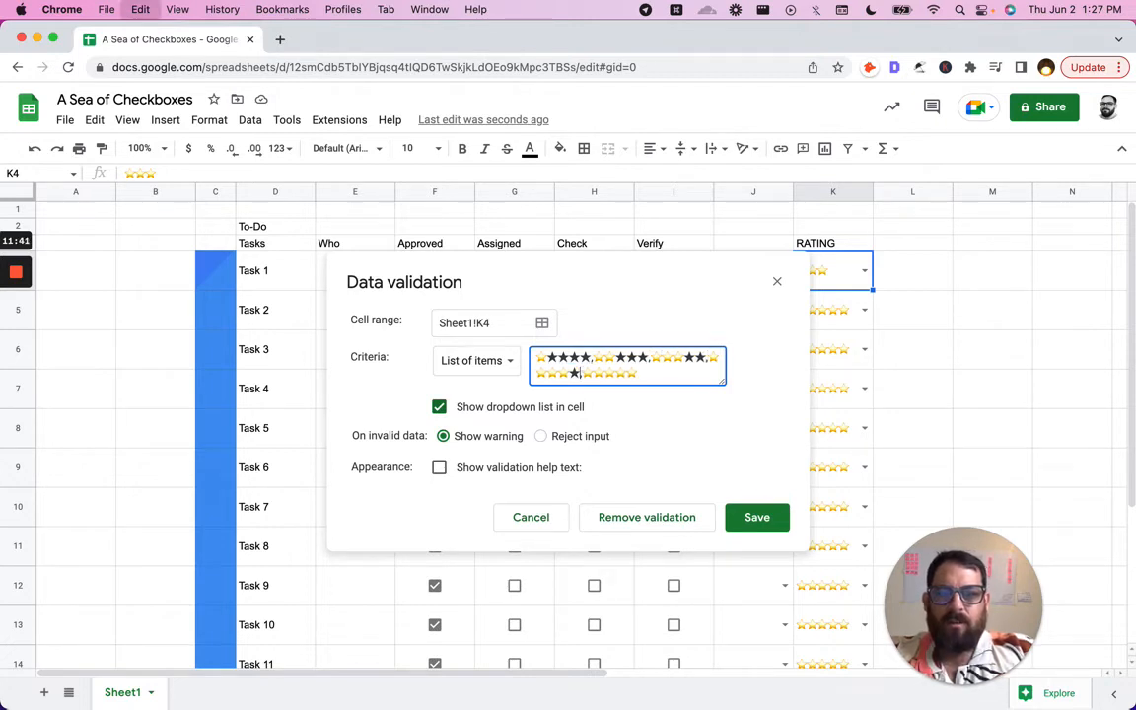
click(757, 517)
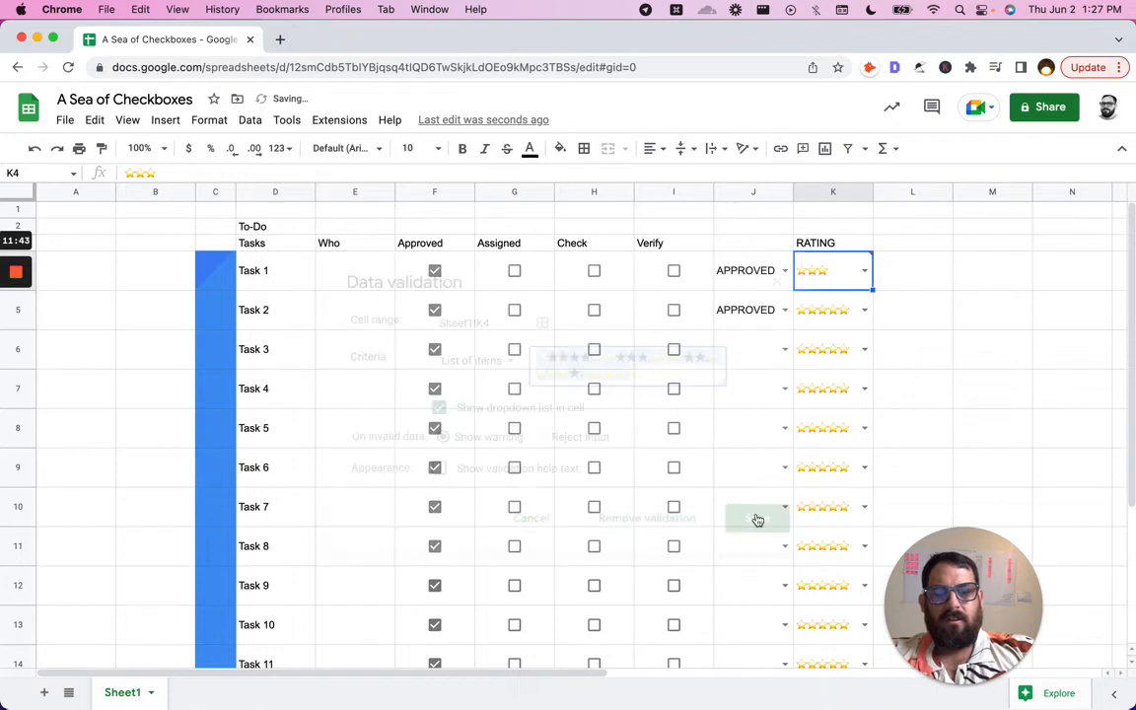
click(757, 518)
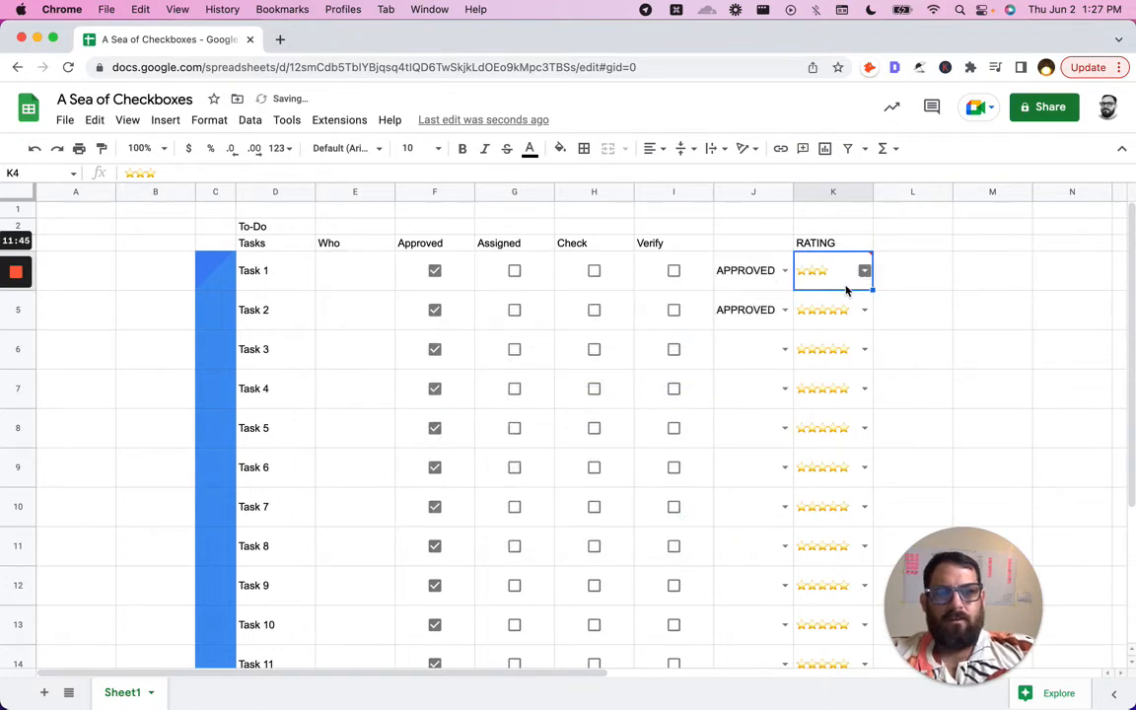
Step: Add two black stars after K4's three gold stars to show a three-of-five rating
text(★★)
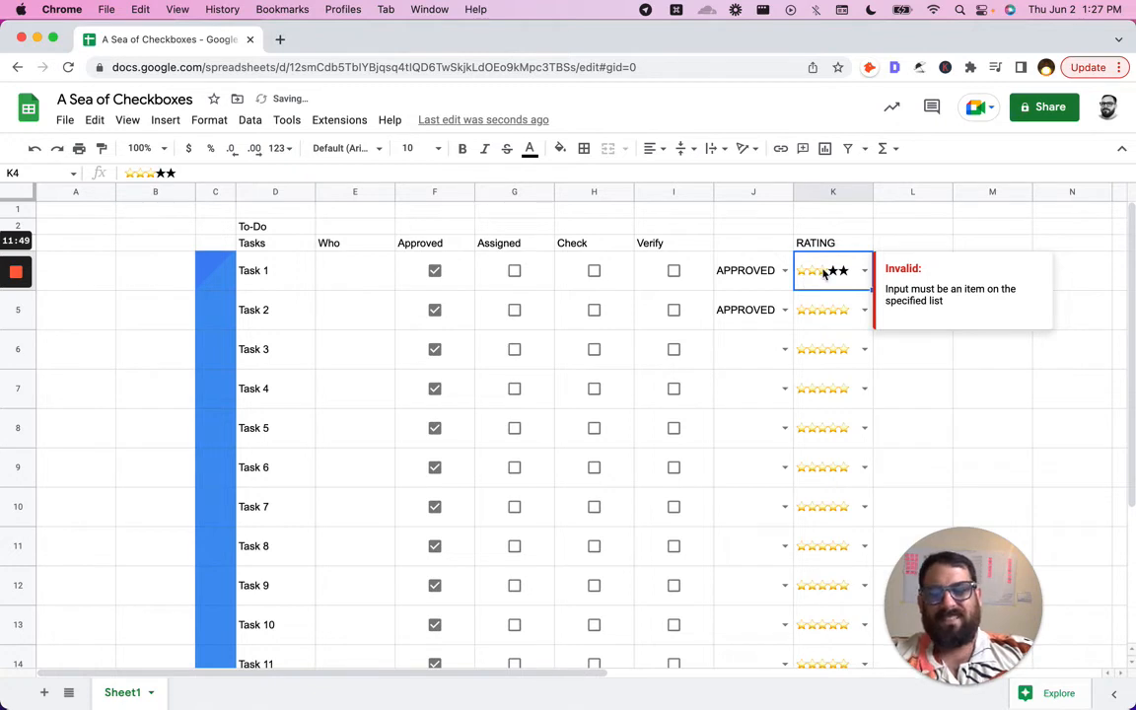
click(864, 271)
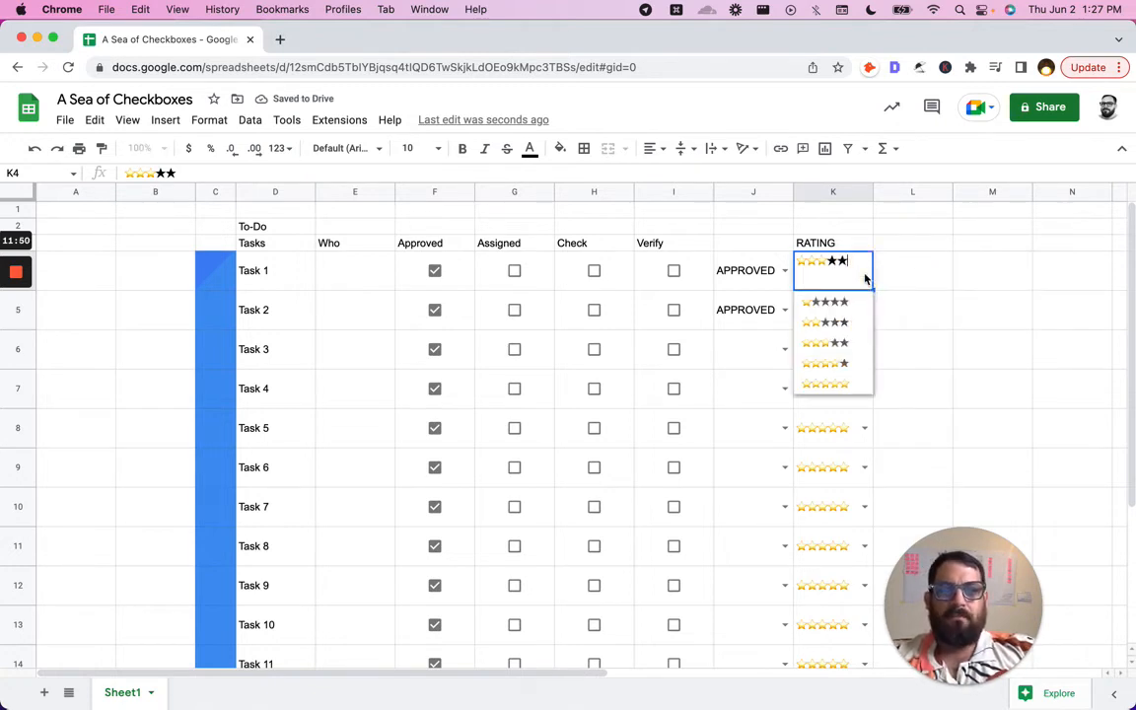
right_click(833, 270)
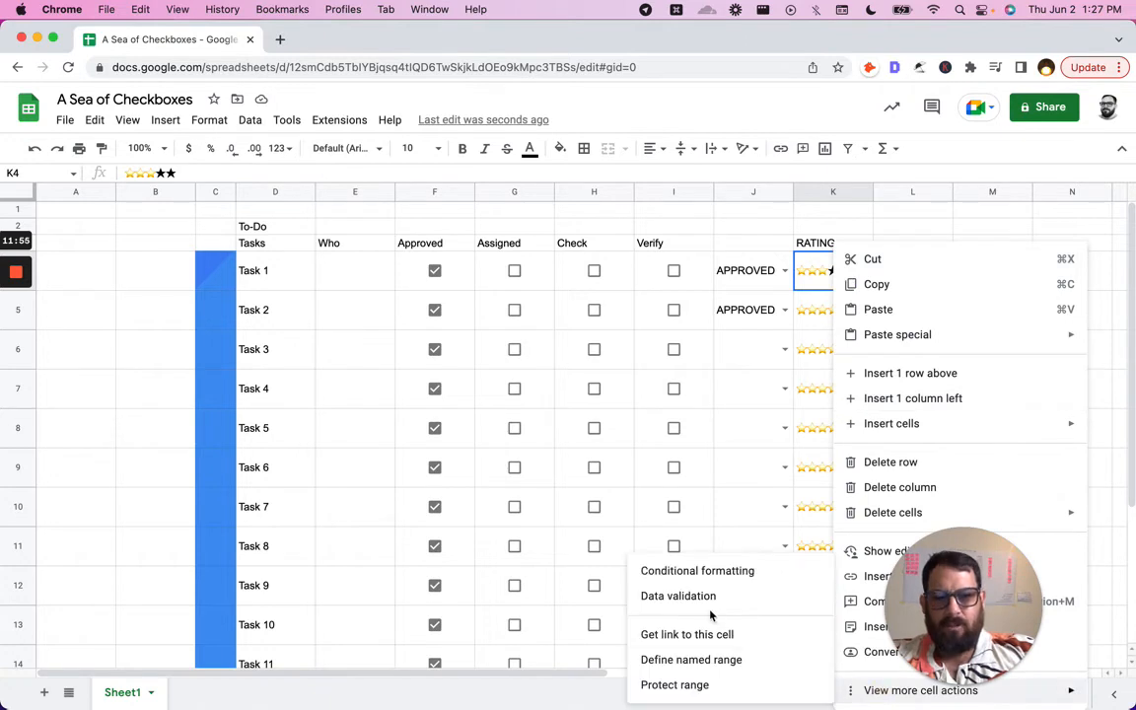
Step: Swap the black stars in K4's validation list for black square symbols via the emoji picker and save
click(678, 596)
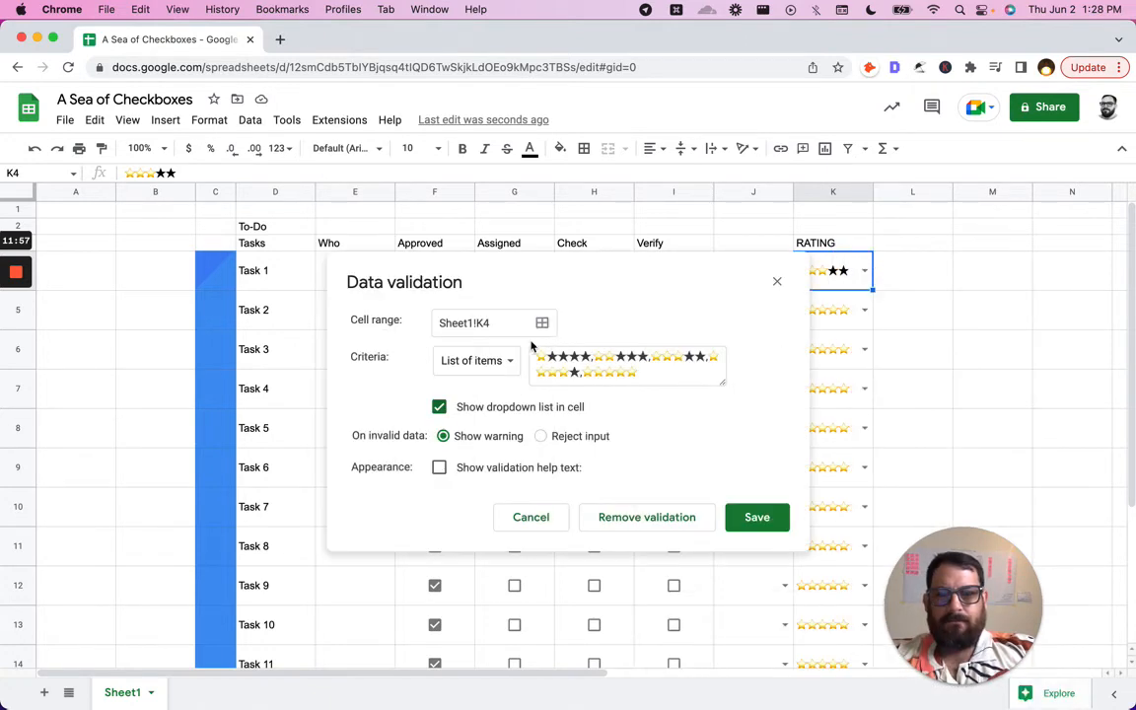
click(627, 365)
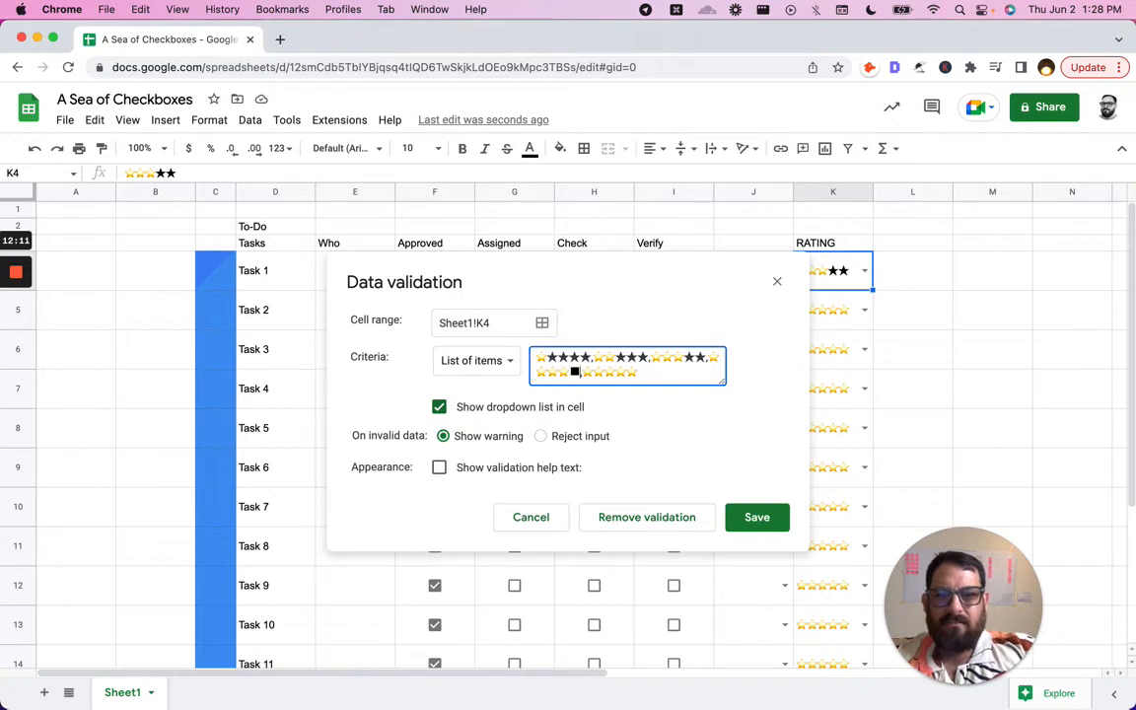
click(575, 372)
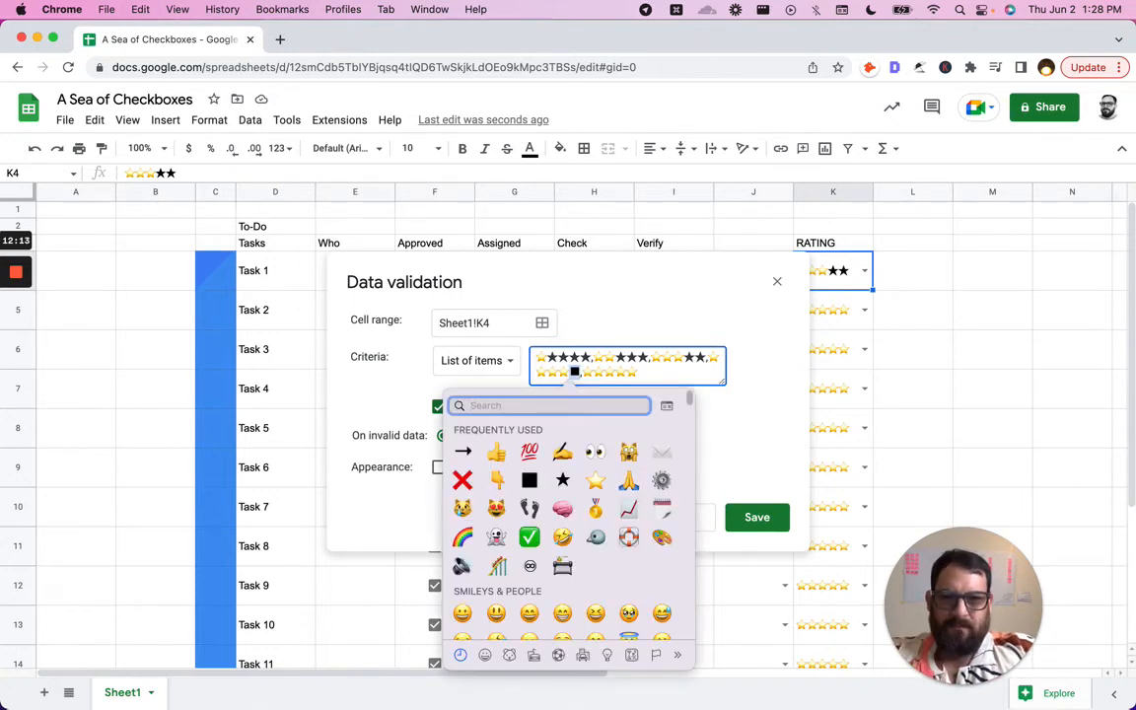
text(black su)
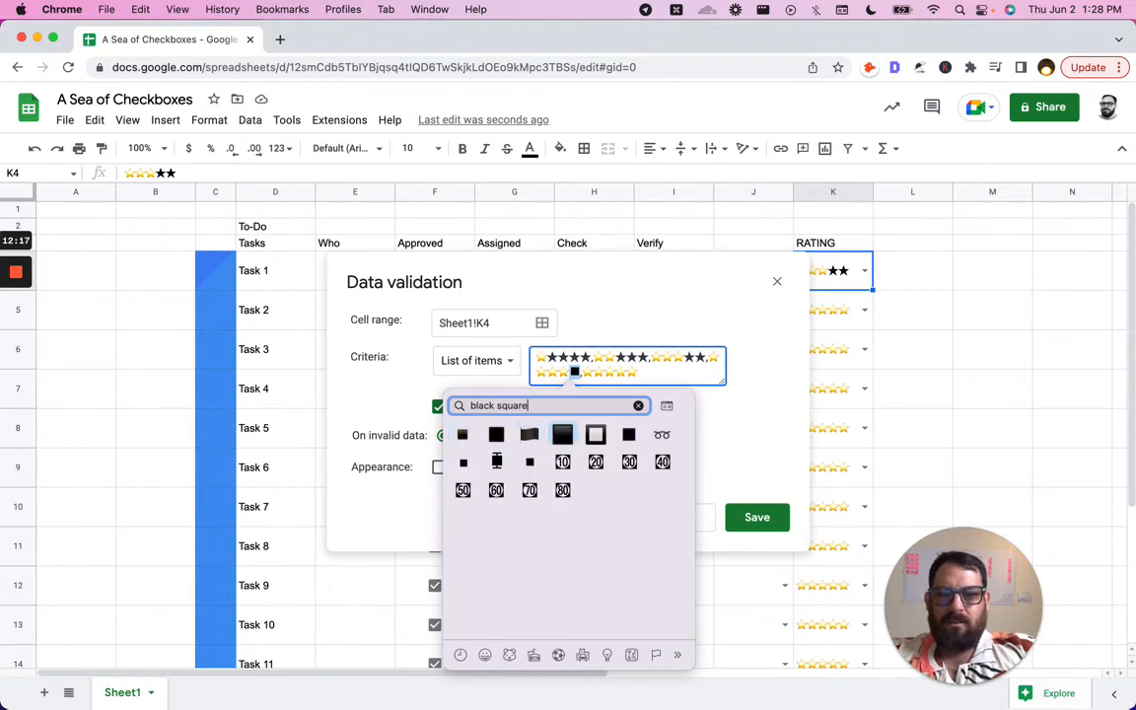
click(562, 434)
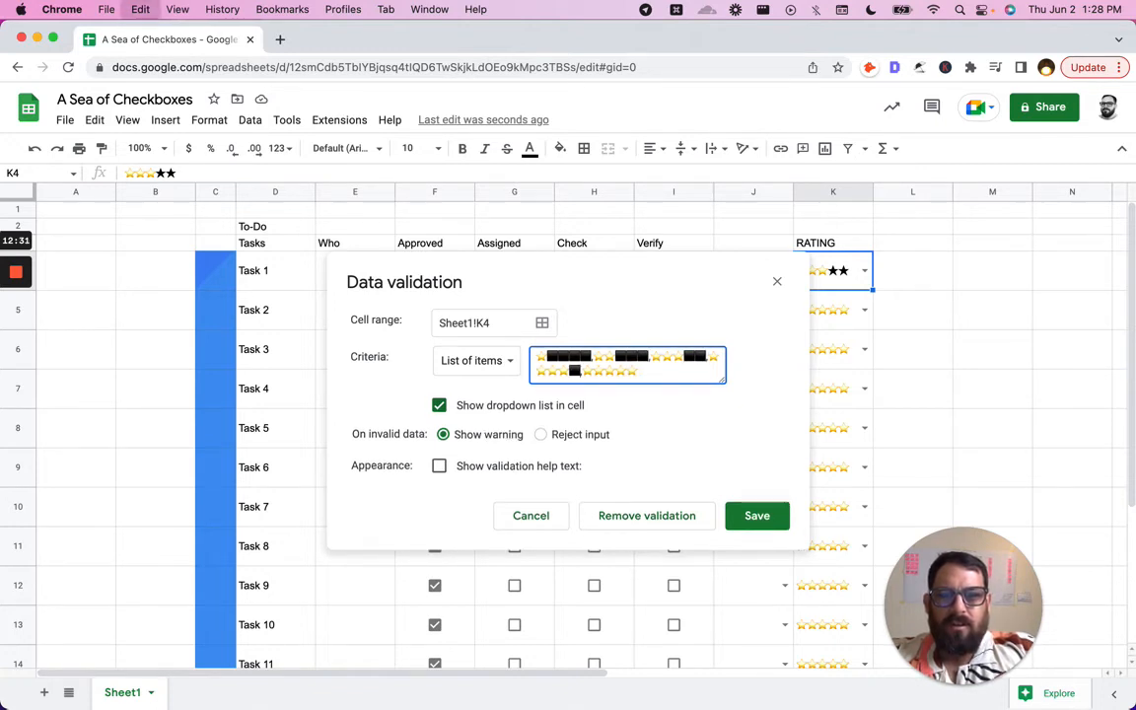
click(756, 515)
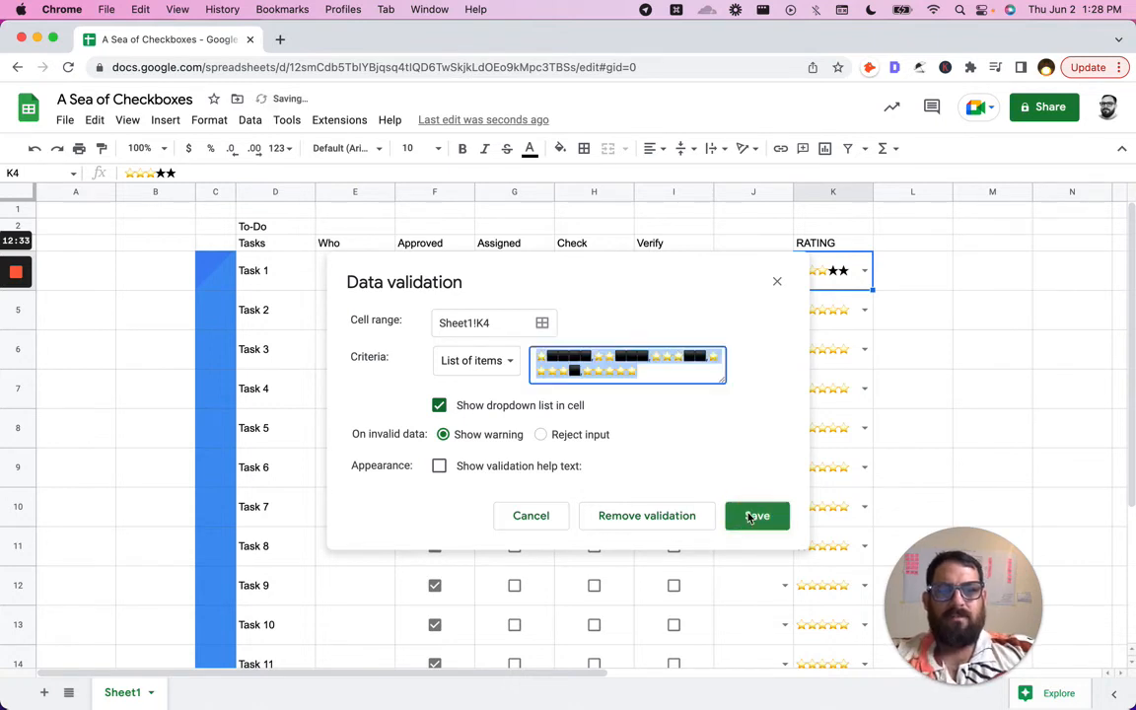
click(756, 515)
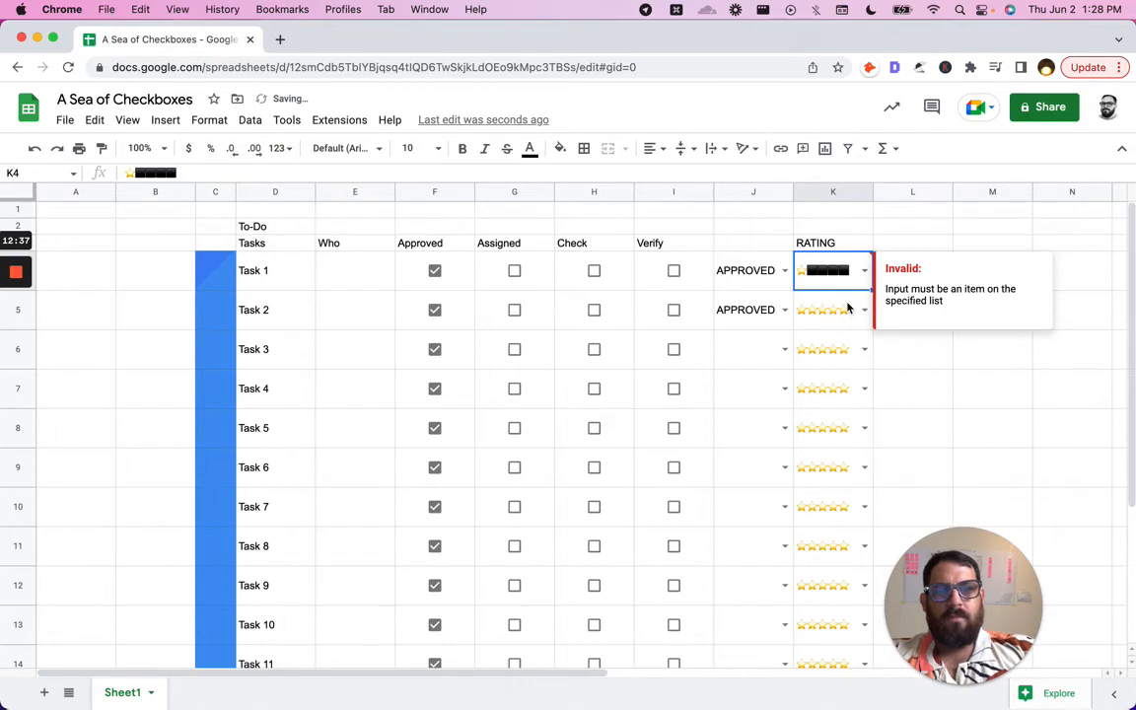
mouse_move(831, 310)
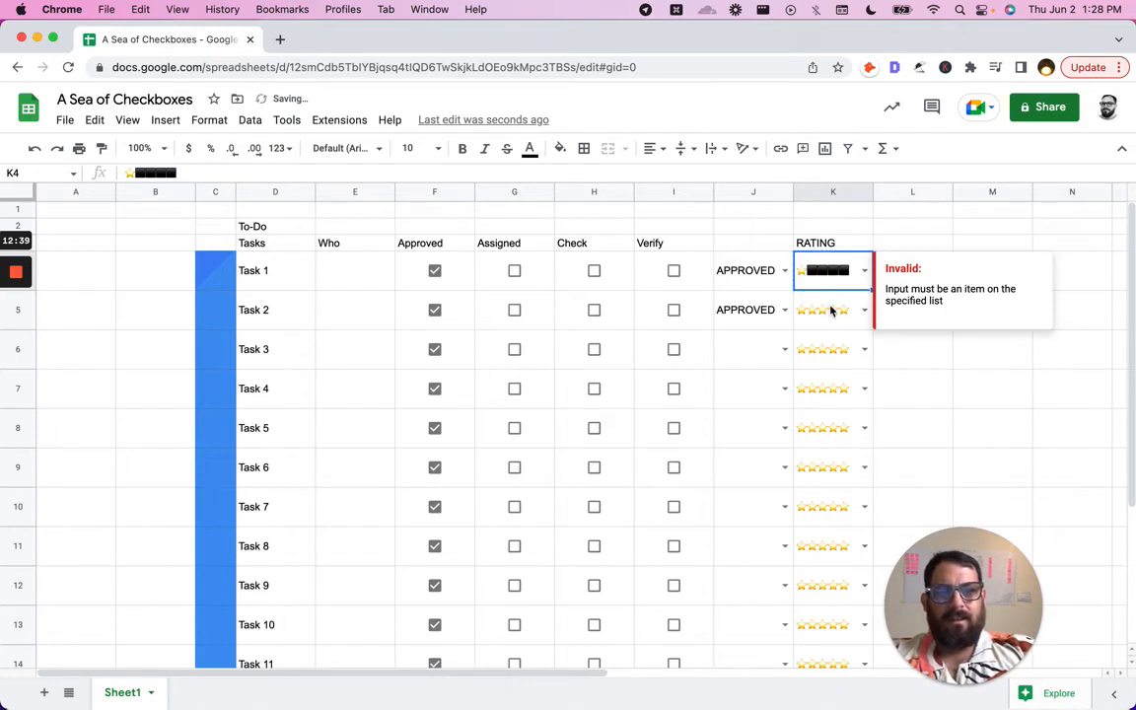
Step: Choose the five-star option from the K5 rating dropdown for Task 2
click(833, 309)
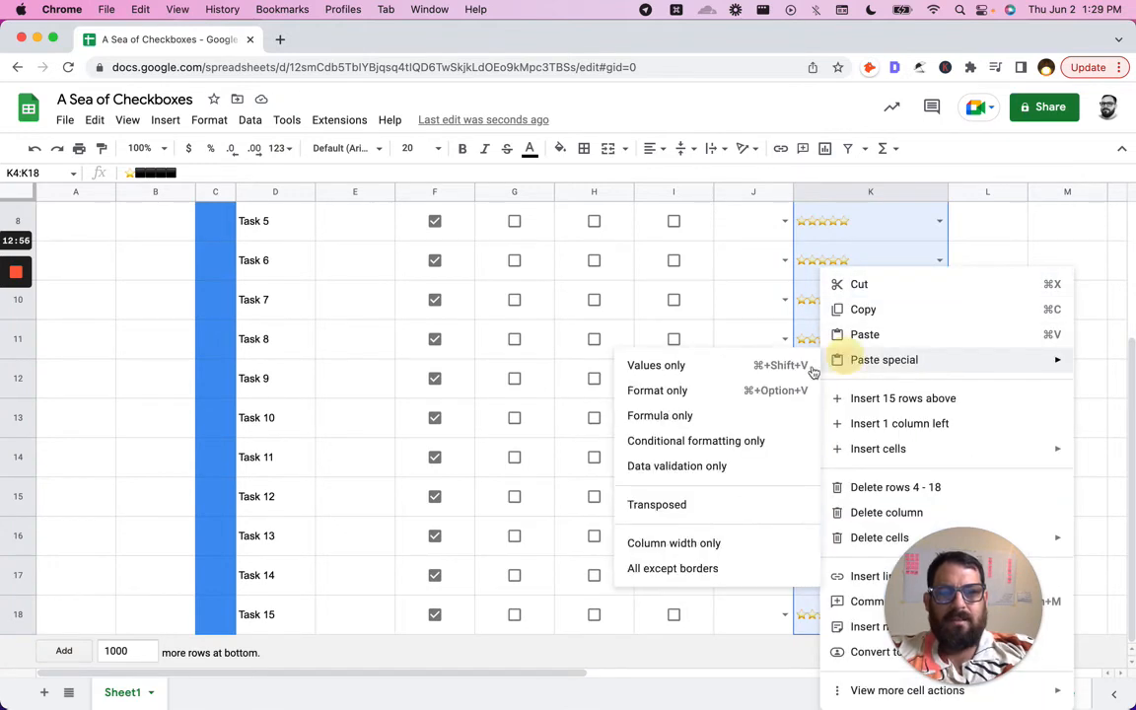
mouse_move(657, 390)
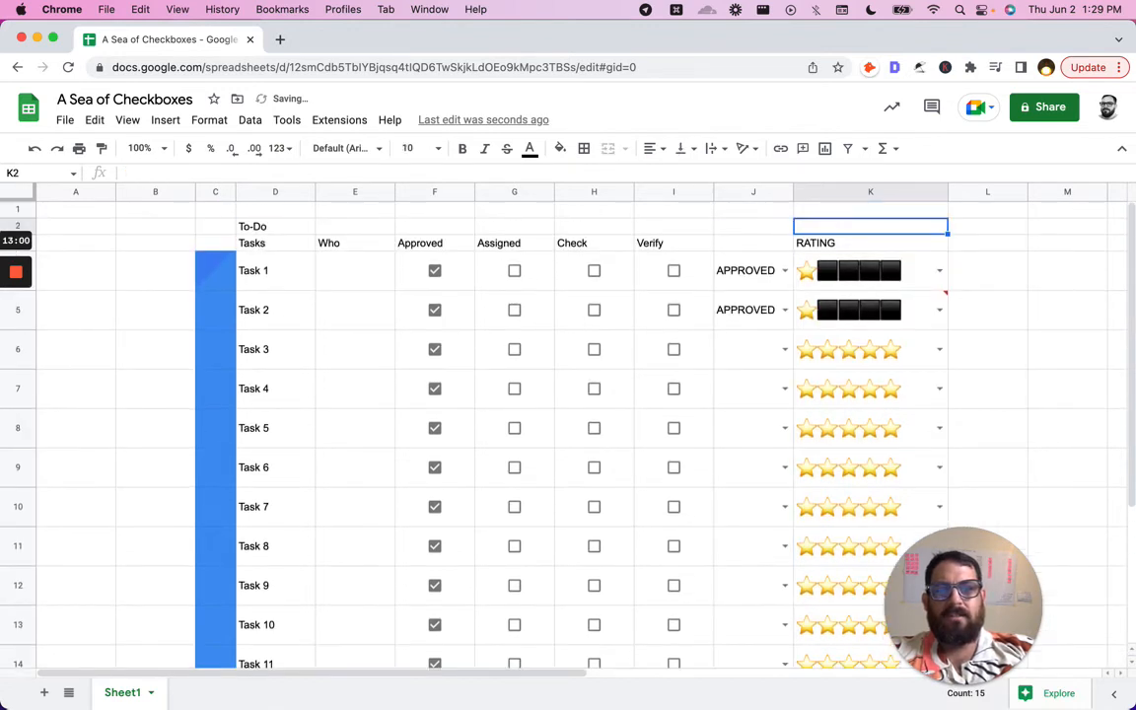
click(870, 349)
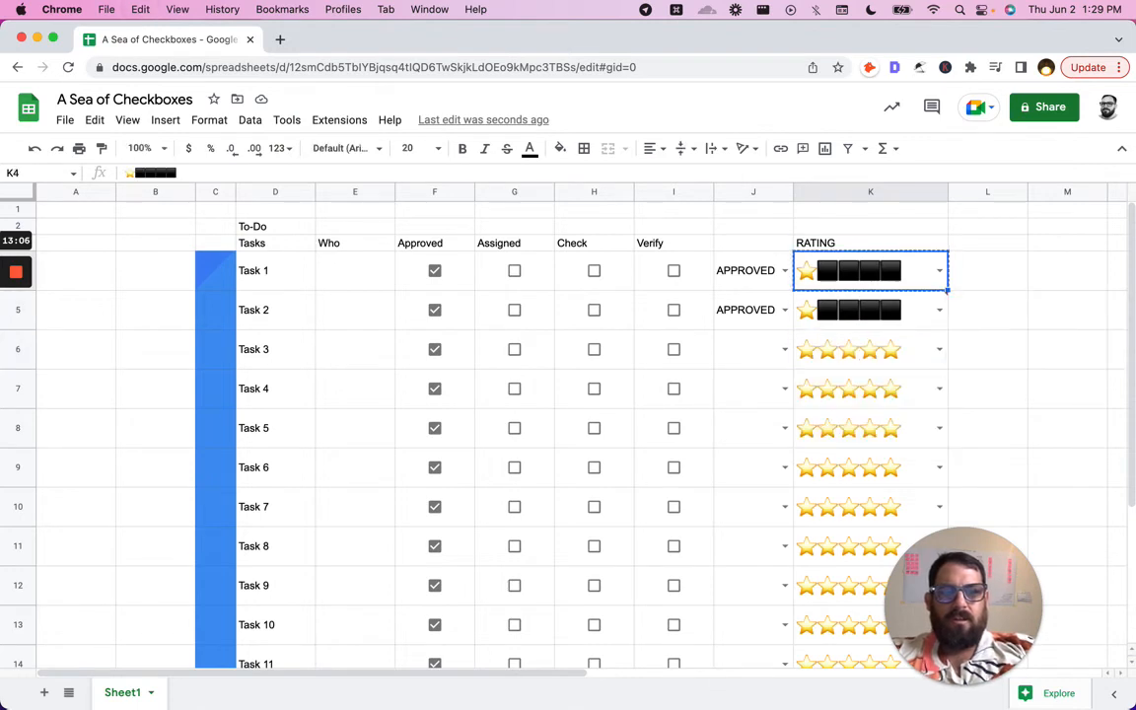
click(870, 309)
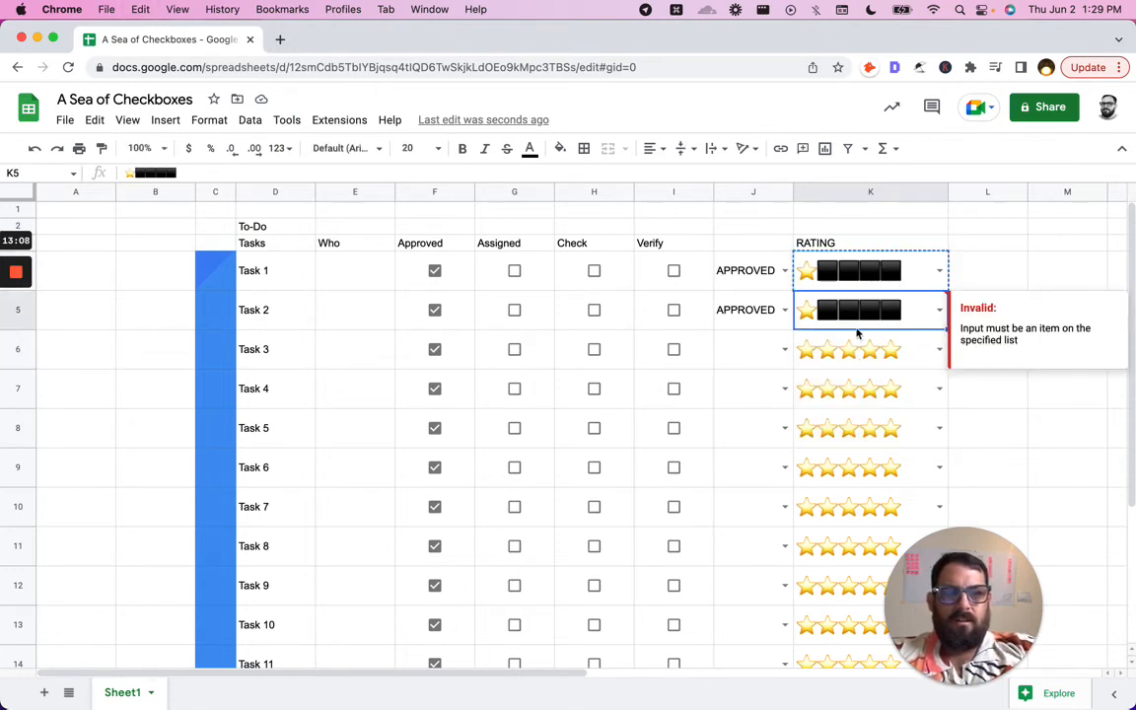
click(937, 310)
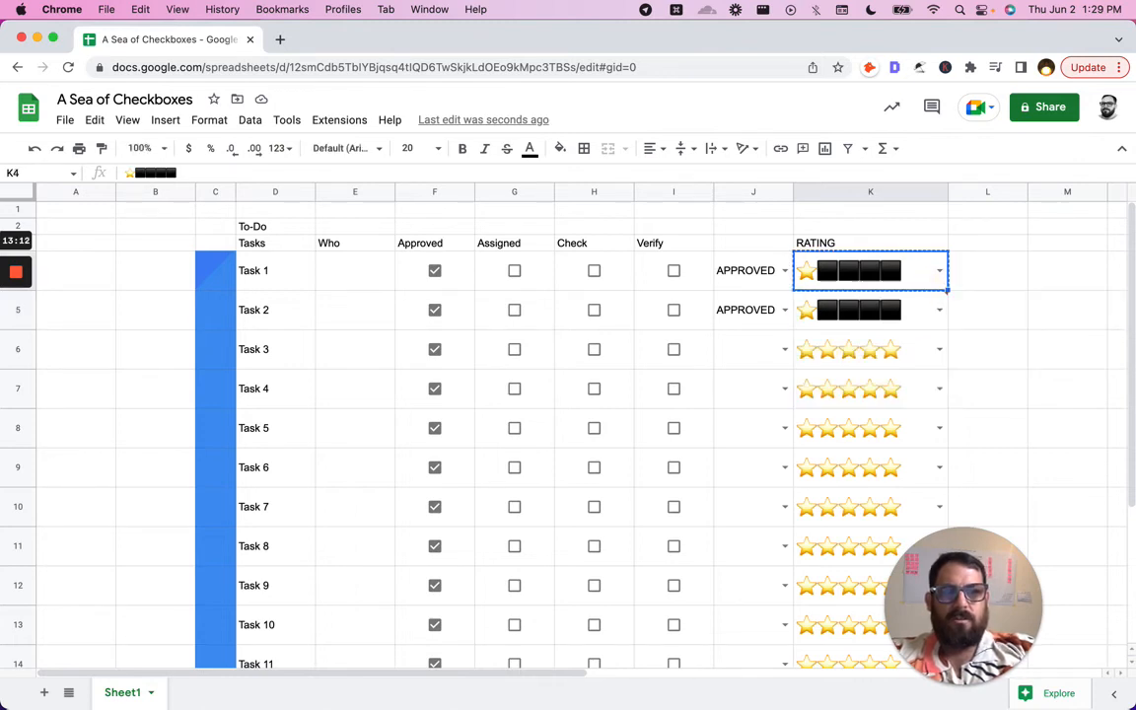
click(870, 310)
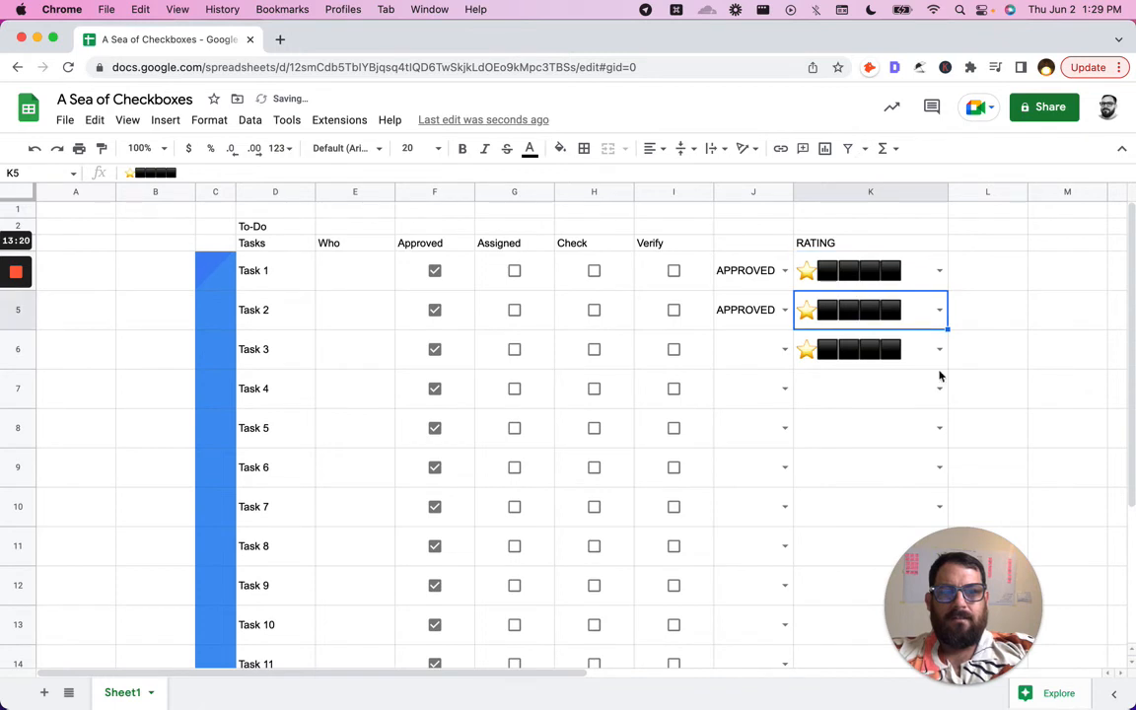
click(938, 309)
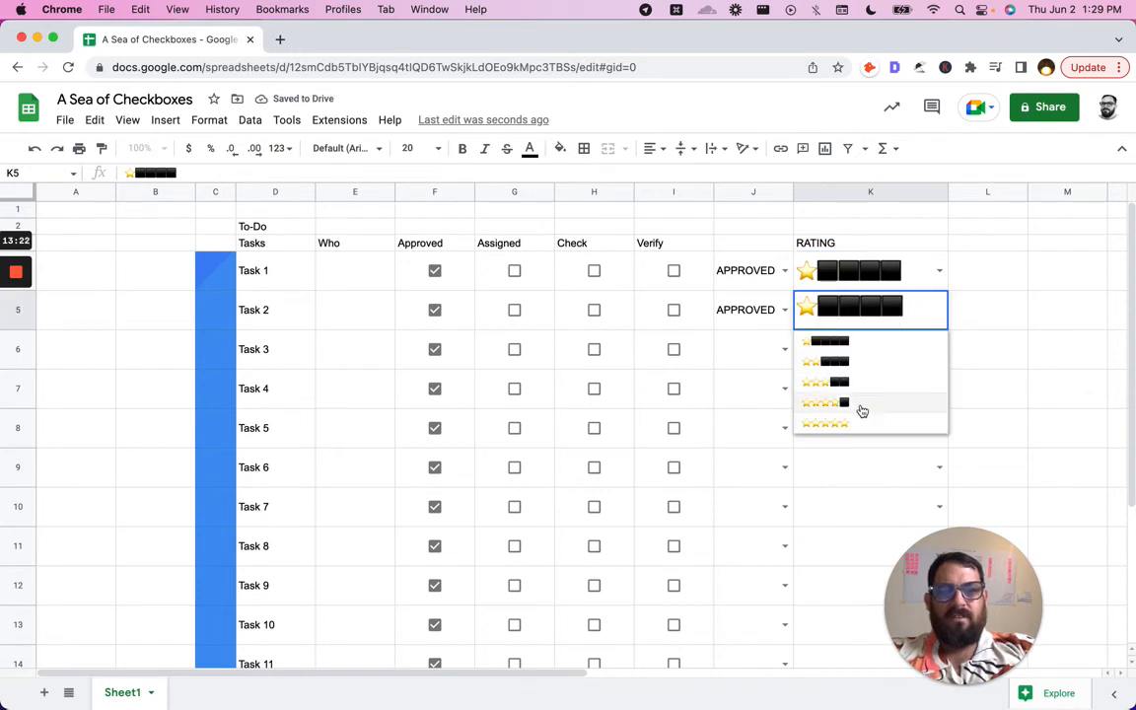
click(826, 402)
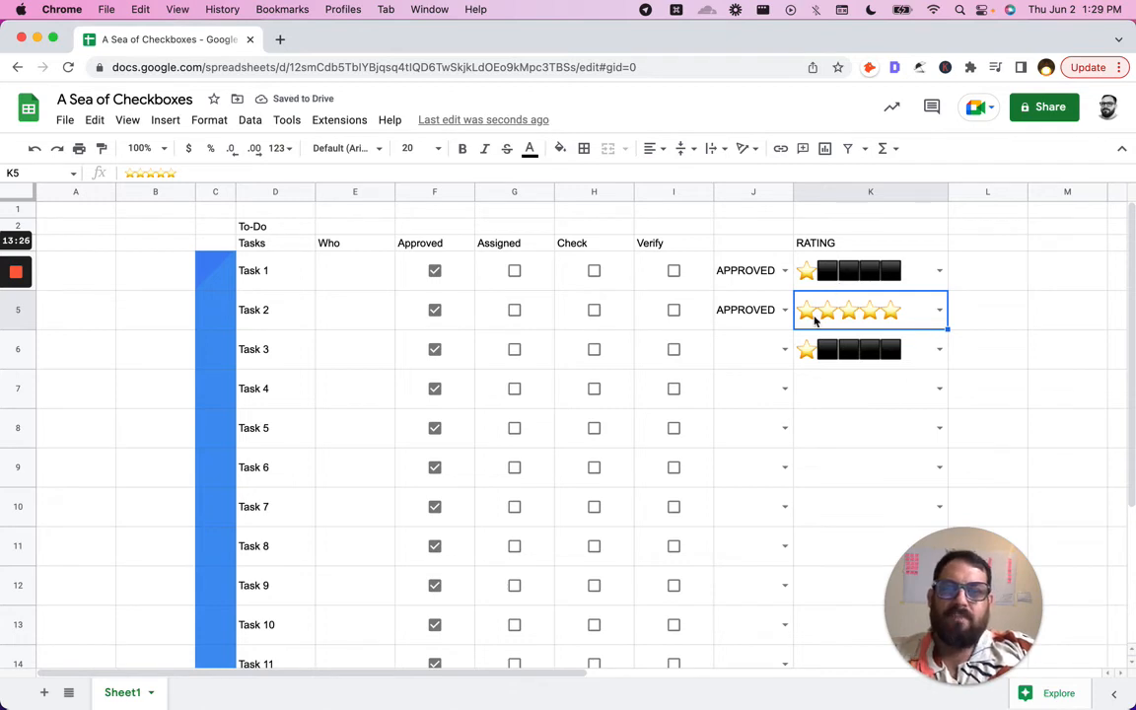
mouse_move(79, 276)
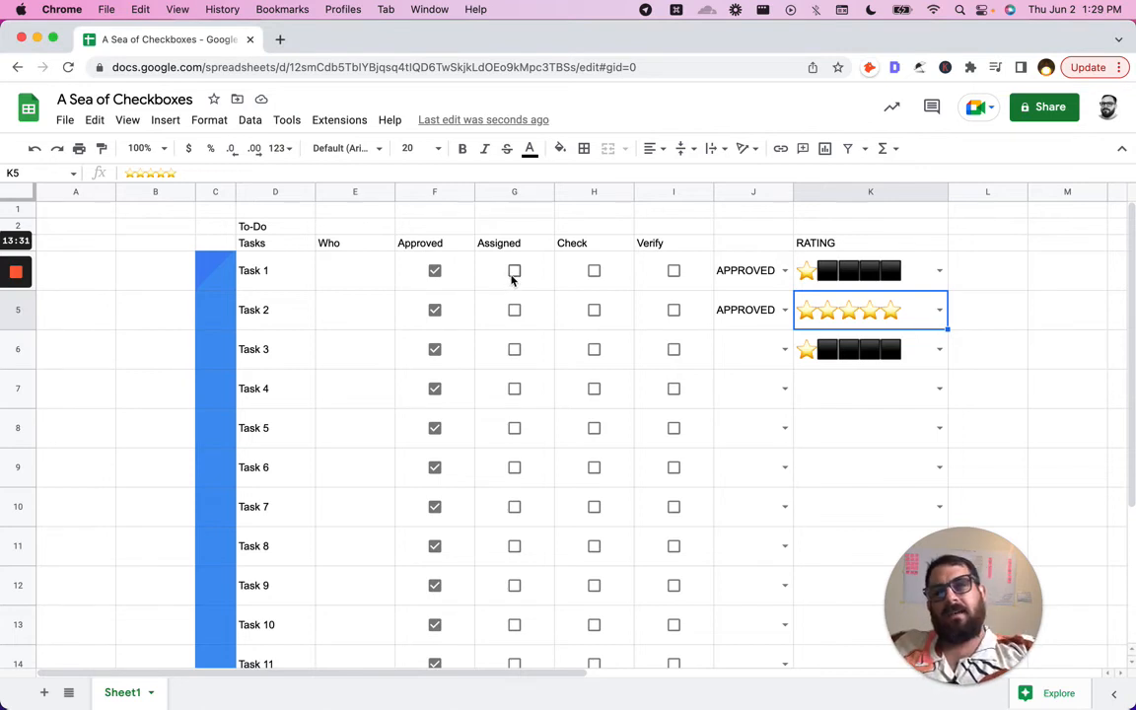
Step: Tick Task 1 Assigned and give column G green checkbox text on a dark green fill
click(514, 271)
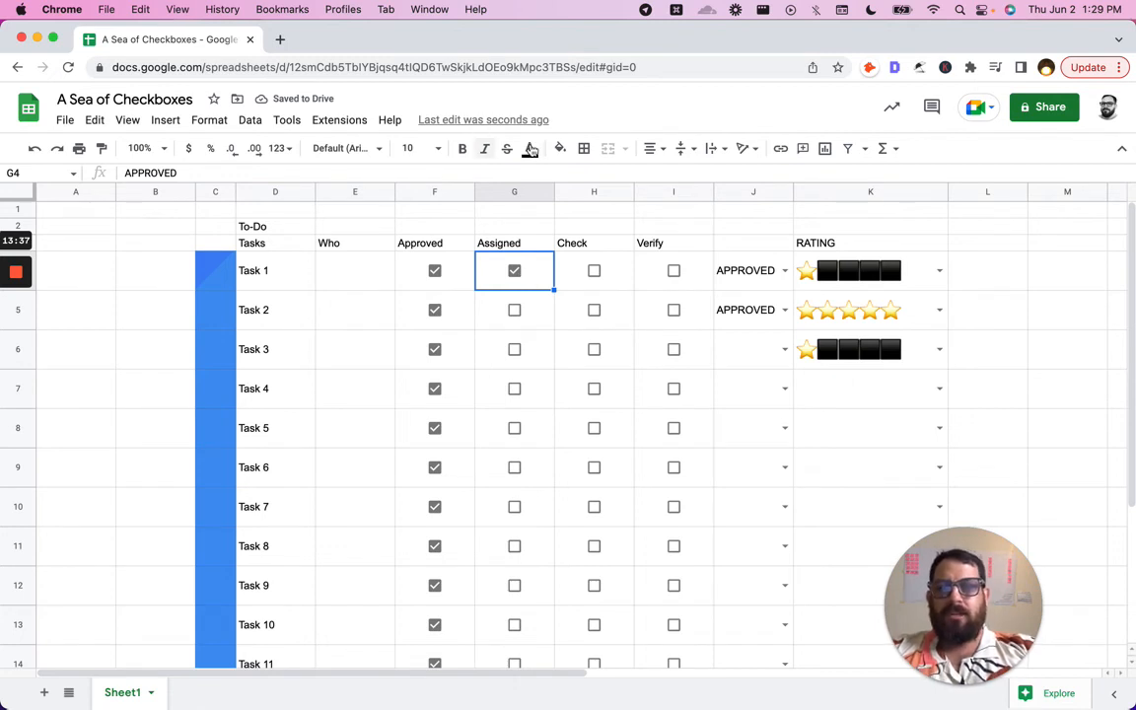
click(530, 148)
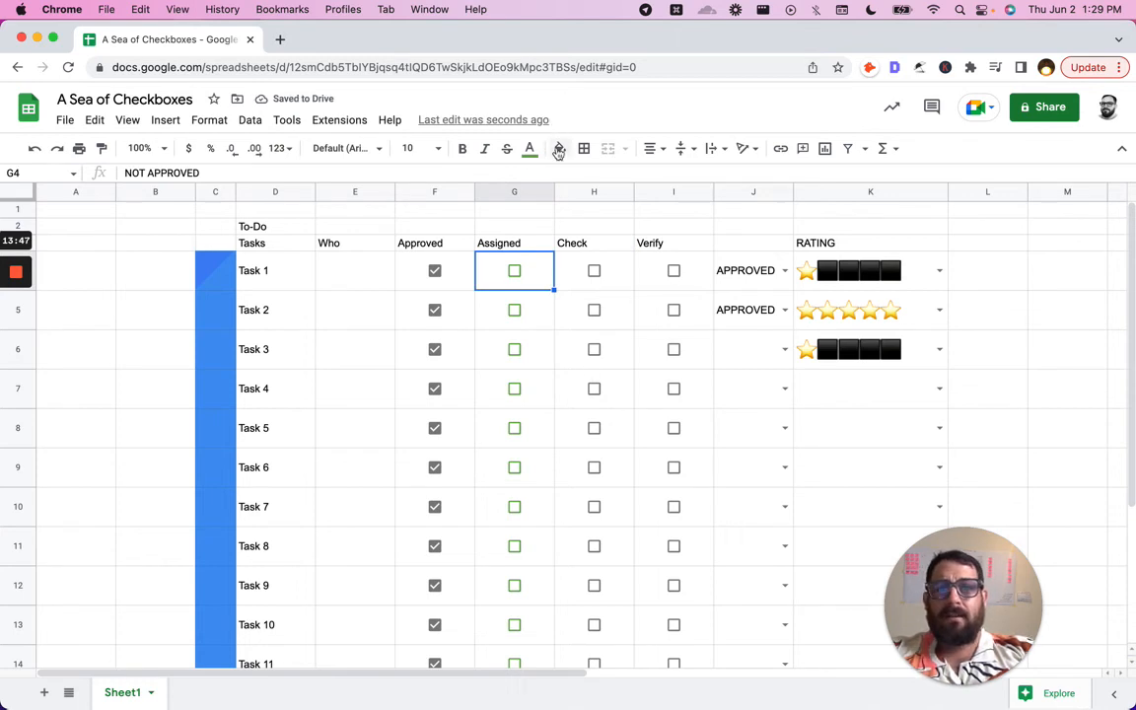
click(559, 148)
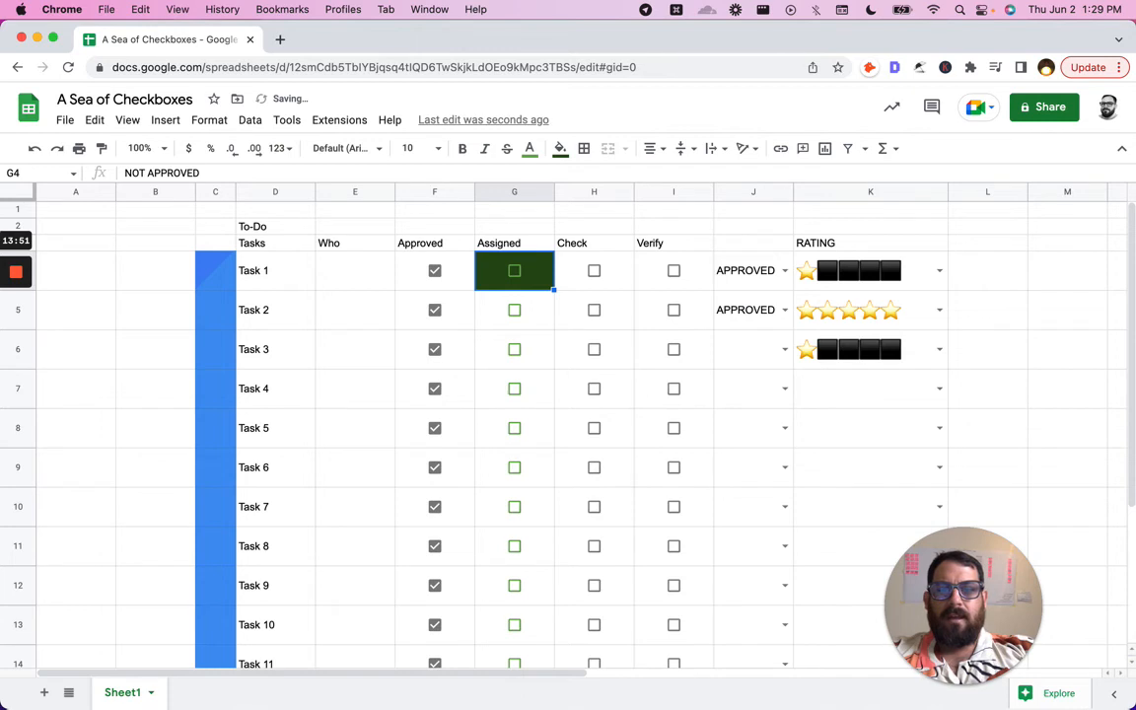
click(561, 149)
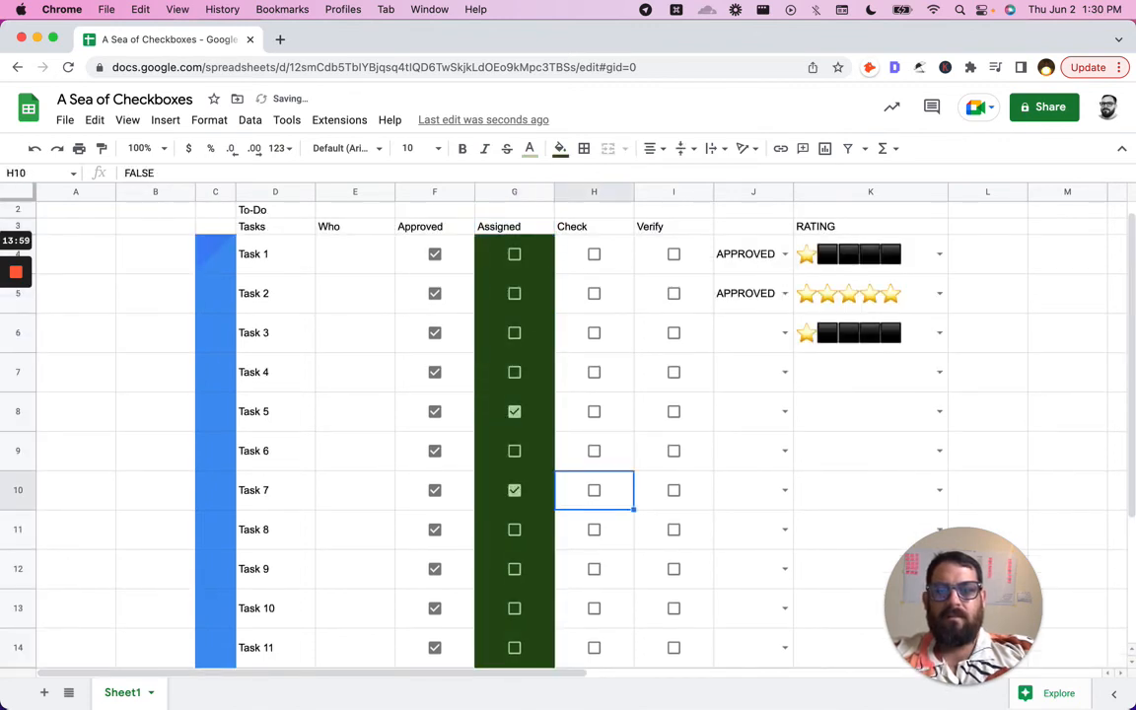
Step: Give the Verify range I4:I118 a light green fill with green ticks
click(674, 253)
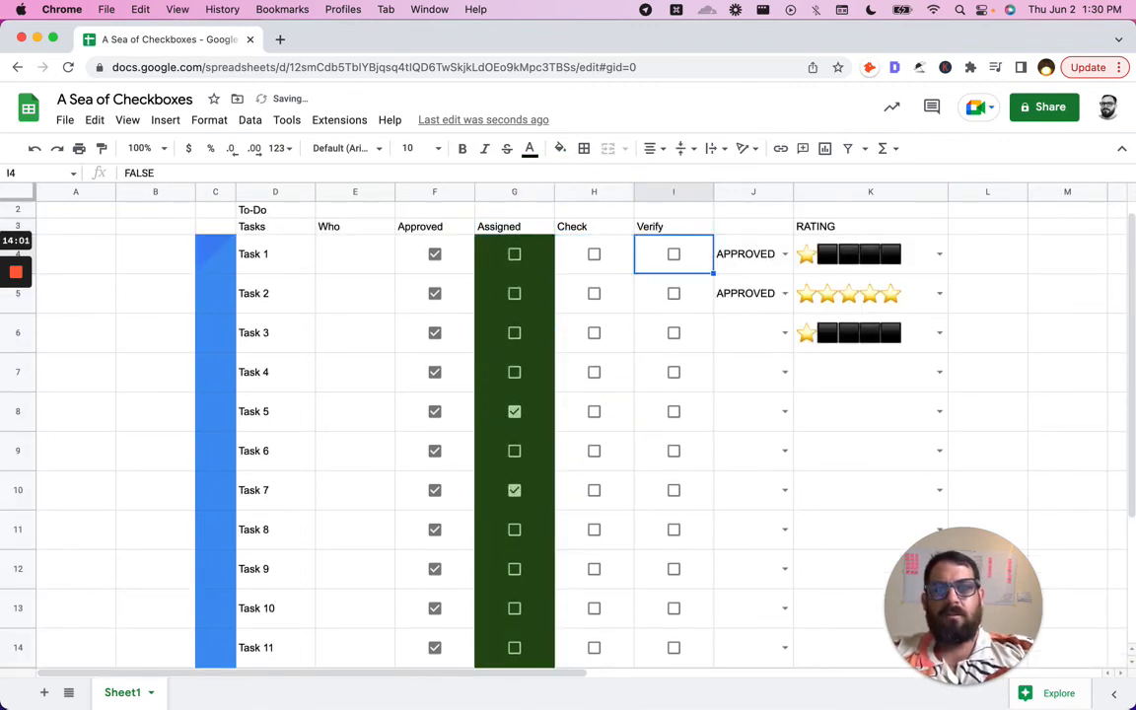
click(560, 148)
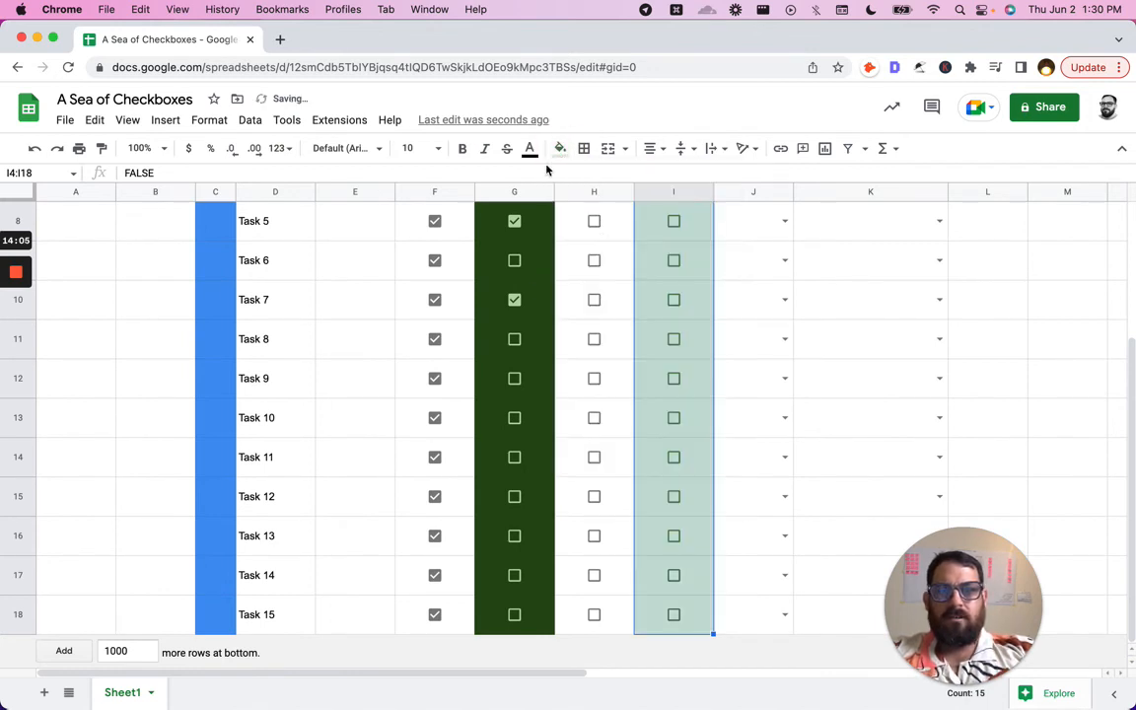
click(530, 148)
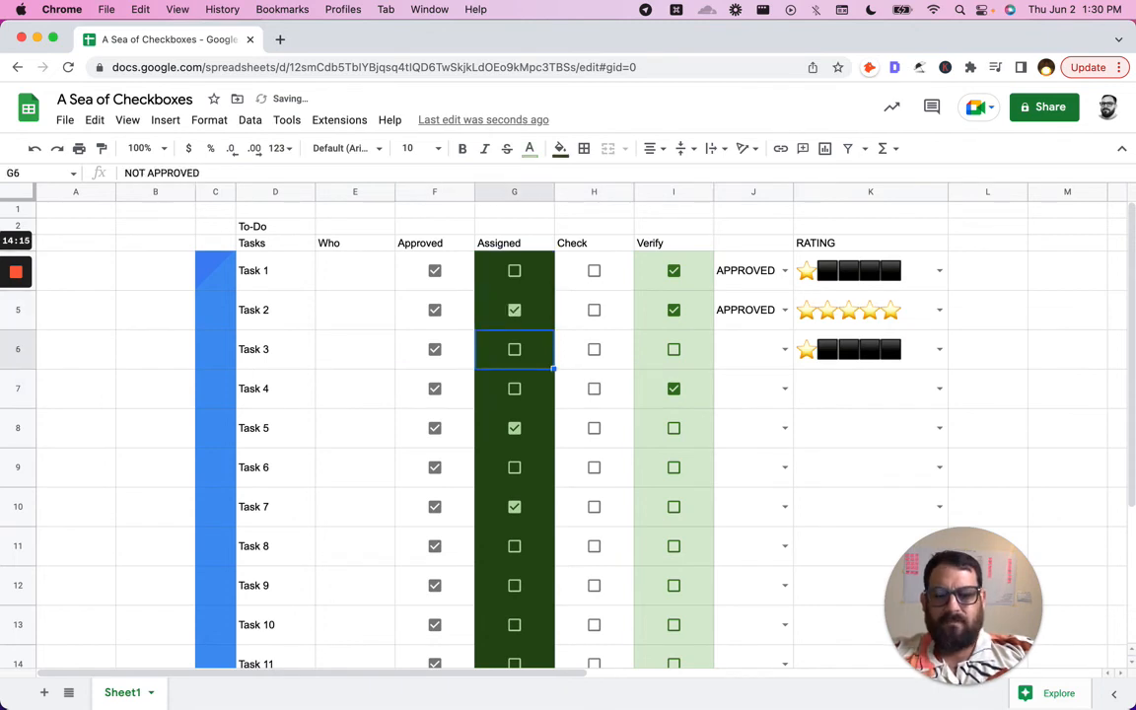
click(514, 506)
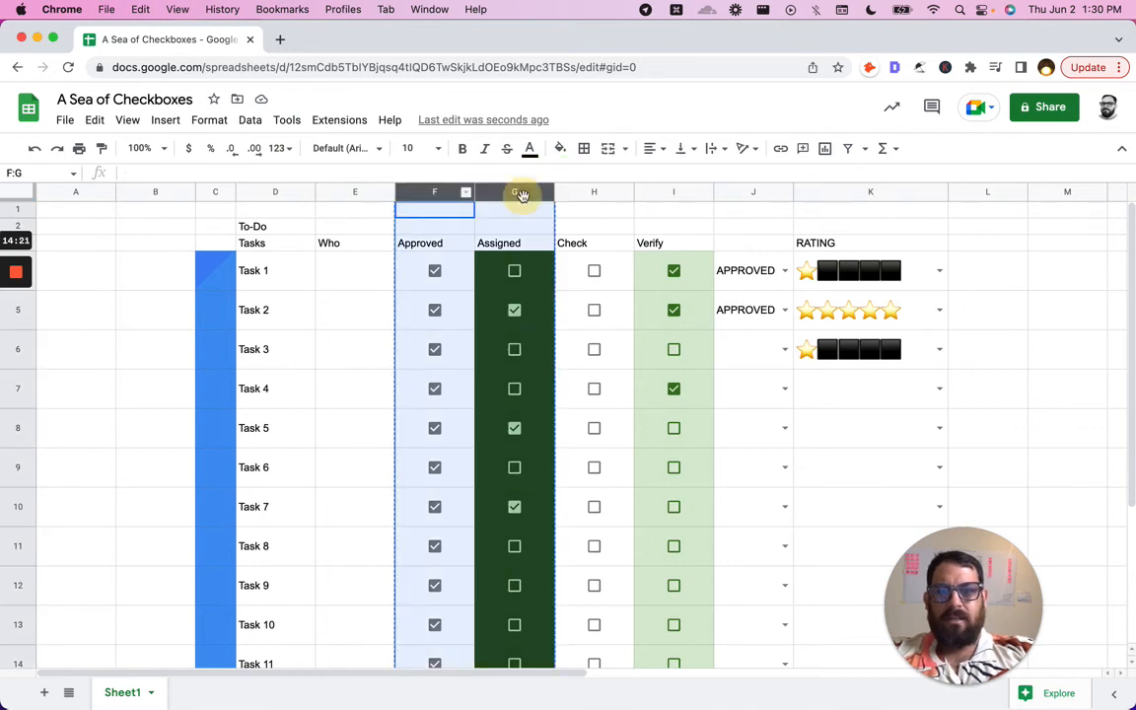
Step: Insert two columns right of F:G for the Approved/Assigned copies and raise column G's font size to 15
right_click(514, 192)
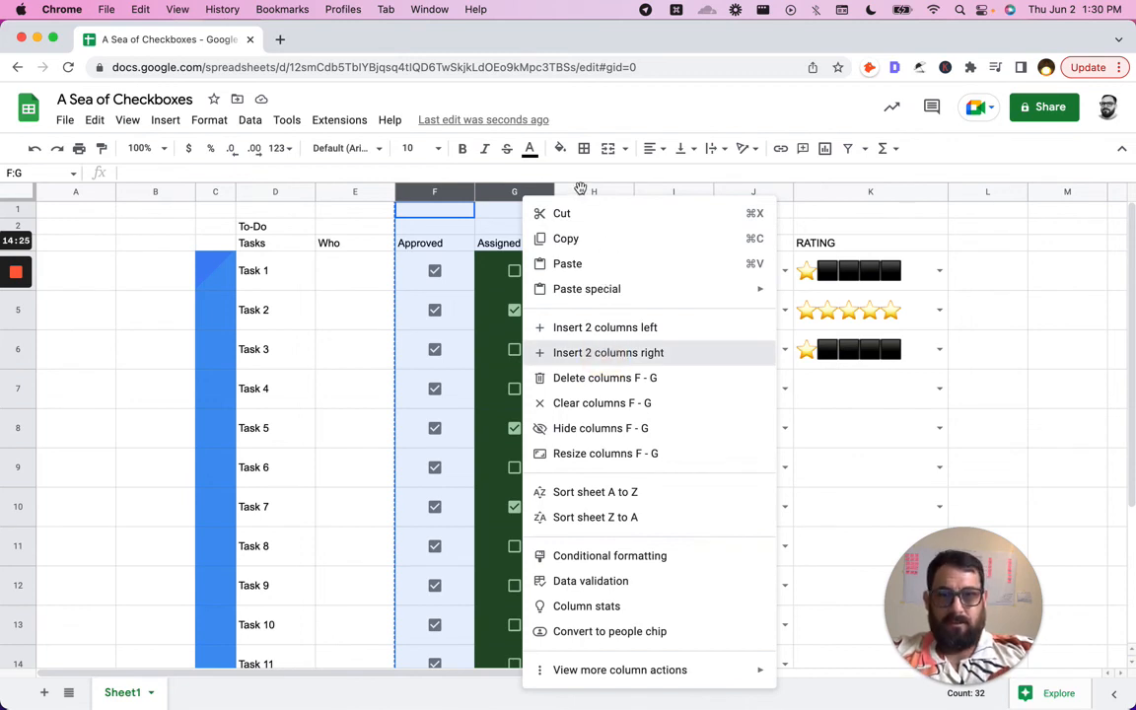
click(609, 352)
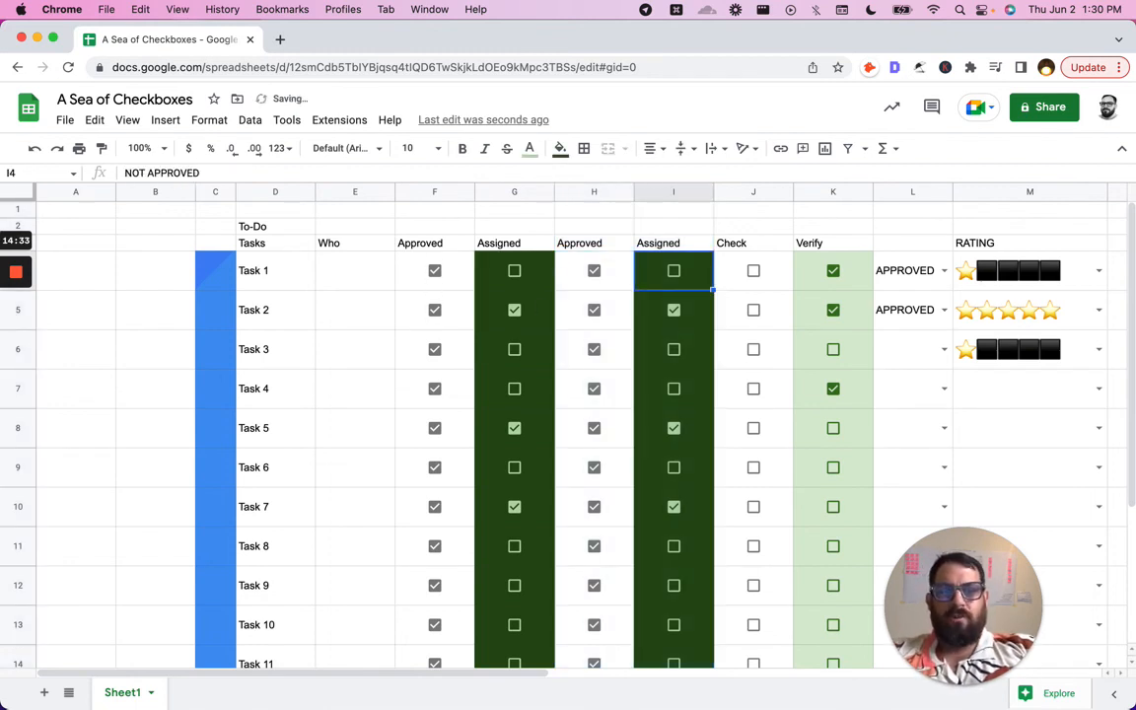
click(434, 349)
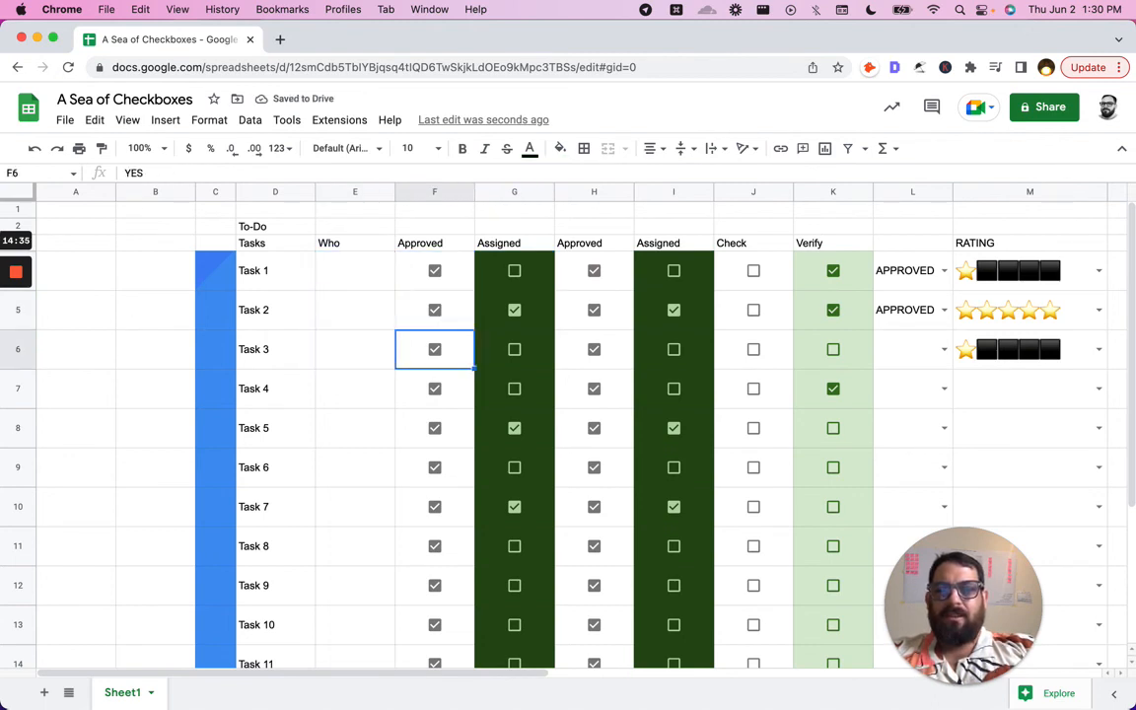
click(434, 270)
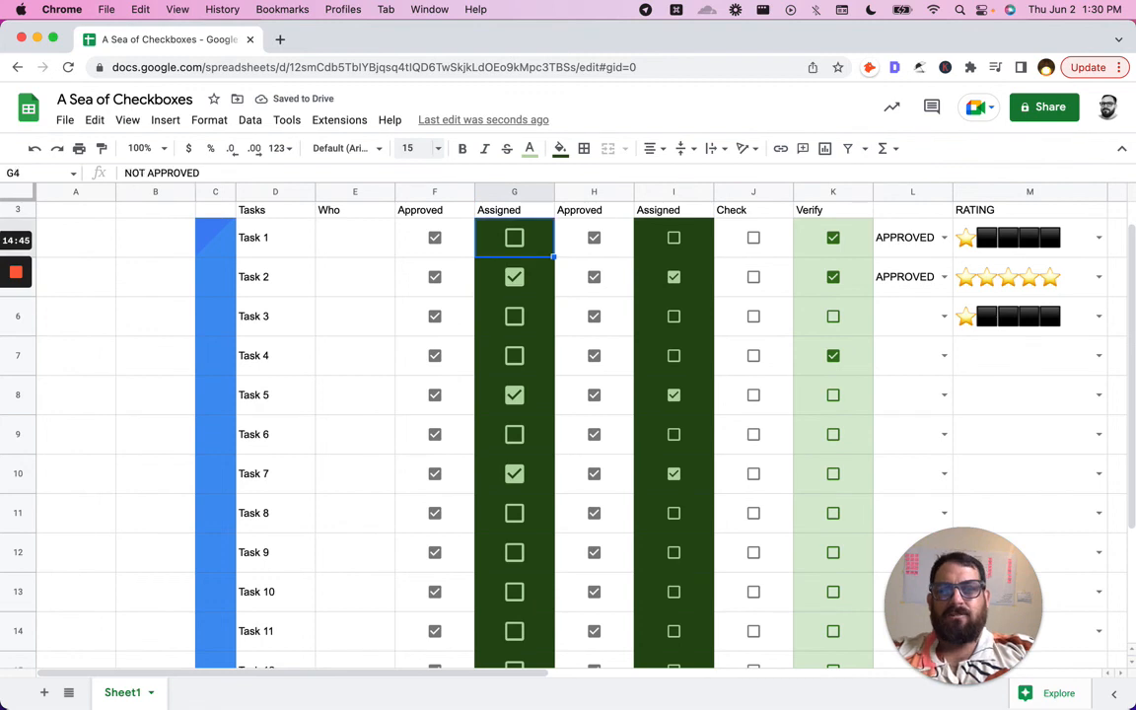
click(594, 237)
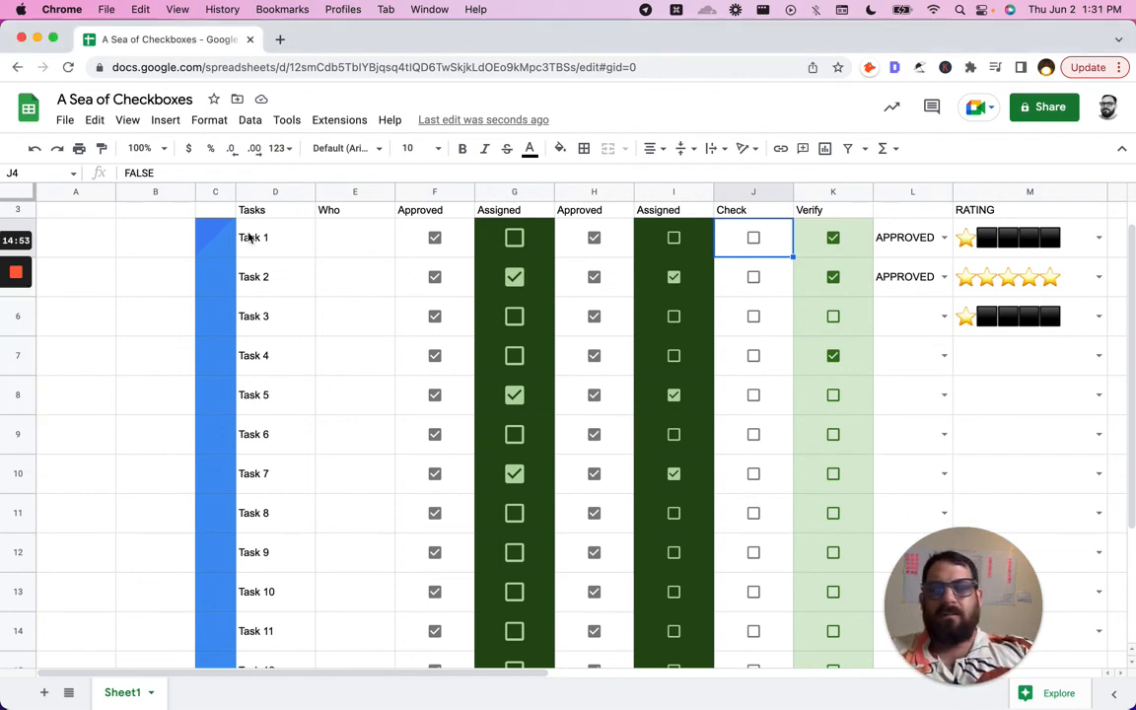
click(594, 237)
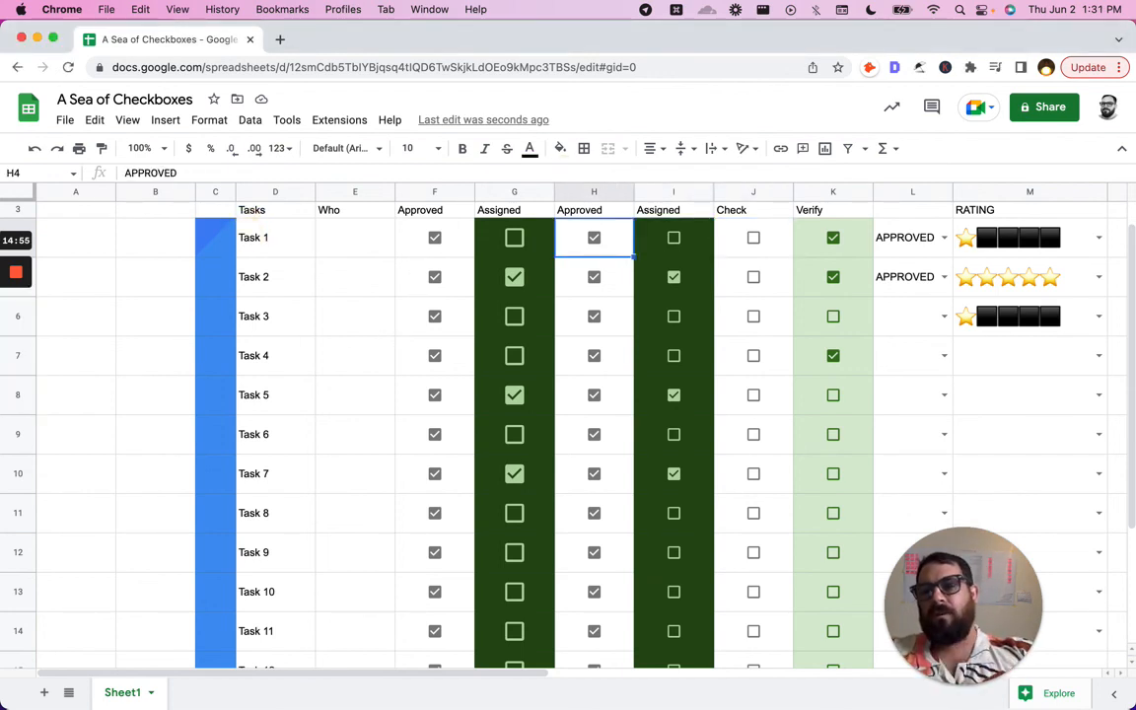
click(214, 237)
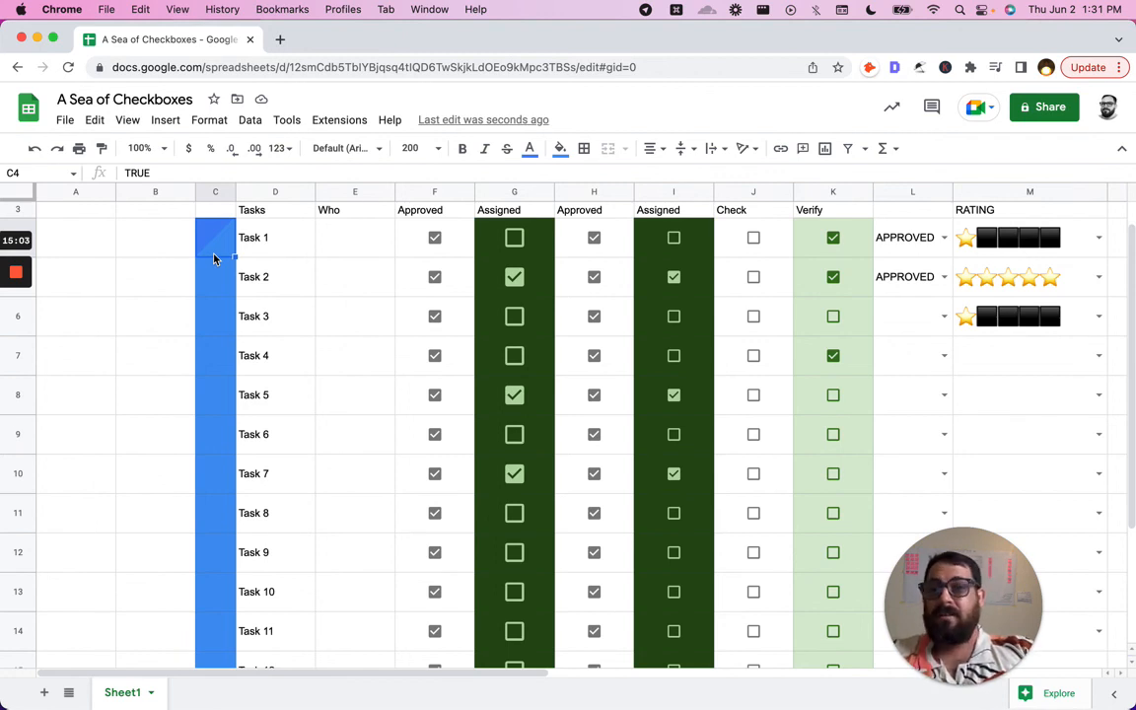
click(435, 237)
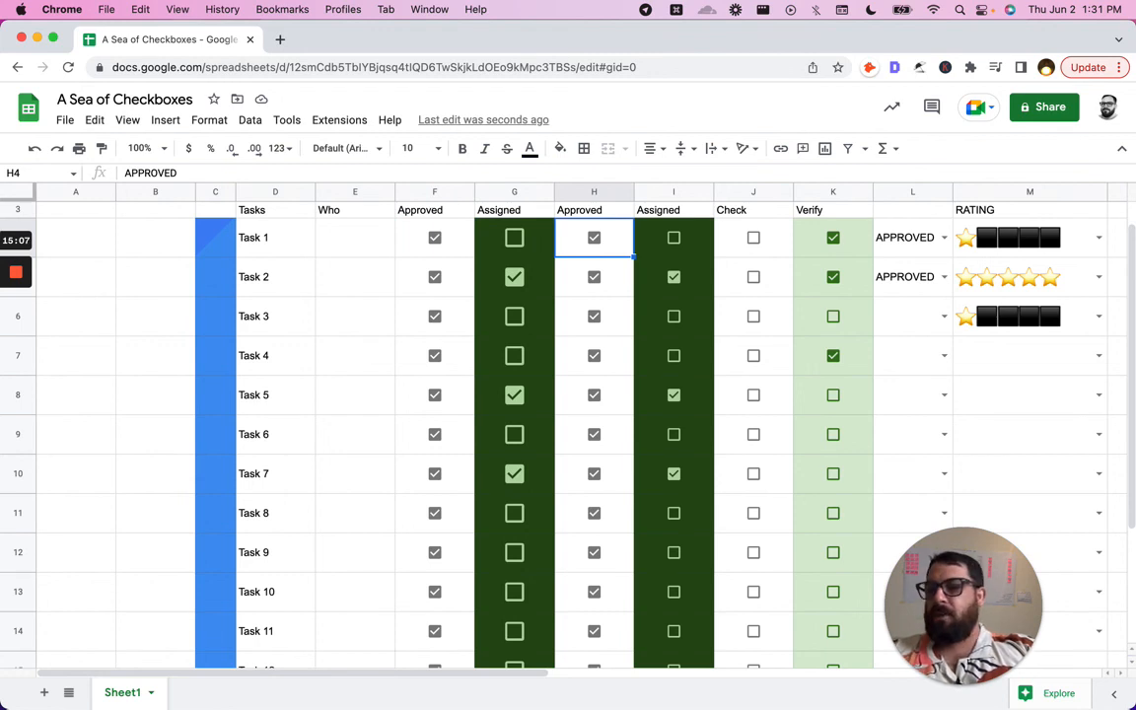
click(514, 237)
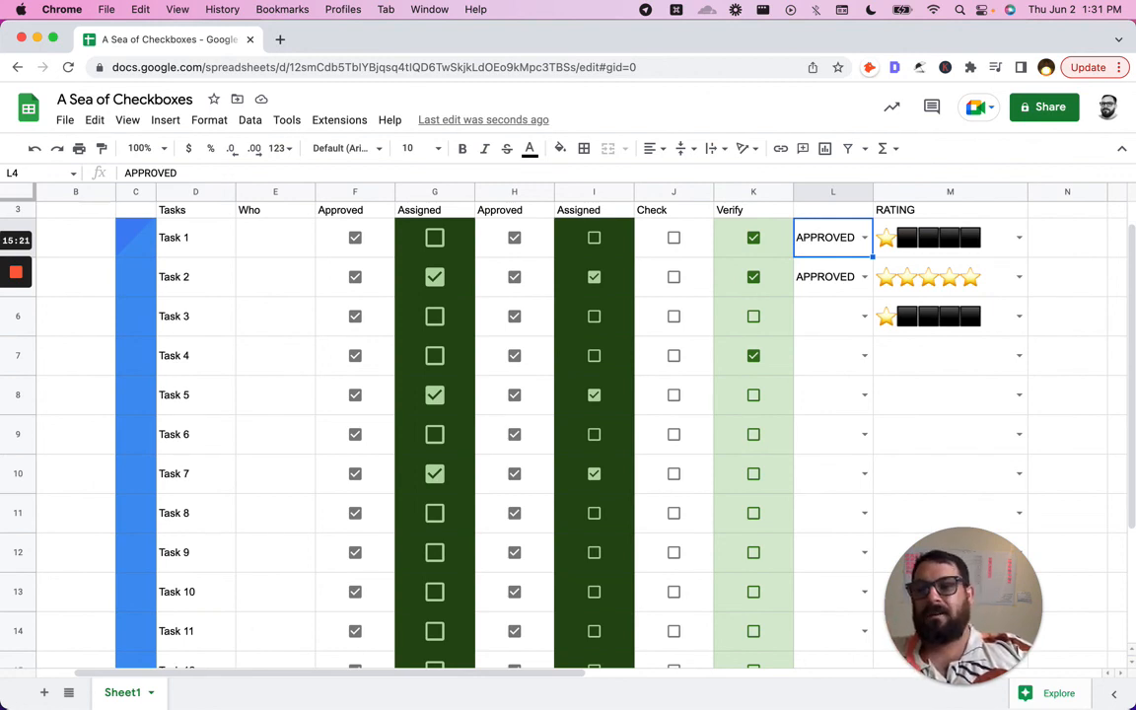
click(950, 237)
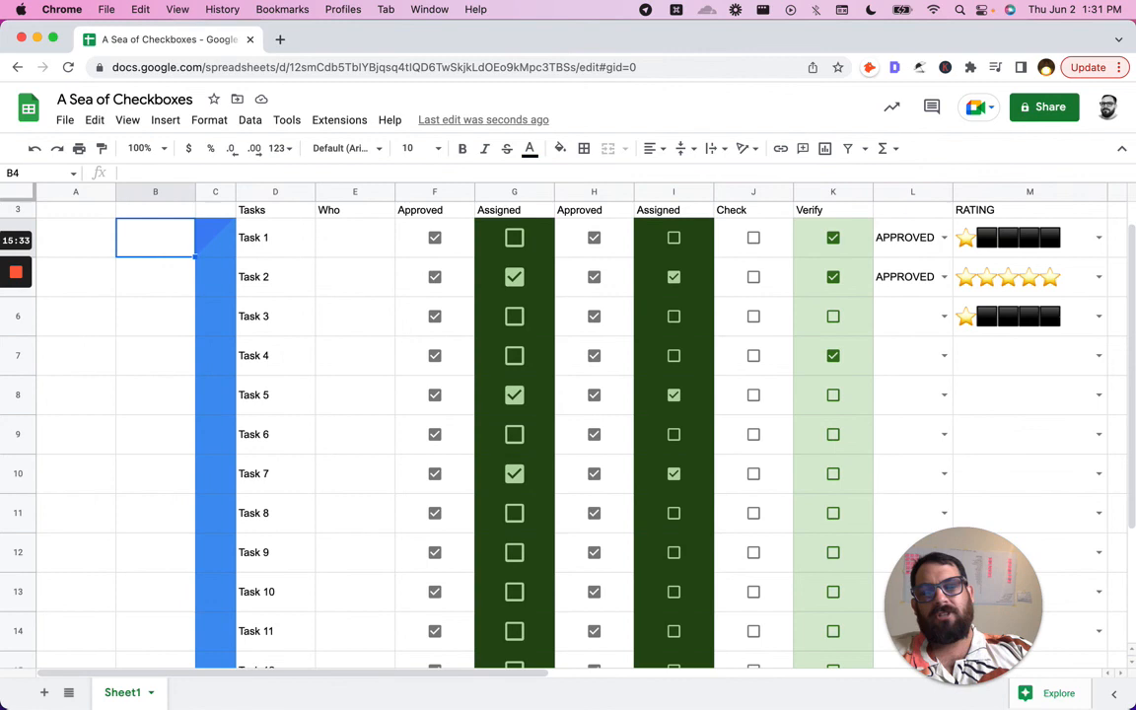
click(215, 237)
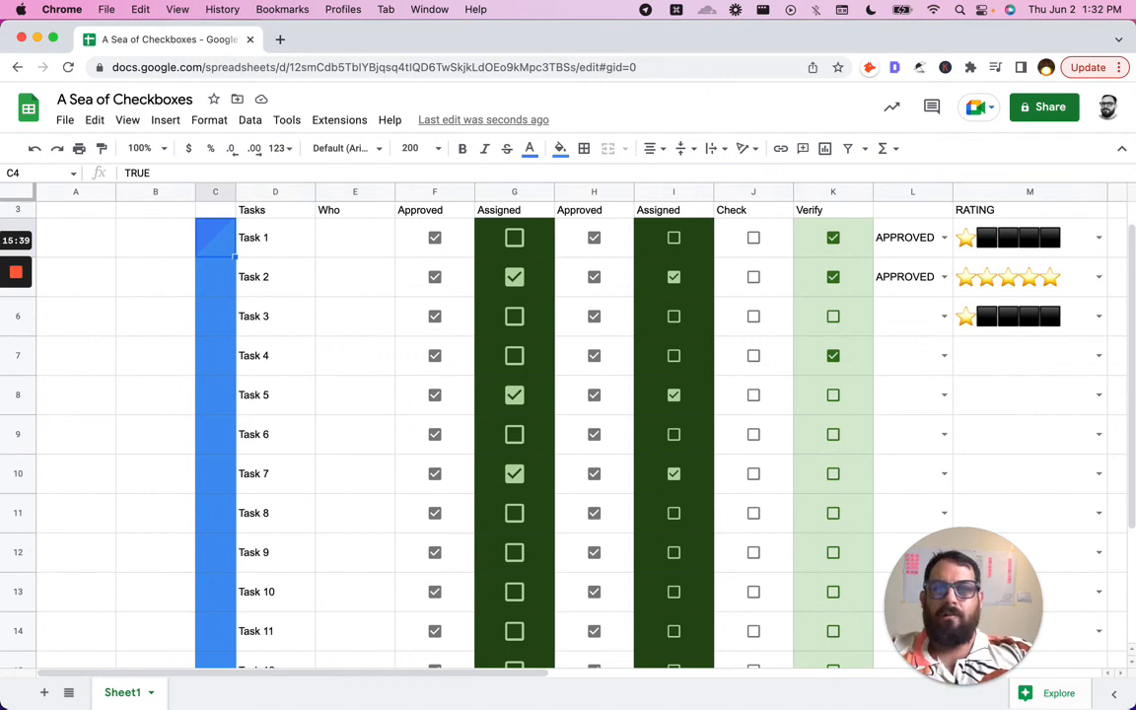
click(275, 237)
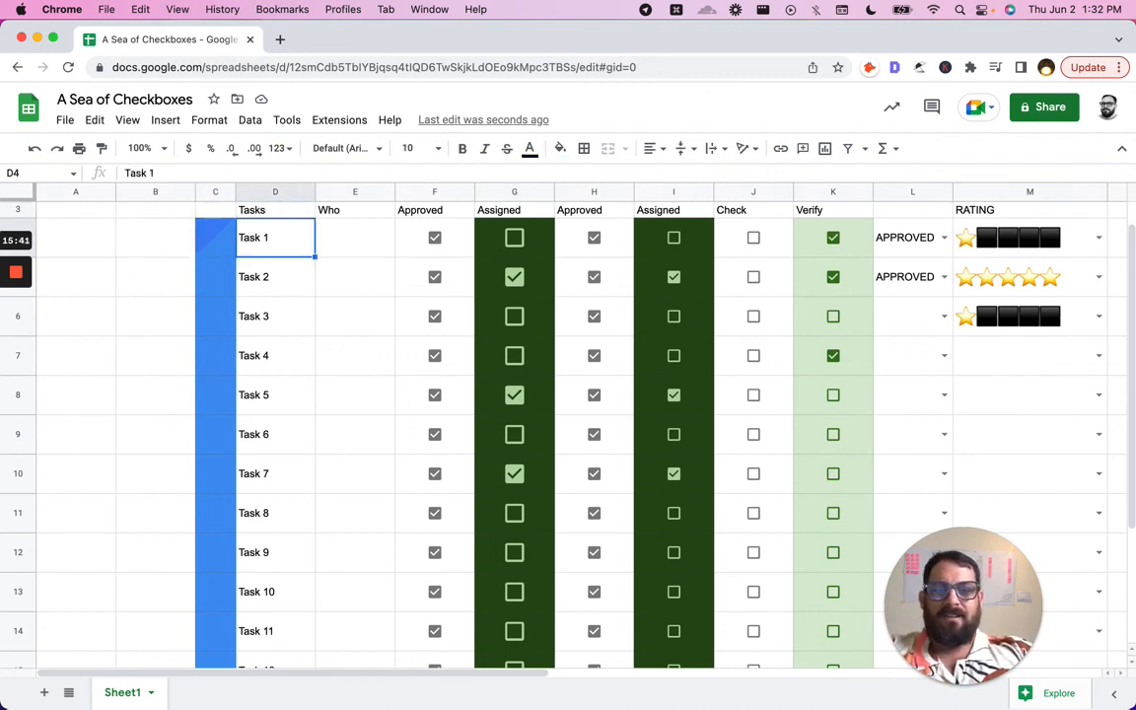
click(753, 237)
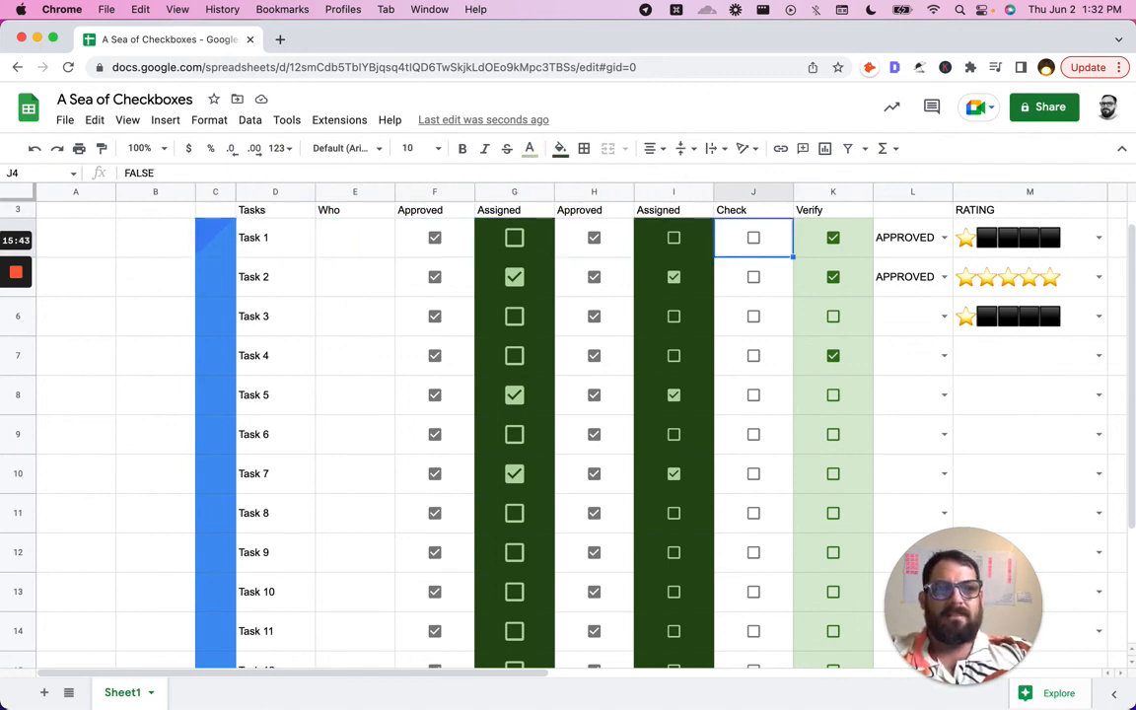
click(904, 237)
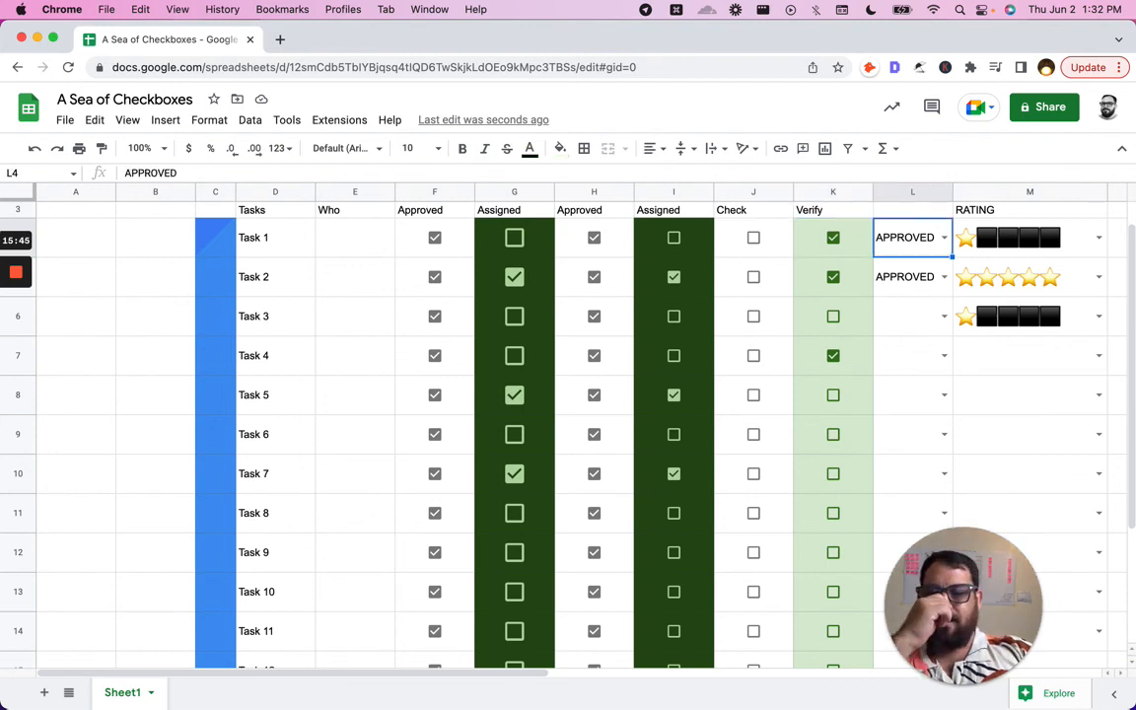
click(1030, 237)
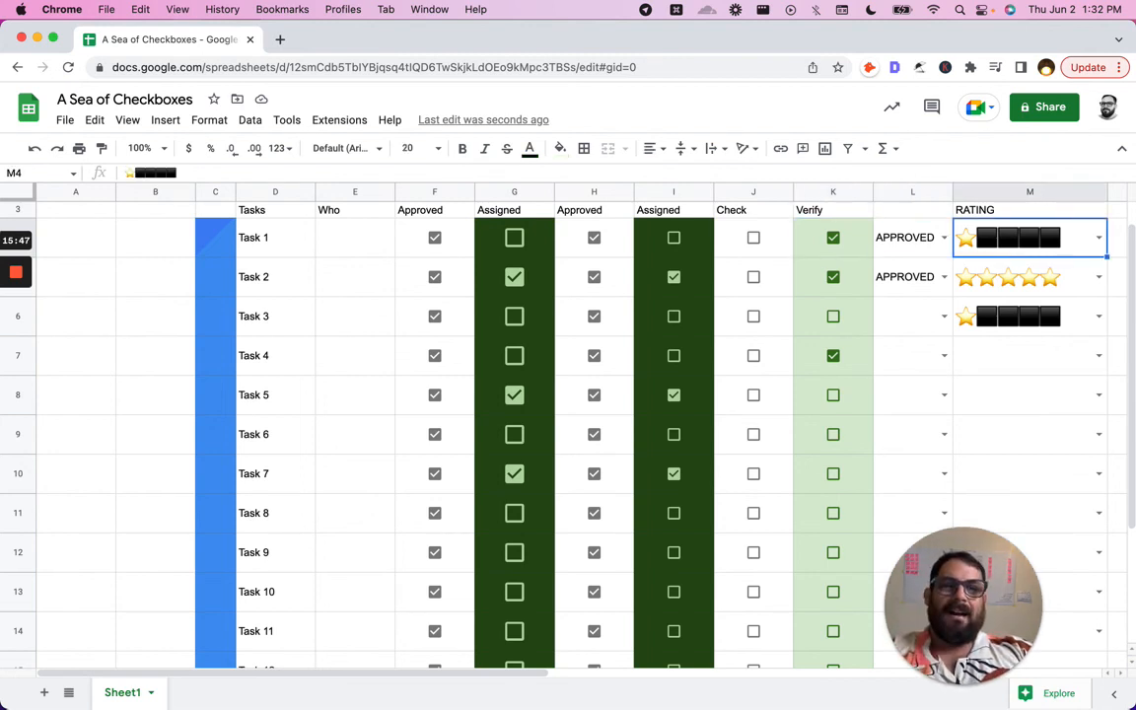